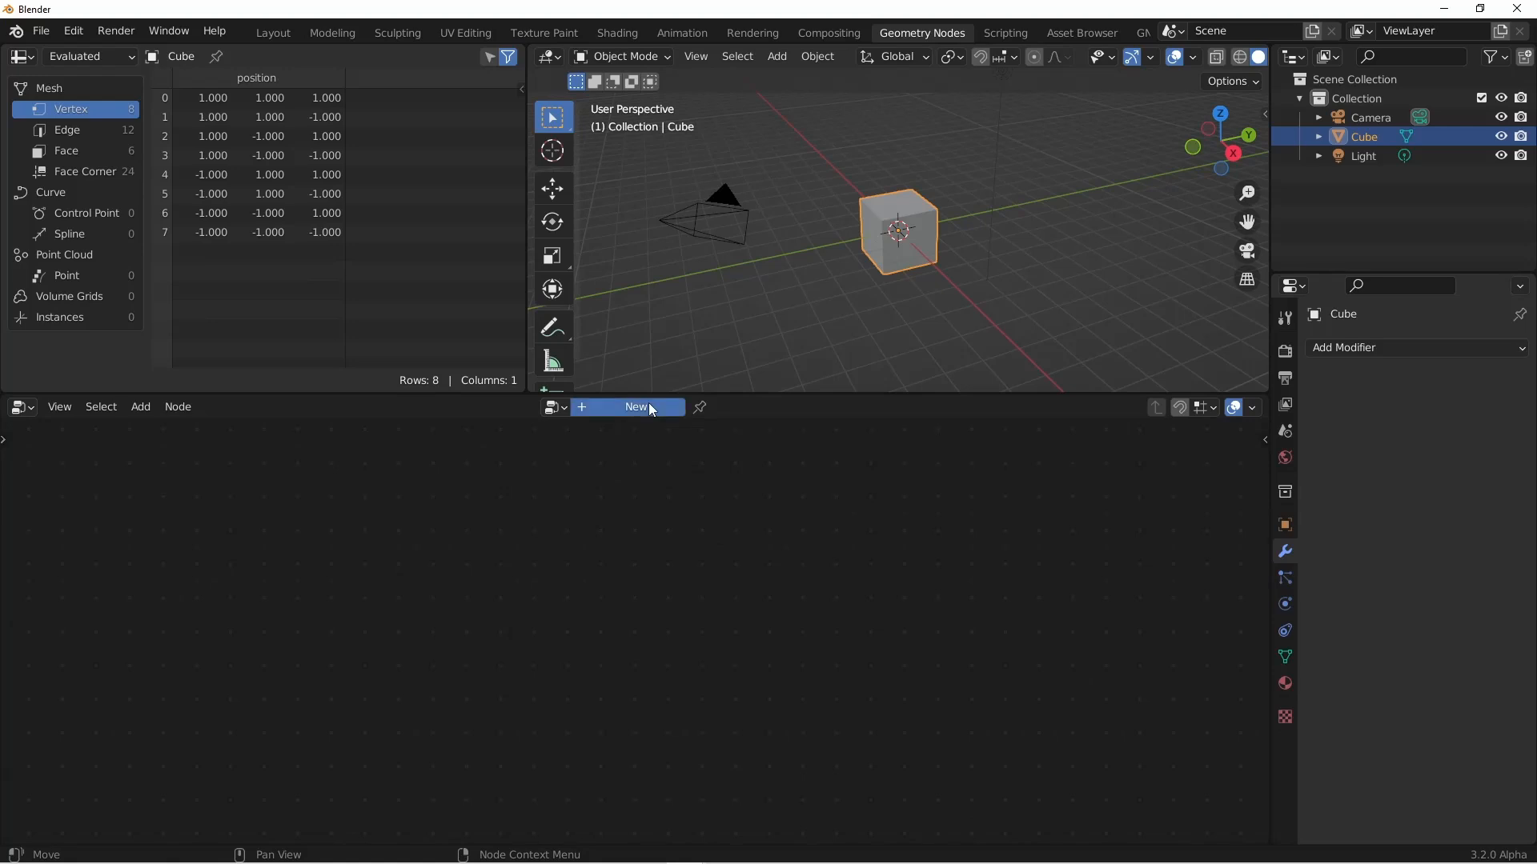
Create a new geometry node tree on the cube that outputs 'NEON' as curves
click(635, 407)
text(NEON)
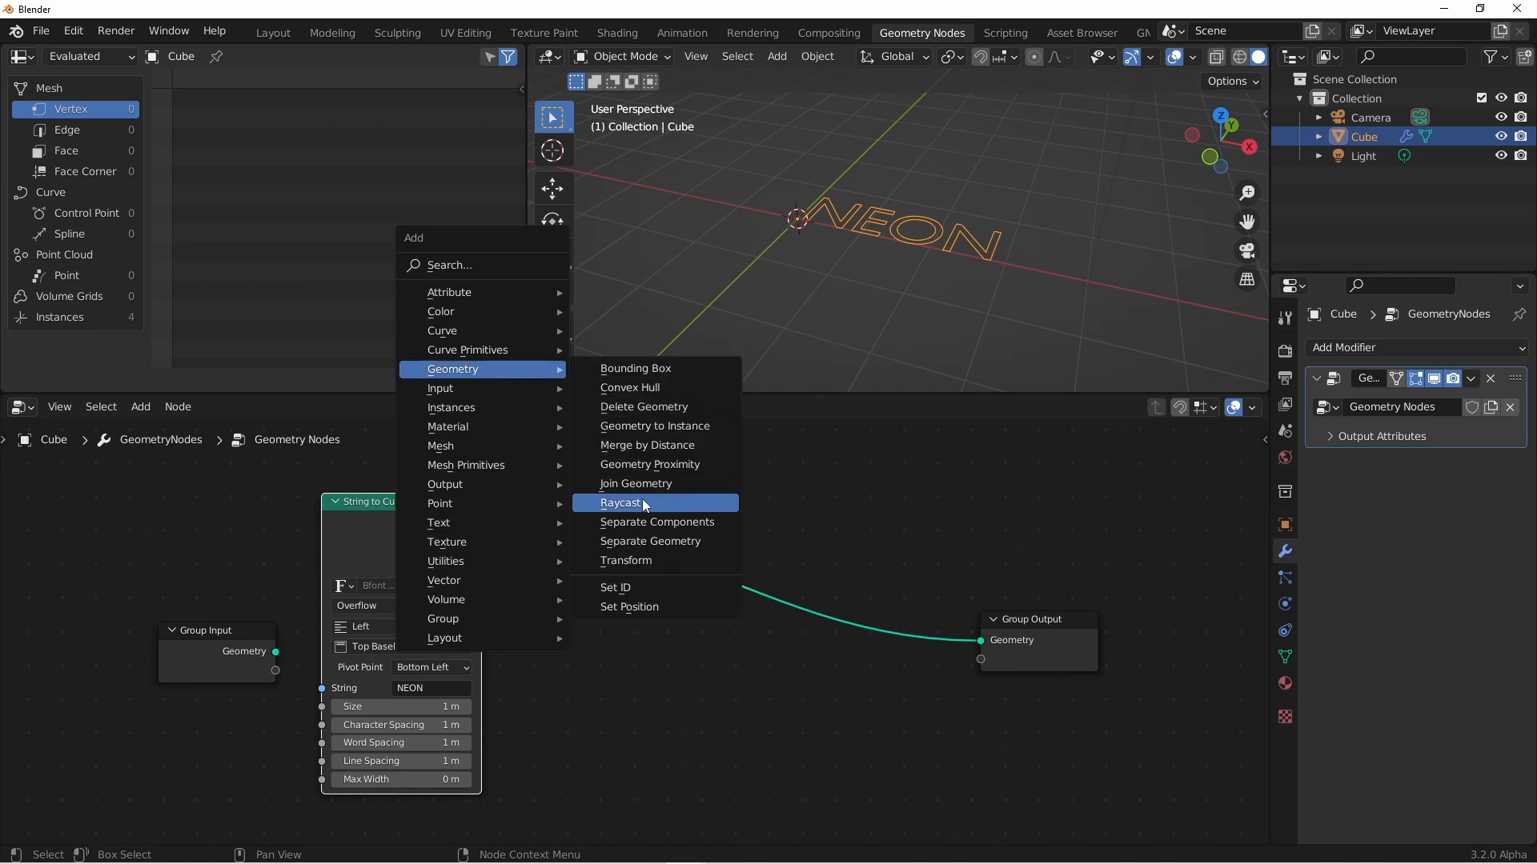
Insert a Transform node after String to Curves so the NEON letters stand upright
click(624, 559)
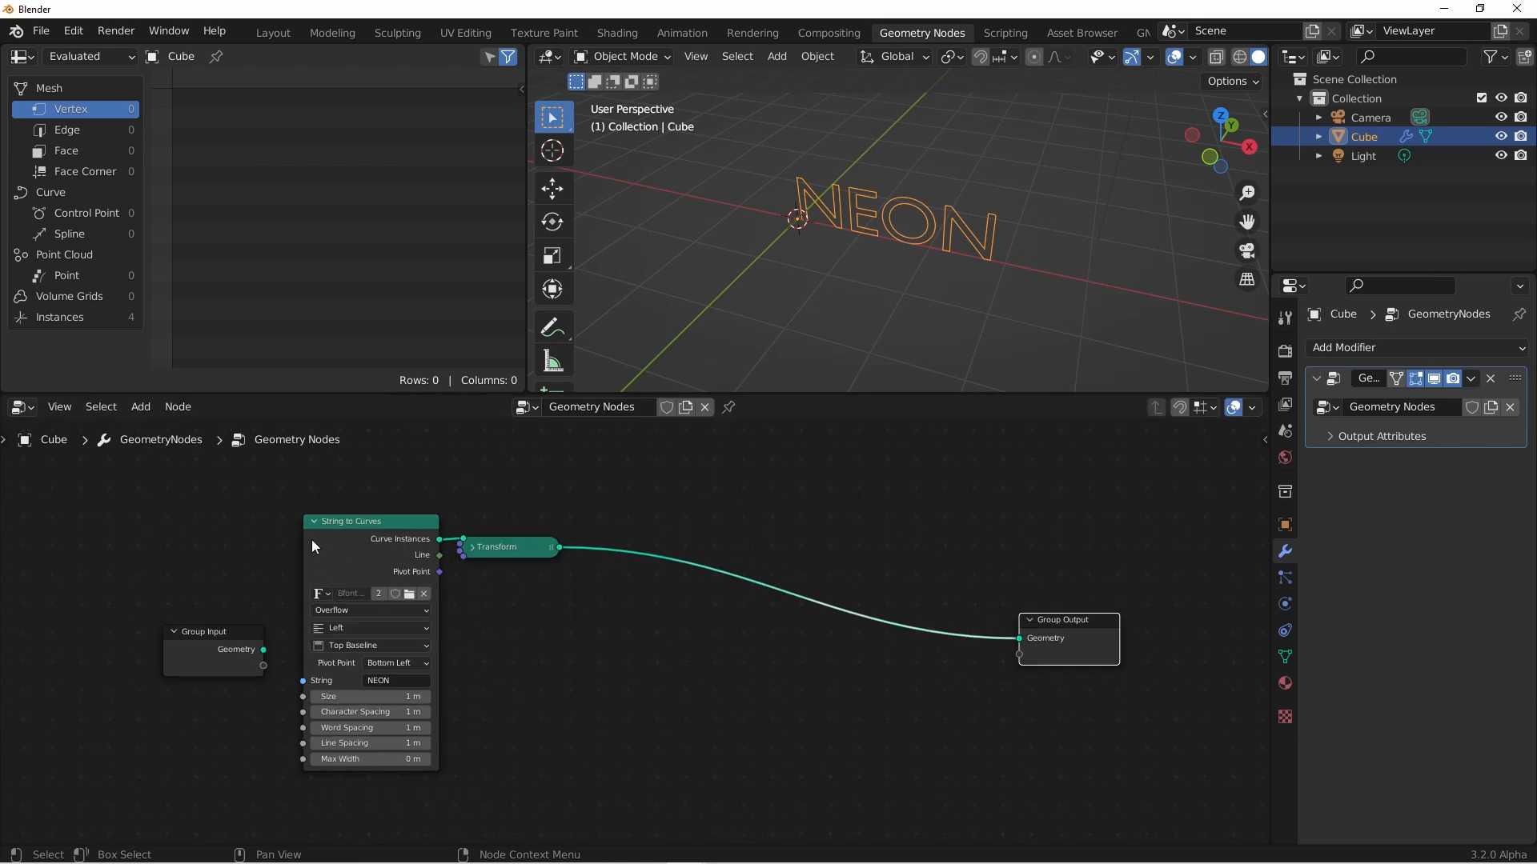
mouse_move(643, 392)
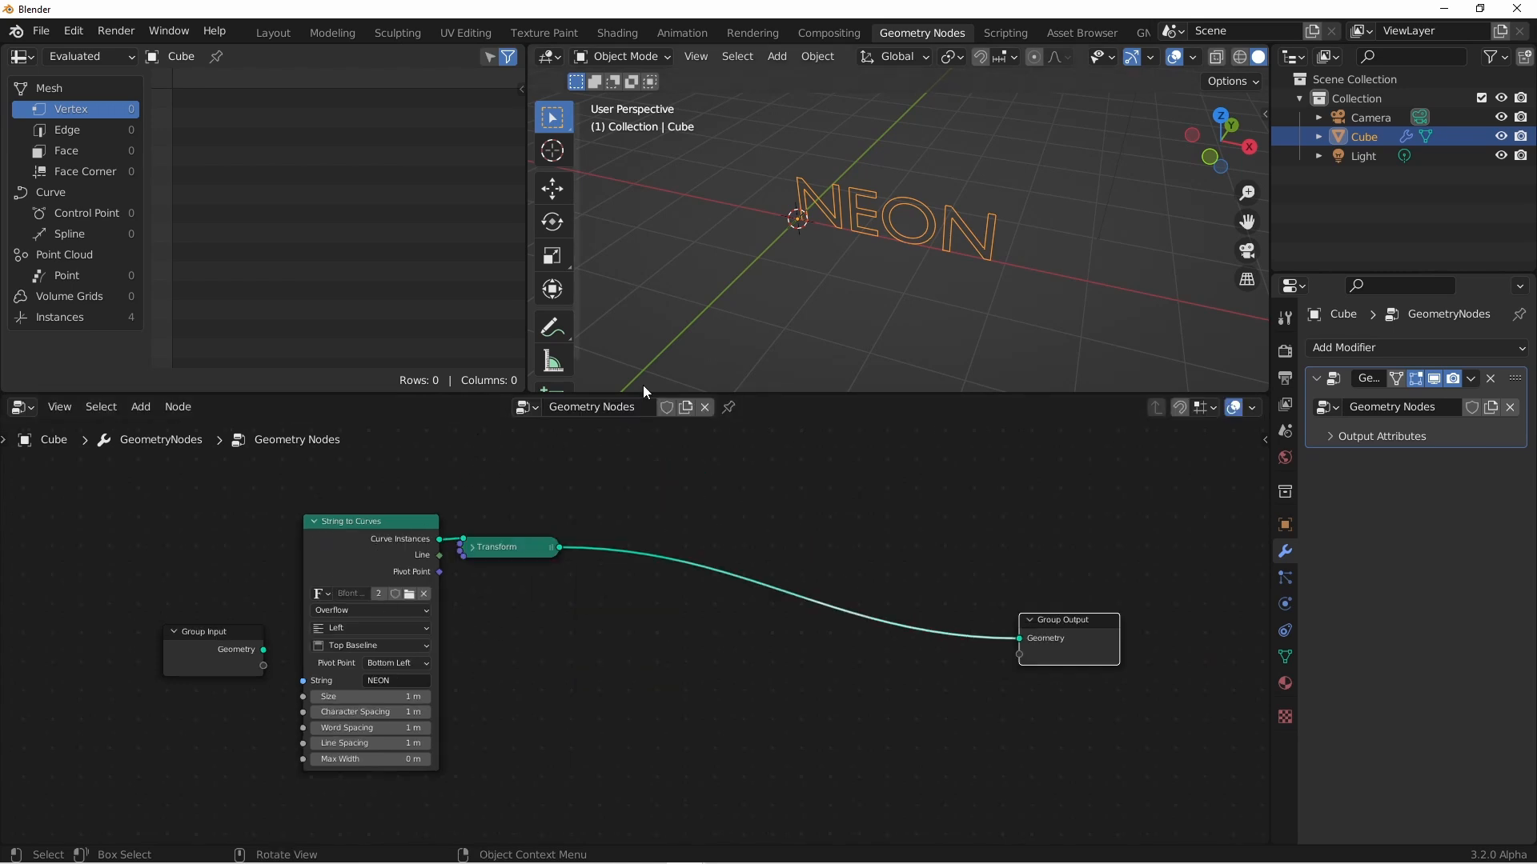
mouse_move(834, 209)
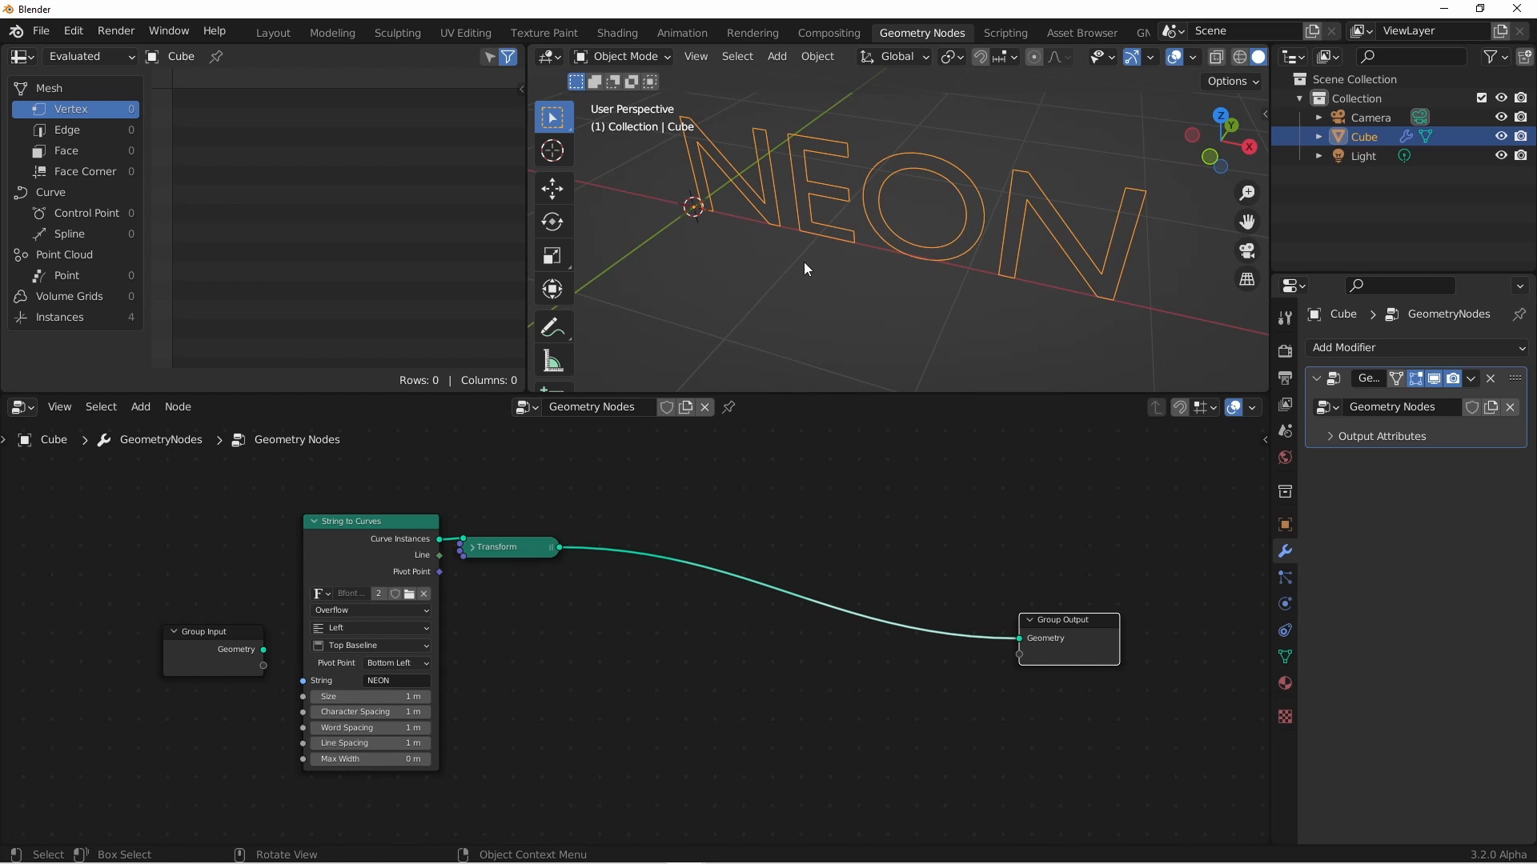
mouse_move(969, 187)
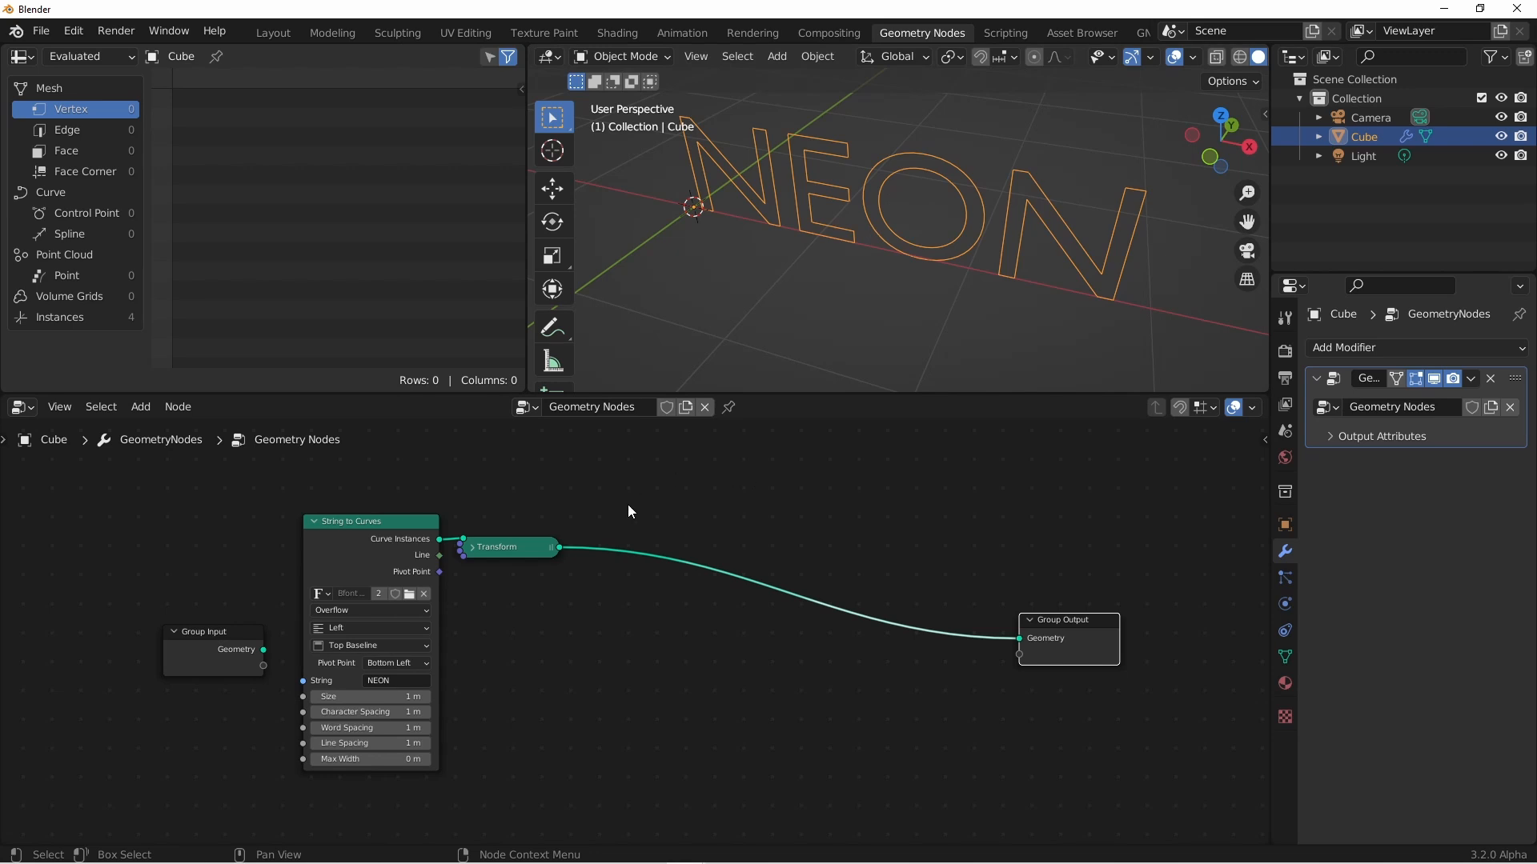
mouse_move(684, 509)
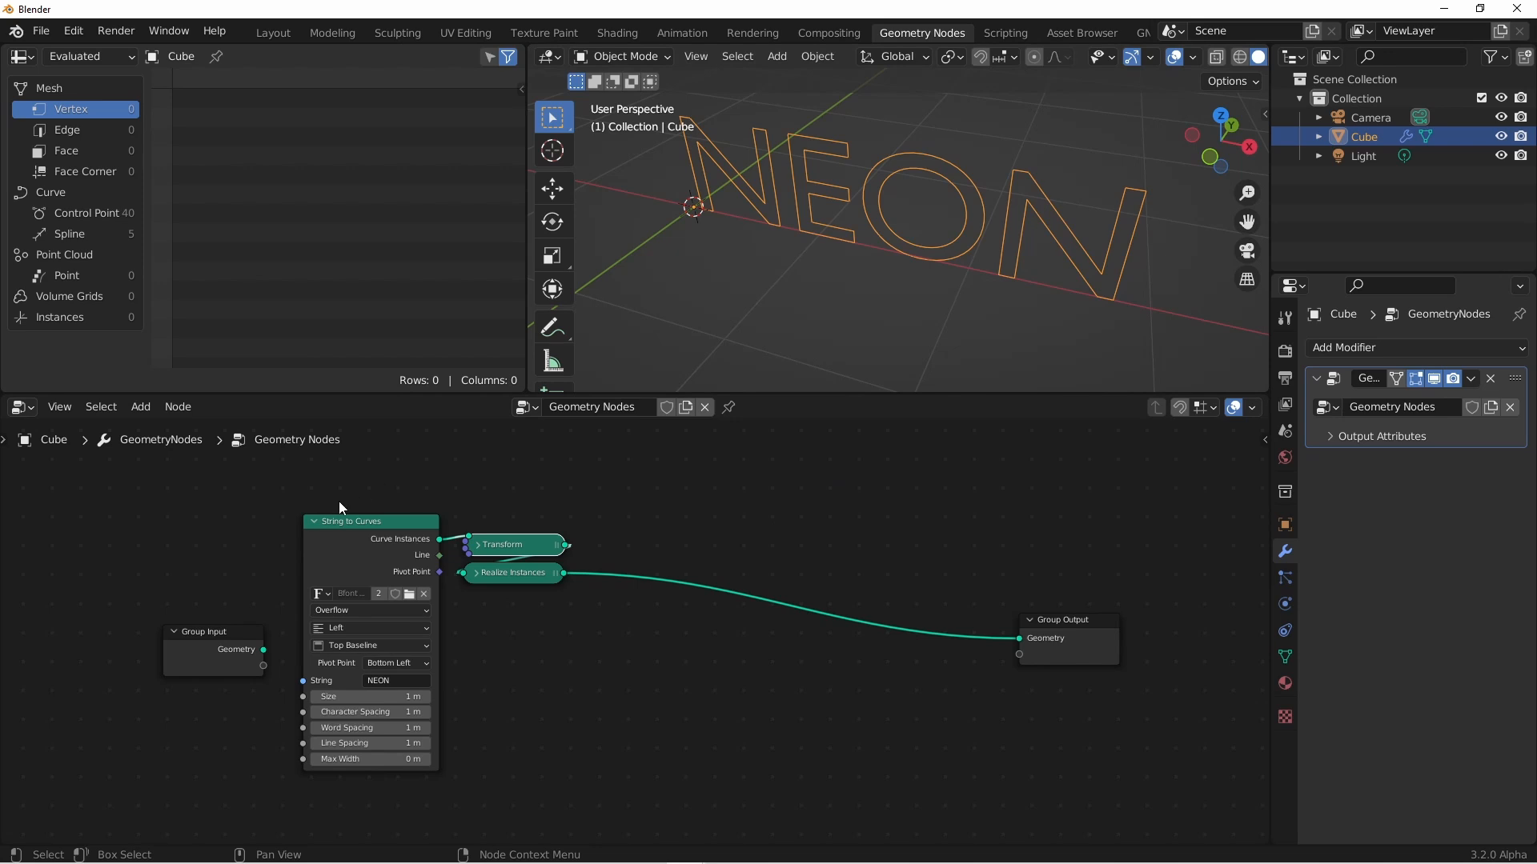
mouse_move(457, 519)
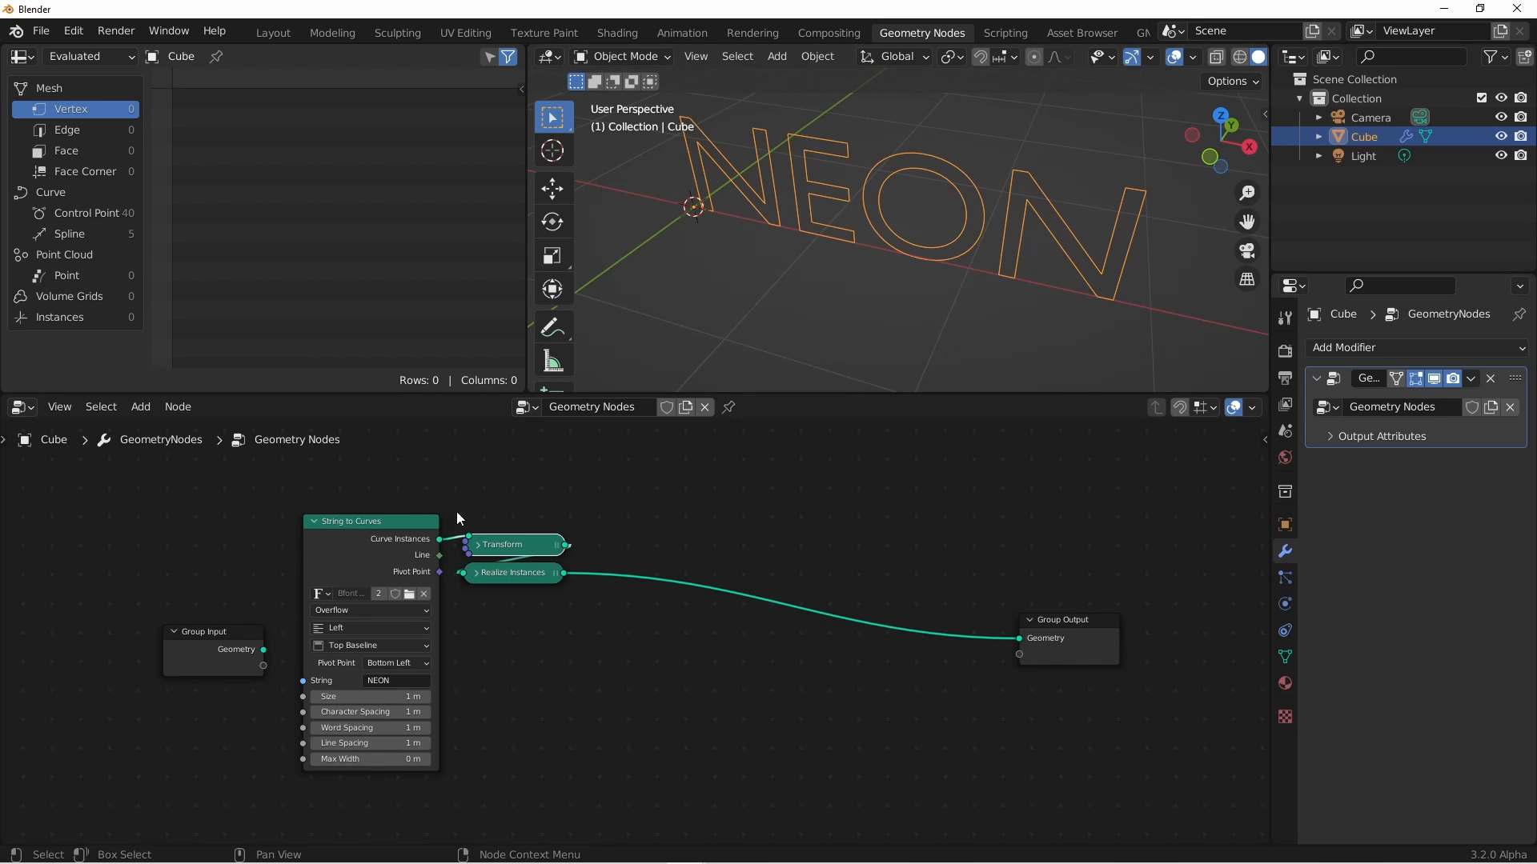
mouse_move(607, 480)
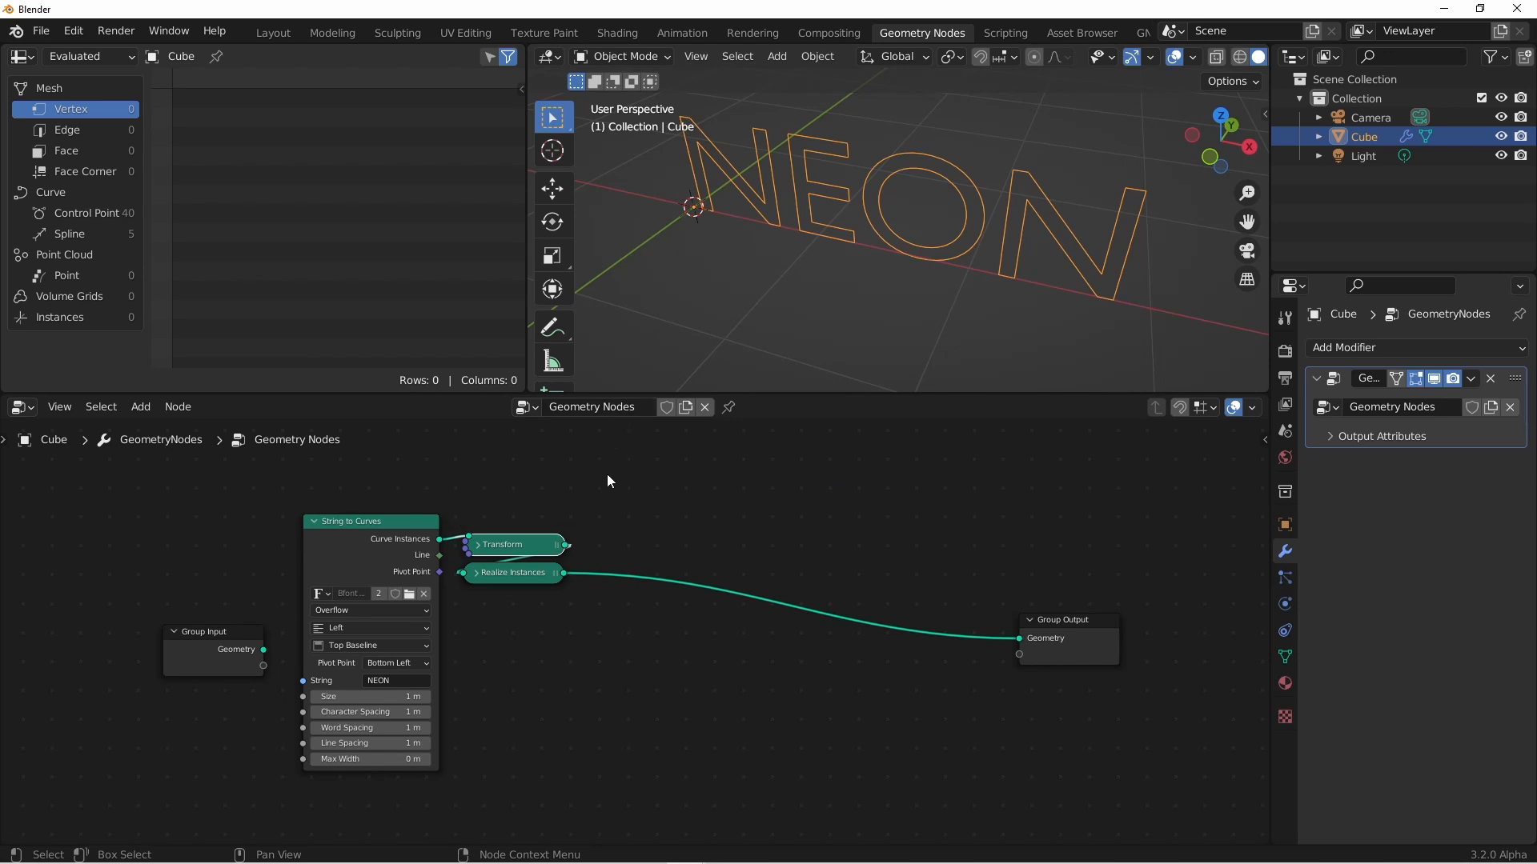
mouse_move(629, 537)
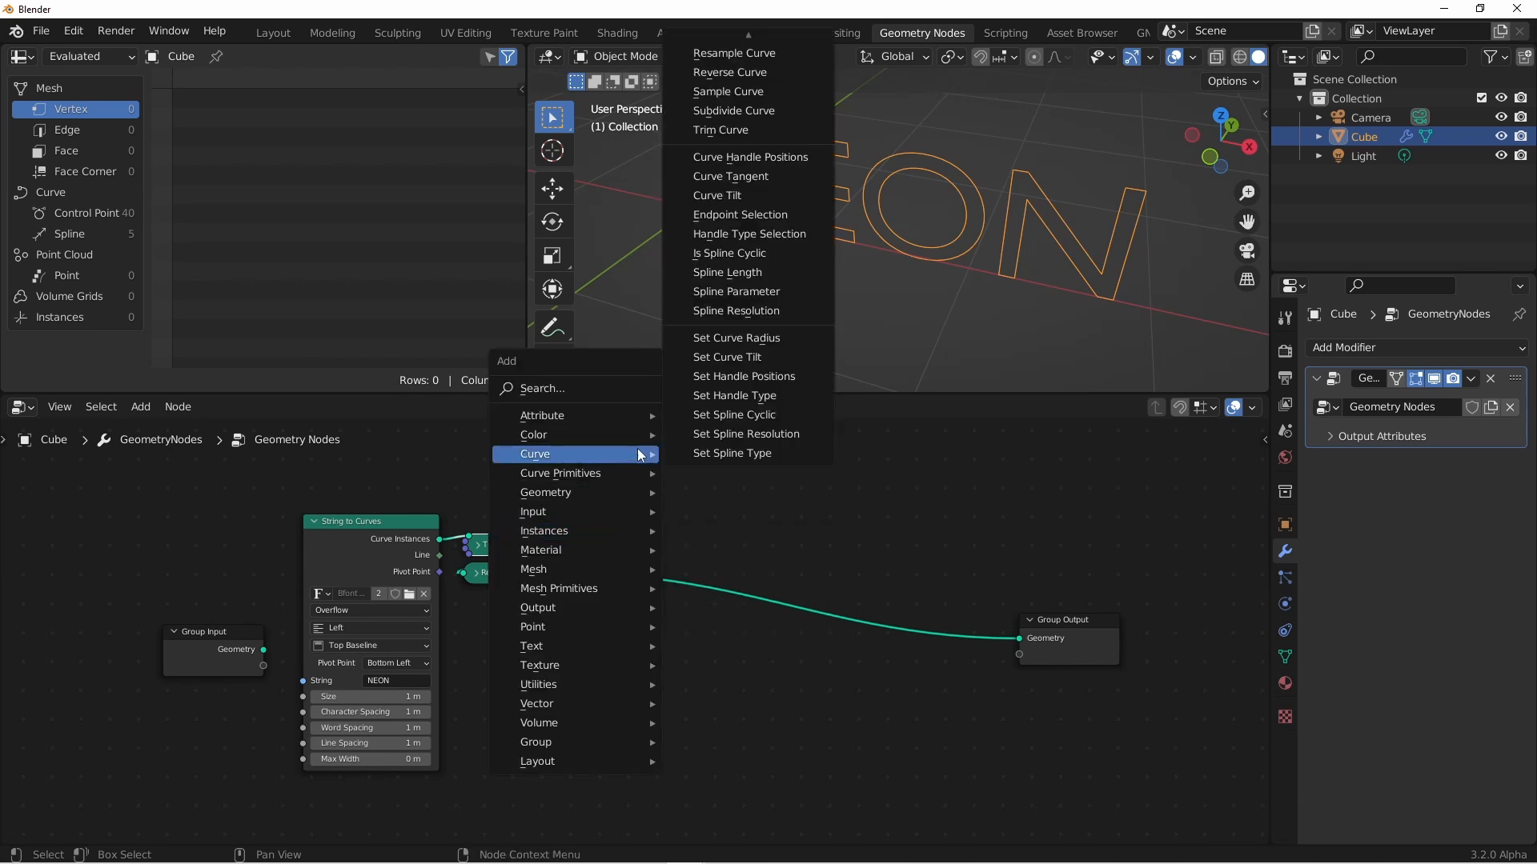
Route the NEON curves through Realize Instances and Set Spline Cyclic before the output
click(734, 414)
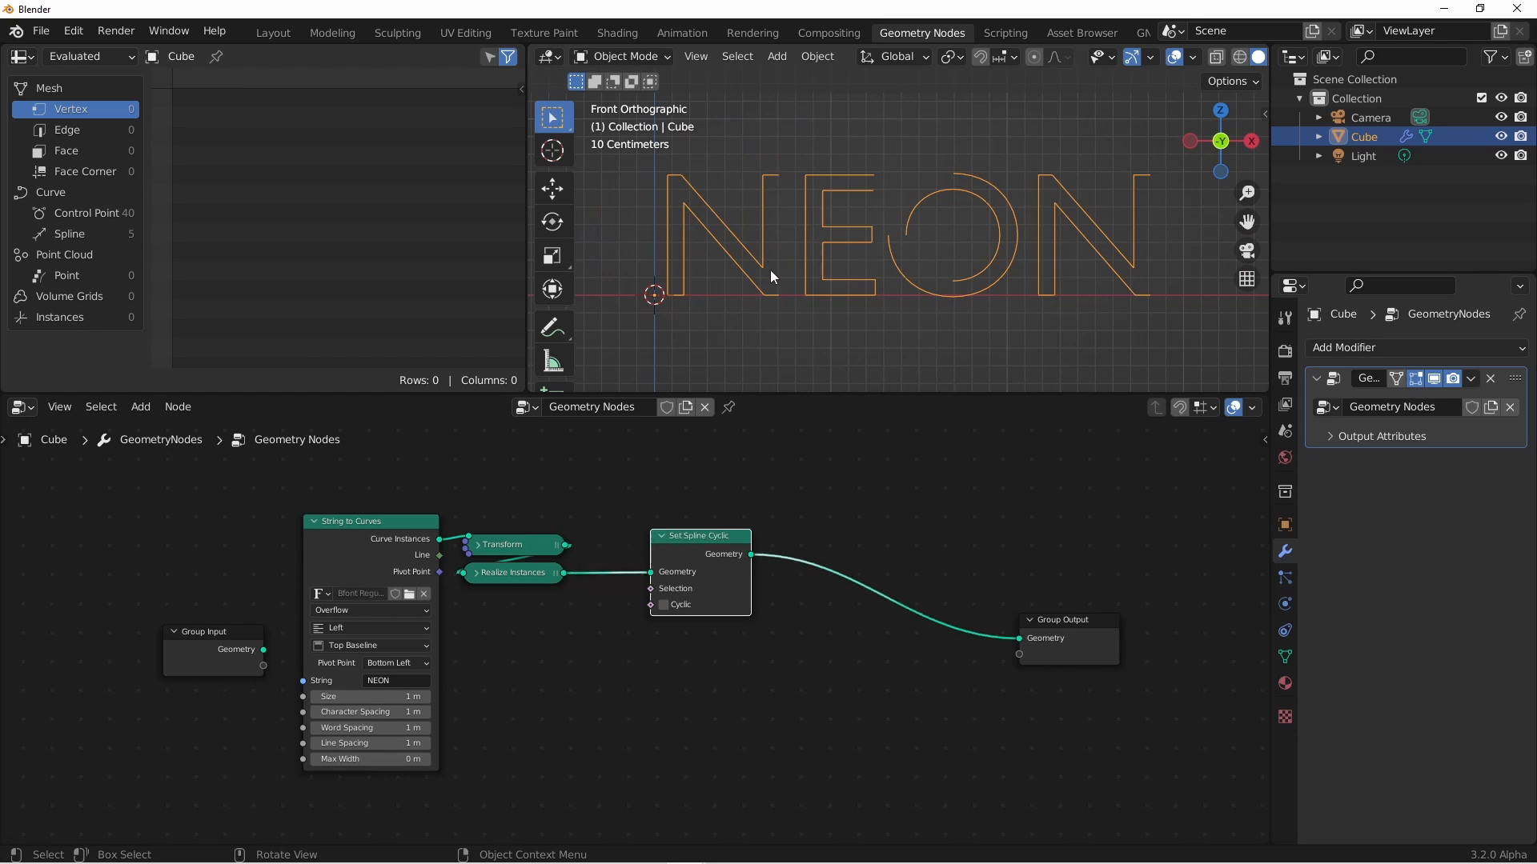
mouse_move(777, 301)
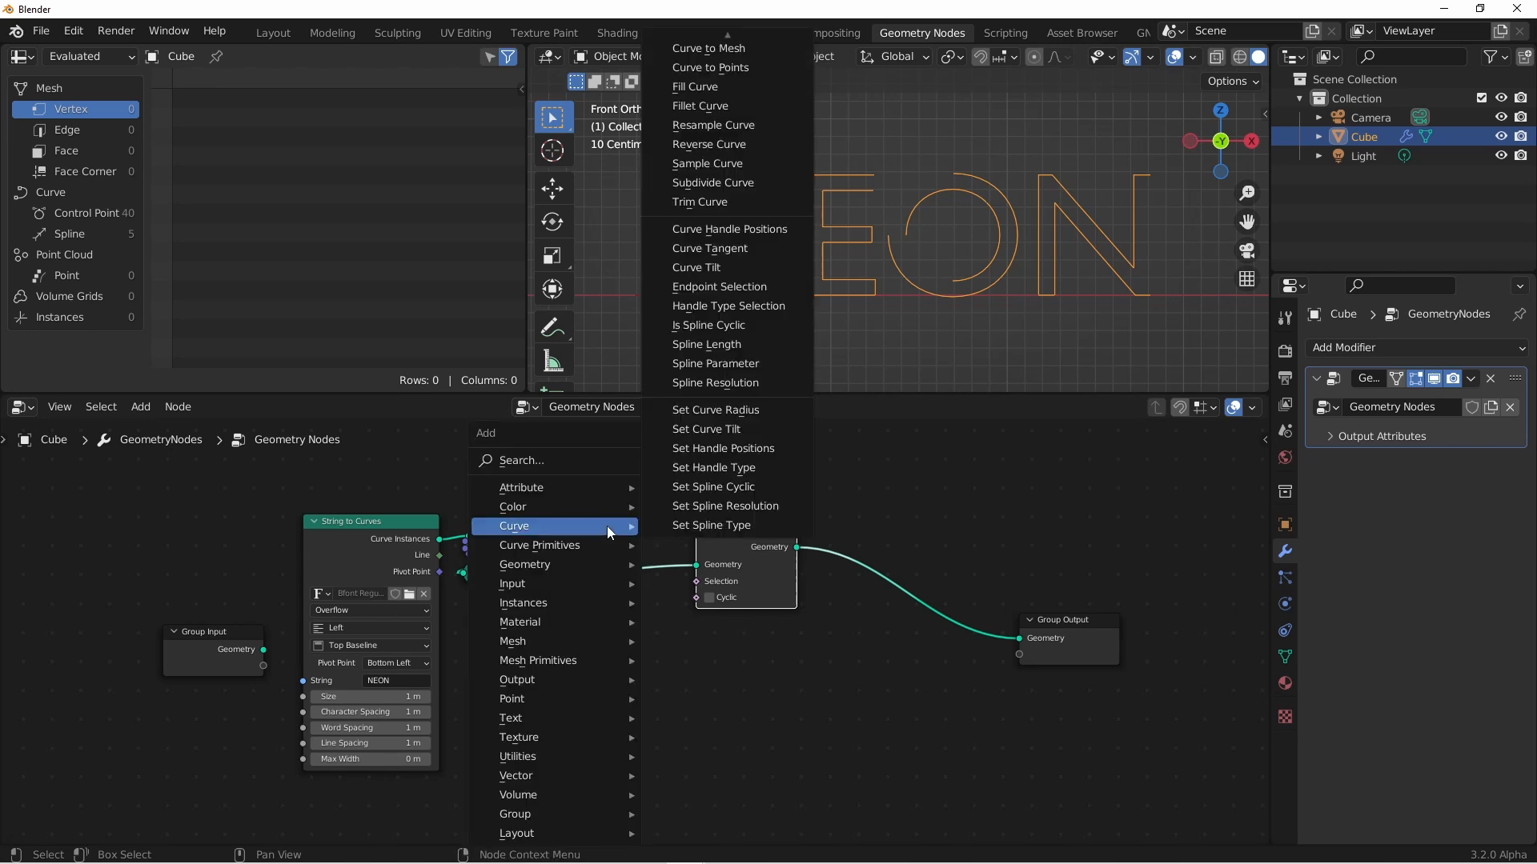
Add a Resample Curve node in Length mode with a 0.01 m length
click(713, 125)
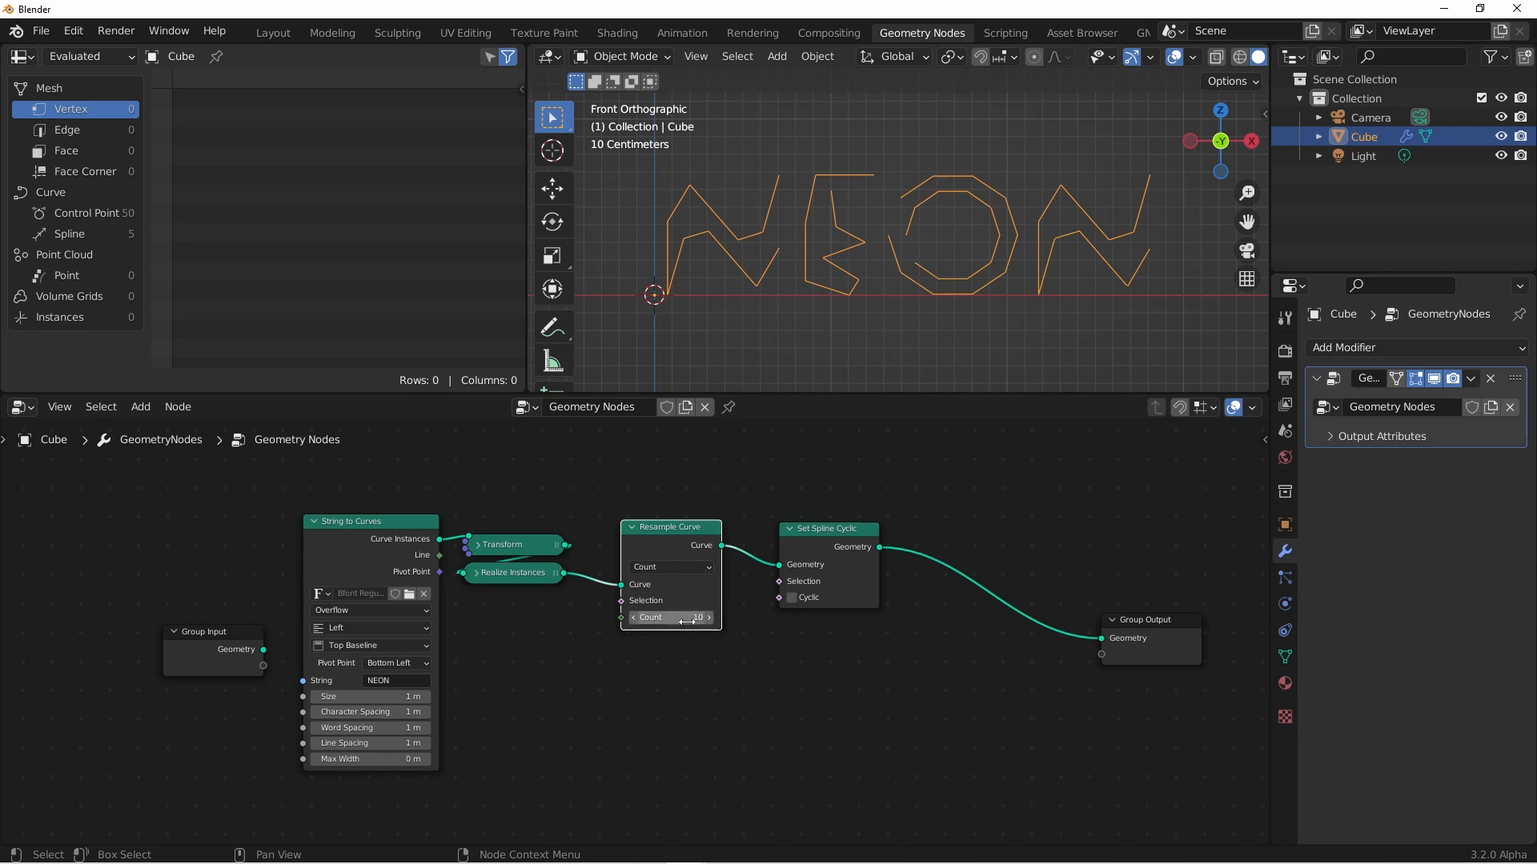
mouse_move(670, 617)
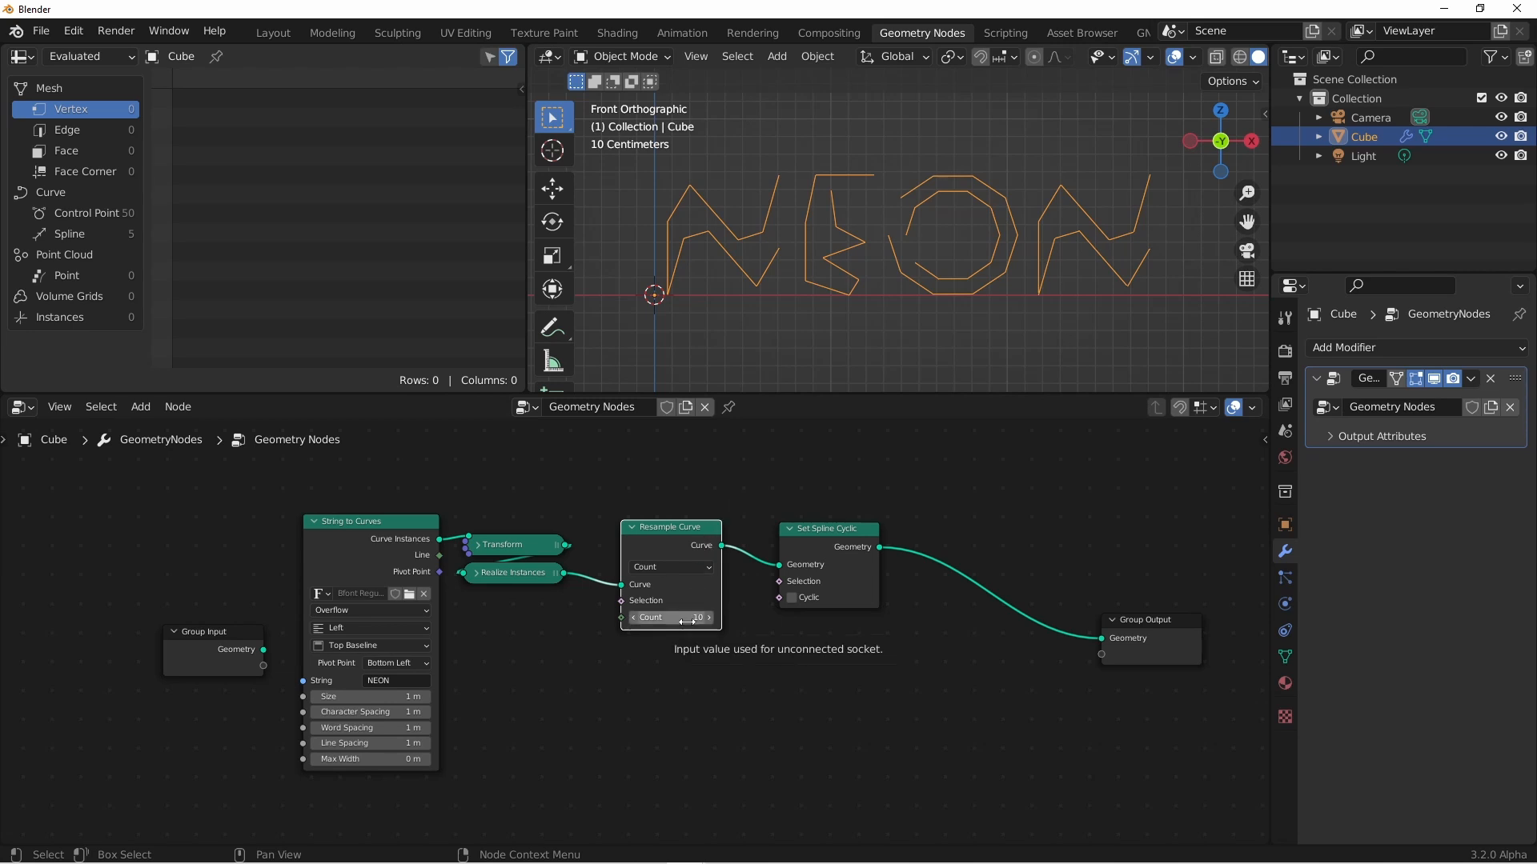
mouse_move(689, 605)
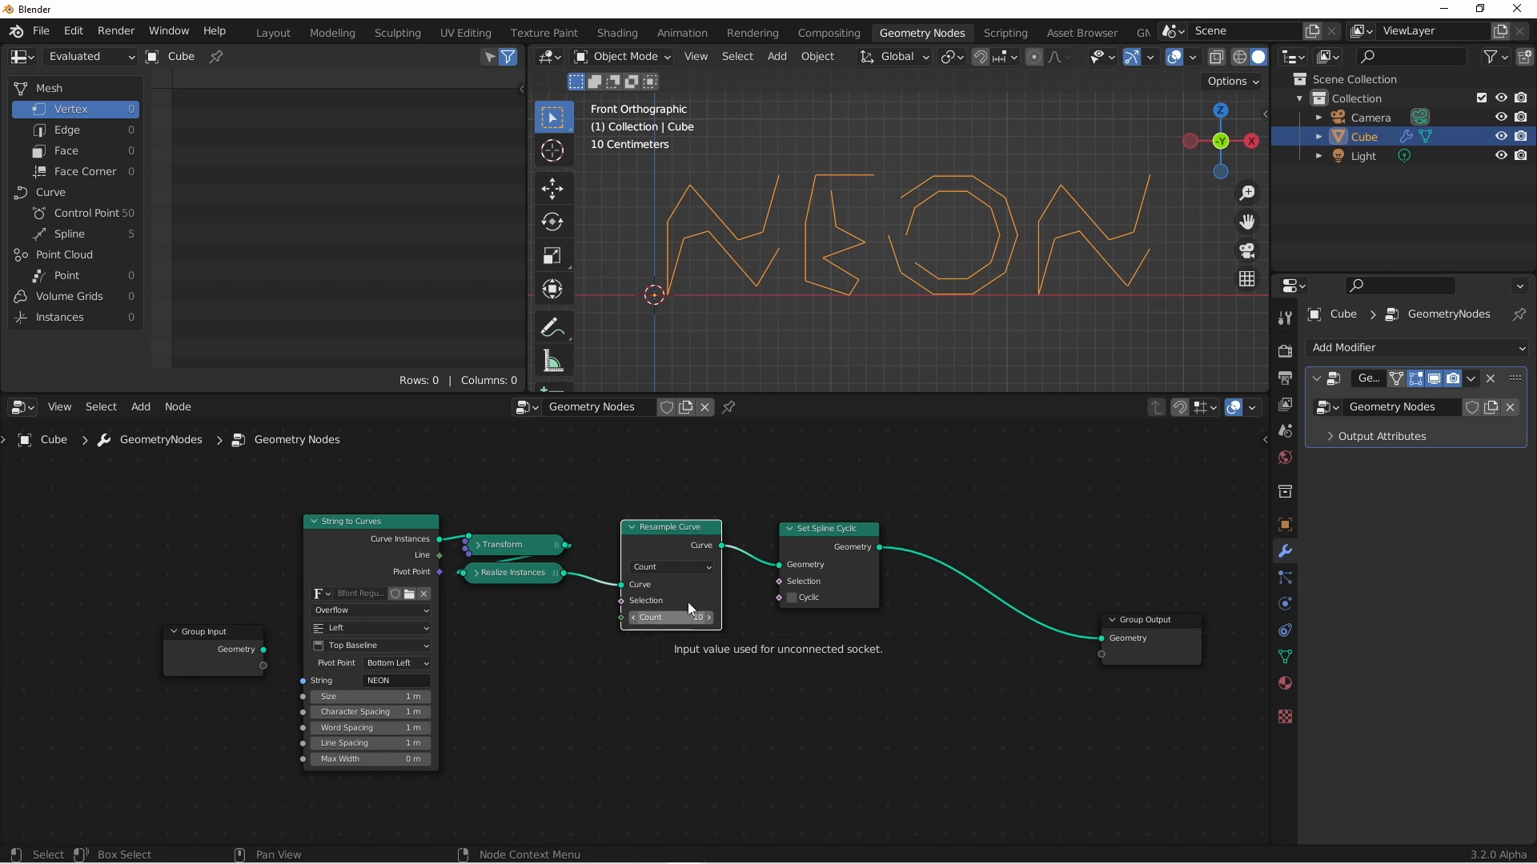
click(669, 567)
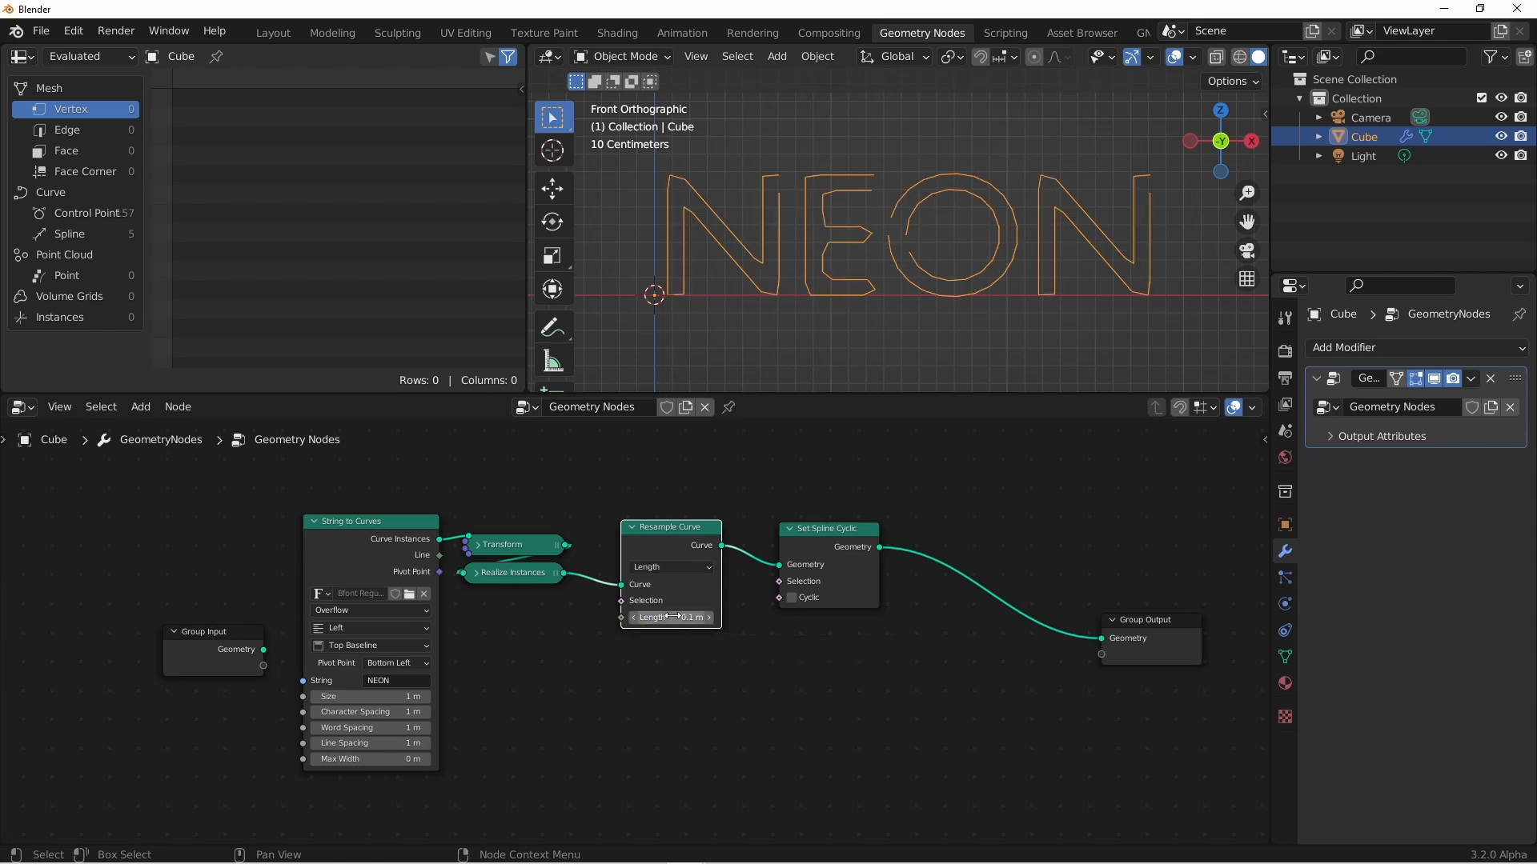
mouse_move(651, 616)
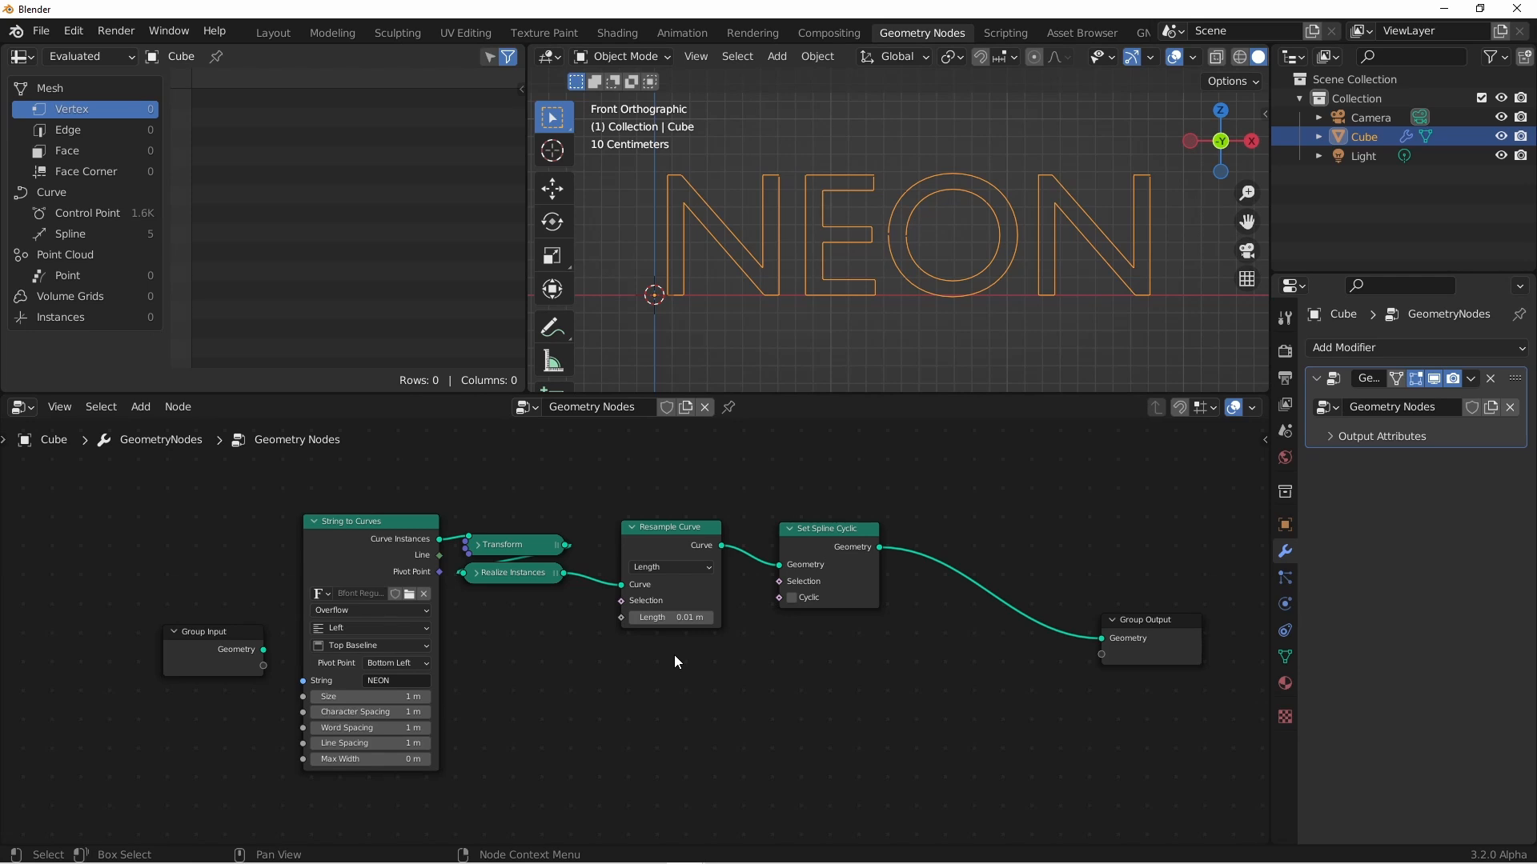
mouse_move(764, 214)
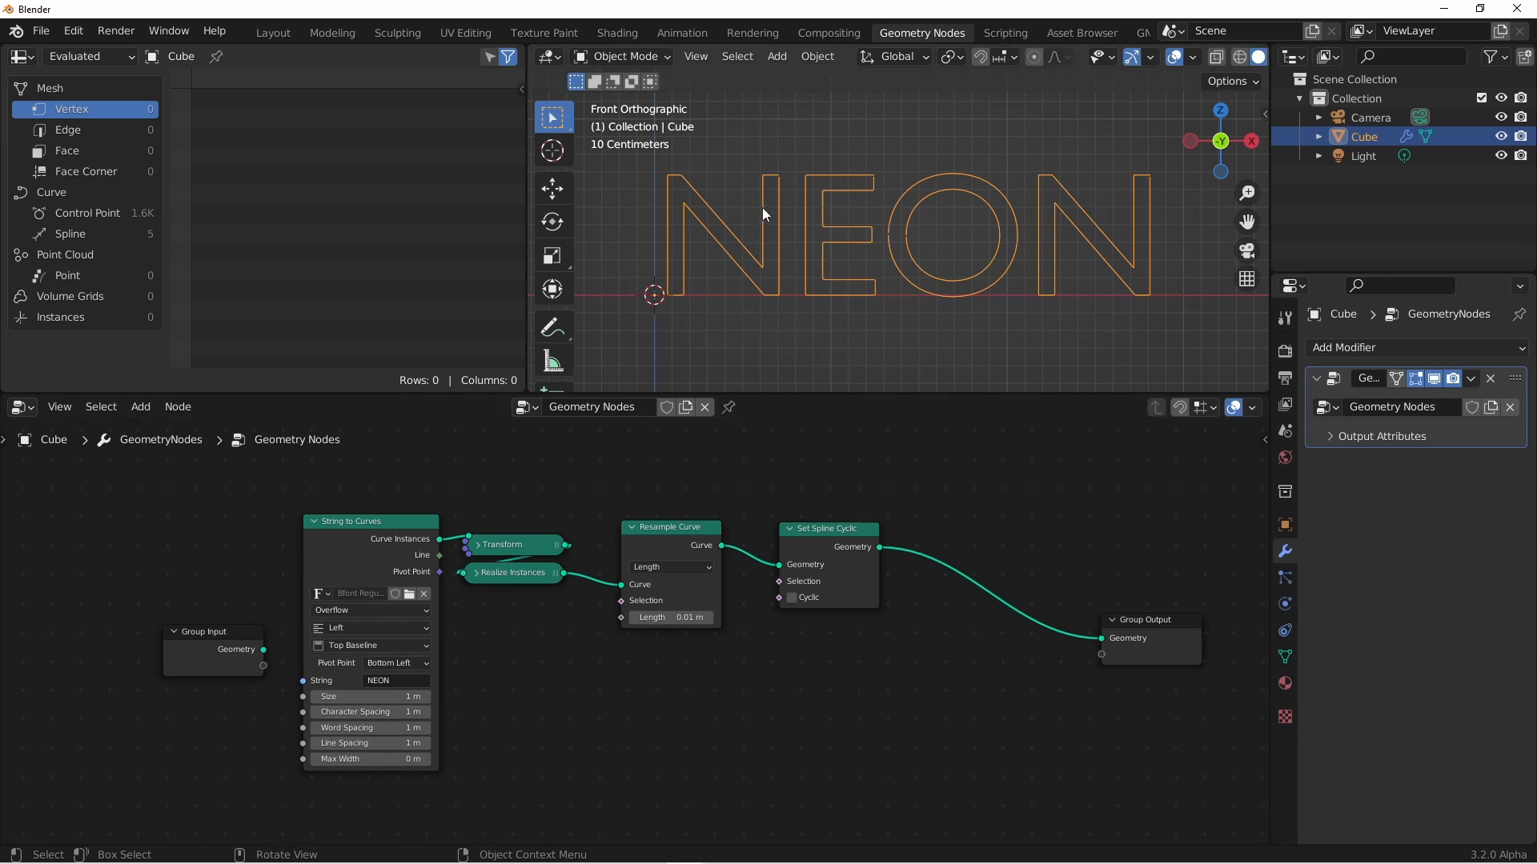
mouse_move(802, 187)
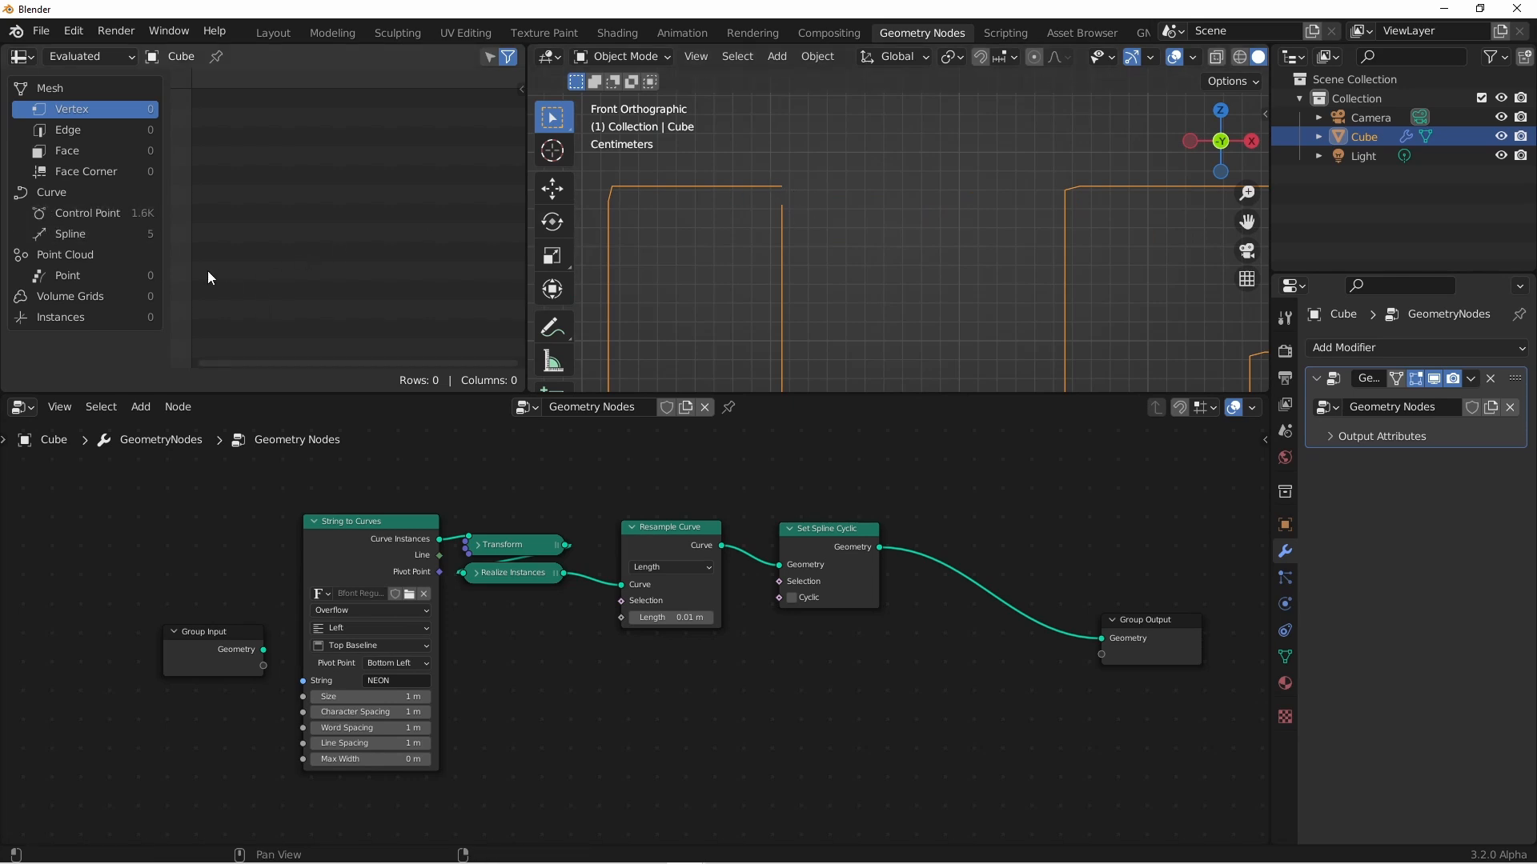
scroll(down, 3)
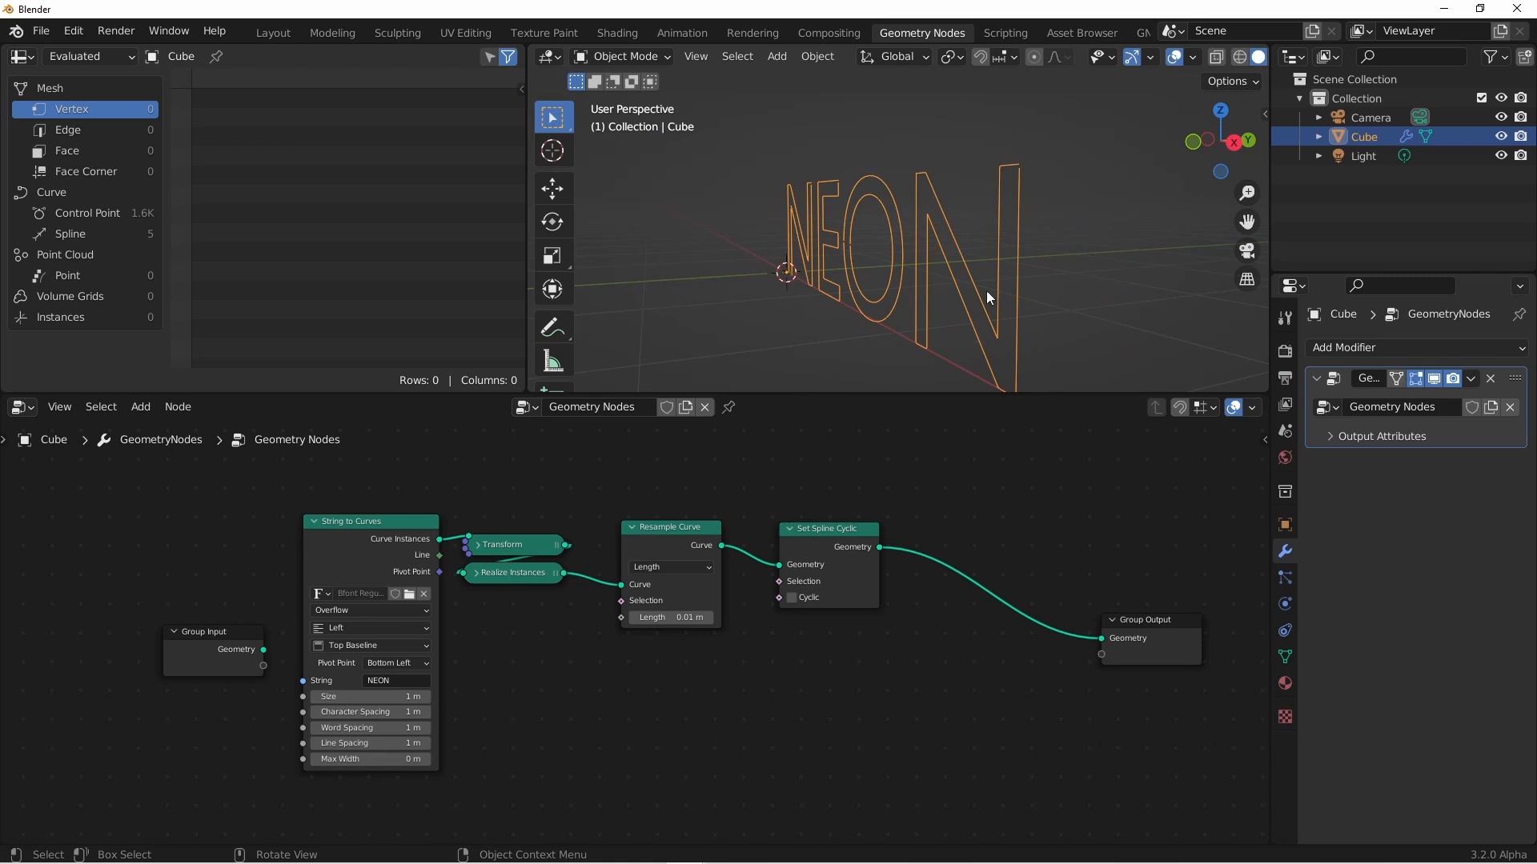
mouse_move(1036, 222)
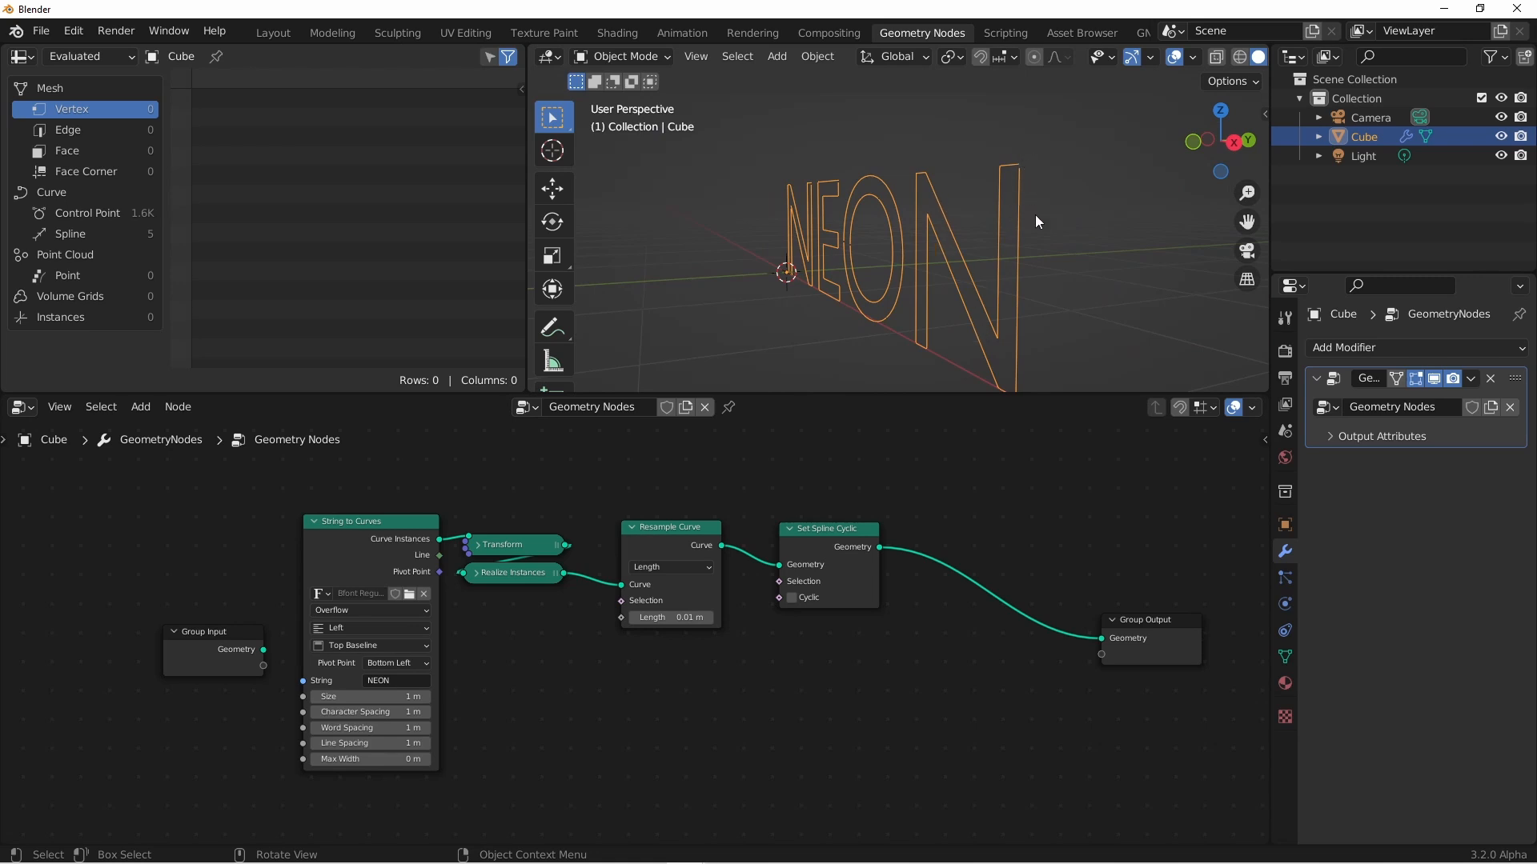
mouse_move(1026, 149)
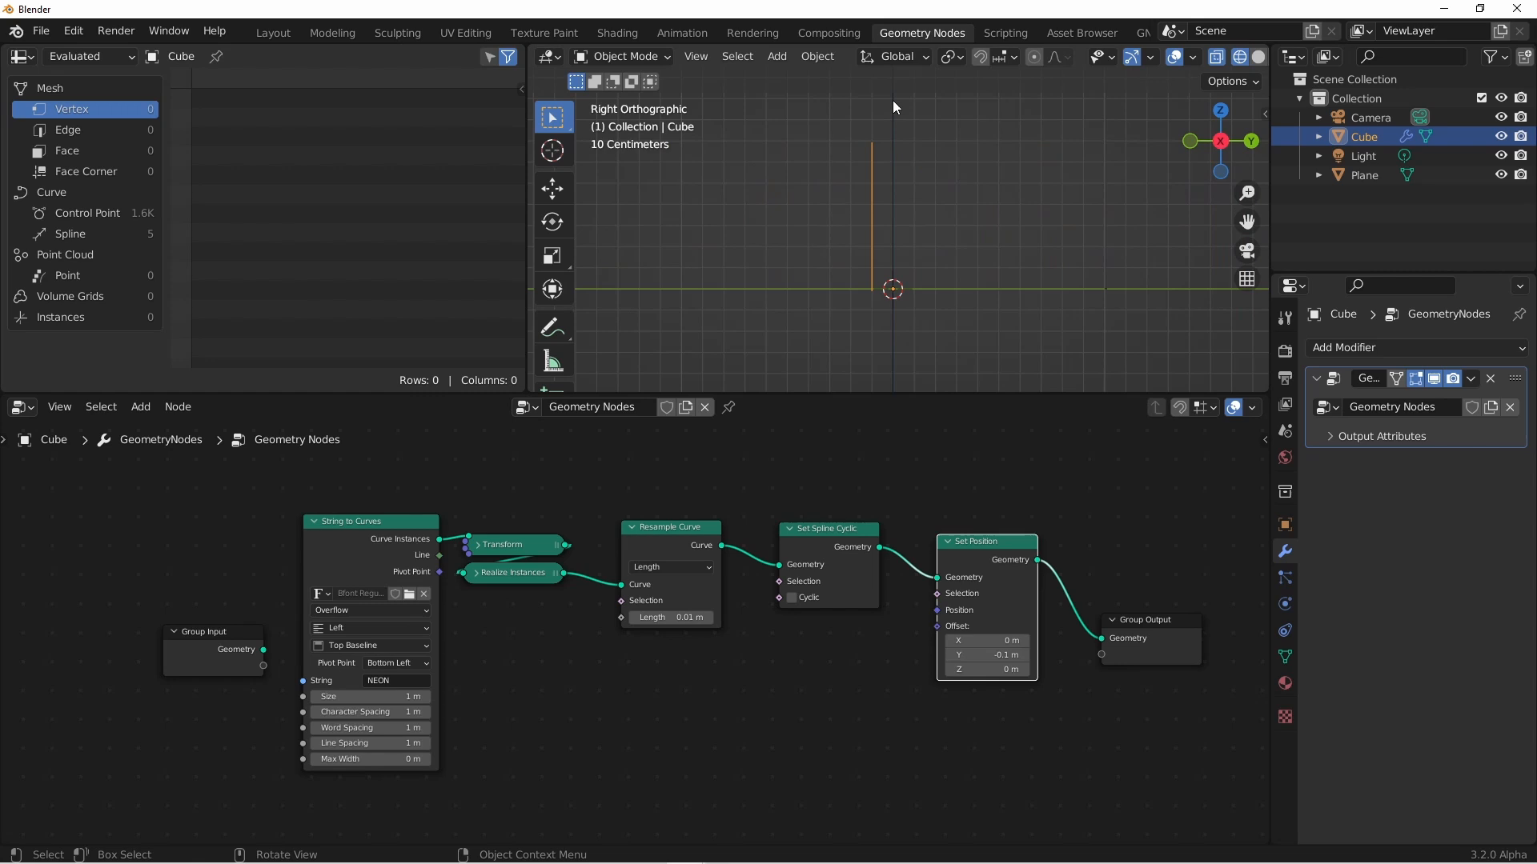
mouse_move(863, 175)
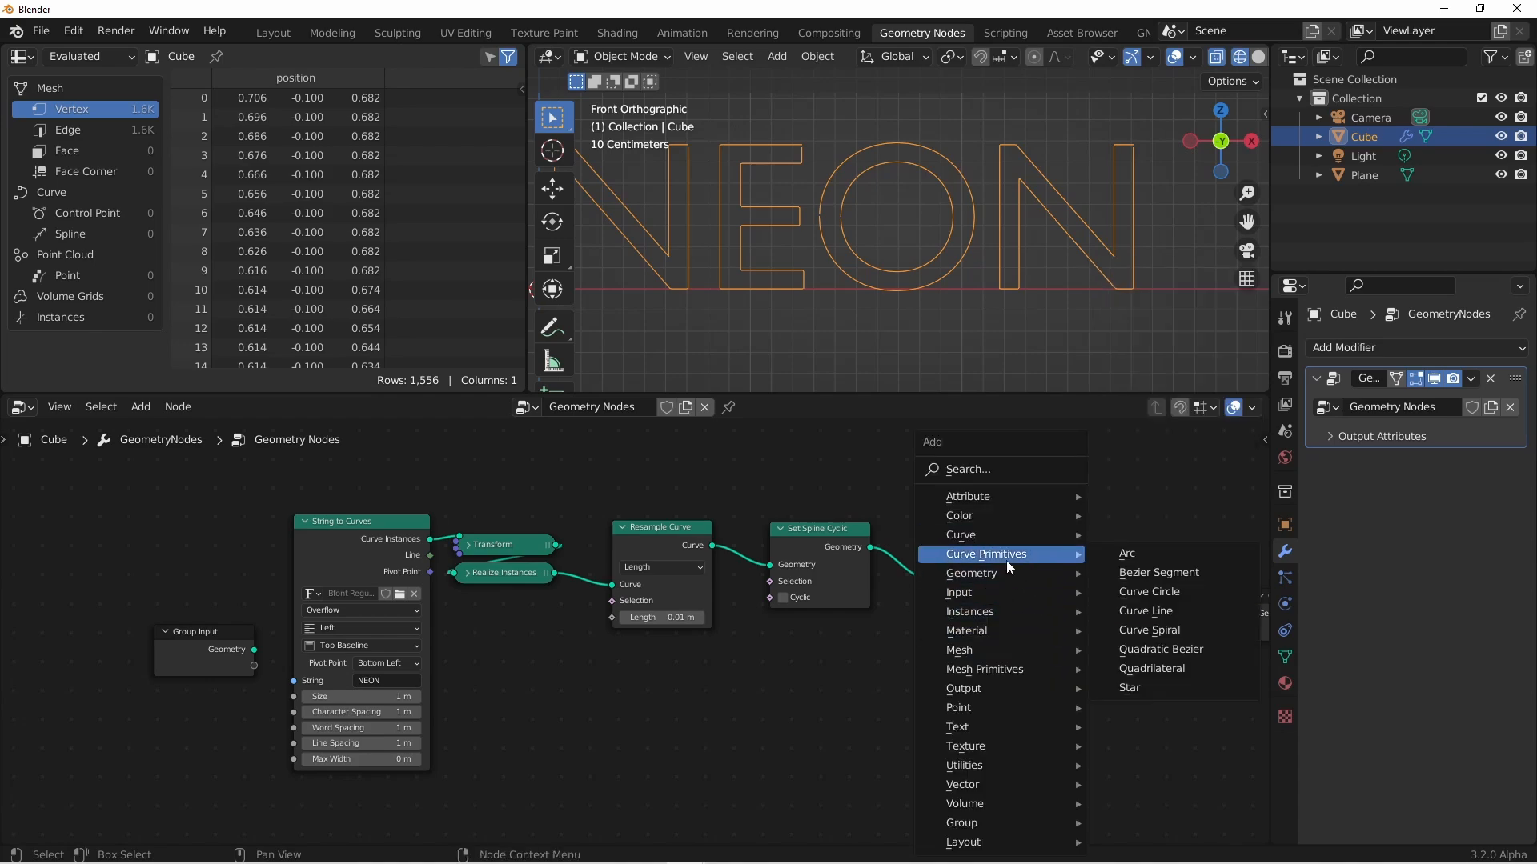
Turn the outlines into tubes with Curve to Mesh and a 0.005 m Curve Circle profile
click(1148, 591)
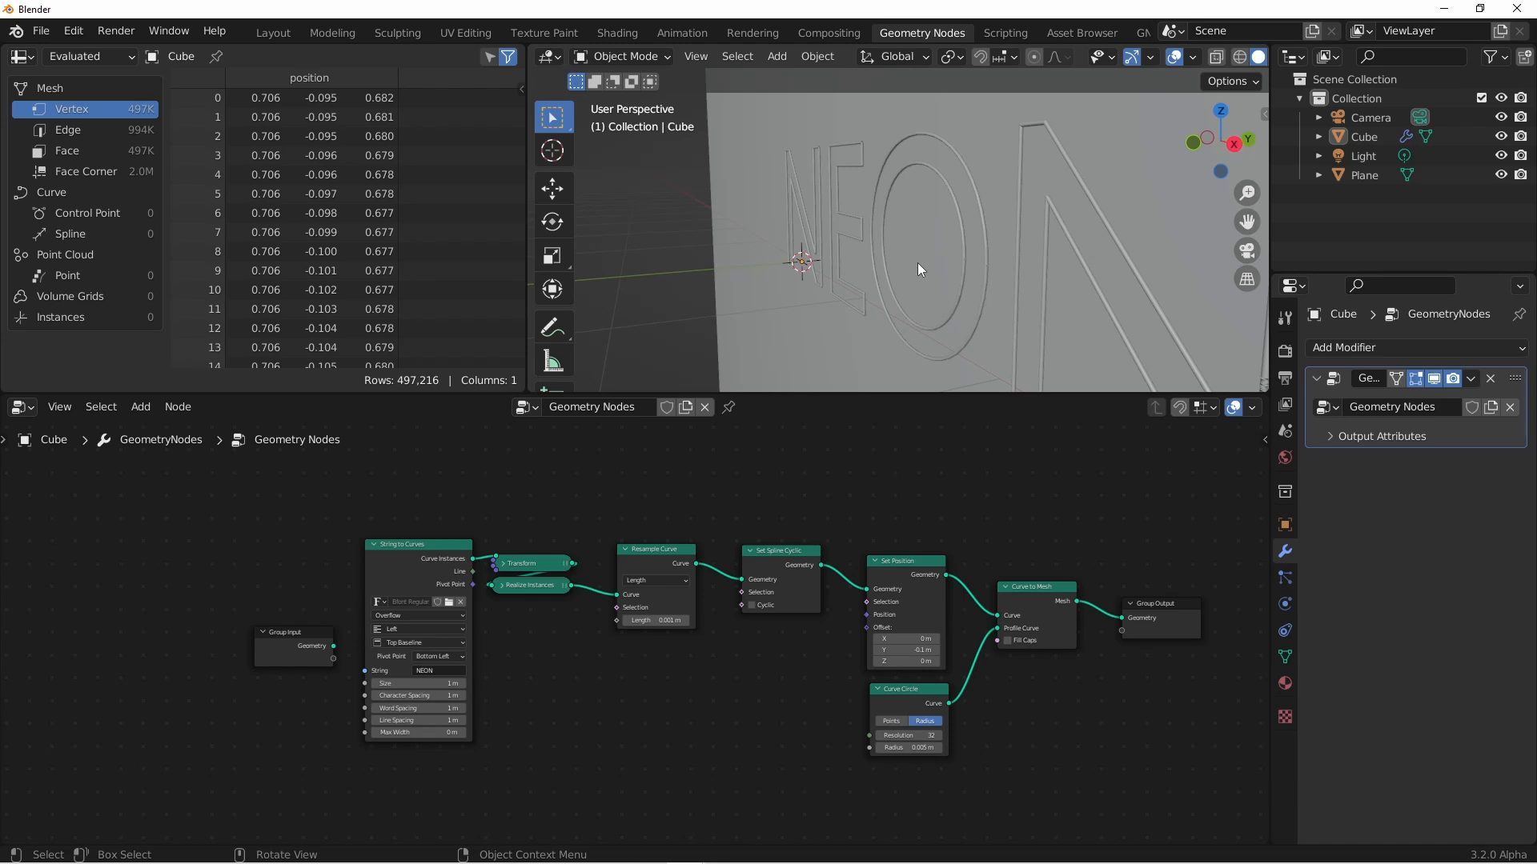
mouse_move(1036, 206)
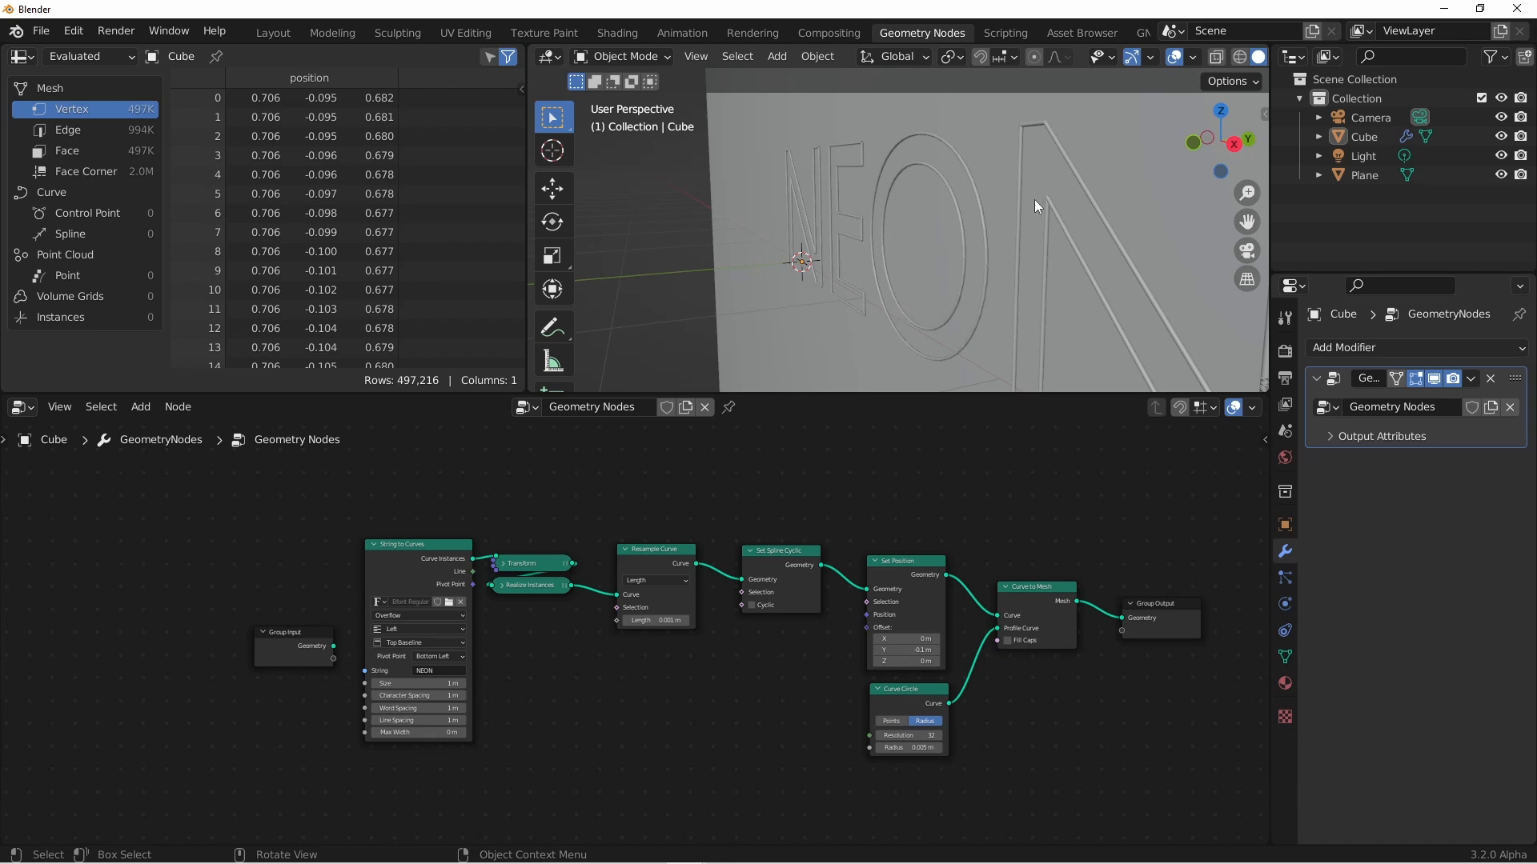
mouse_move(848, 180)
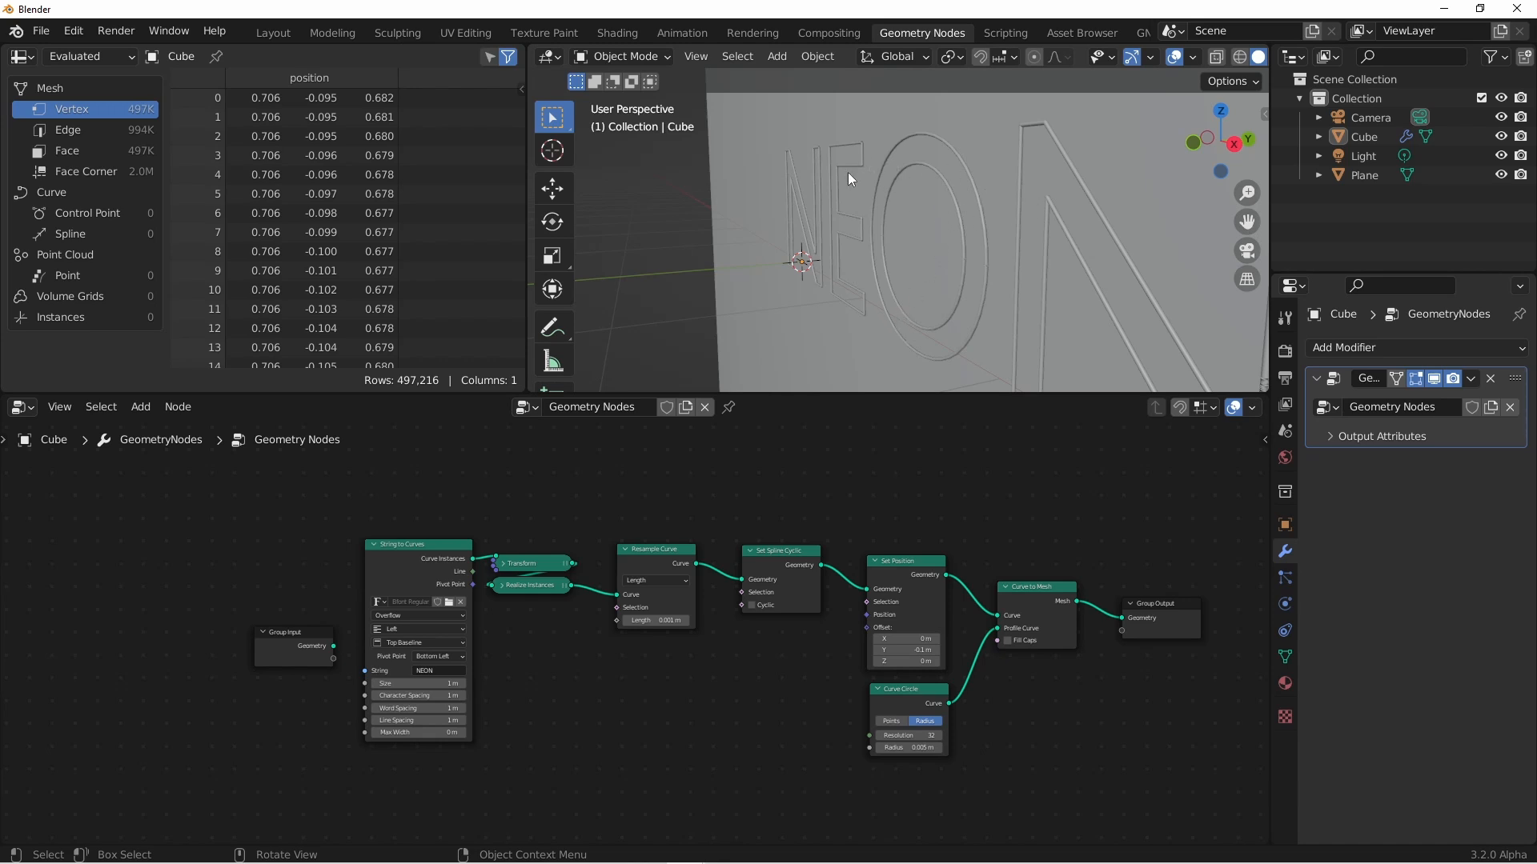
mouse_move(939, 275)
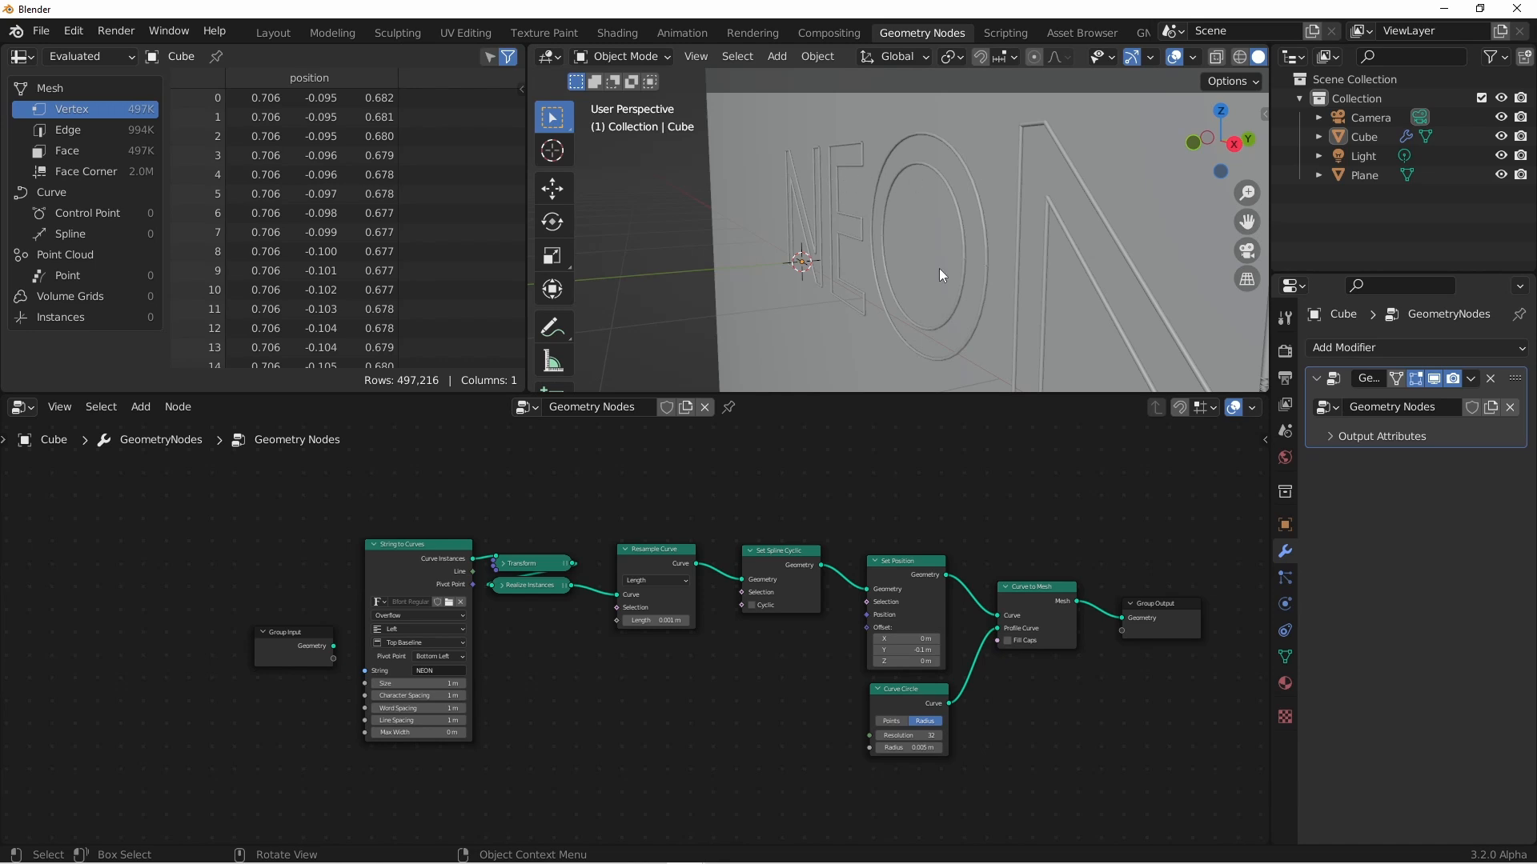
mouse_move(926, 601)
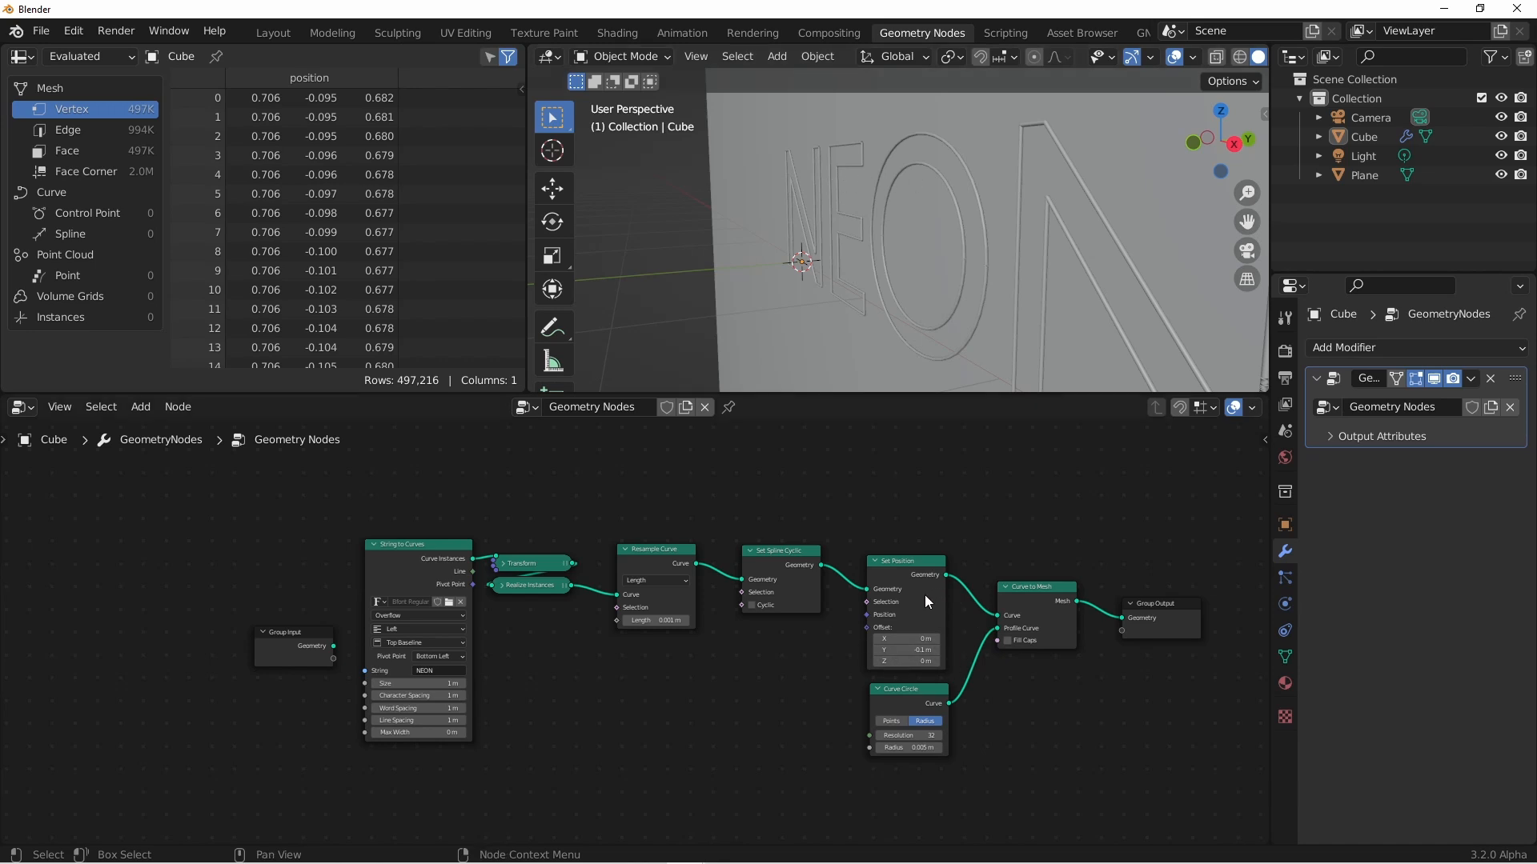
mouse_move(900, 615)
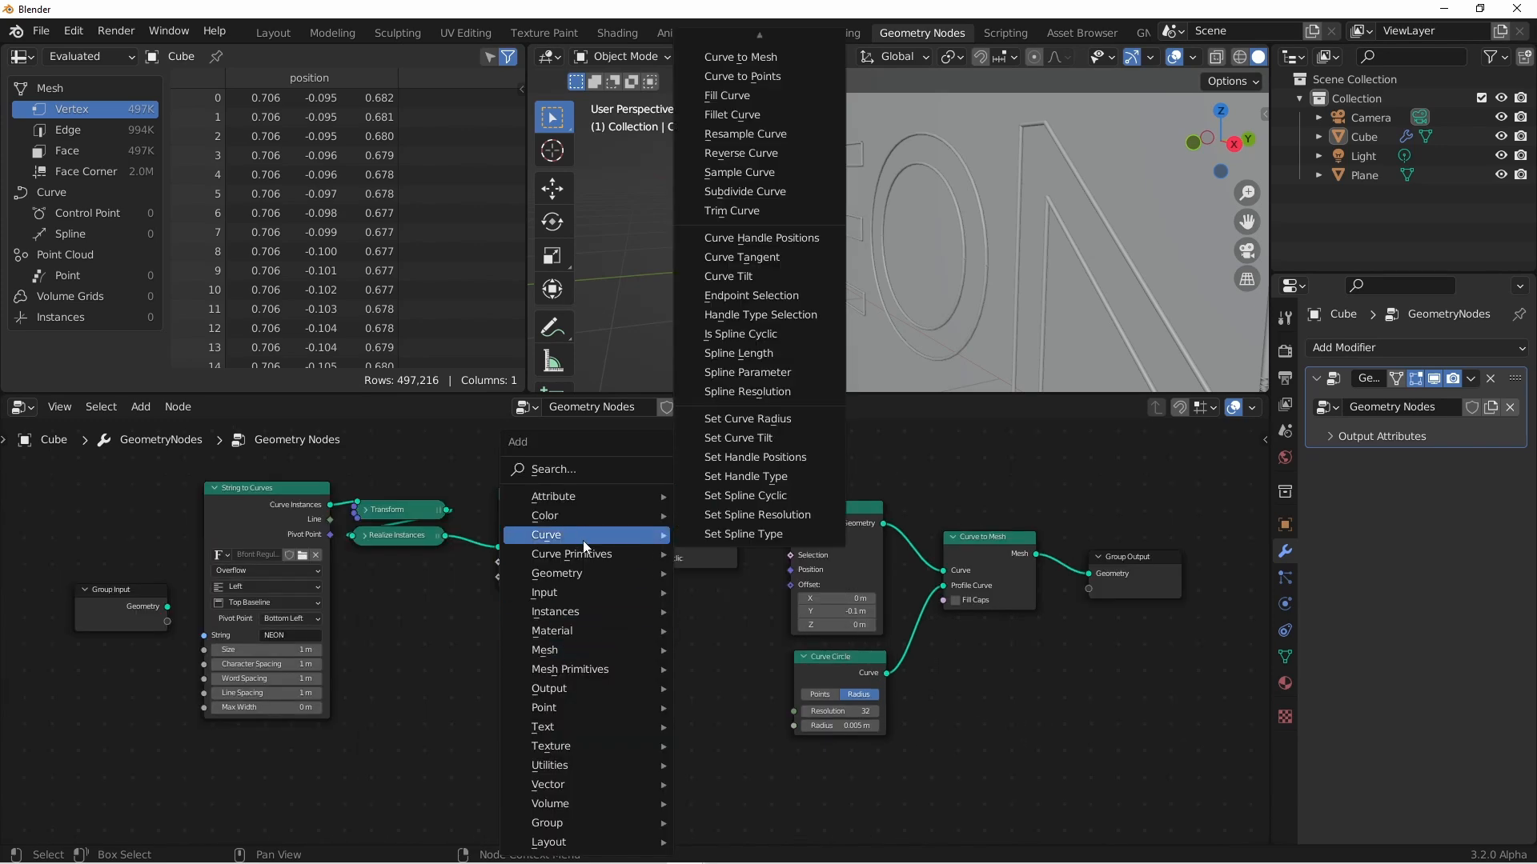
Feed Endpoint Selection (start and end size 20) through a Not node into Set Position
click(751, 295)
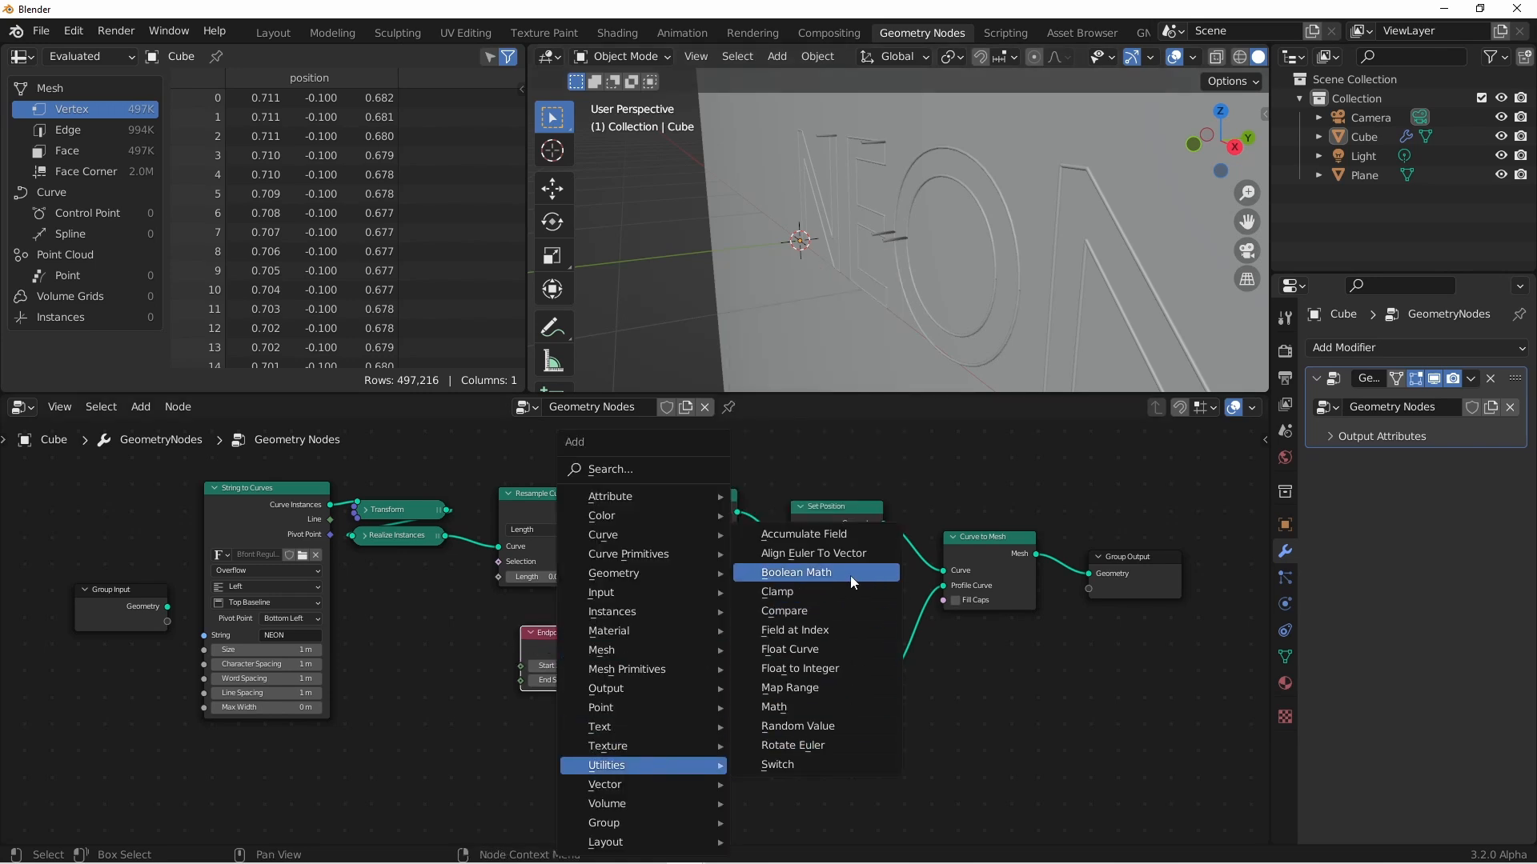
click(795, 571)
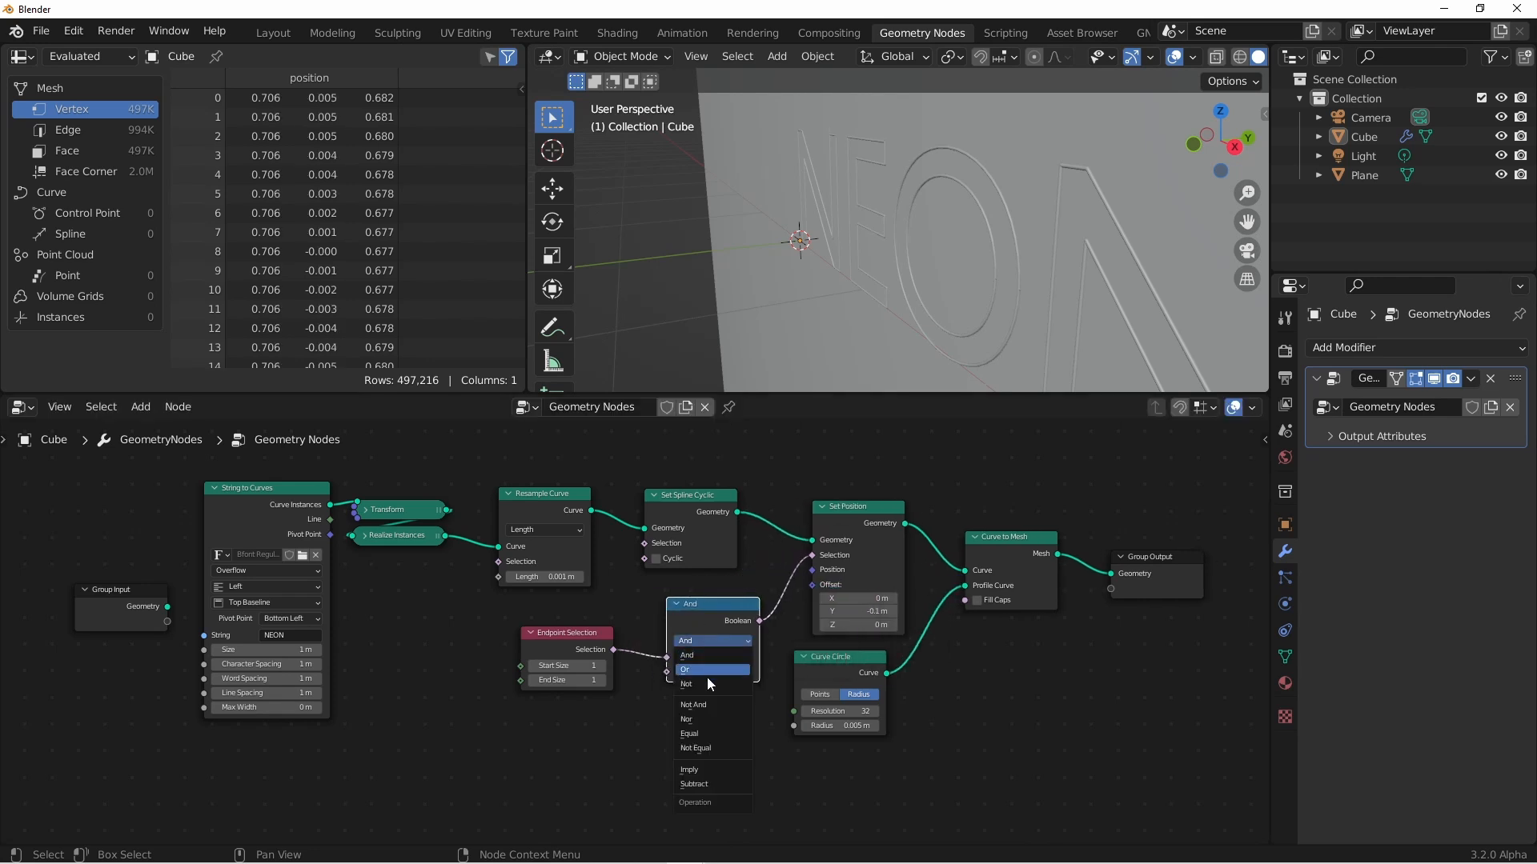
click(686, 683)
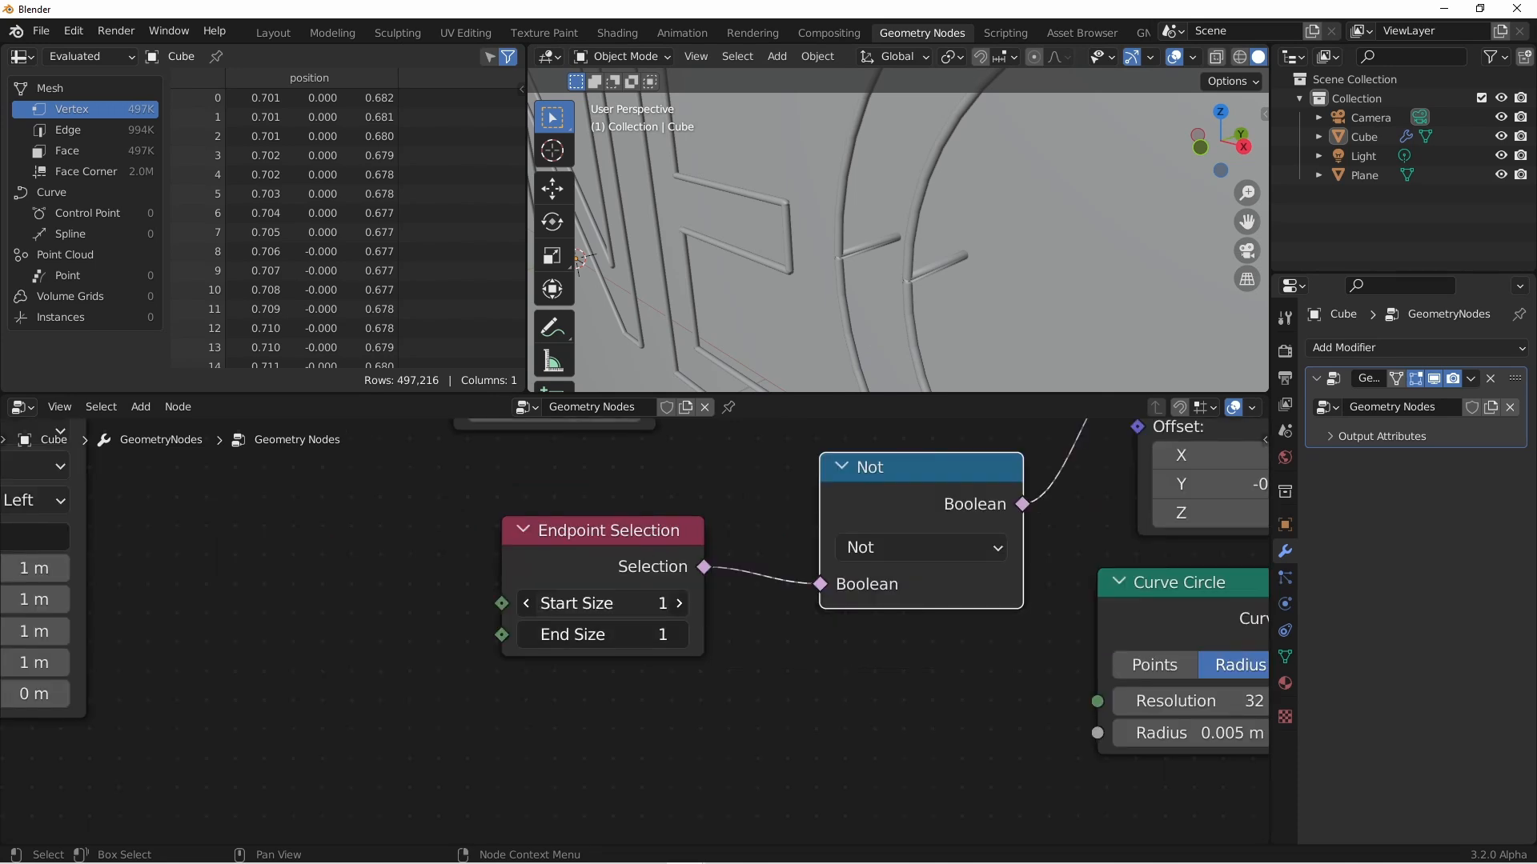
click(603, 603)
text(20)
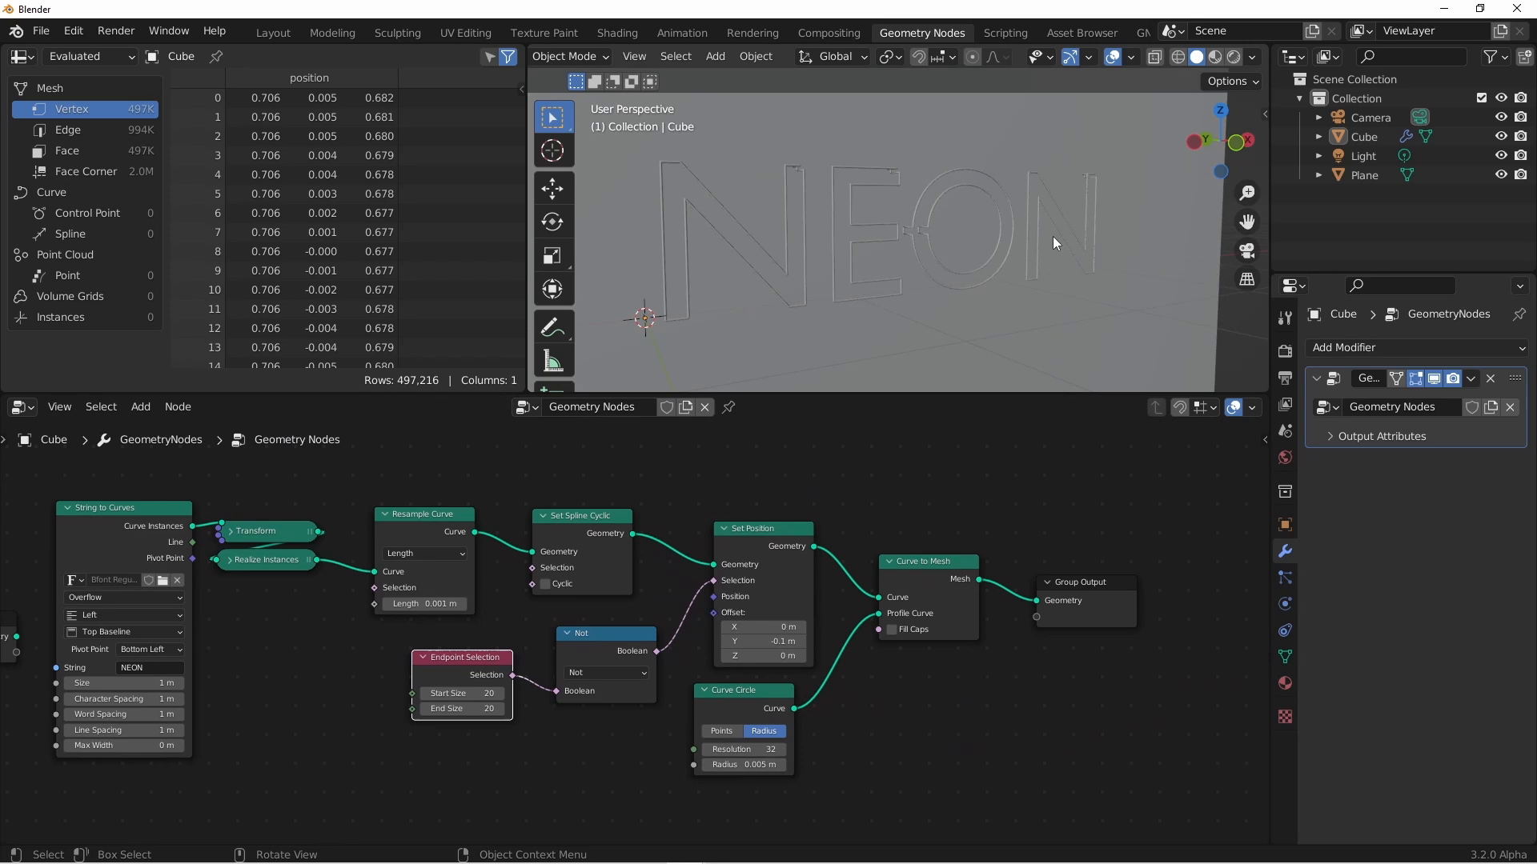
mouse_move(1048, 245)
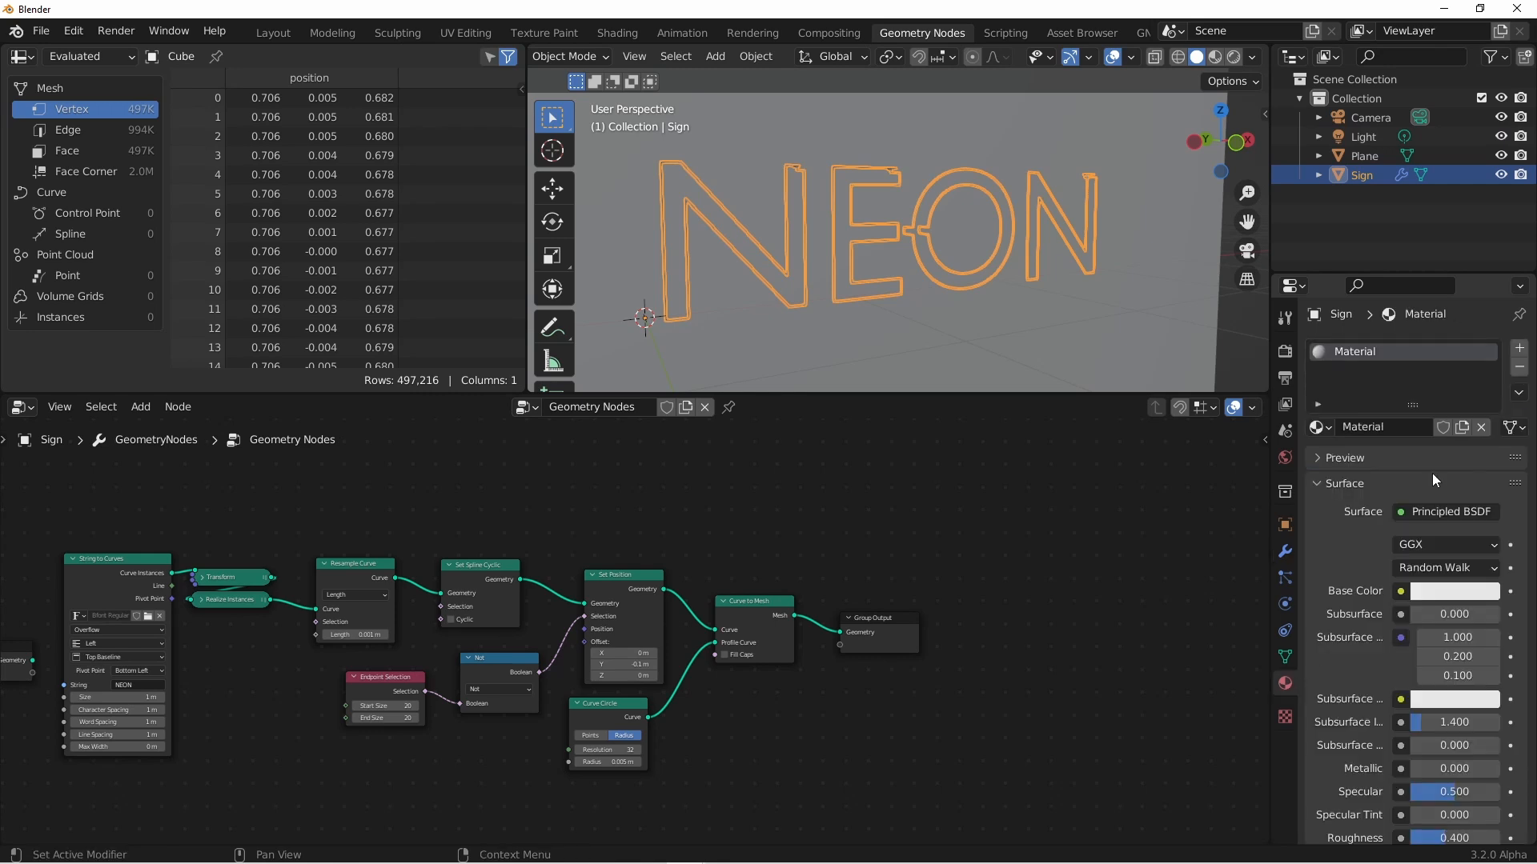
Rename the Sign's material and give it a magenta emission colour
double_click(1401, 351)
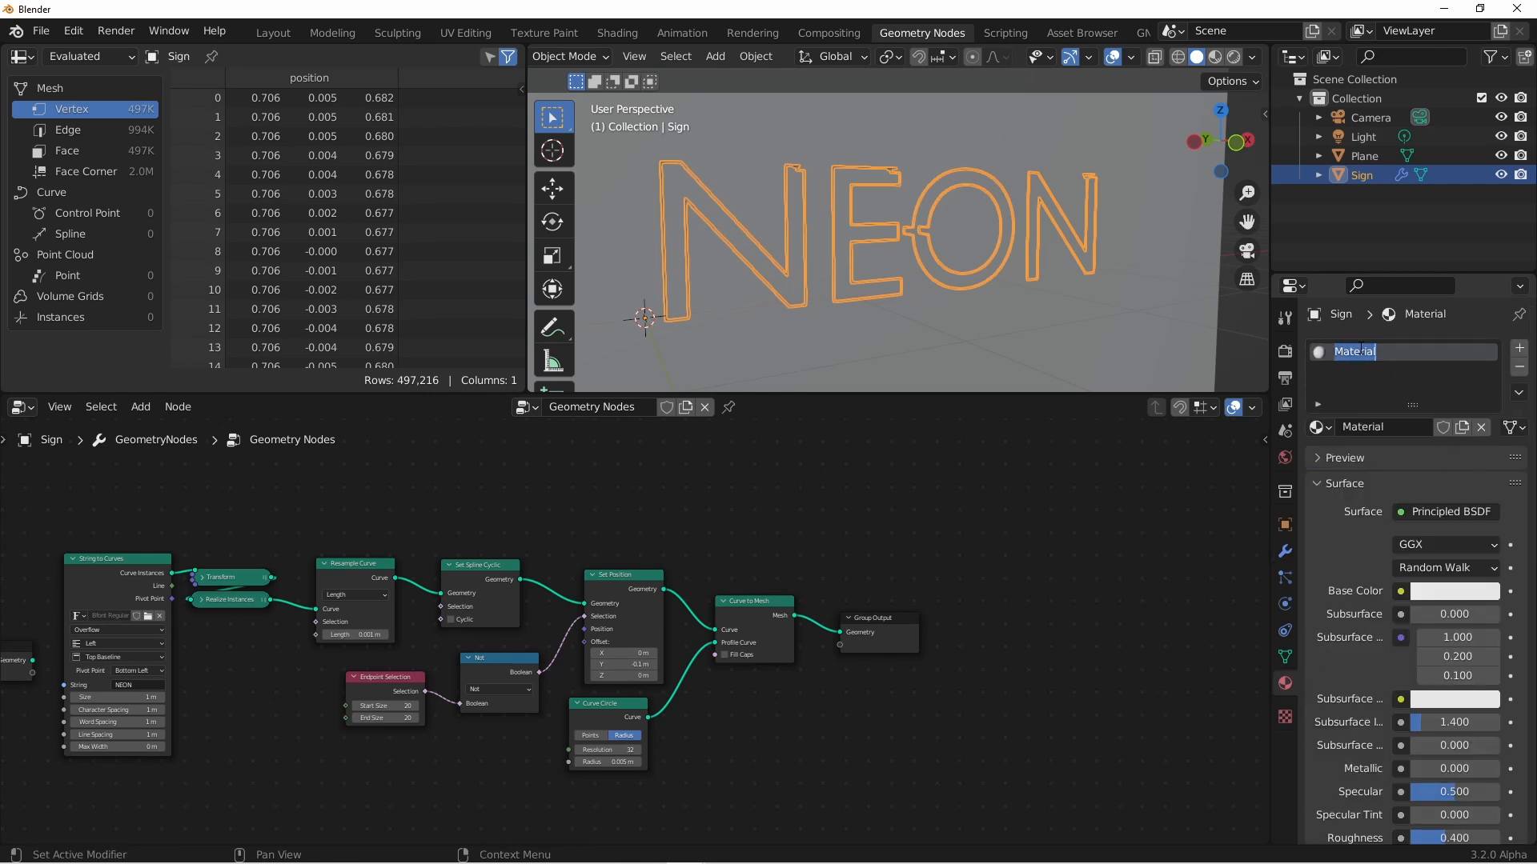
click(1454, 590)
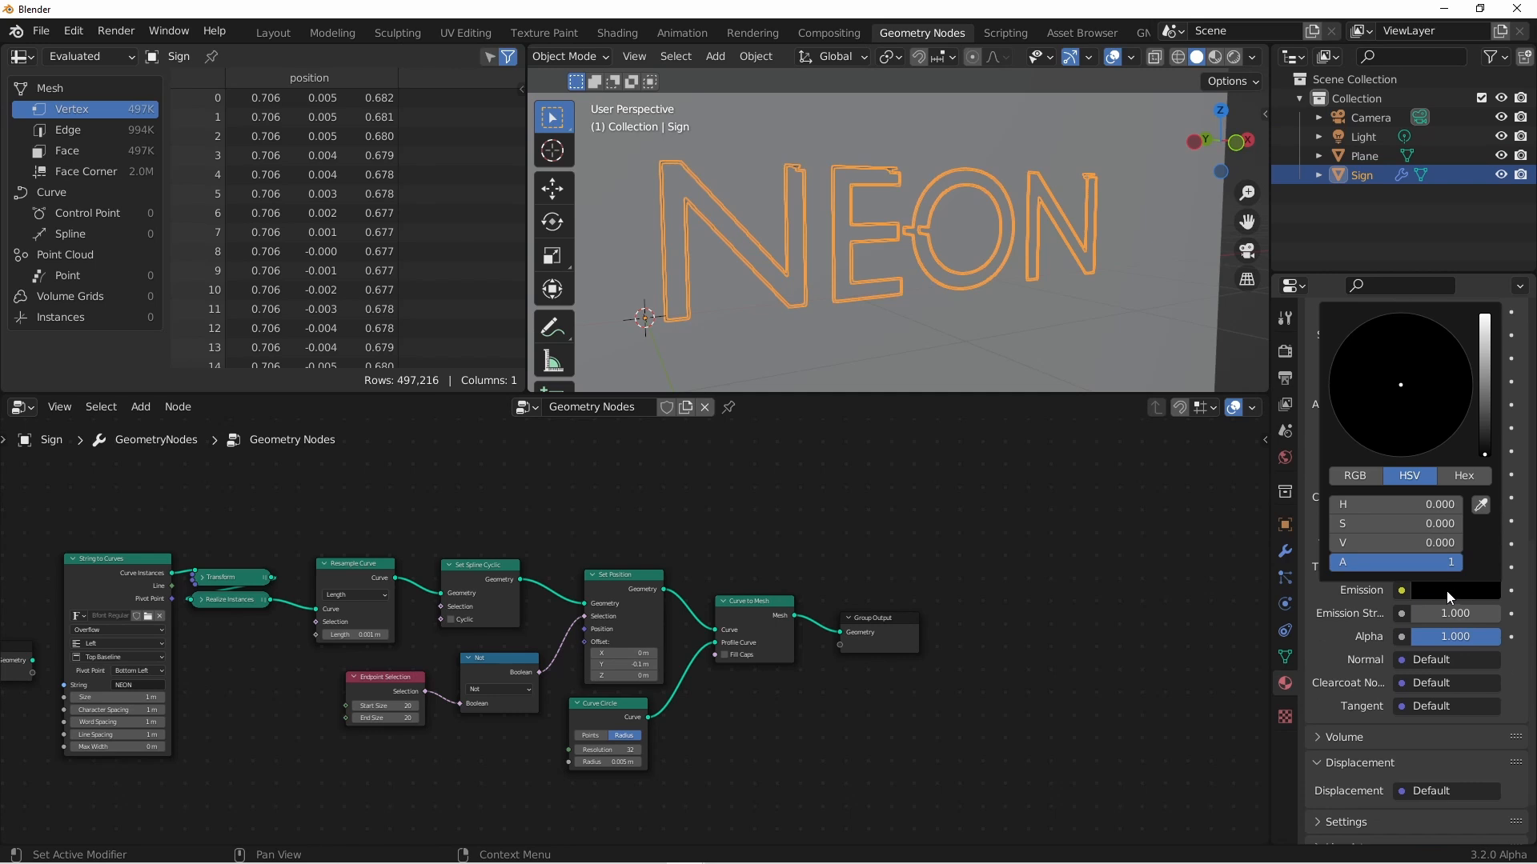
click(1440, 413)
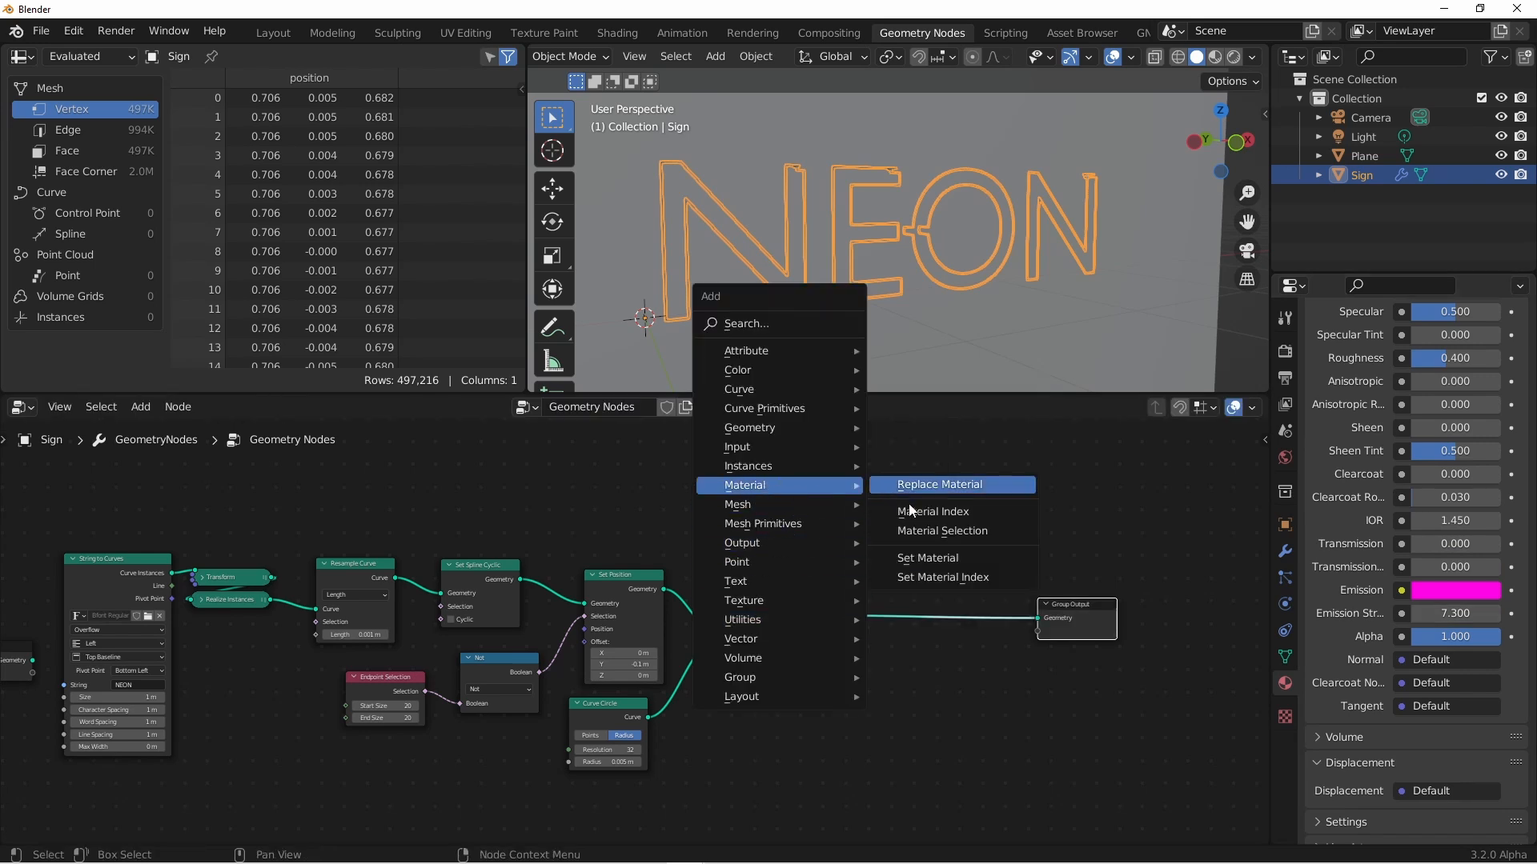
Add a Set Material node assigning Neon and preview the pink glowing letters
click(929, 558)
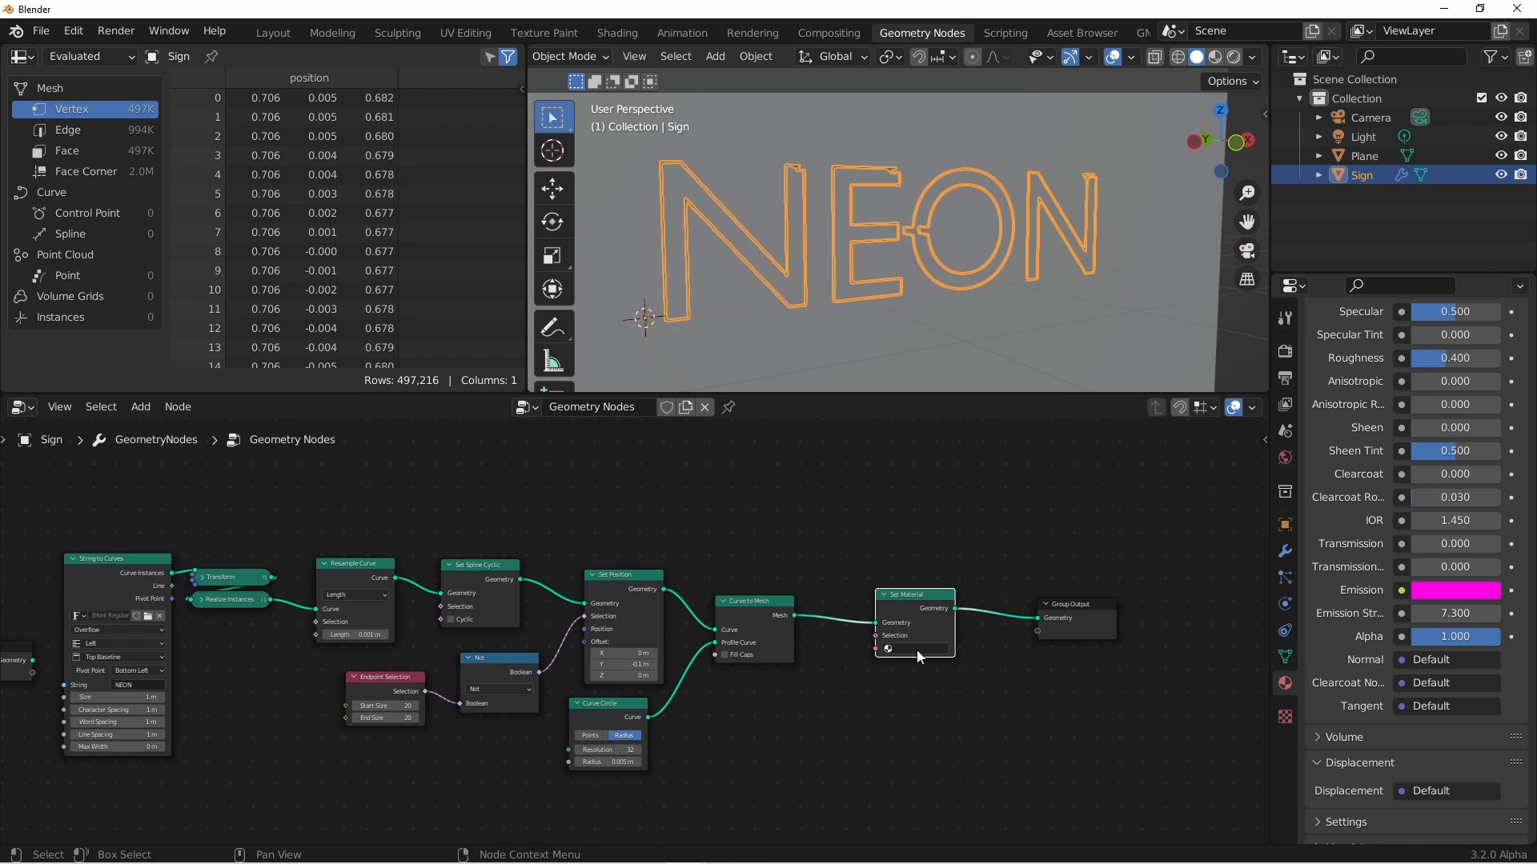
click(912, 649)
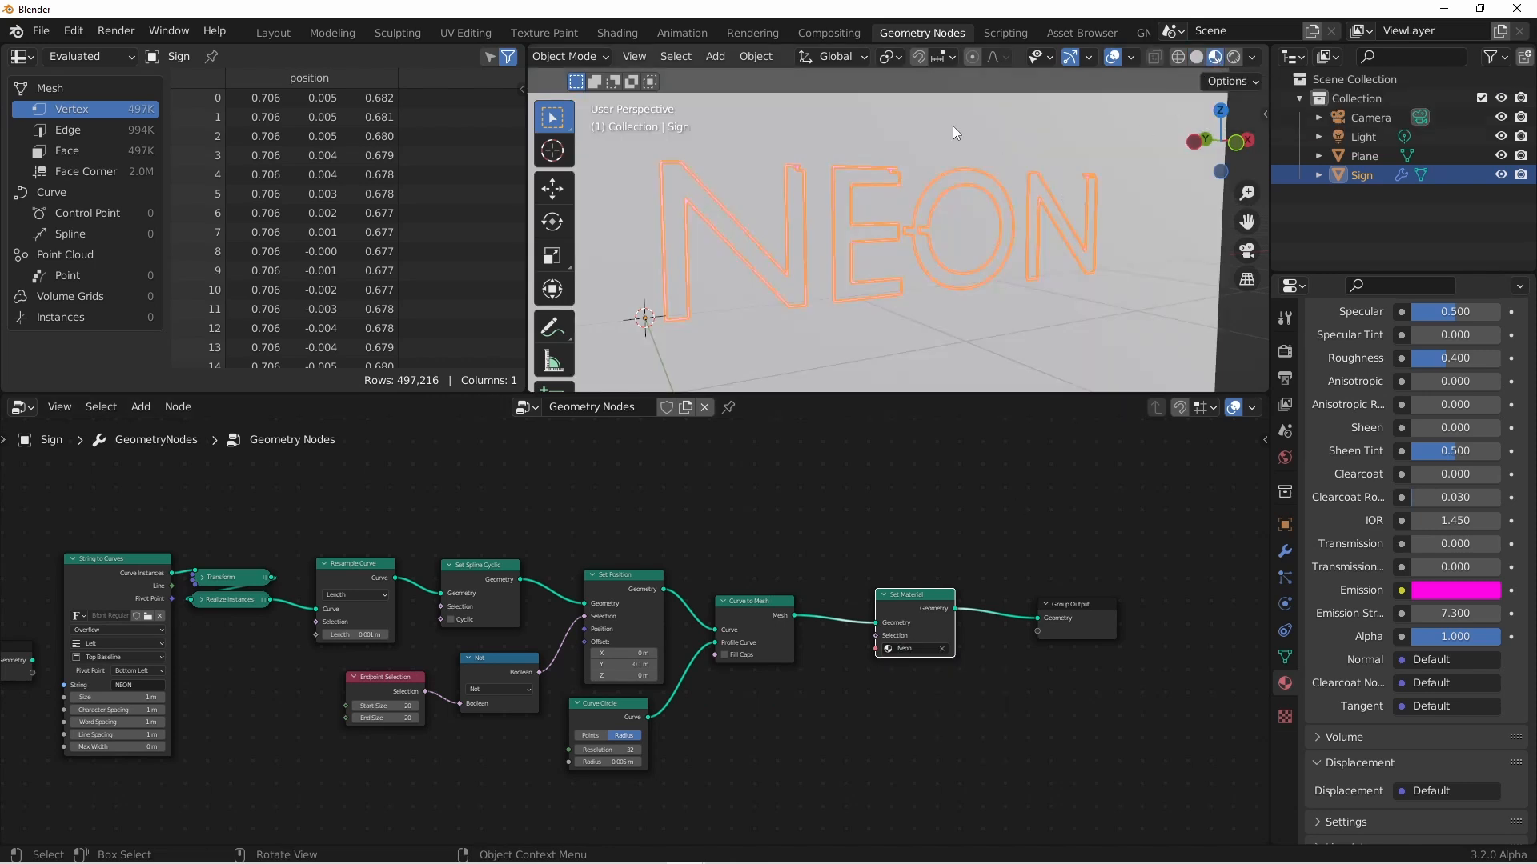
click(1361, 156)
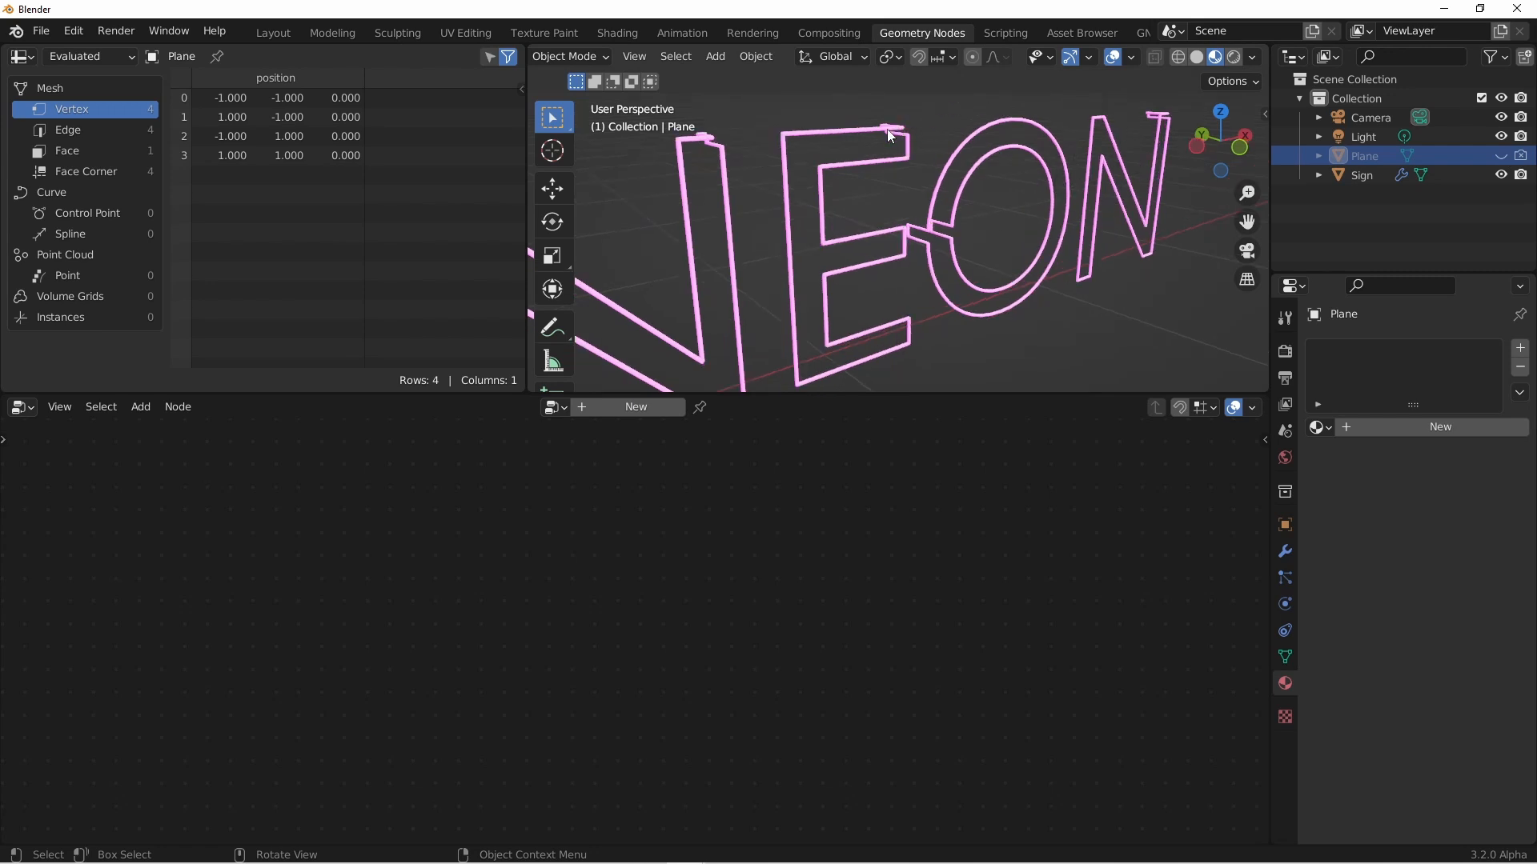
mouse_move(956, 96)
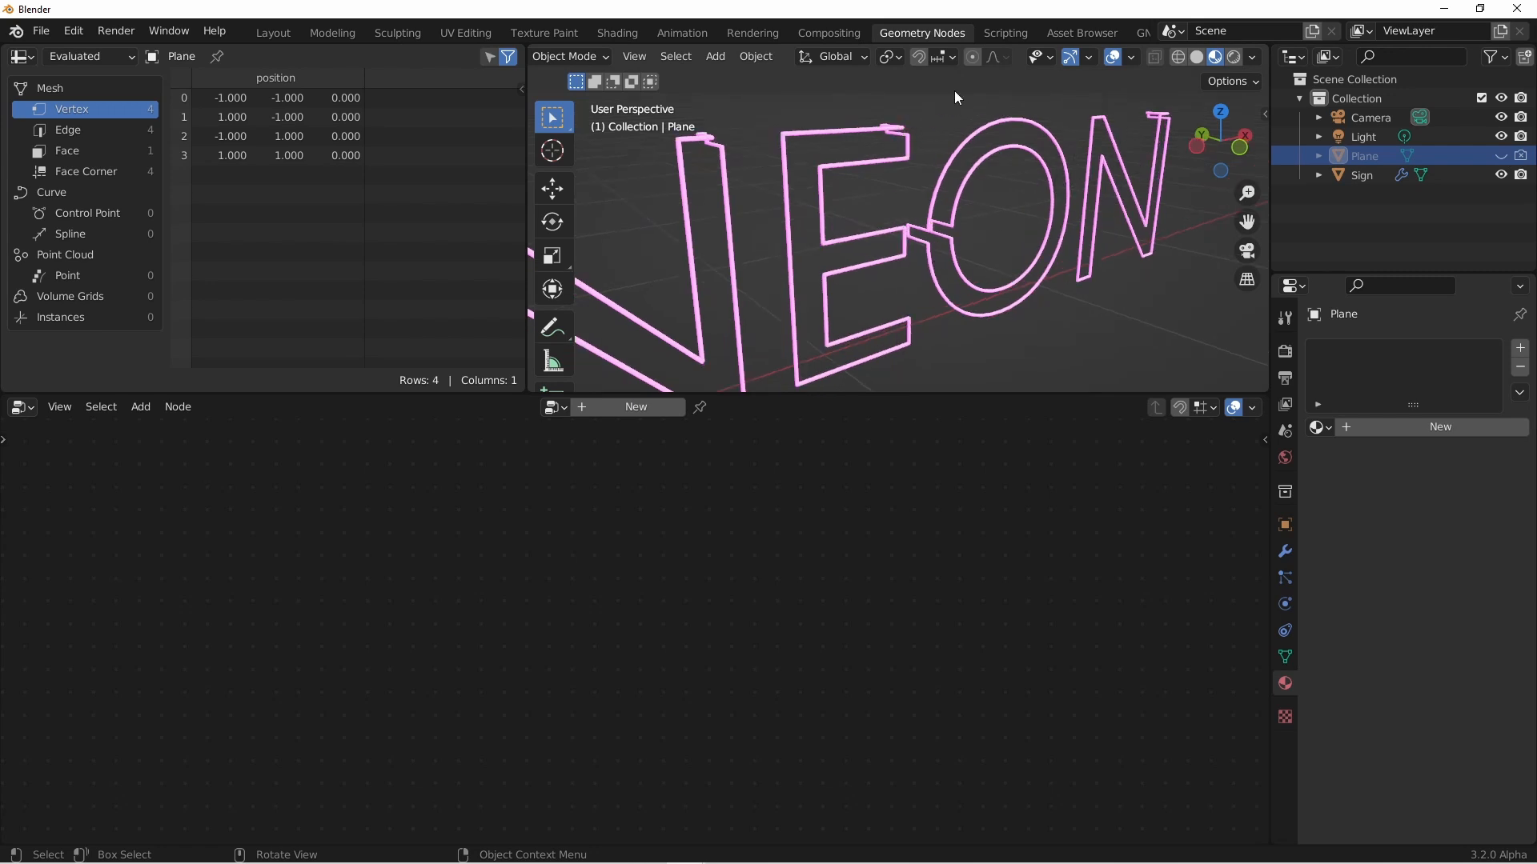
Reselect Sign and set the base colour of its new Ends material
click(1362, 174)
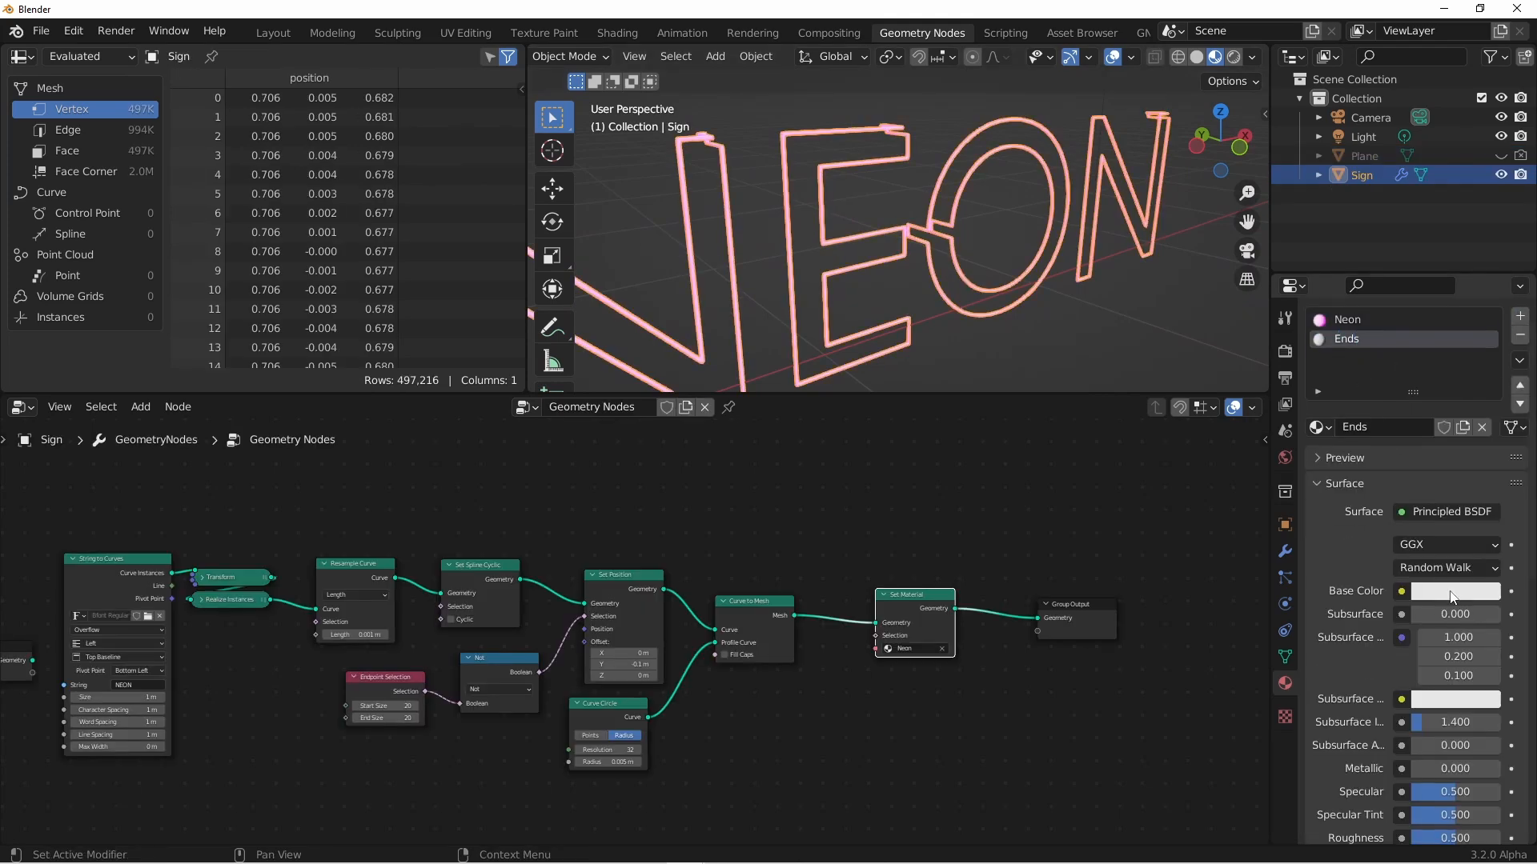
click(1454, 591)
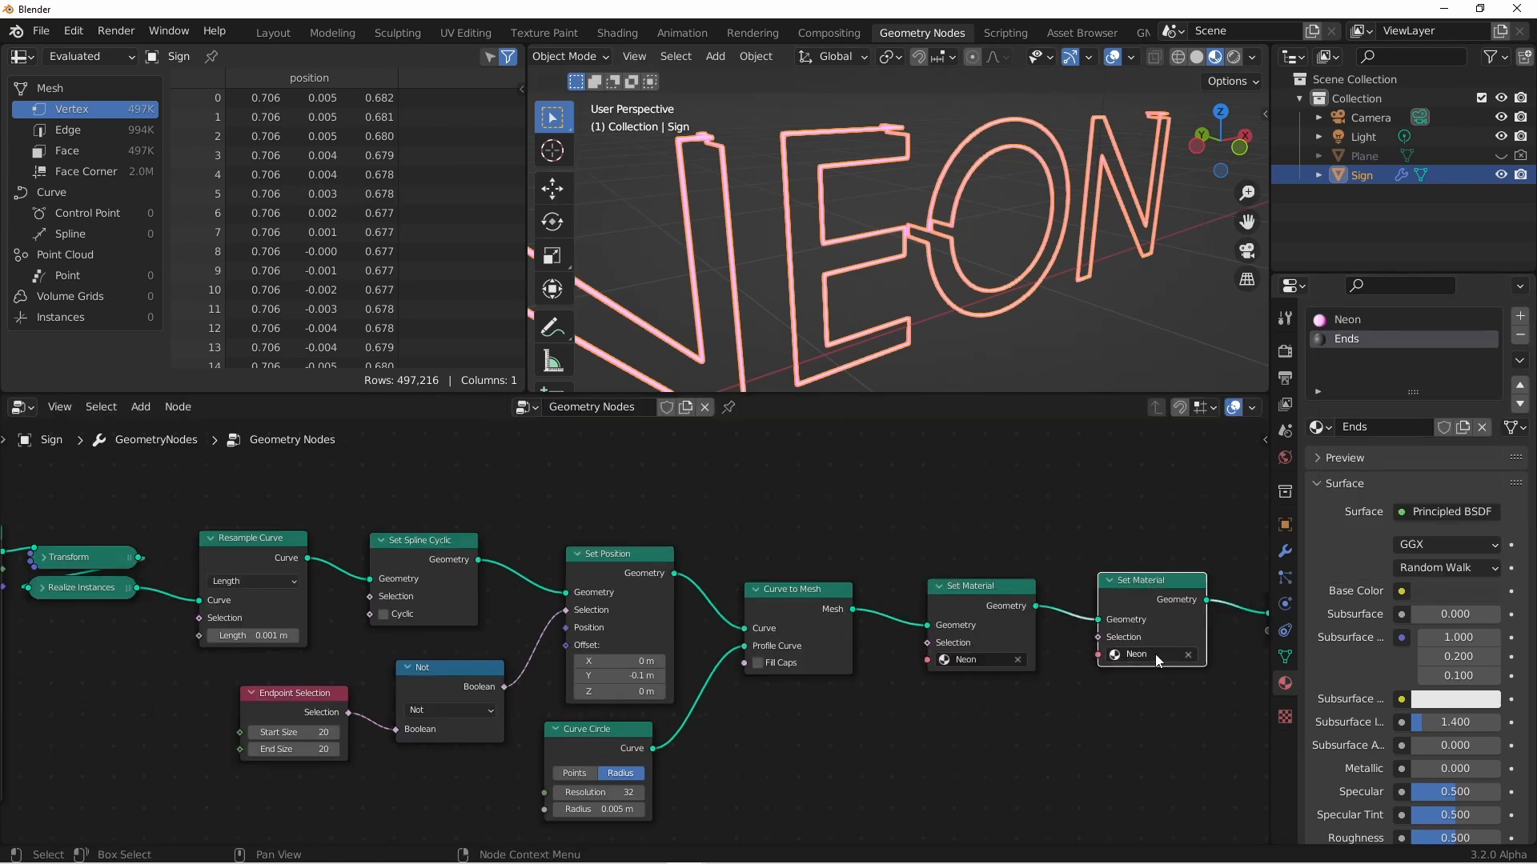
Assign Ends on the second Set Material, selected by a Boolean Capture Attribute of endpoints
click(1136, 654)
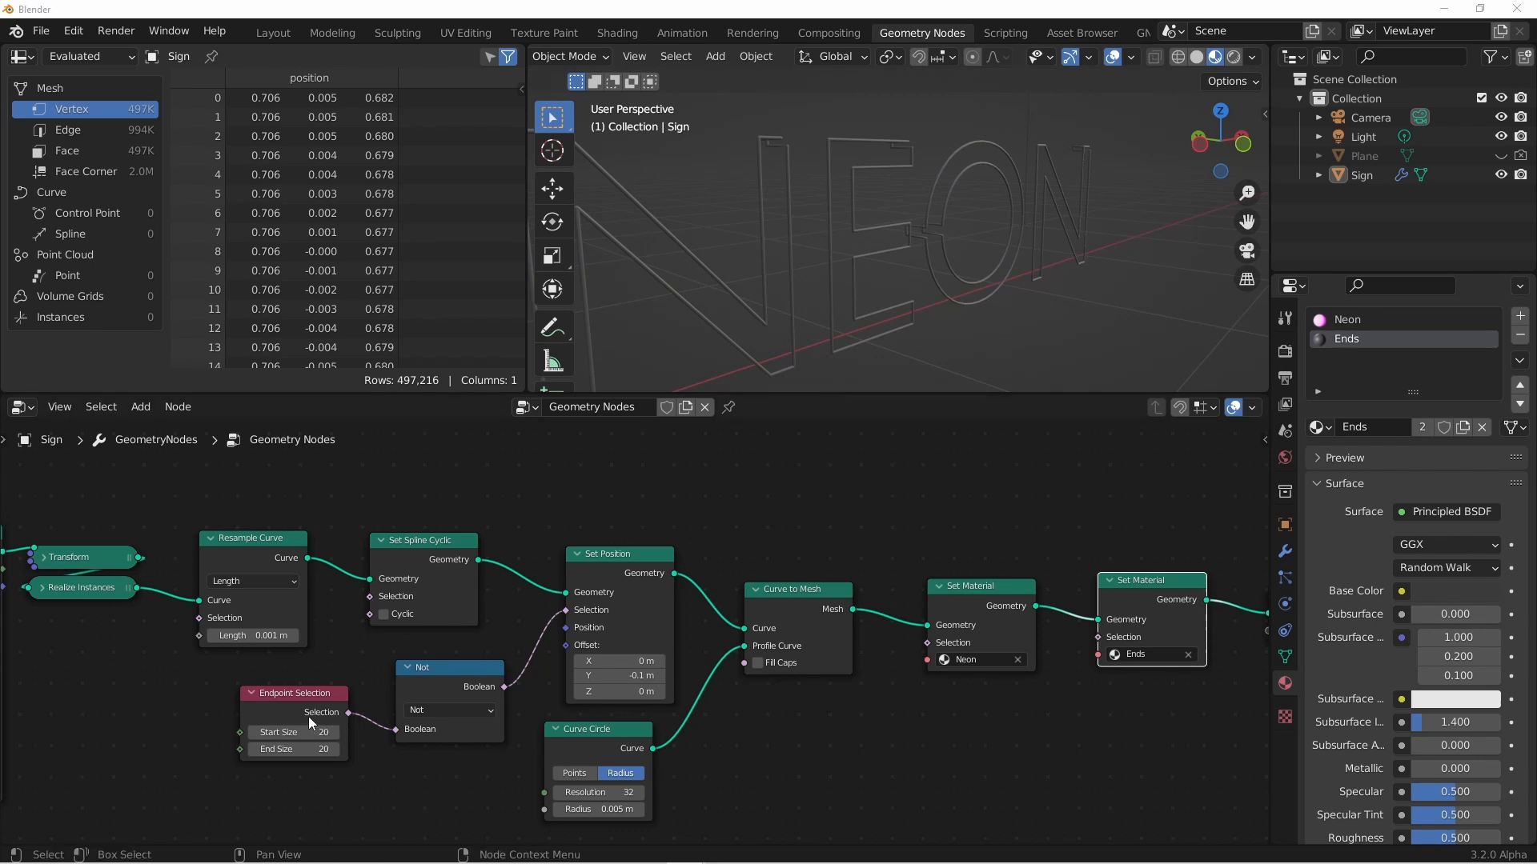
mouse_move(430, 750)
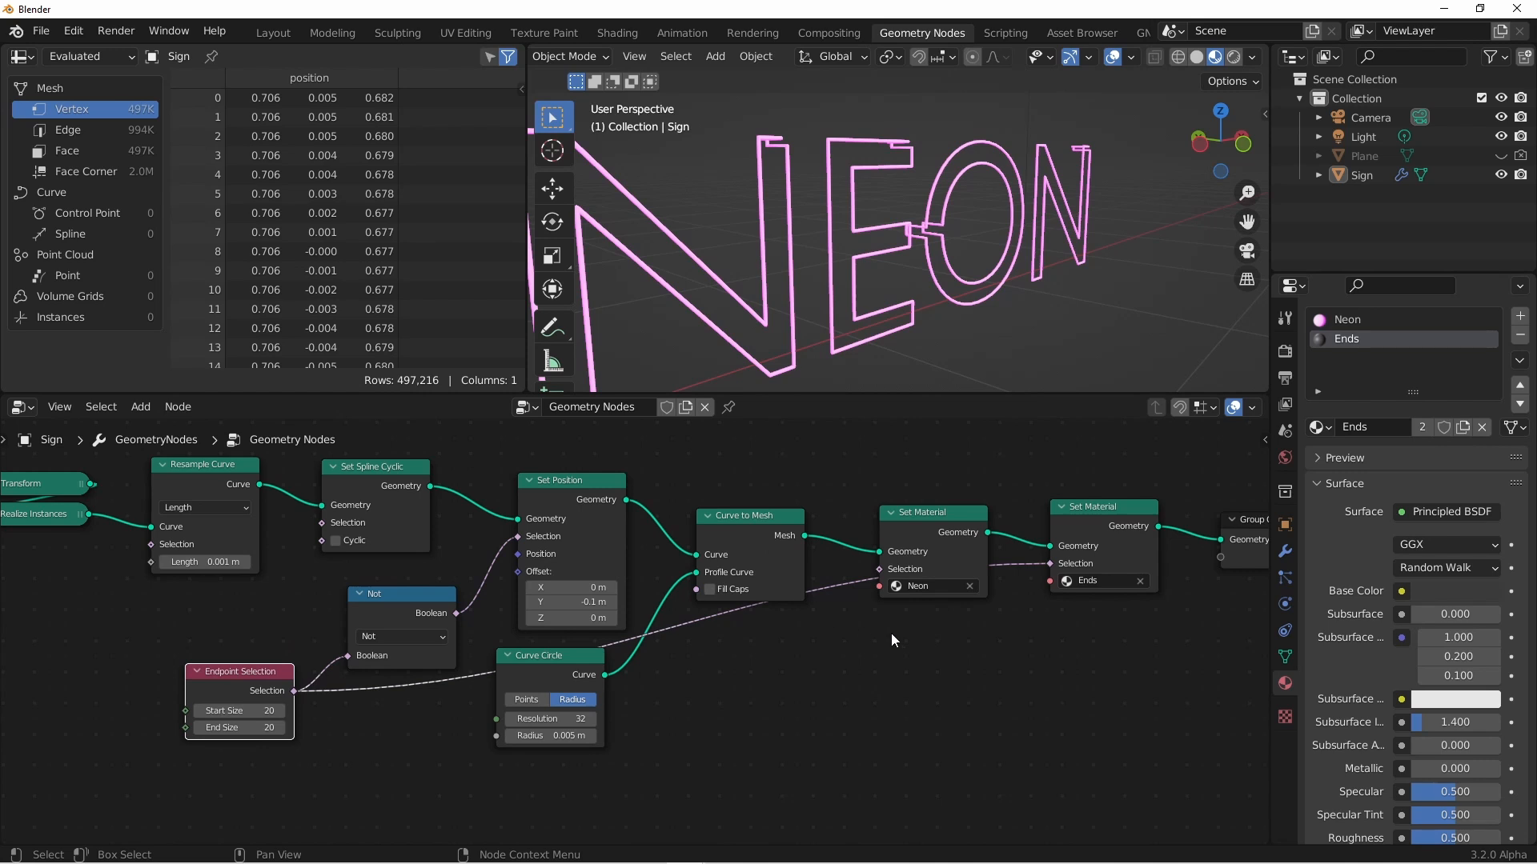
mouse_move(1007, 587)
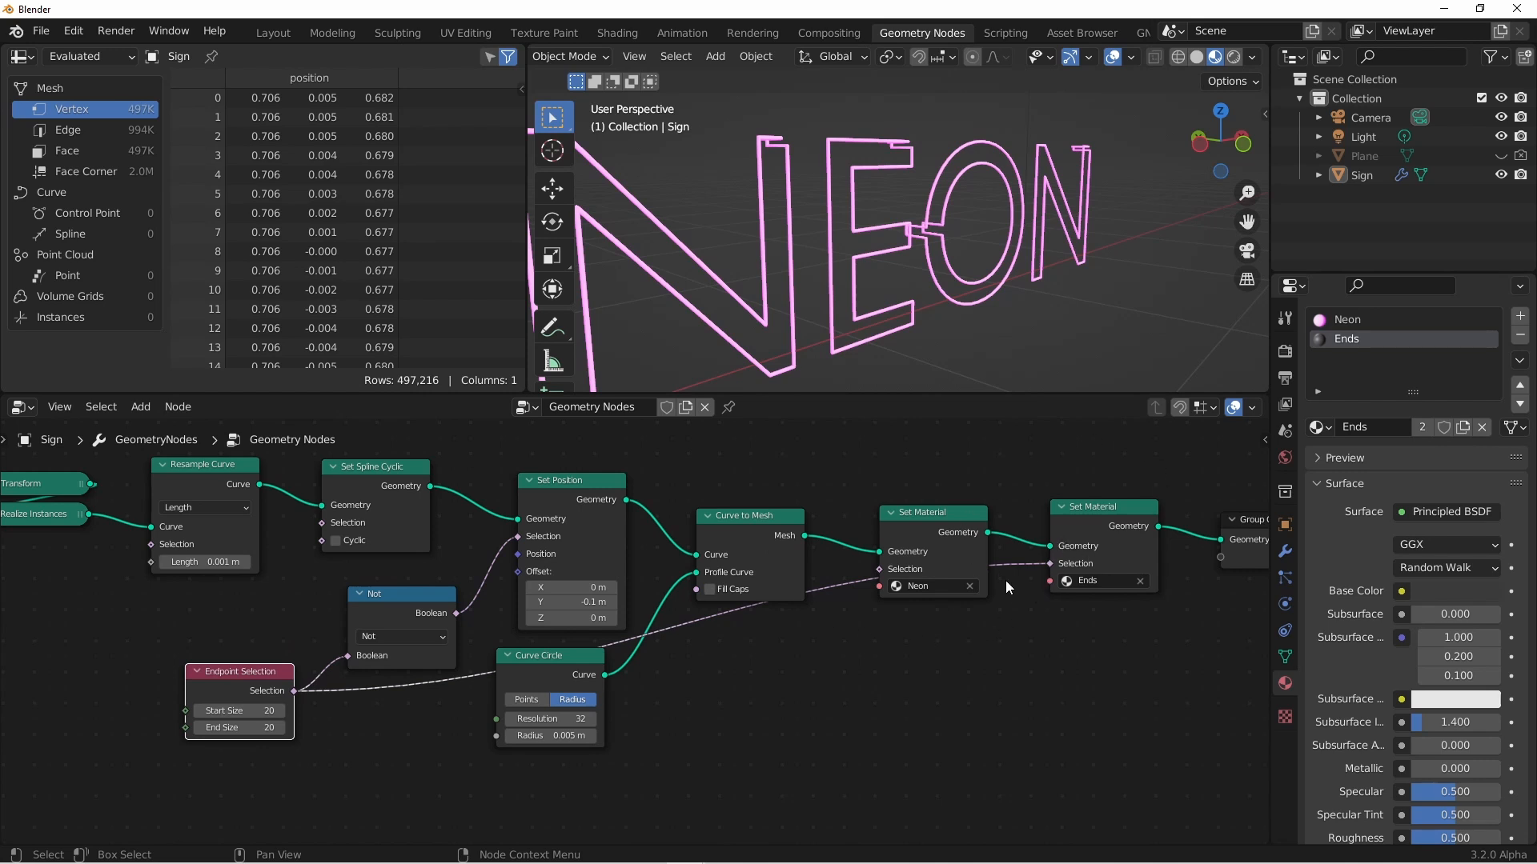
mouse_move(495, 668)
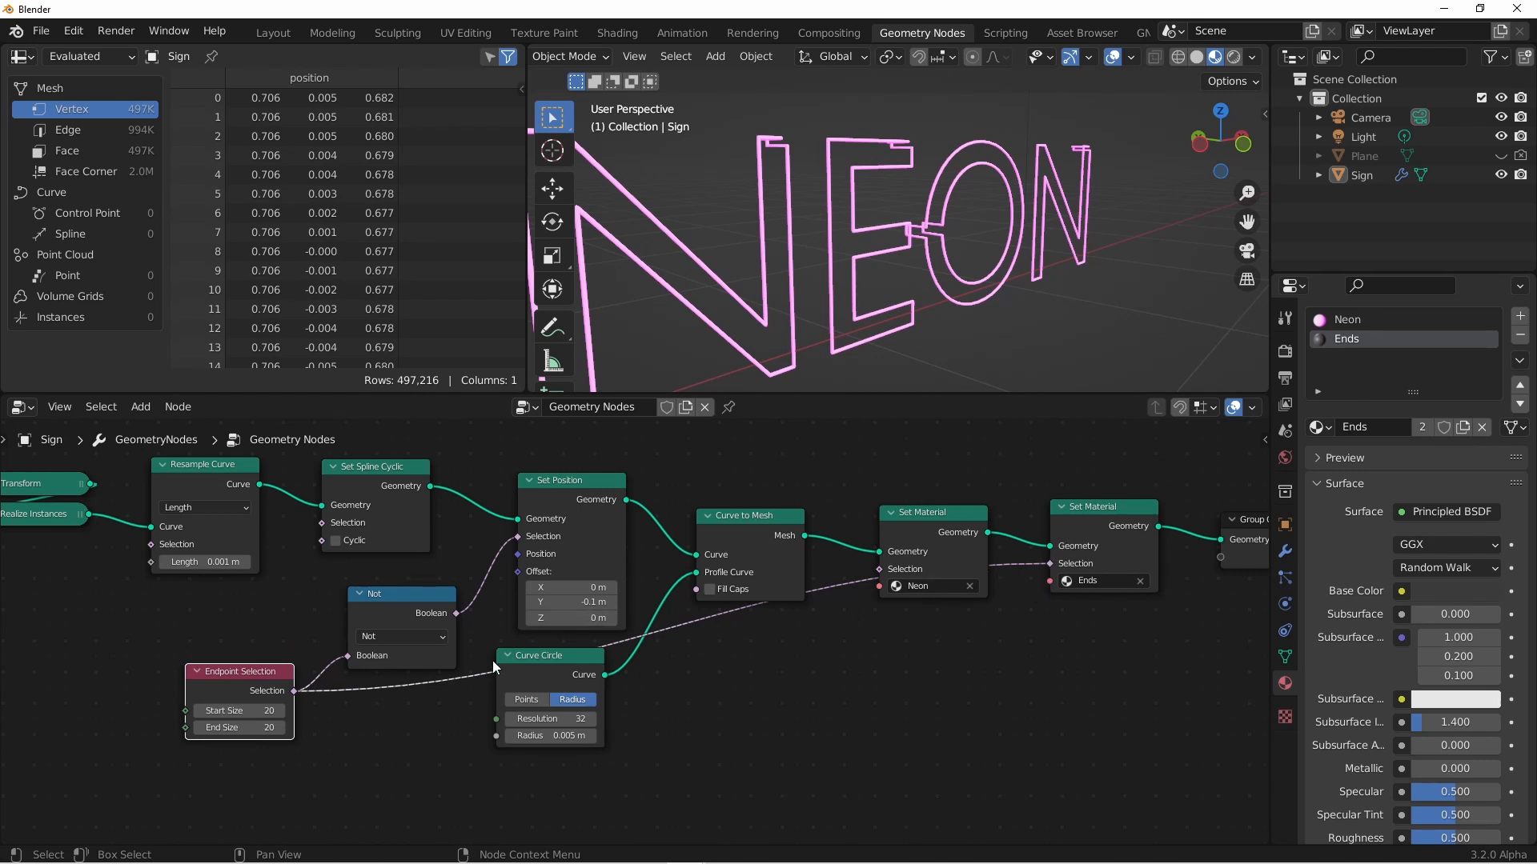
mouse_move(219, 695)
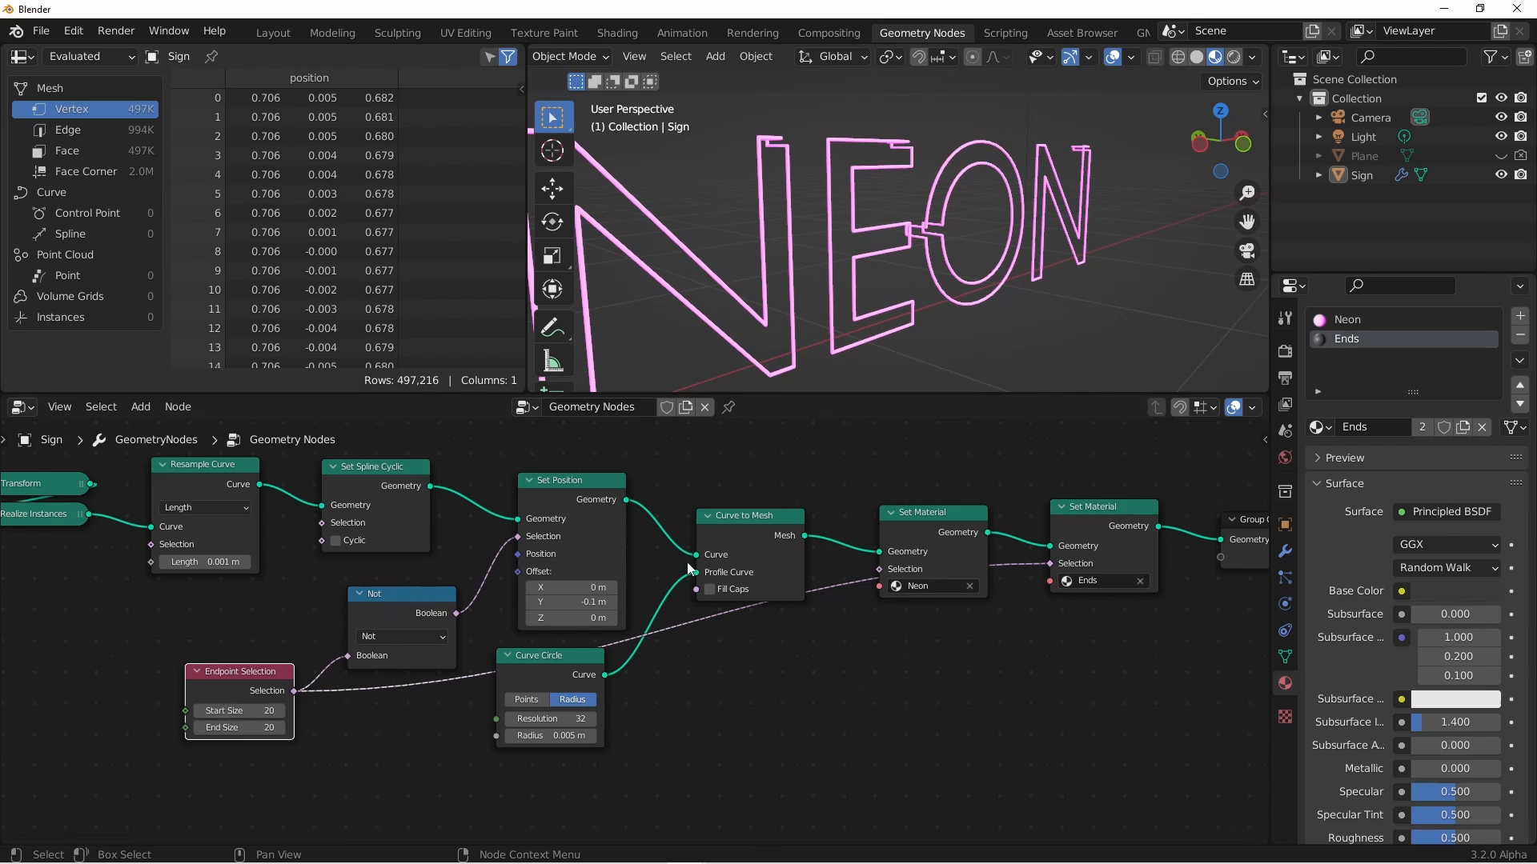
mouse_move(1005, 588)
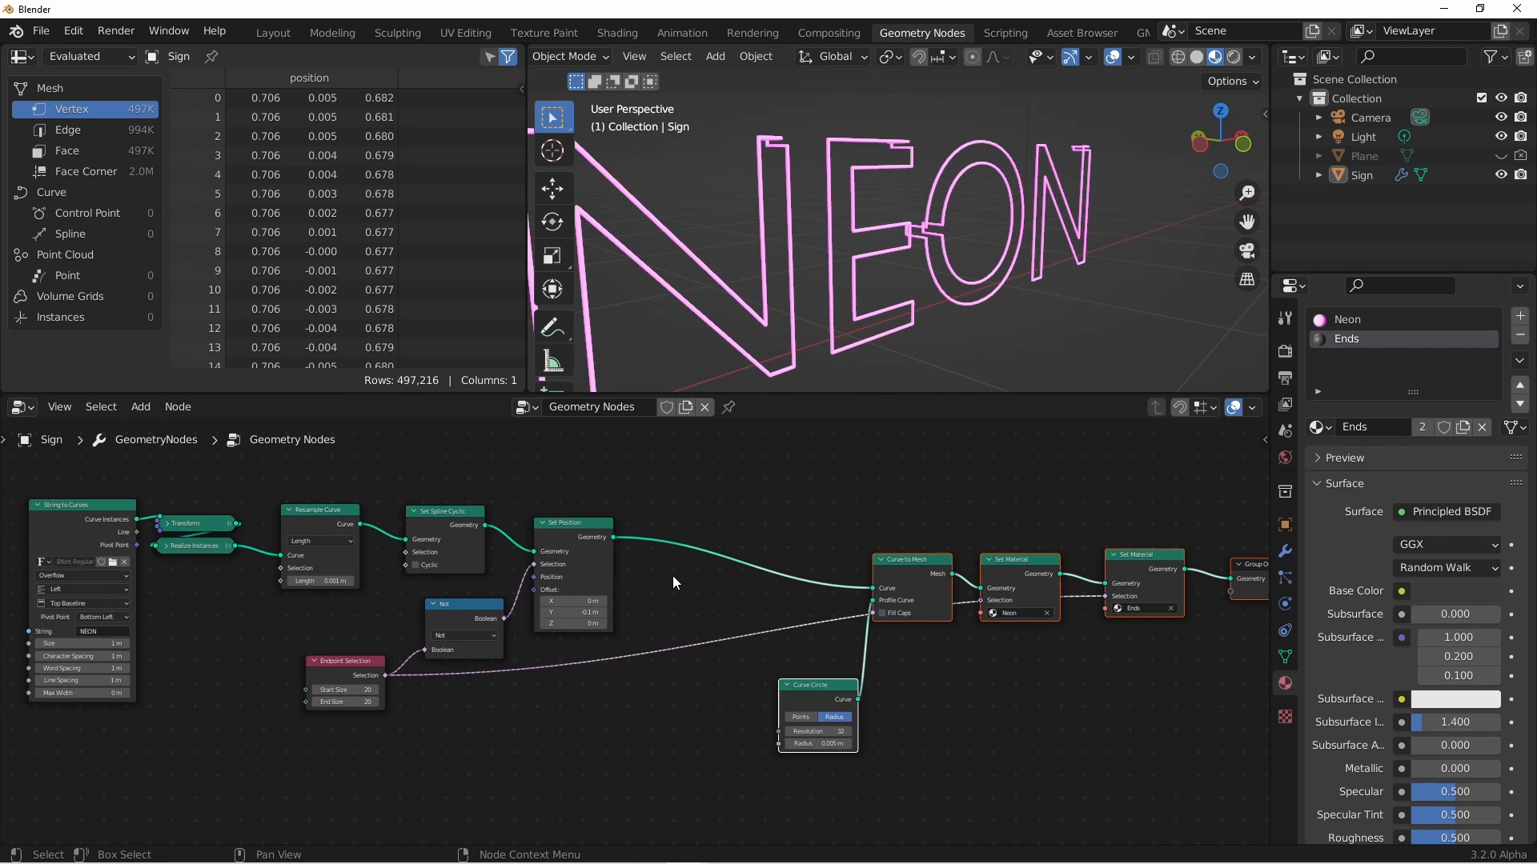
mouse_move(722, 546)
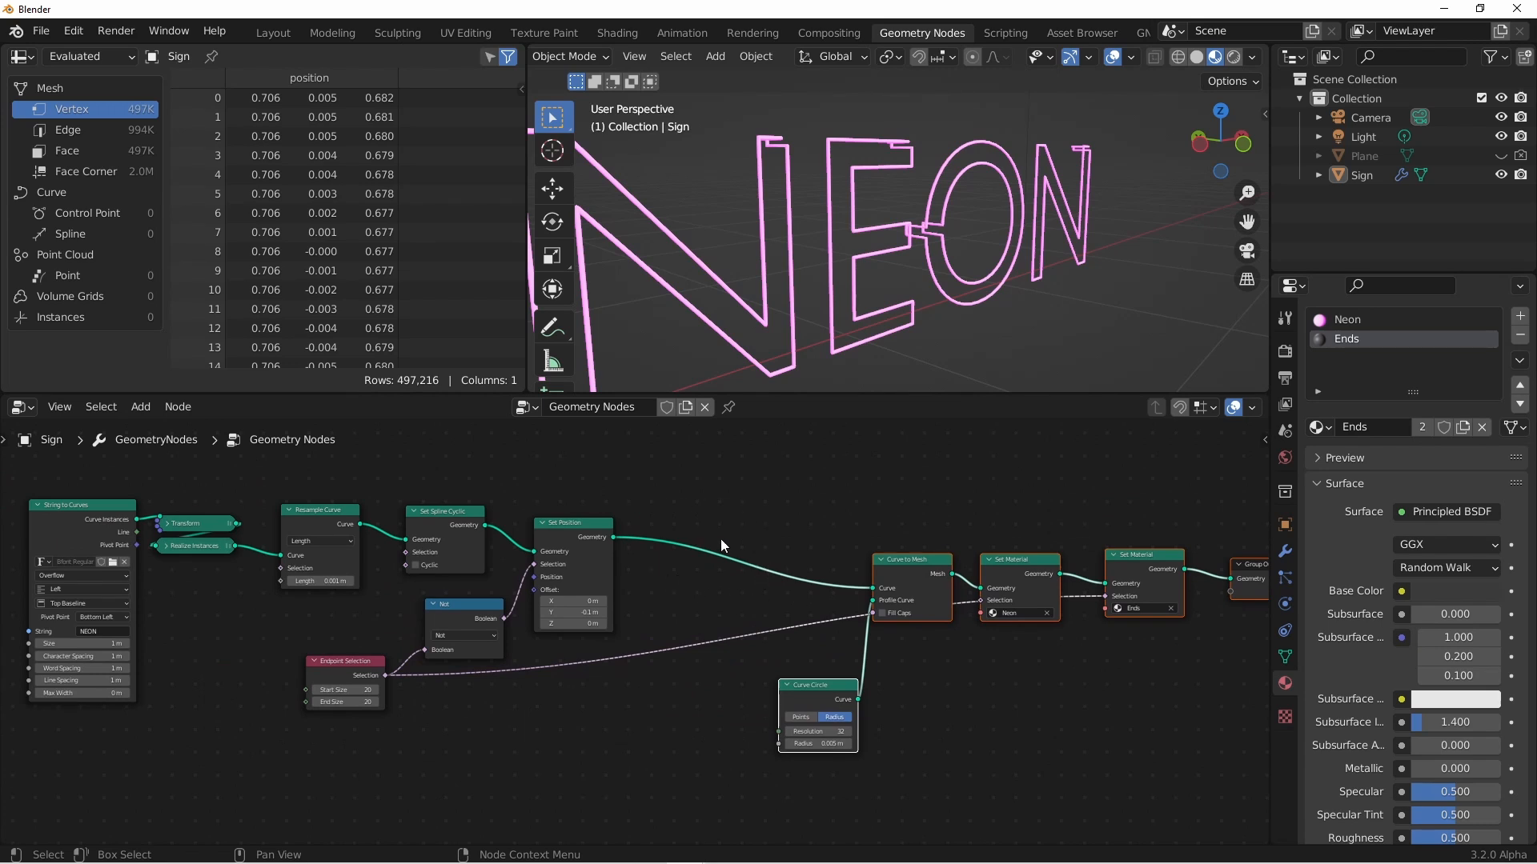
mouse_move(708, 572)
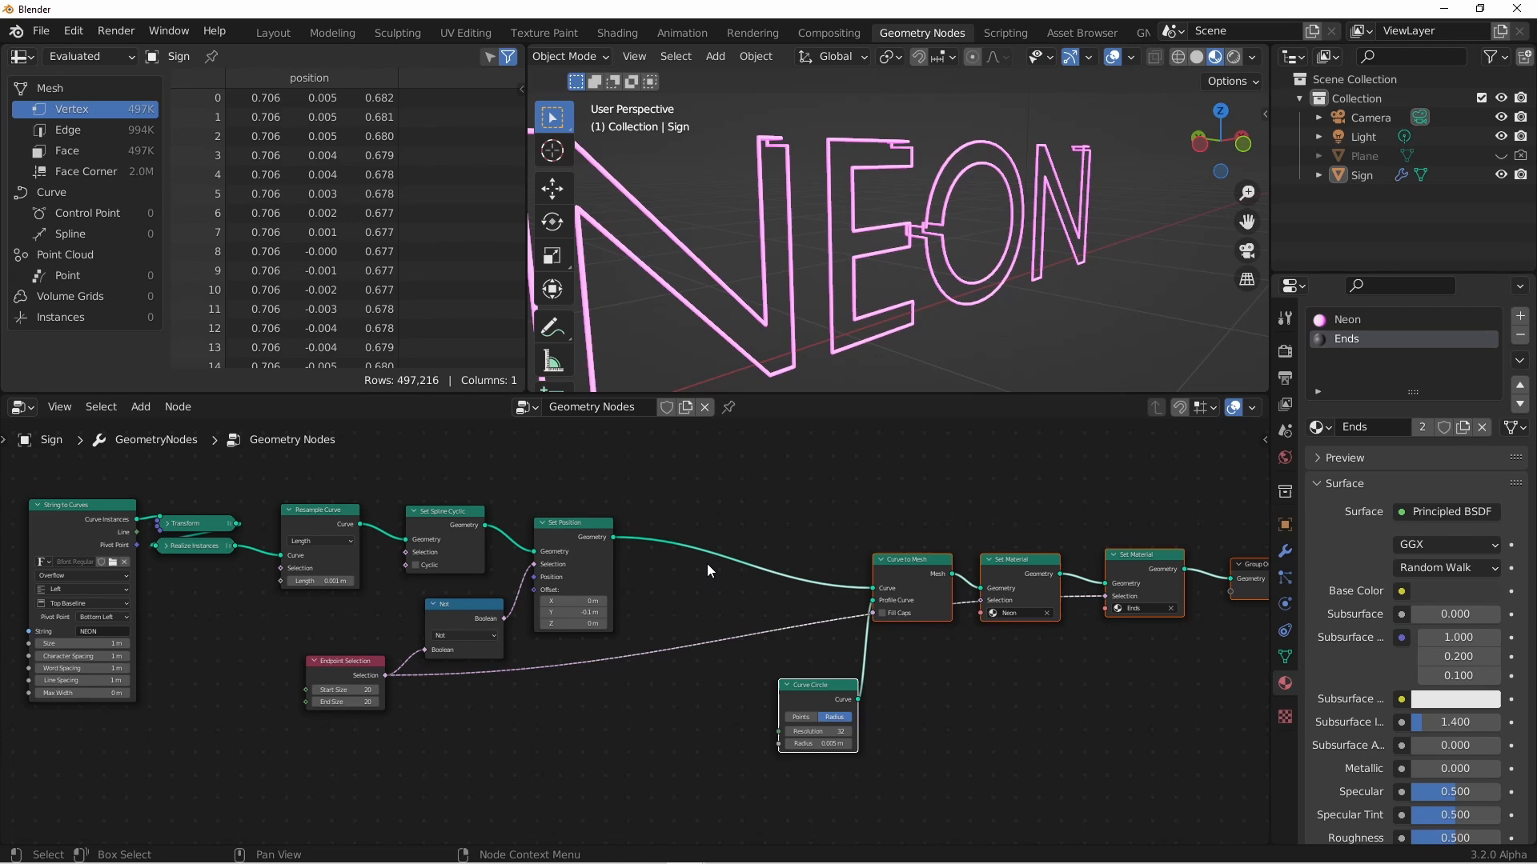
mouse_move(696, 567)
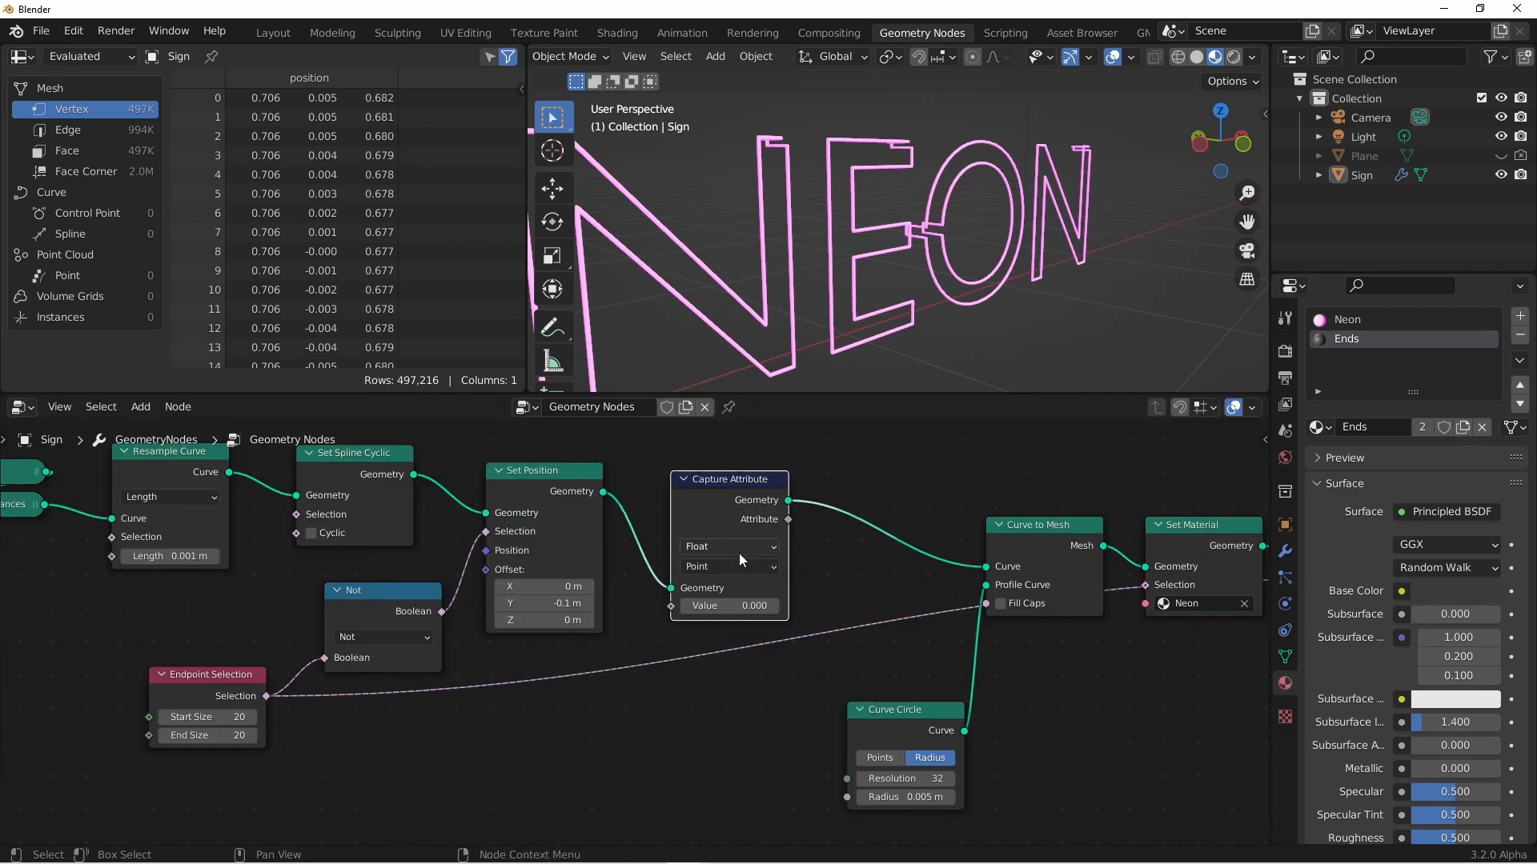
click(725, 546)
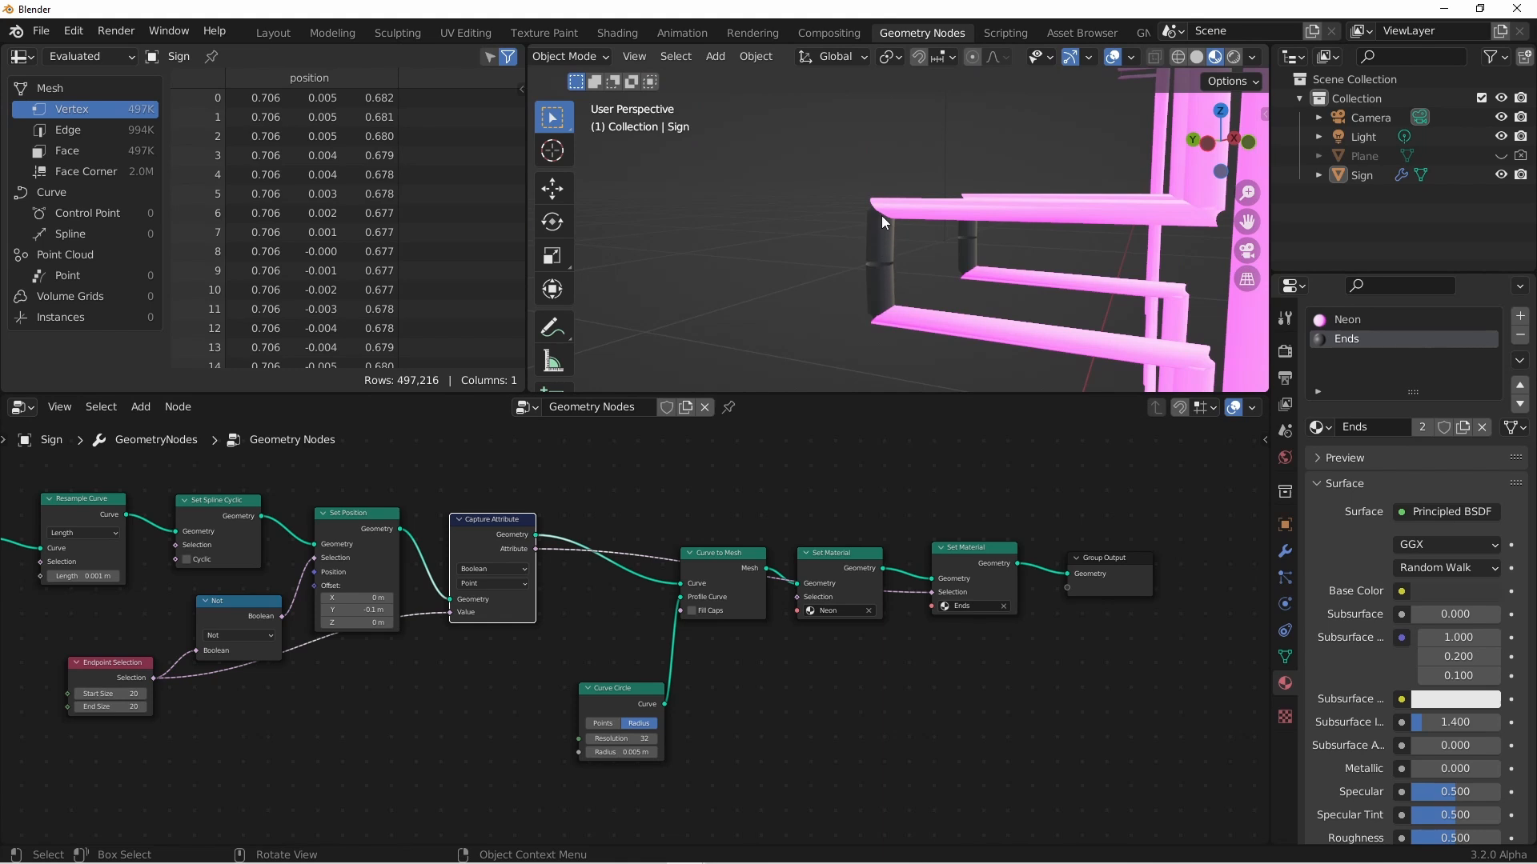
mouse_move(869, 258)
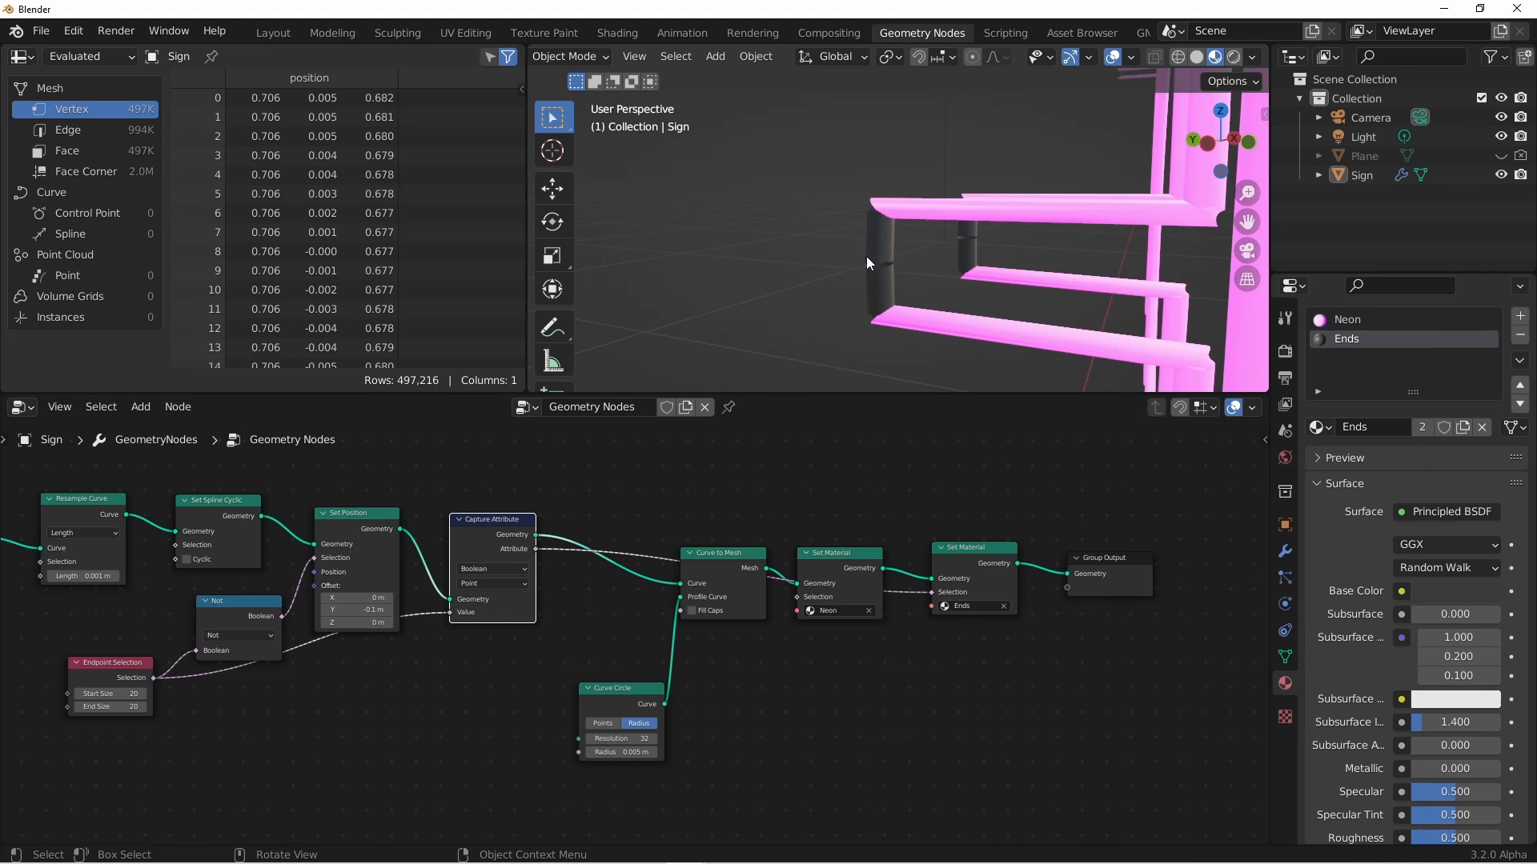
mouse_move(1018, 265)
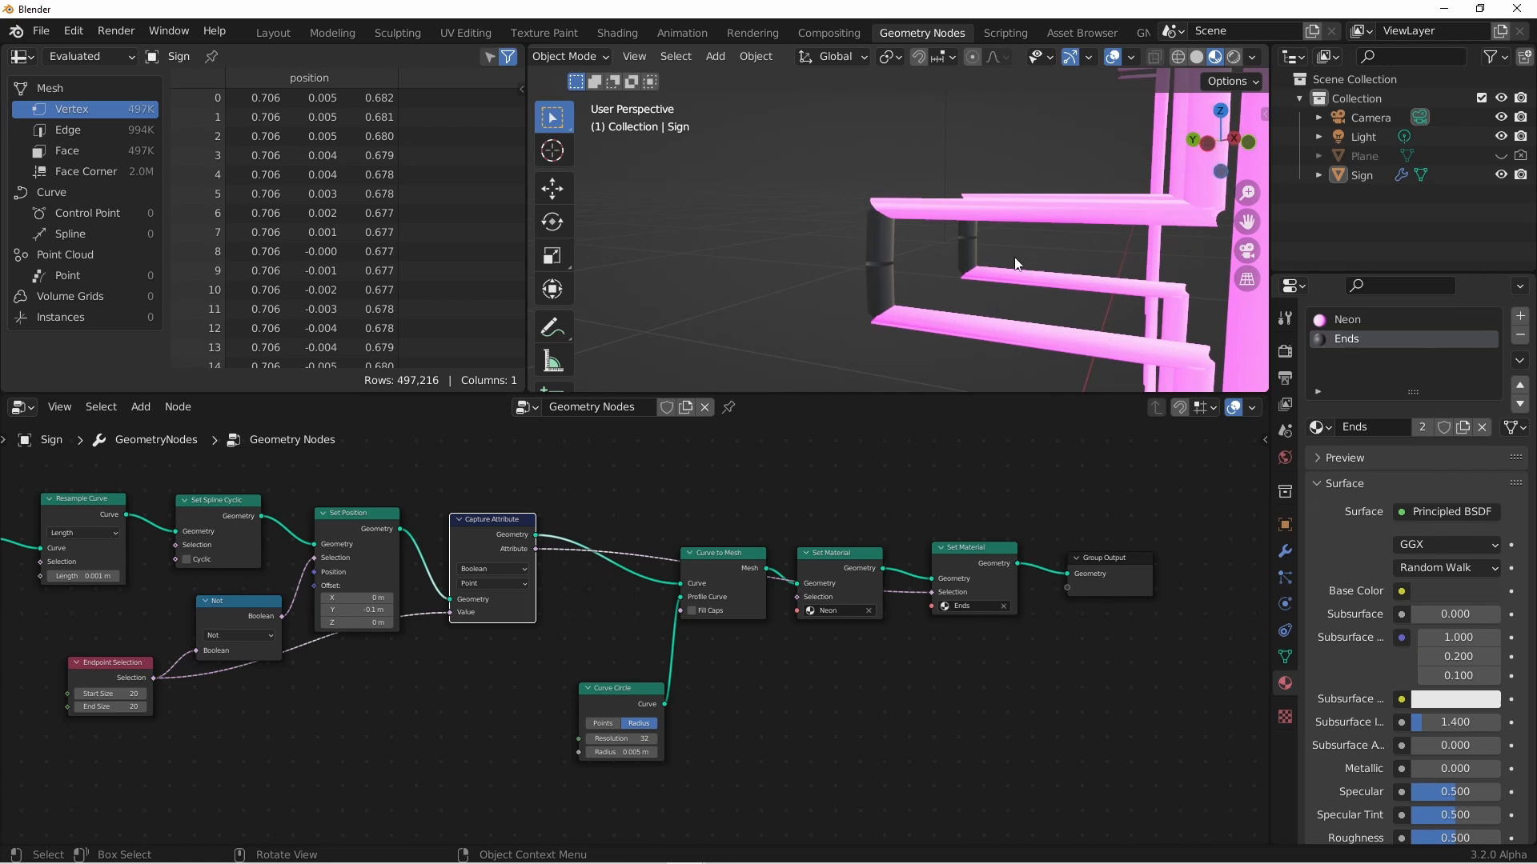
mouse_move(883, 258)
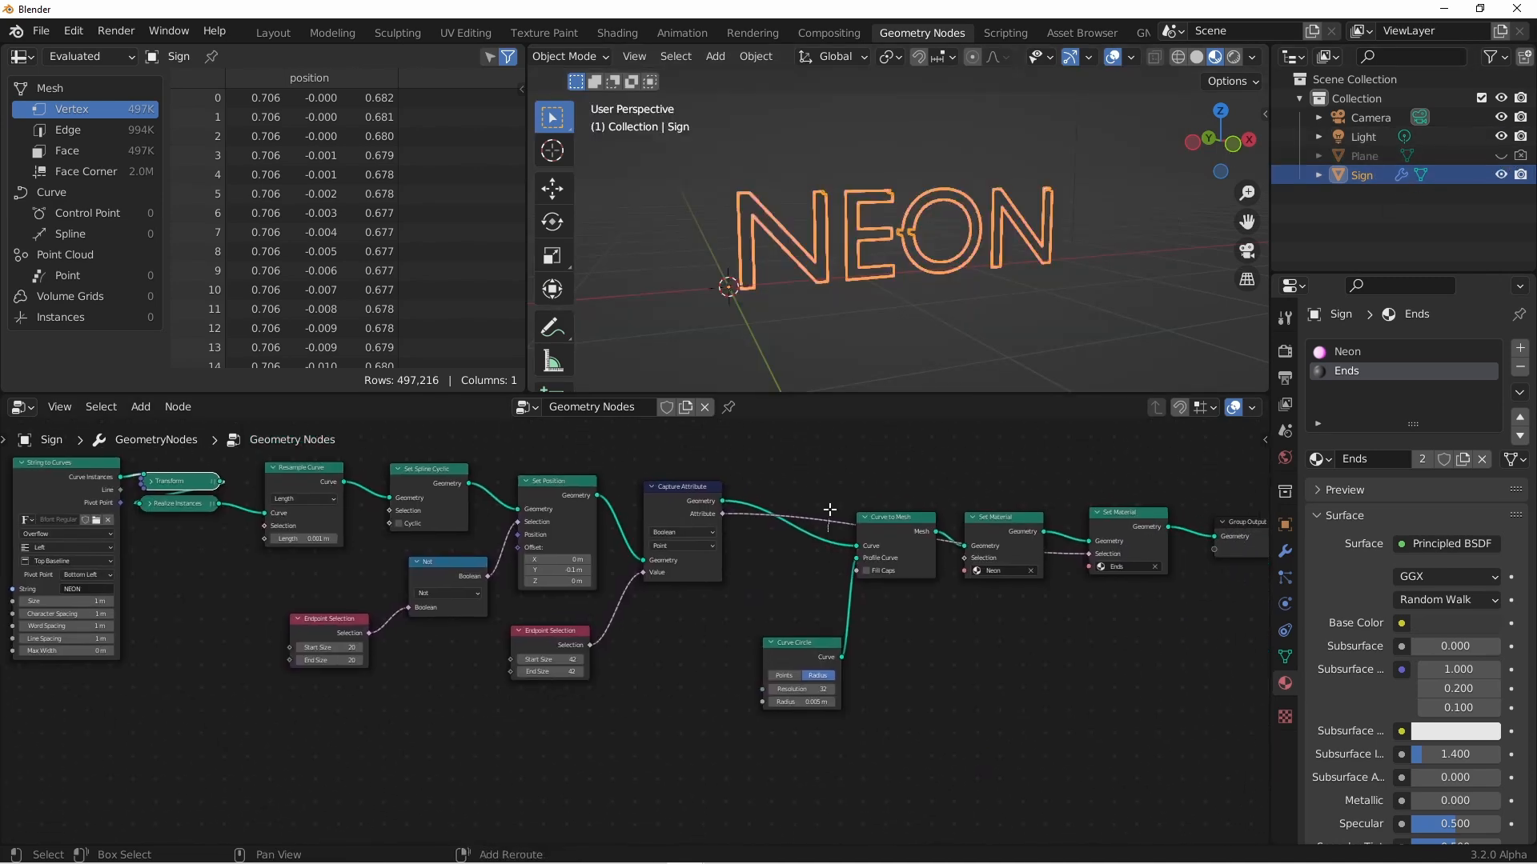
Enlarge the NEON frame's label size in the sidebar
scroll(down, 3)
text(NEON)
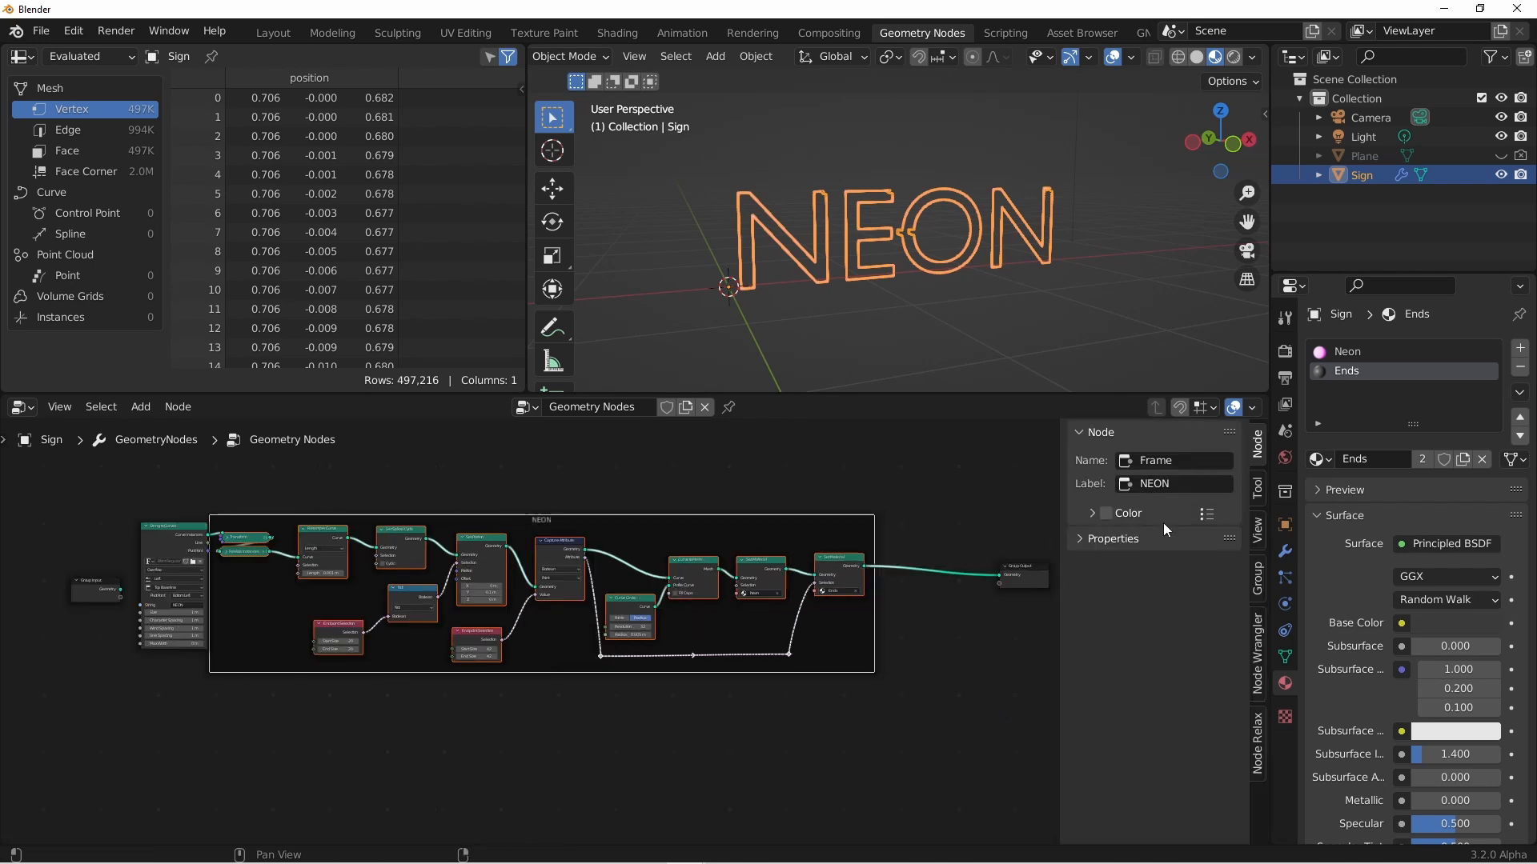
click(1113, 538)
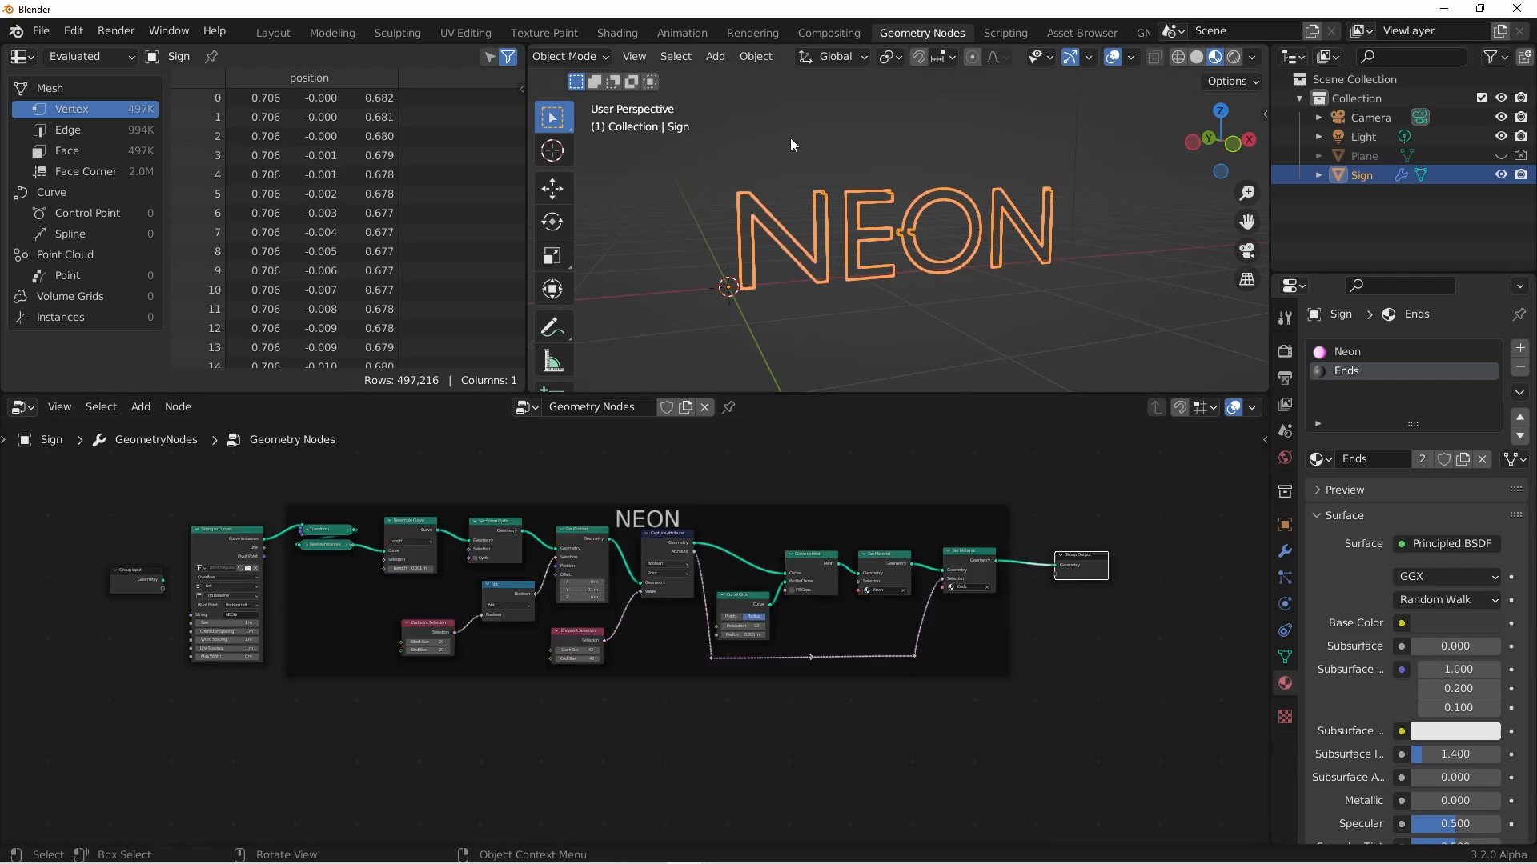
mouse_move(840, 218)
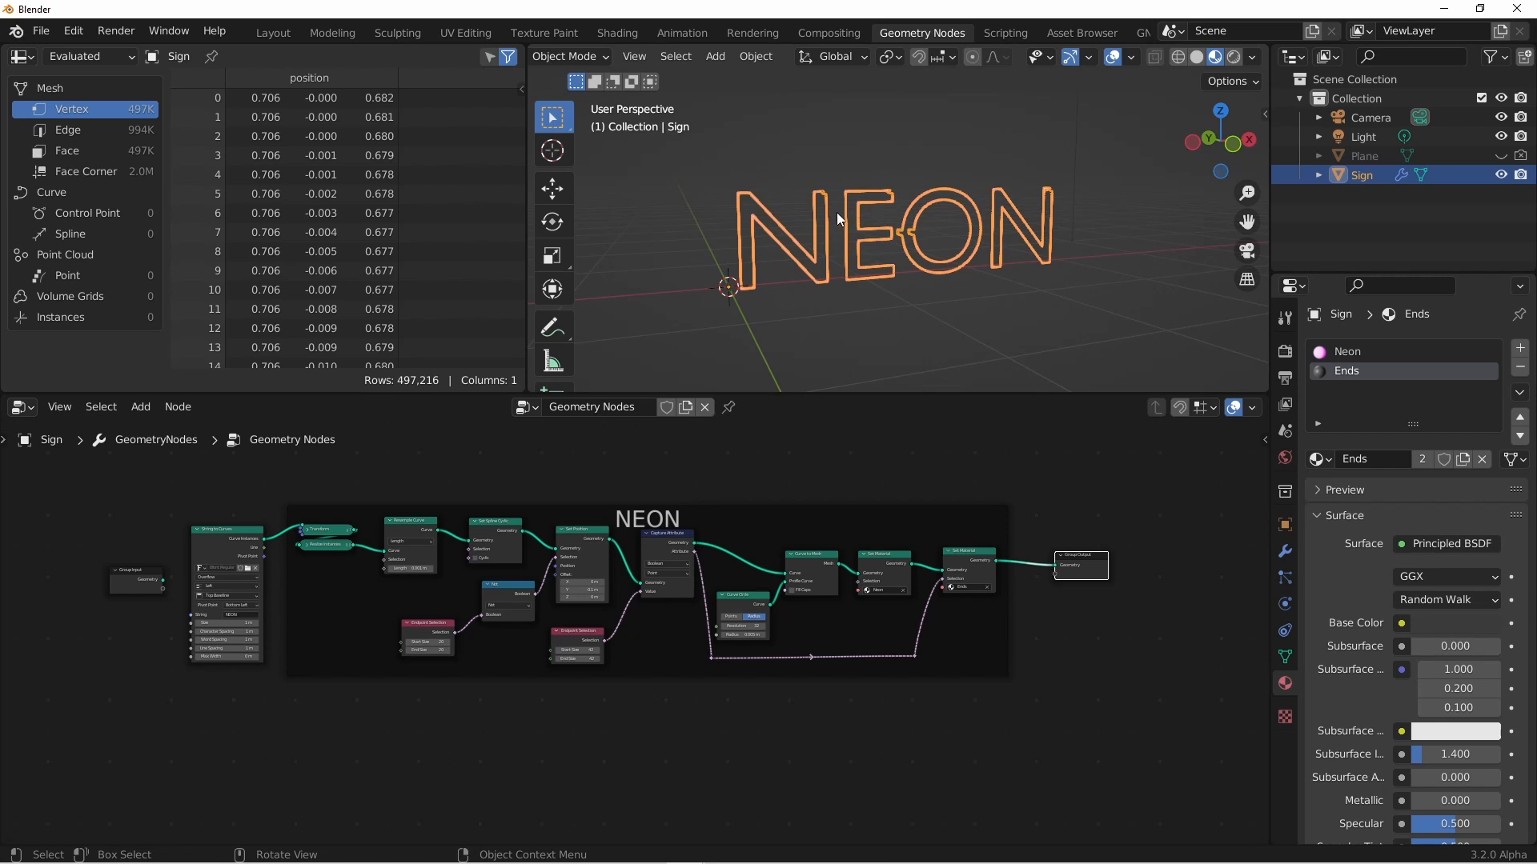
mouse_move(852, 235)
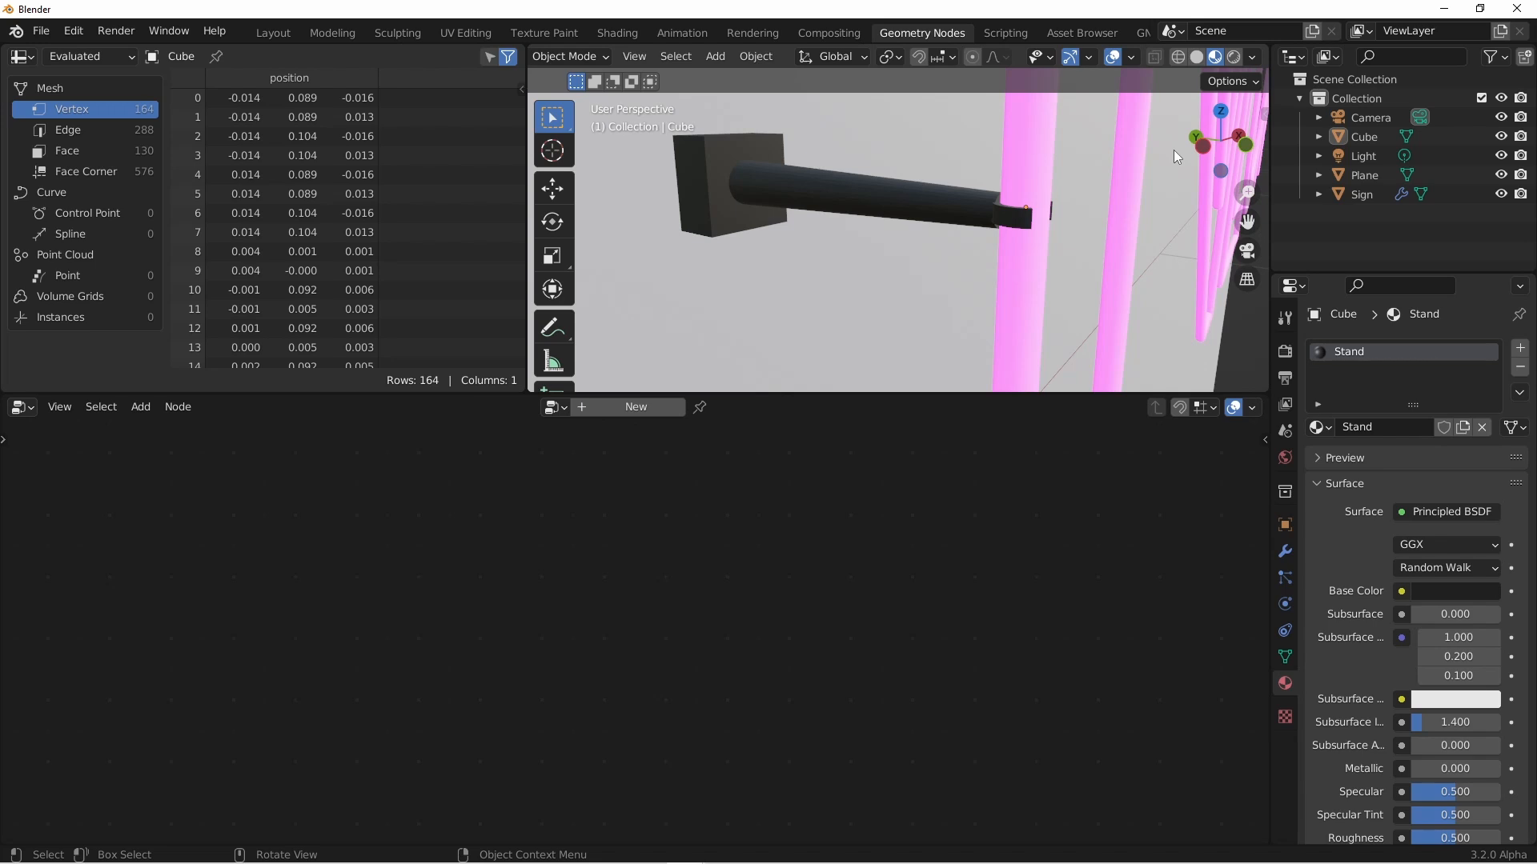
mouse_move(1028, 213)
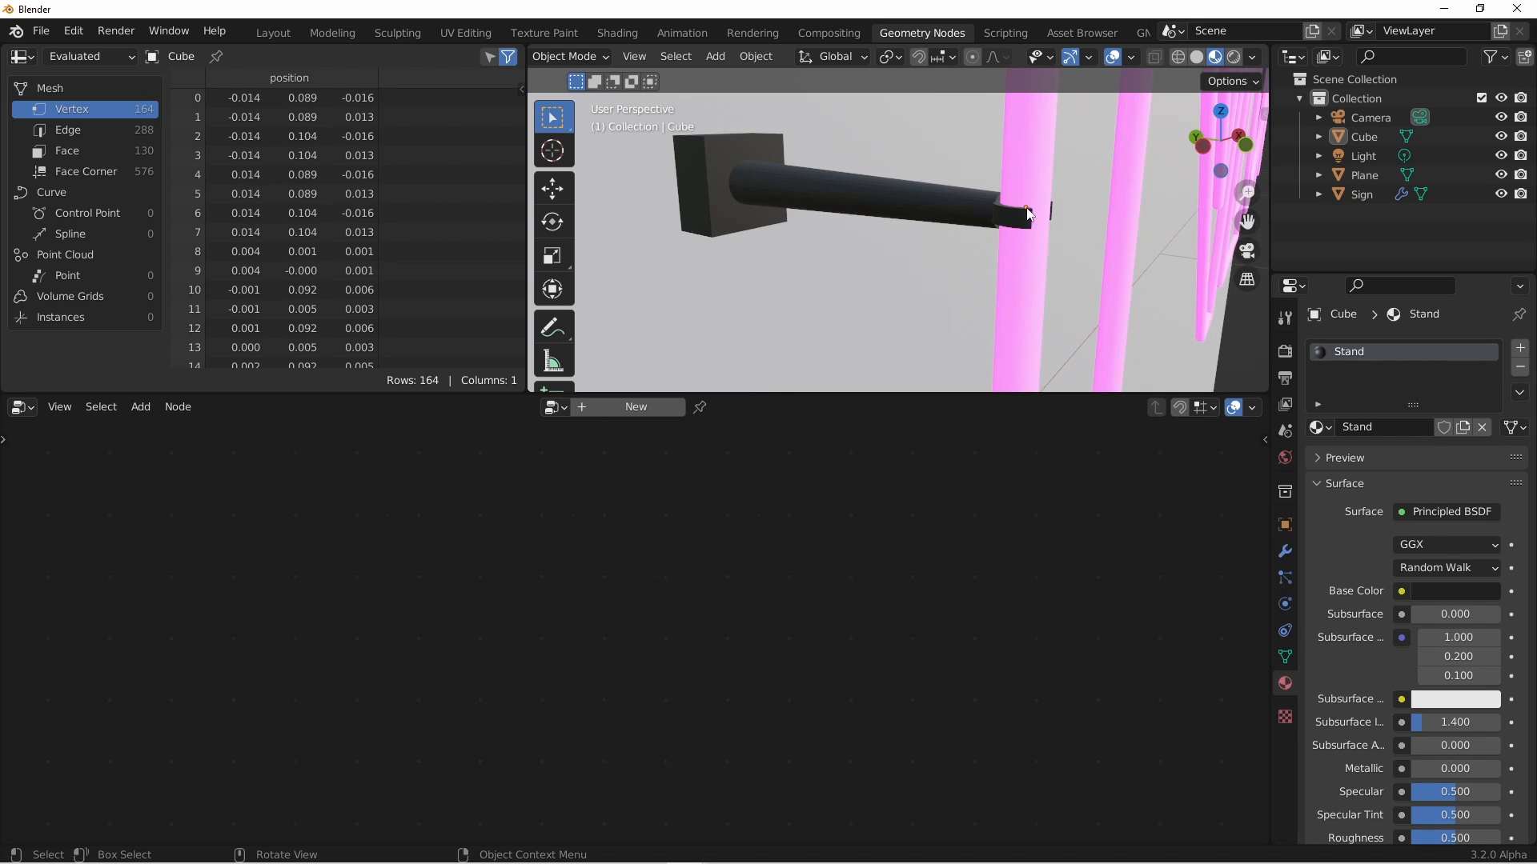
mouse_move(1035, 221)
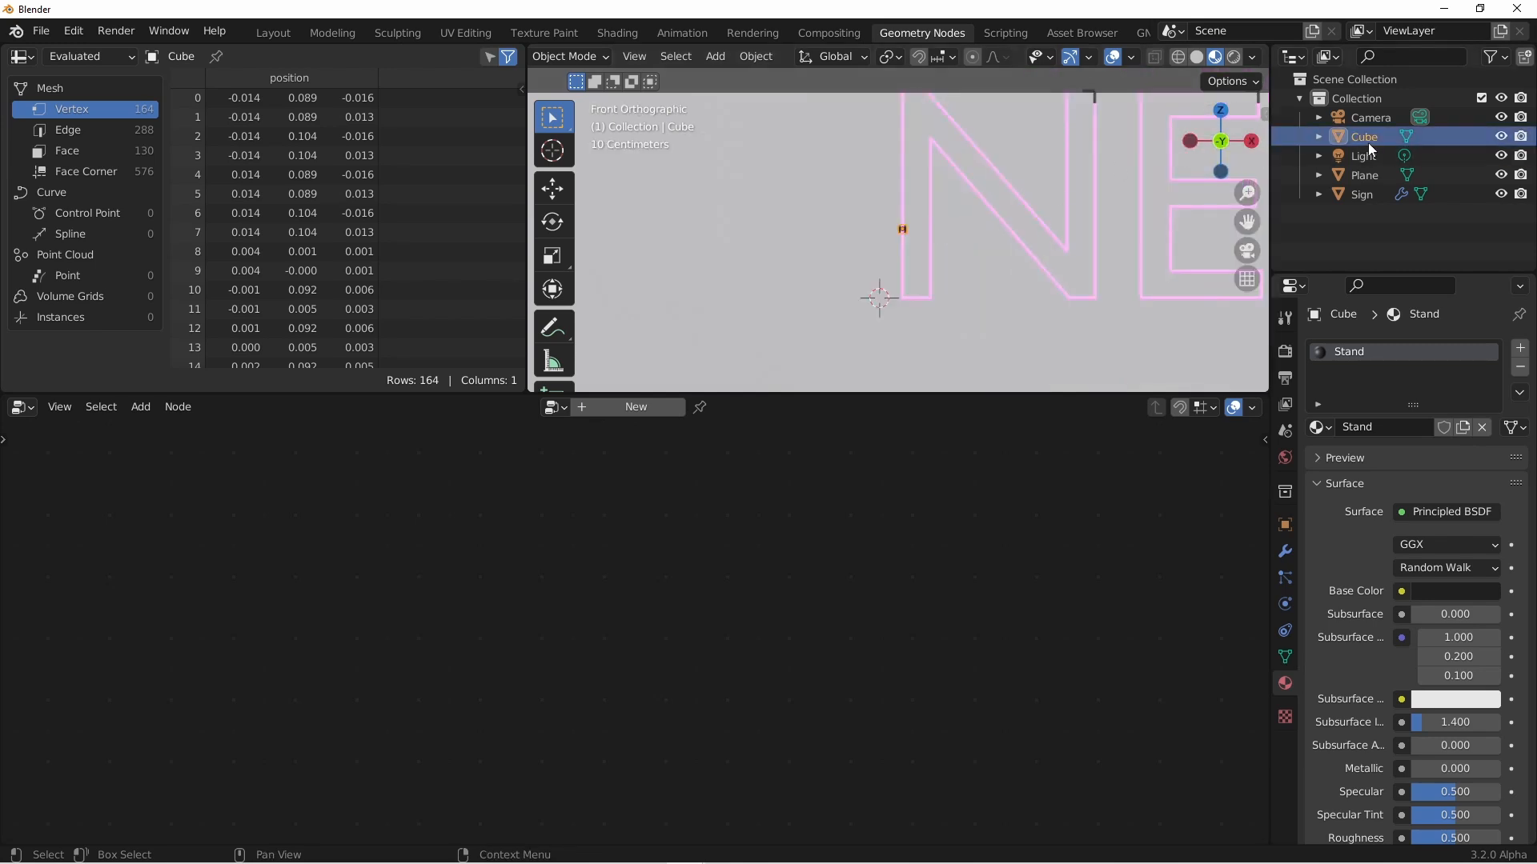
Move the Stand object aside so it sits beside the sign
key(g)
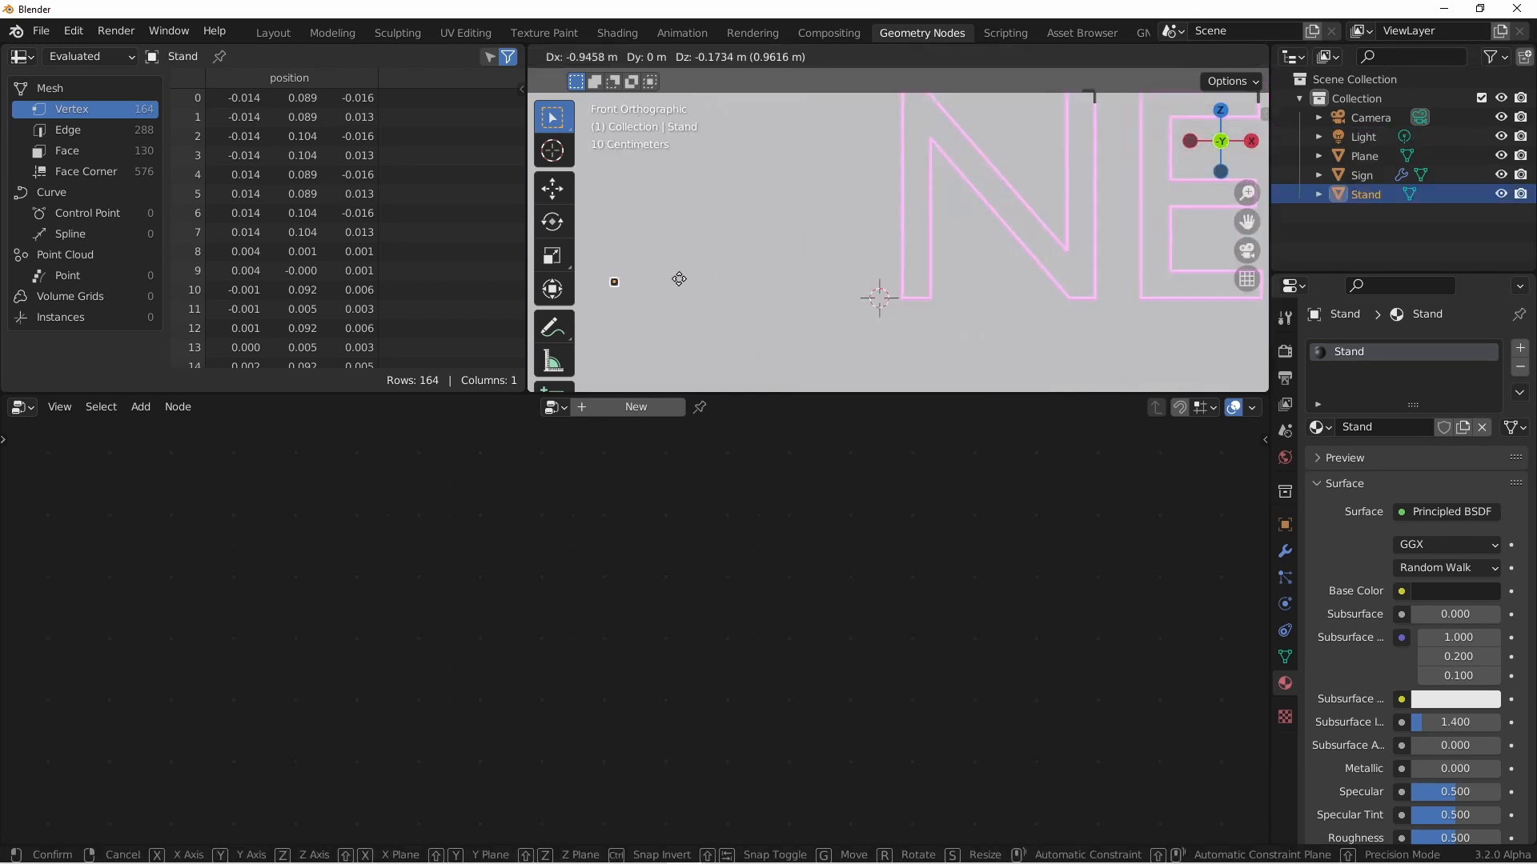
click(1362, 174)
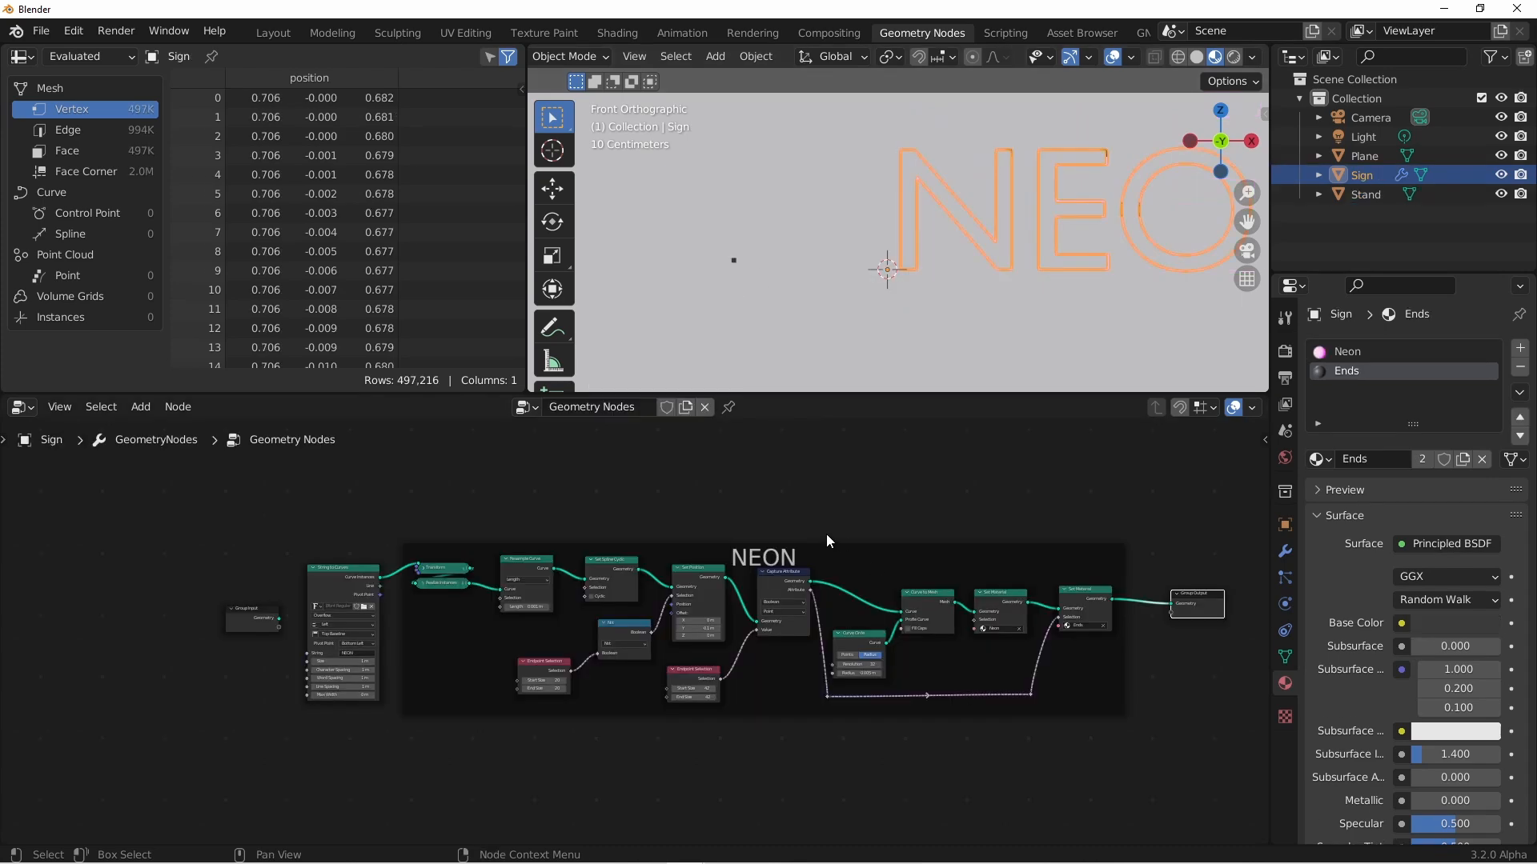
mouse_move(735, 264)
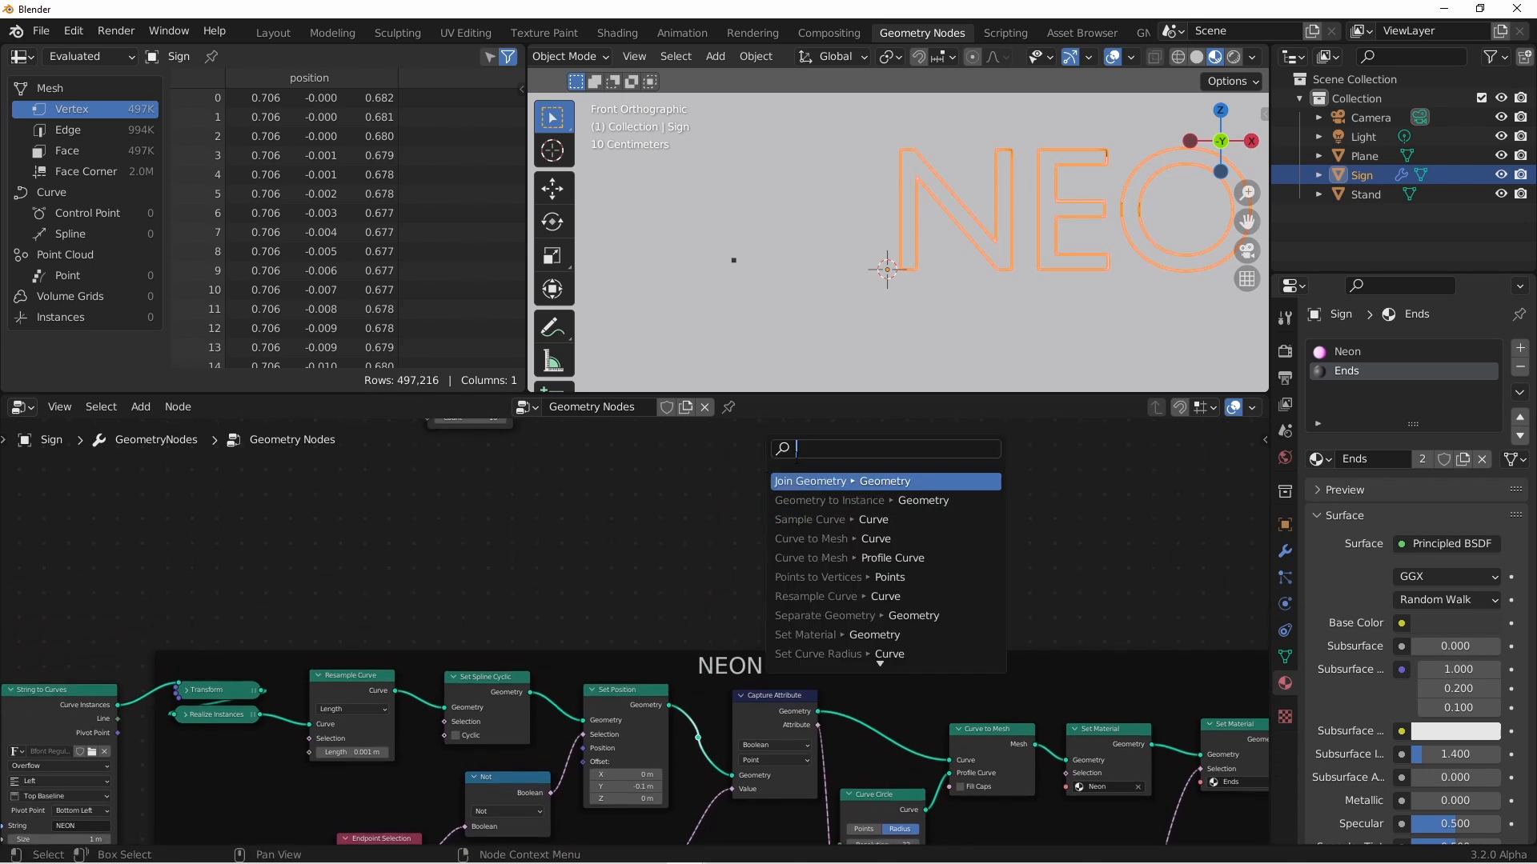
Search the node menu for the nodes that instance Stand on the tube points
text(re)
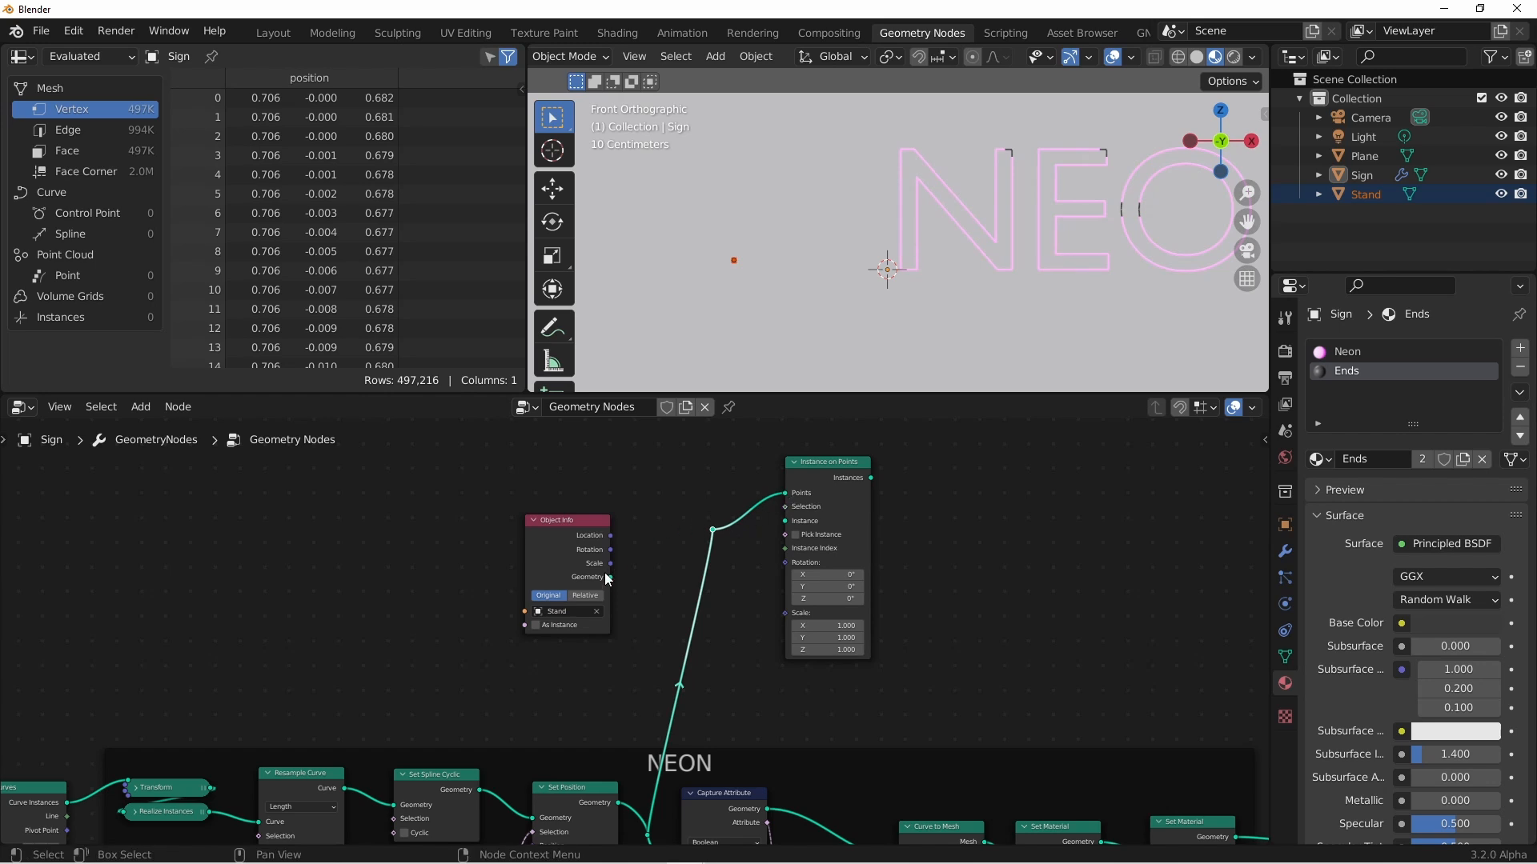
mouse_move(608, 577)
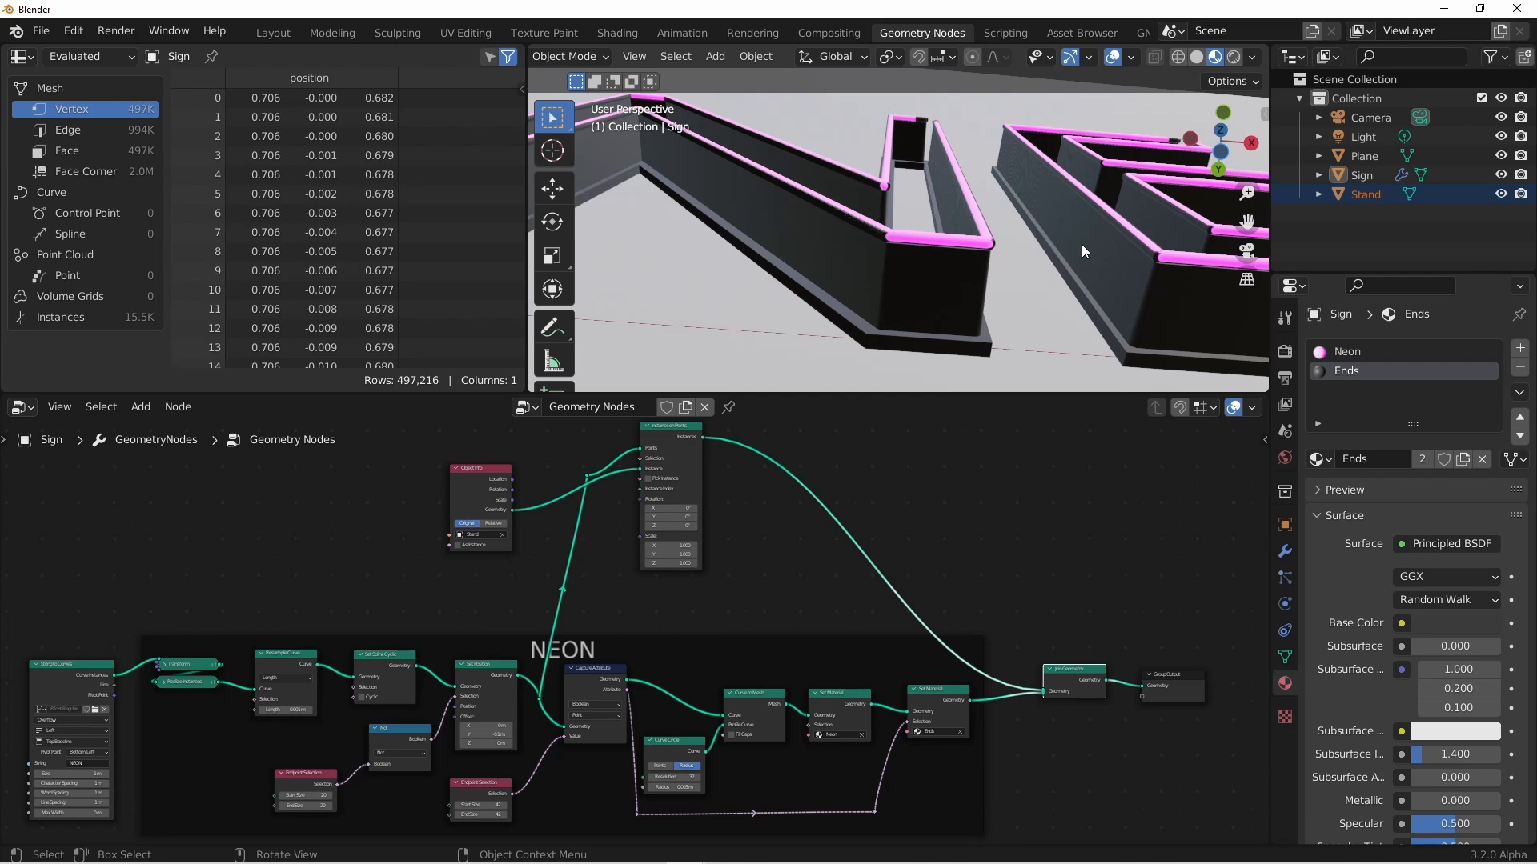
mouse_move(919, 485)
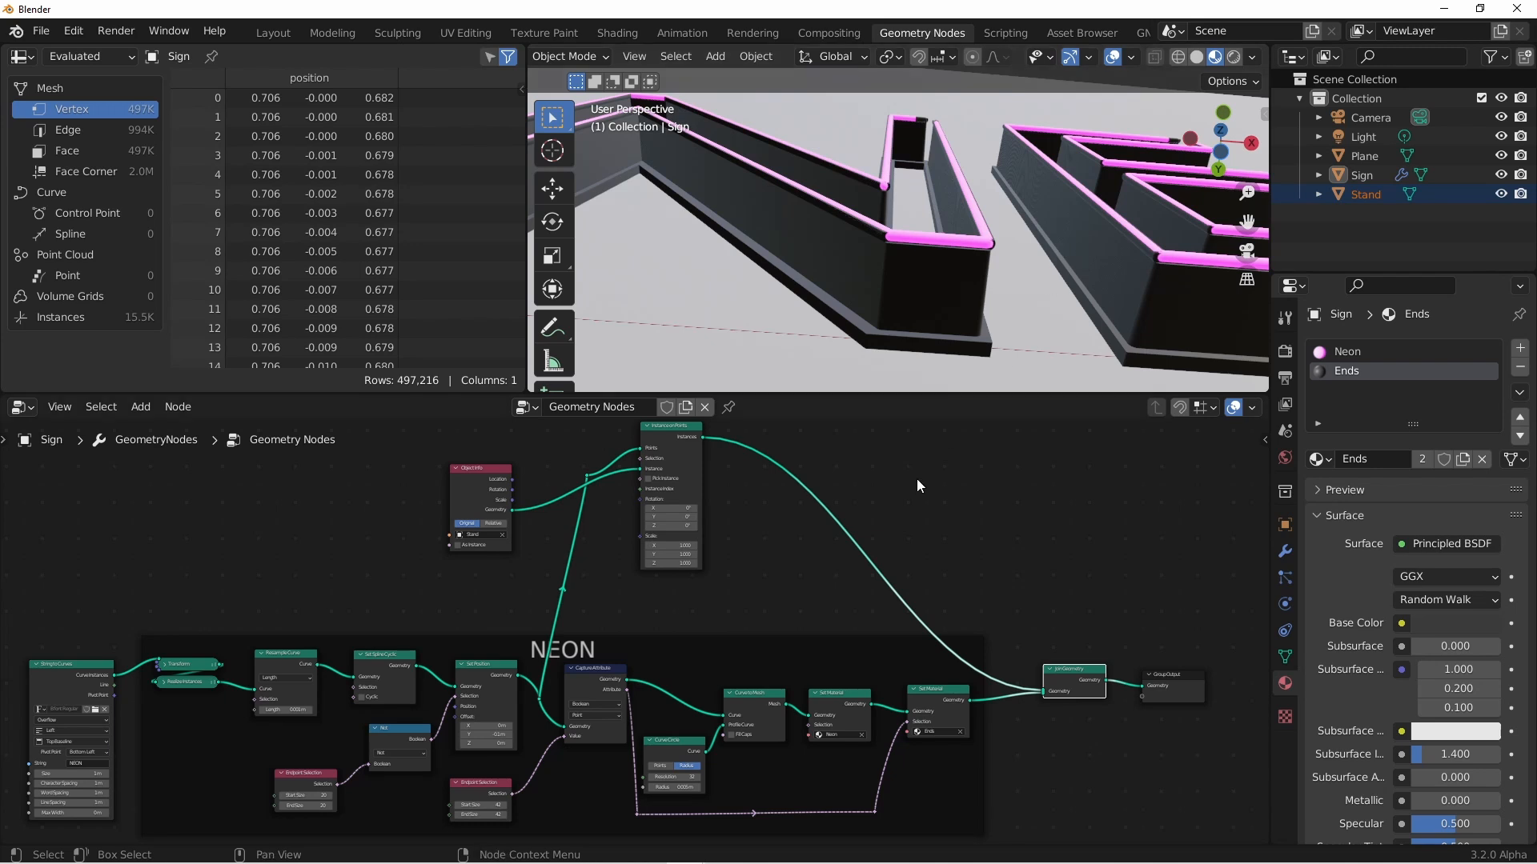
Build an Index, Math Modulo and Compare Equal chain, then edit the modulo divisor
click(140, 406)
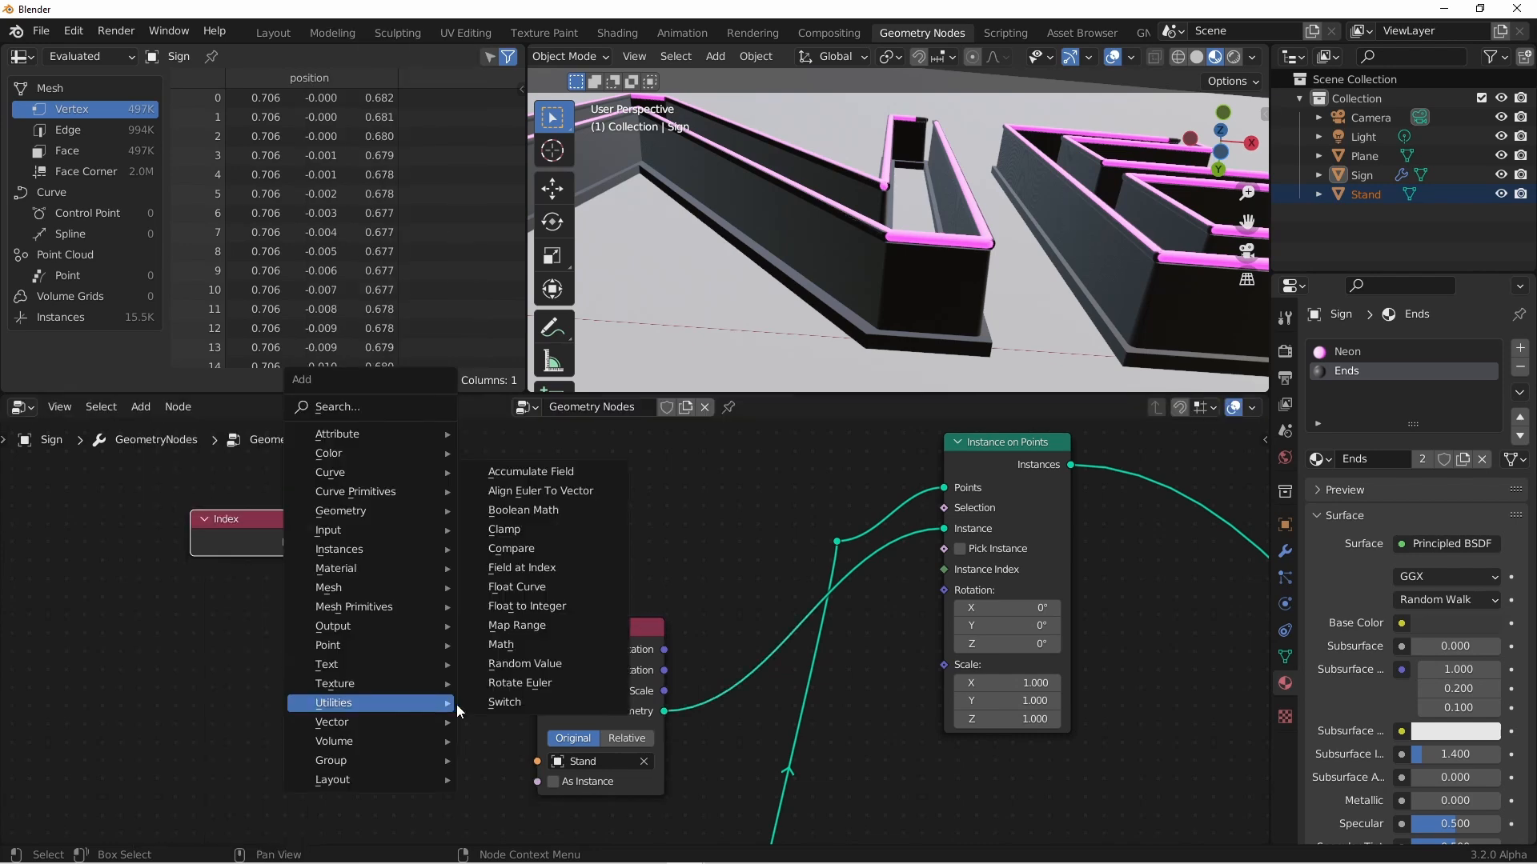
click(501, 644)
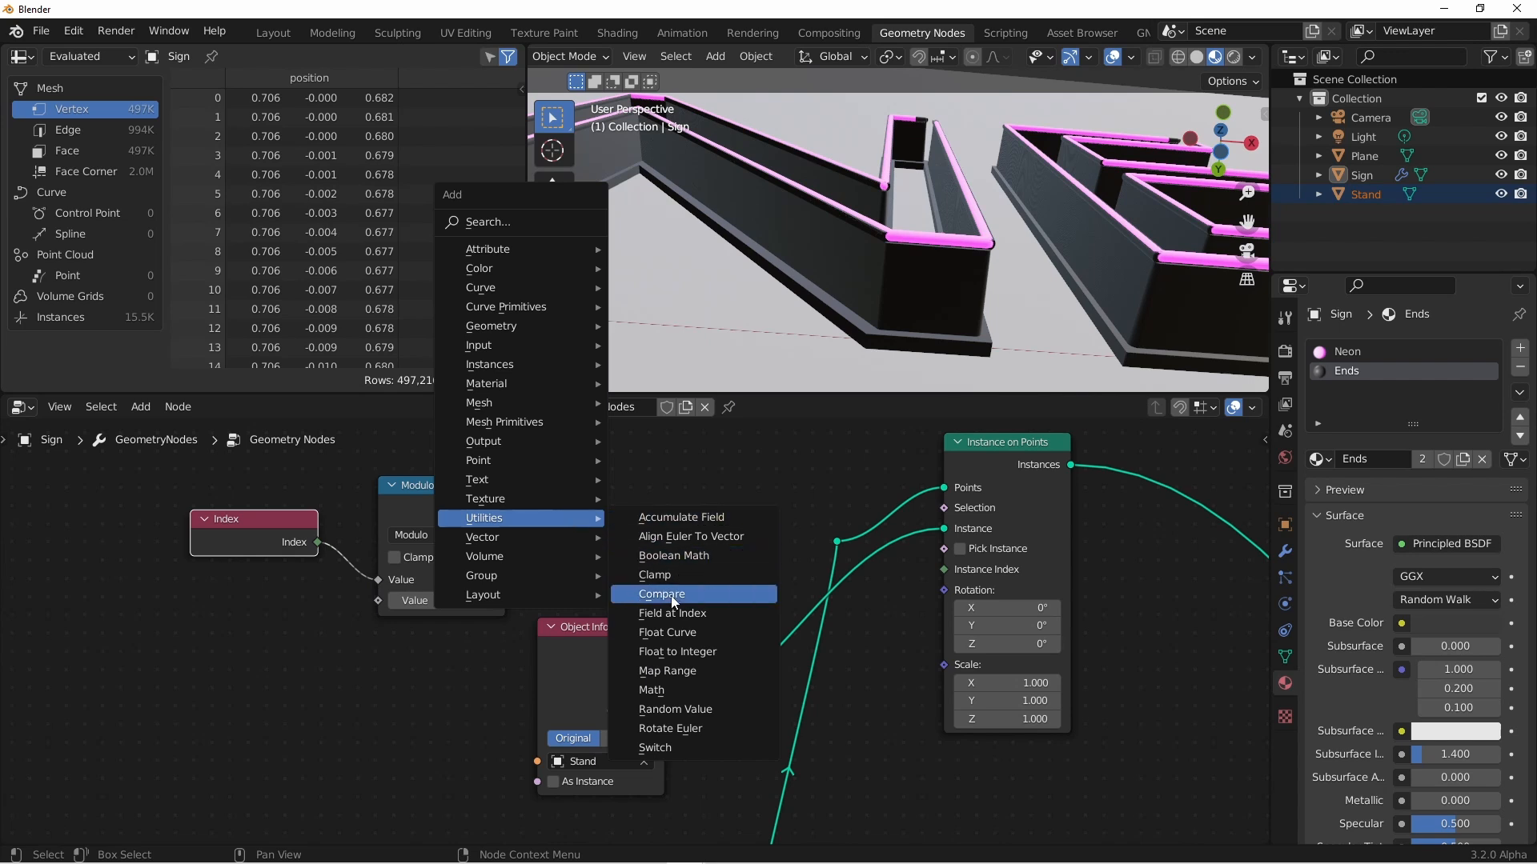
click(662, 594)
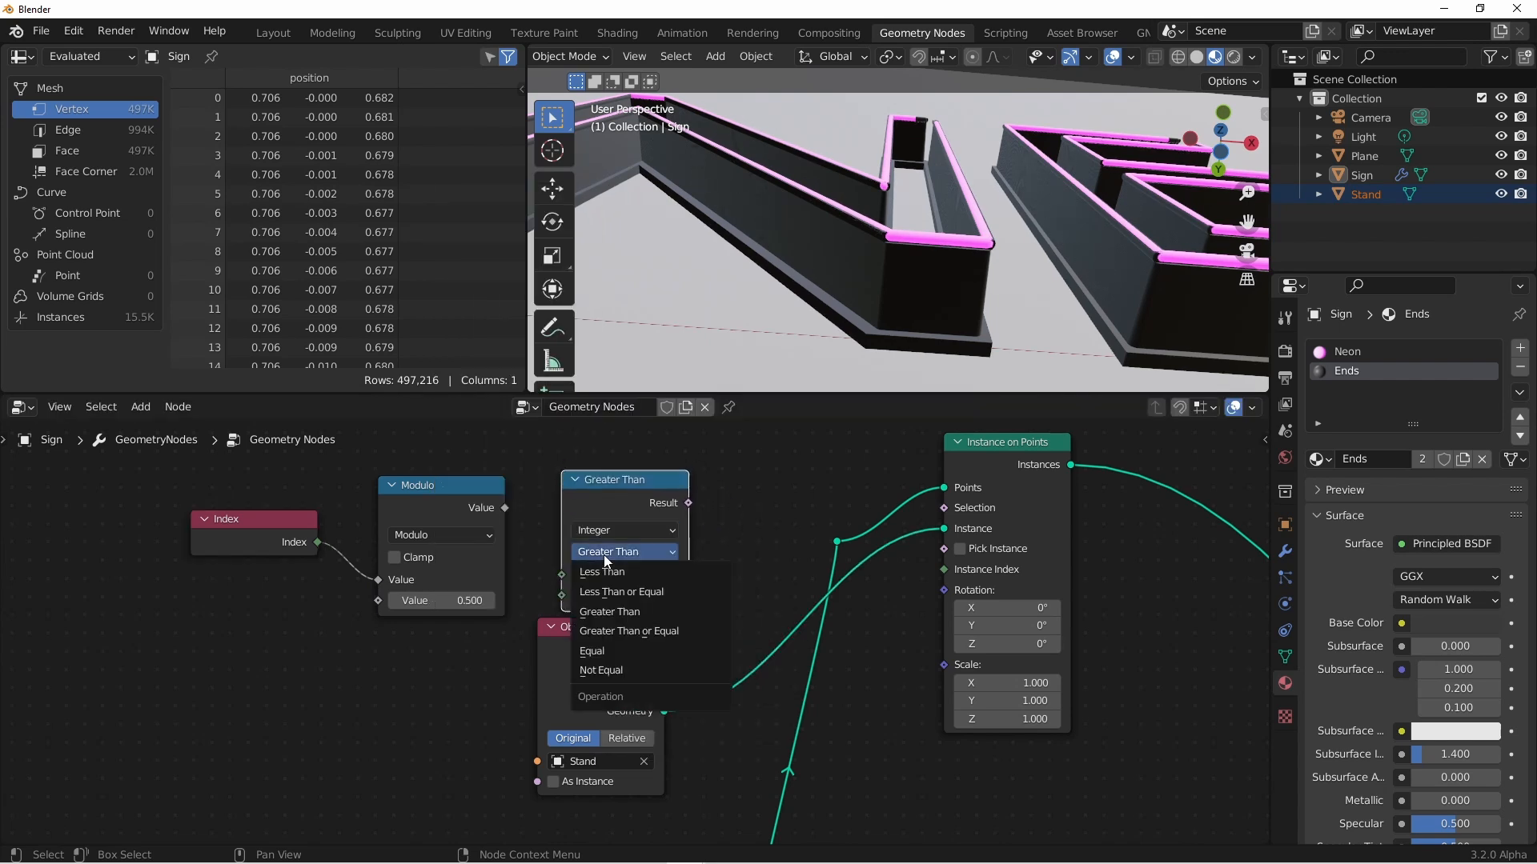
click(593, 651)
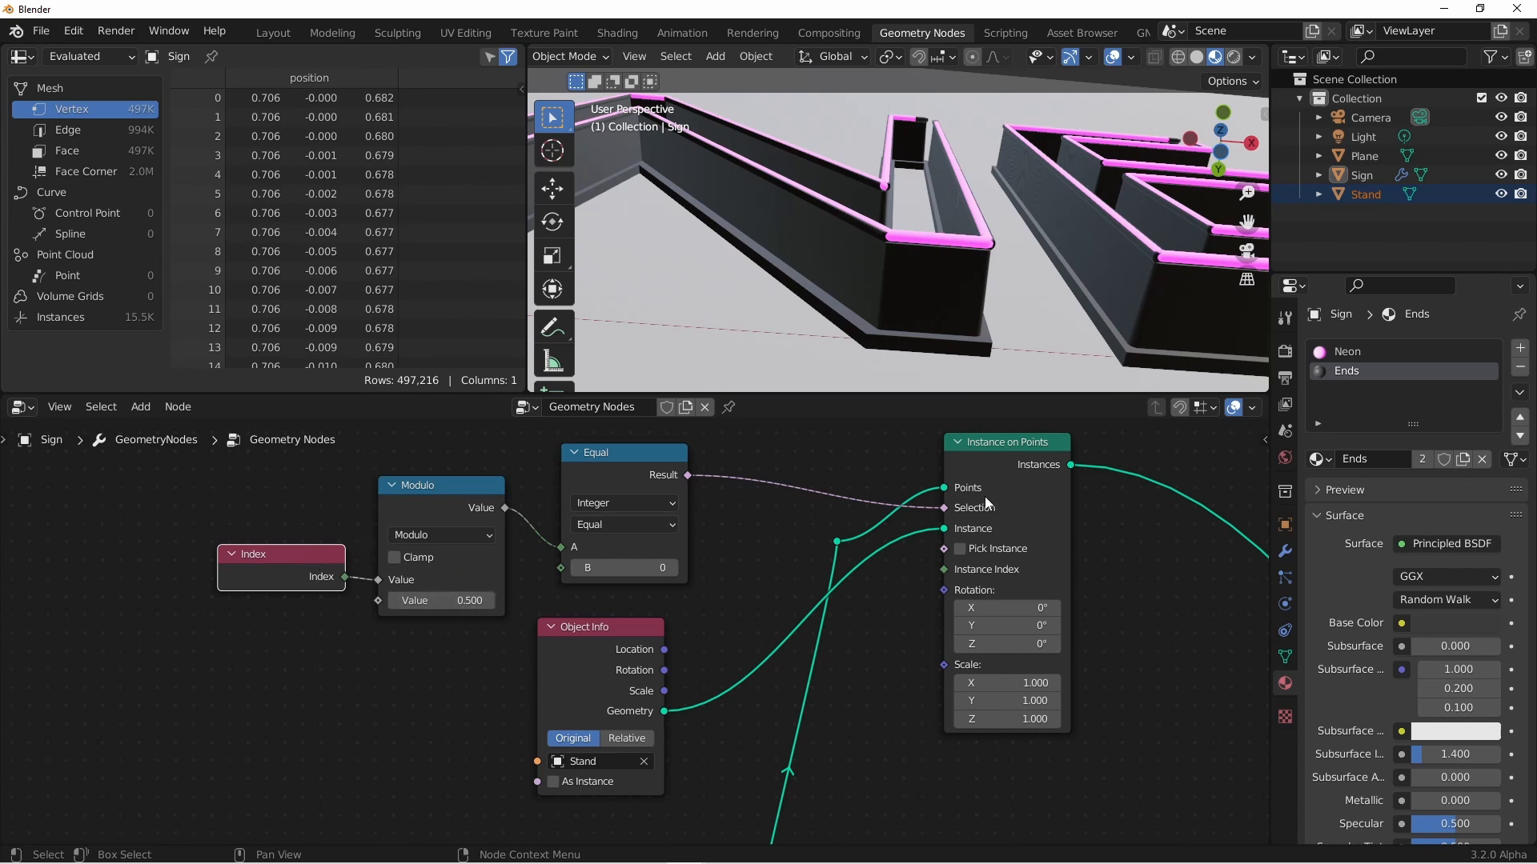
double_click(441, 599)
text(10.000)
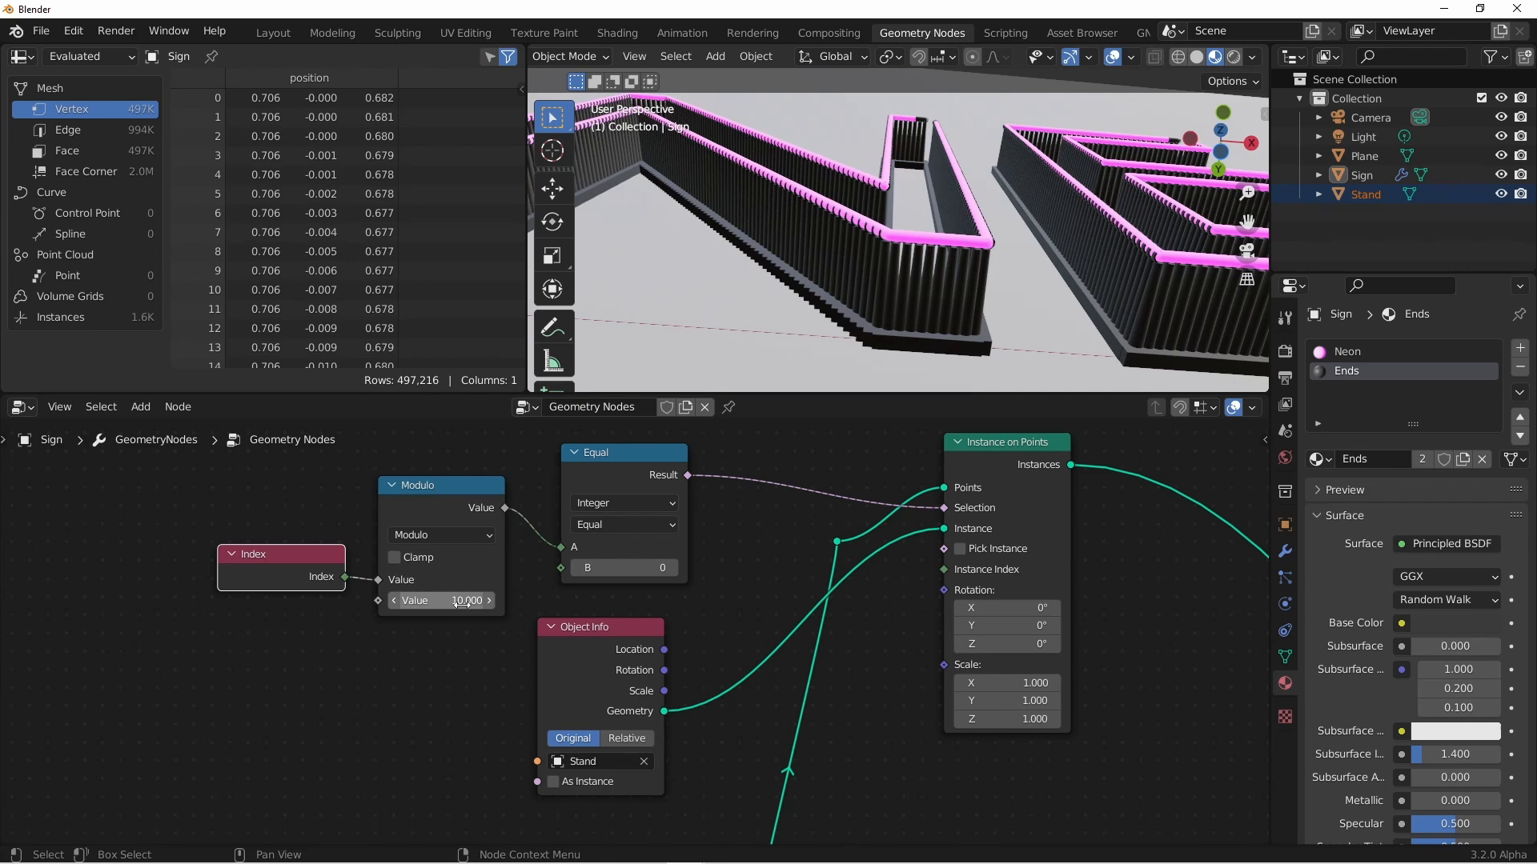
mouse_move(431, 600)
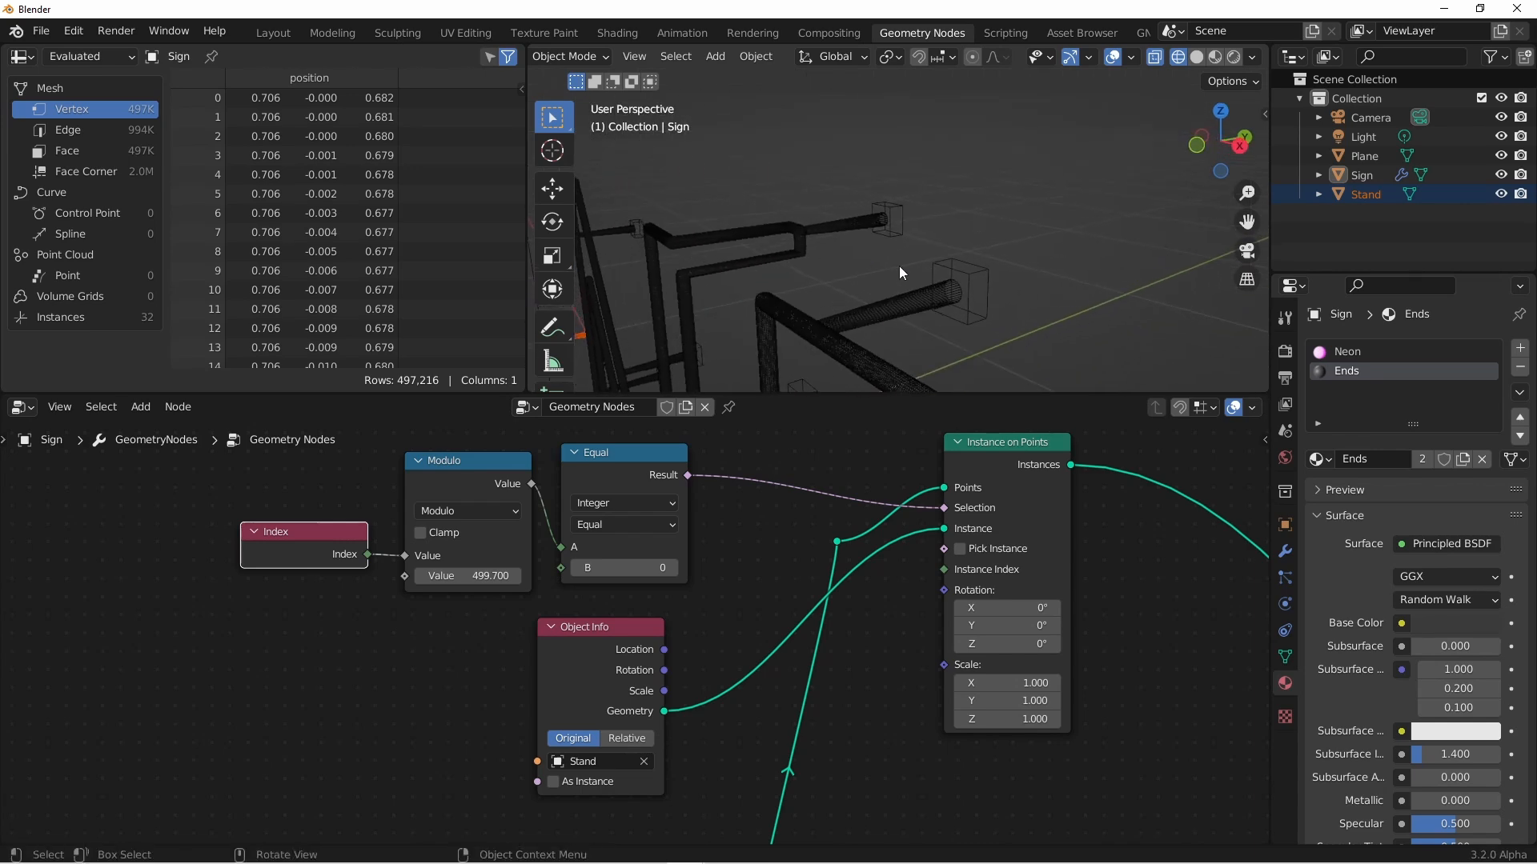
mouse_move(809, 243)
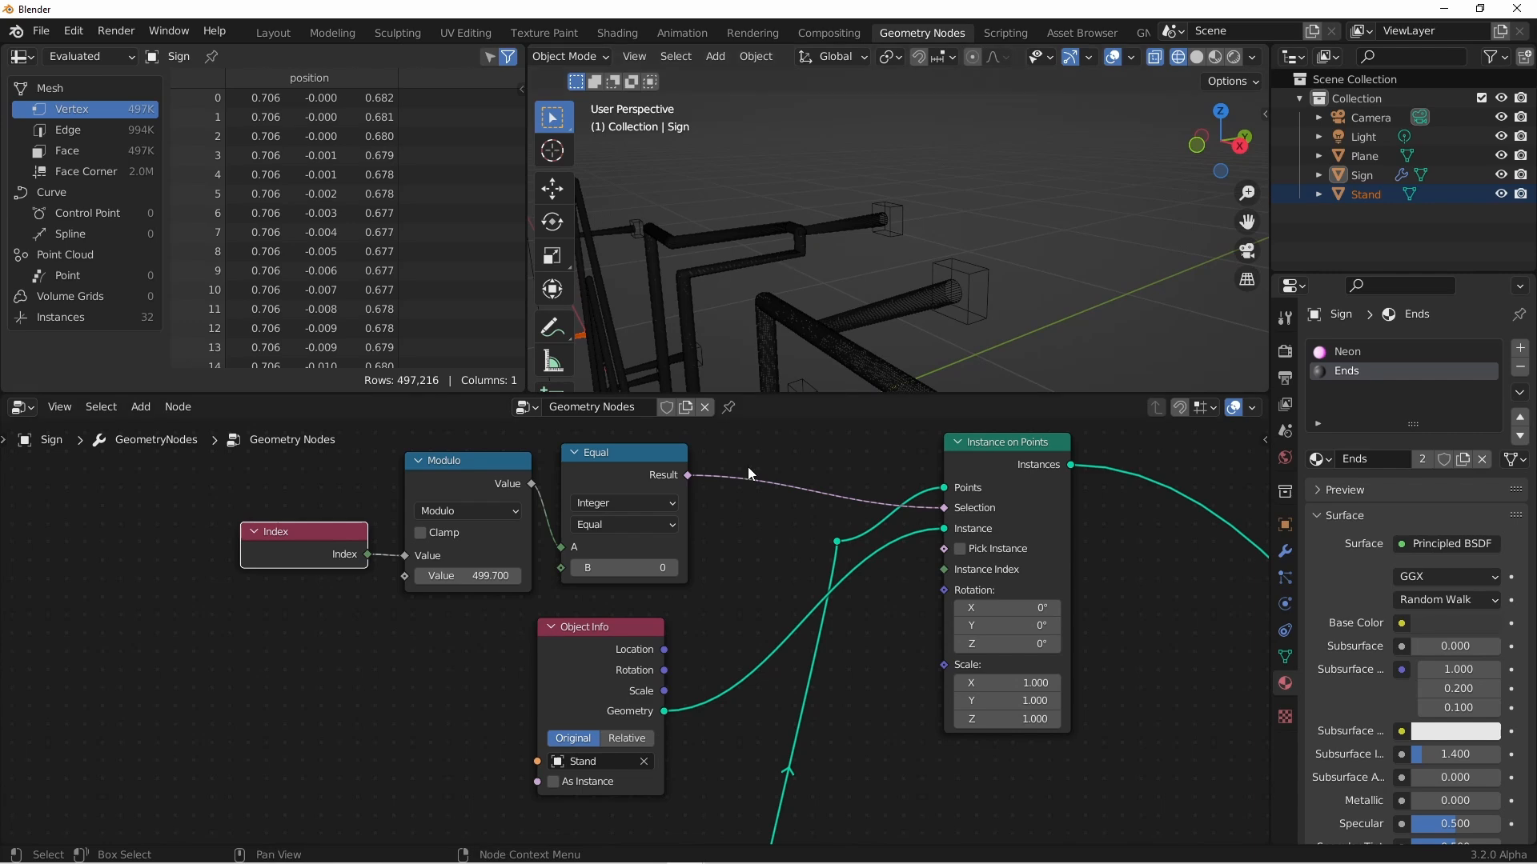
mouse_move(873, 239)
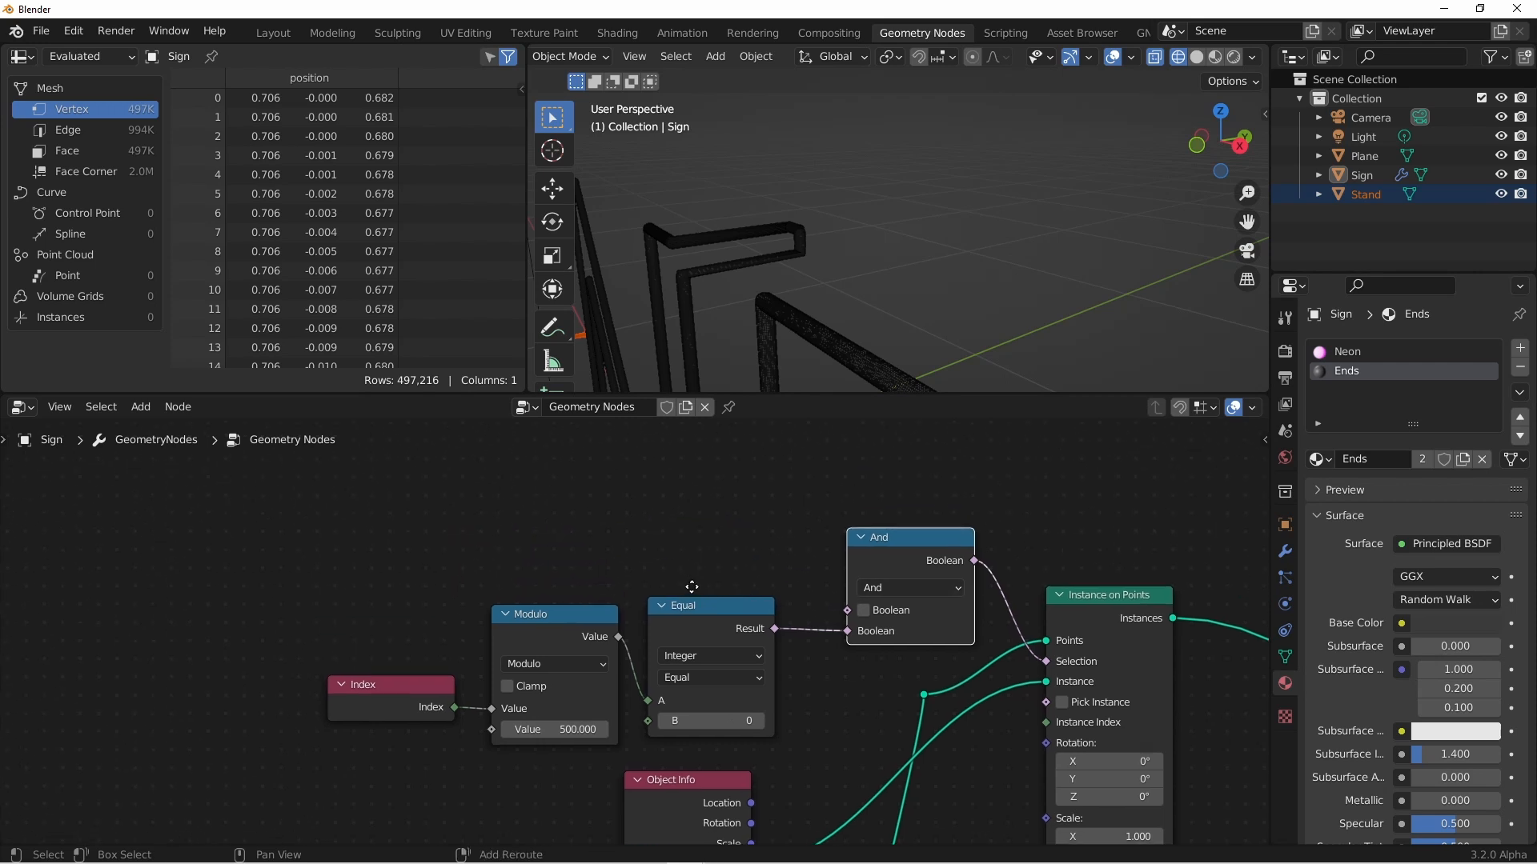
Add an Endpoint Selection node and a Boolean Math node set to Not
click(140, 406)
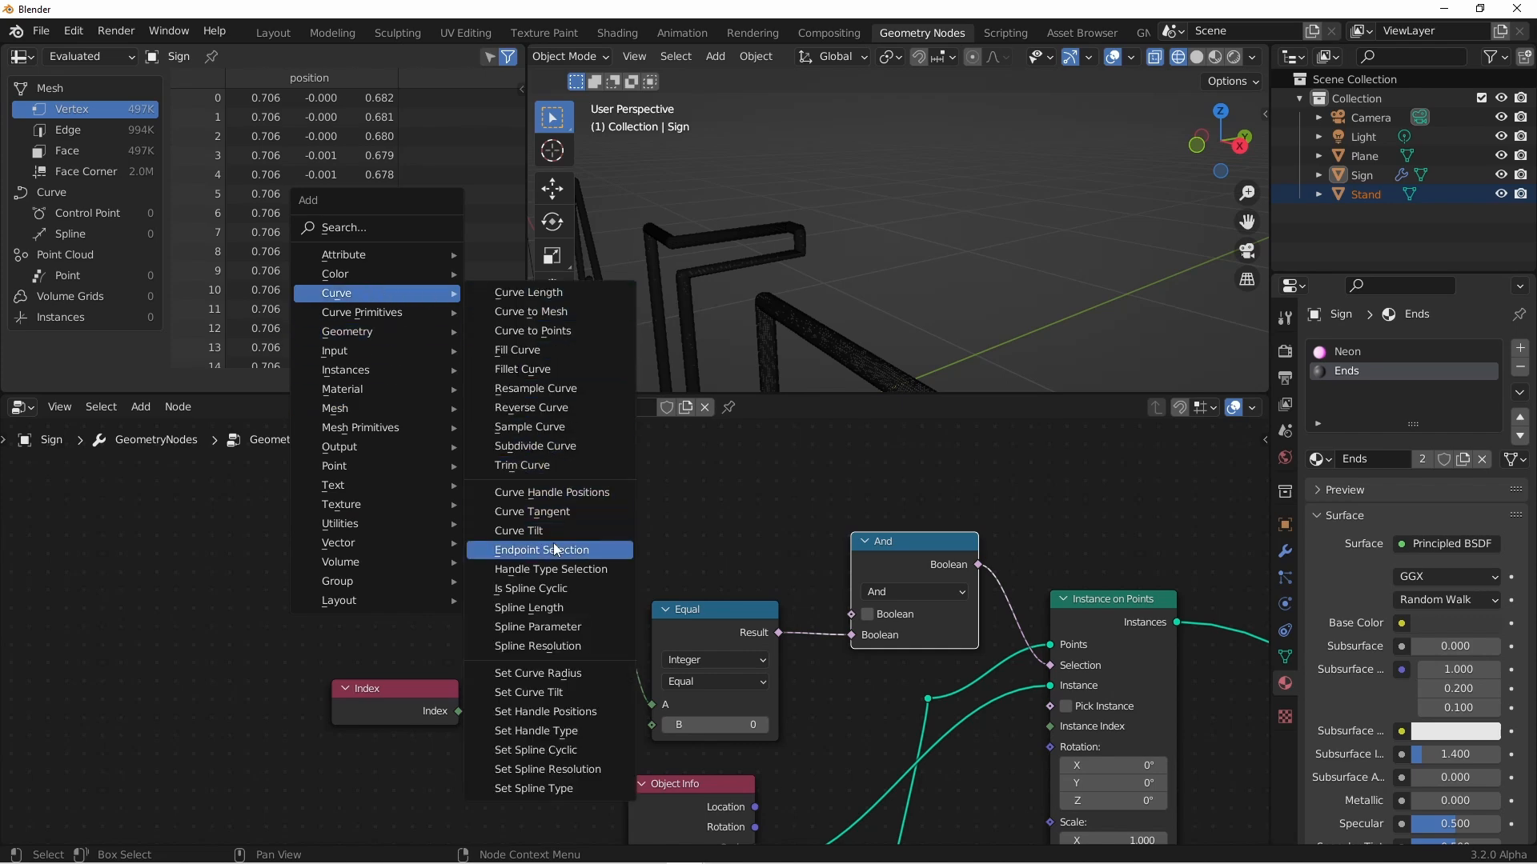
click(542, 549)
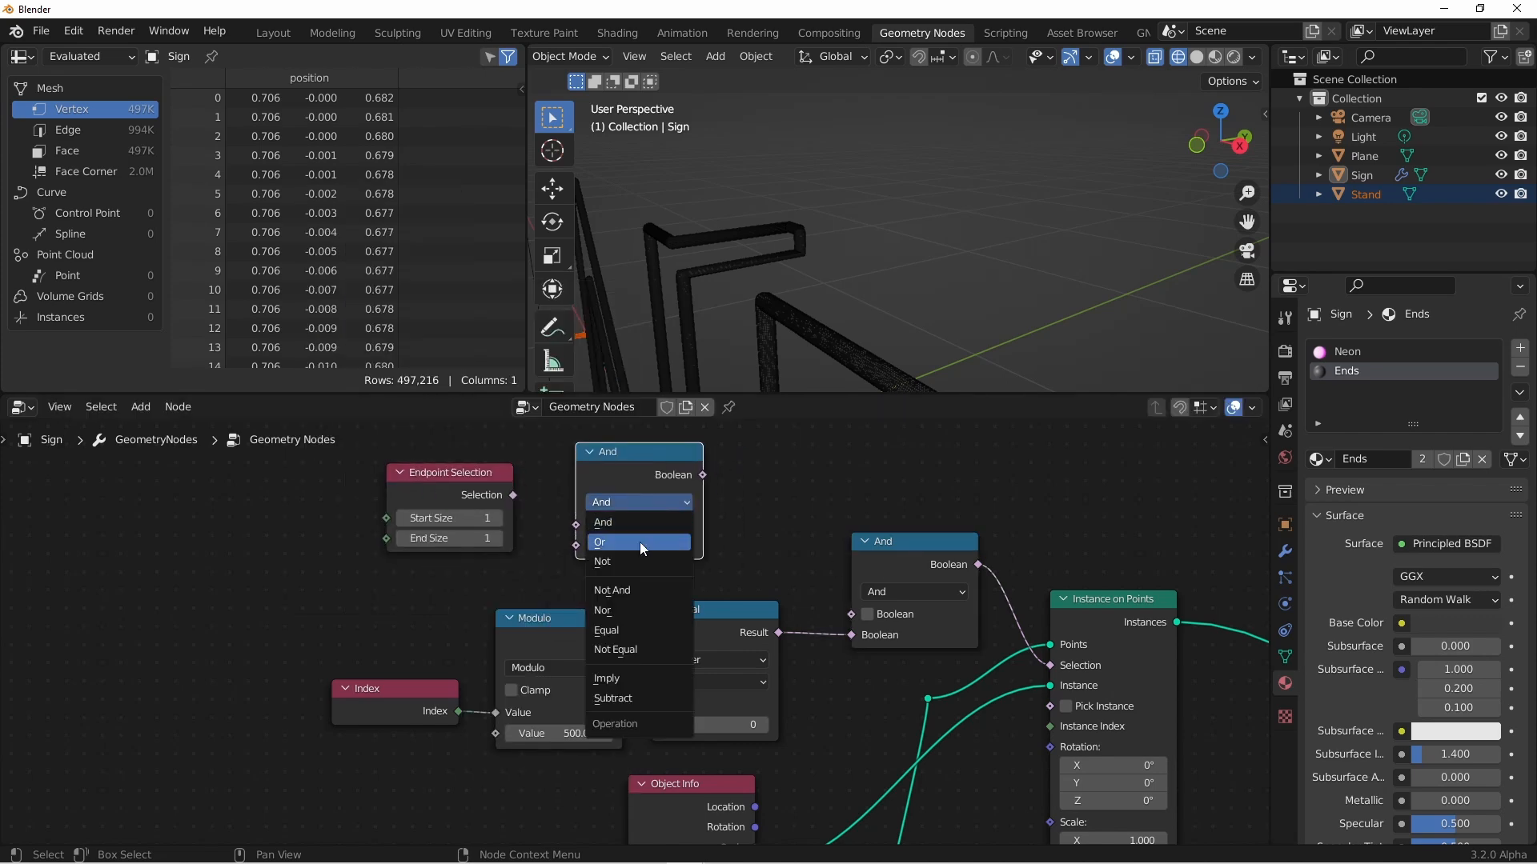
click(602, 560)
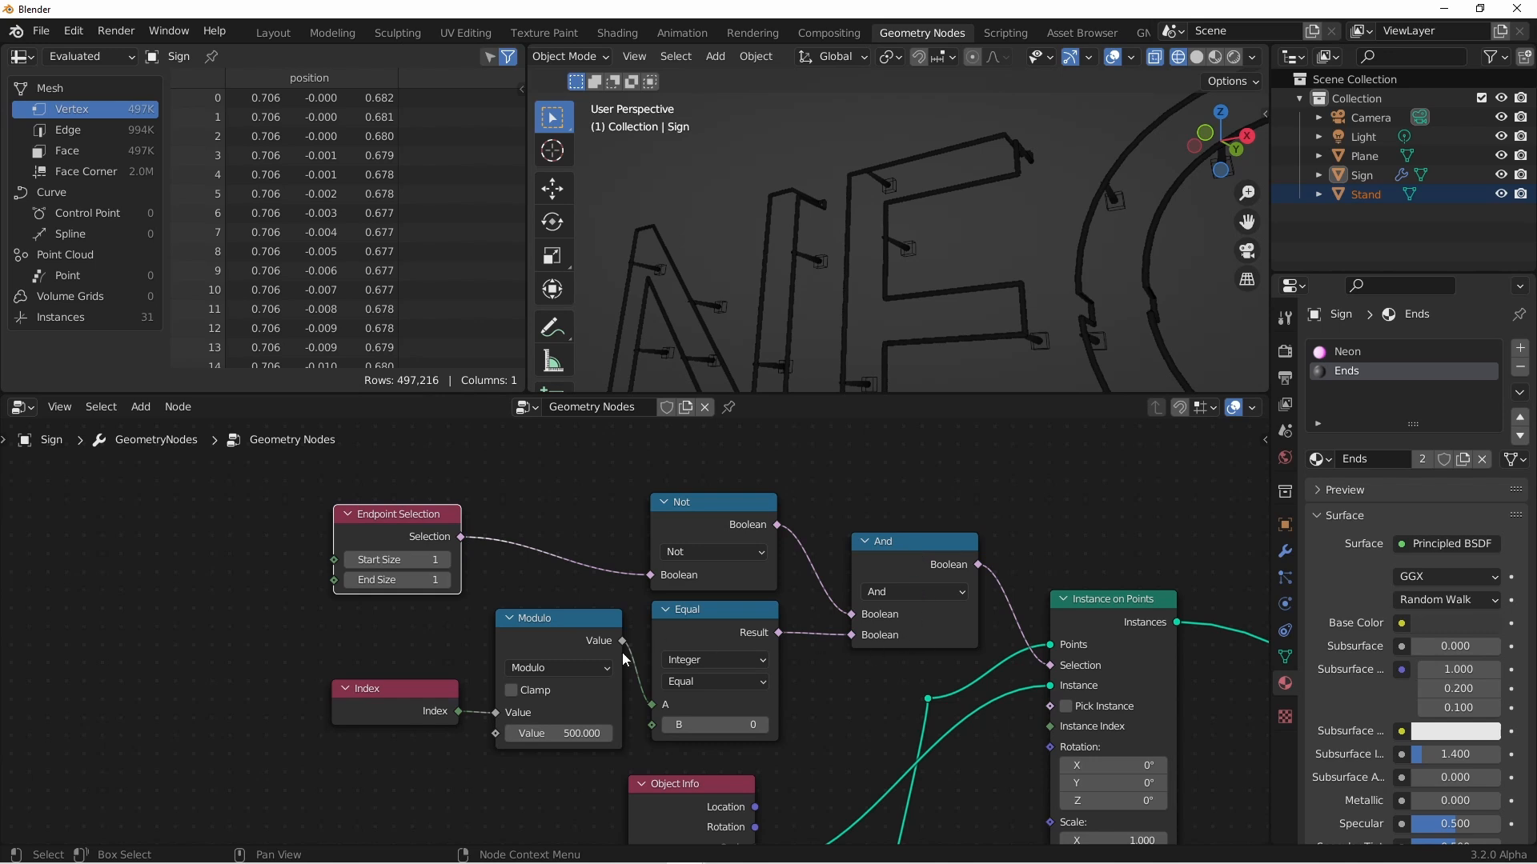
mouse_move(434, 714)
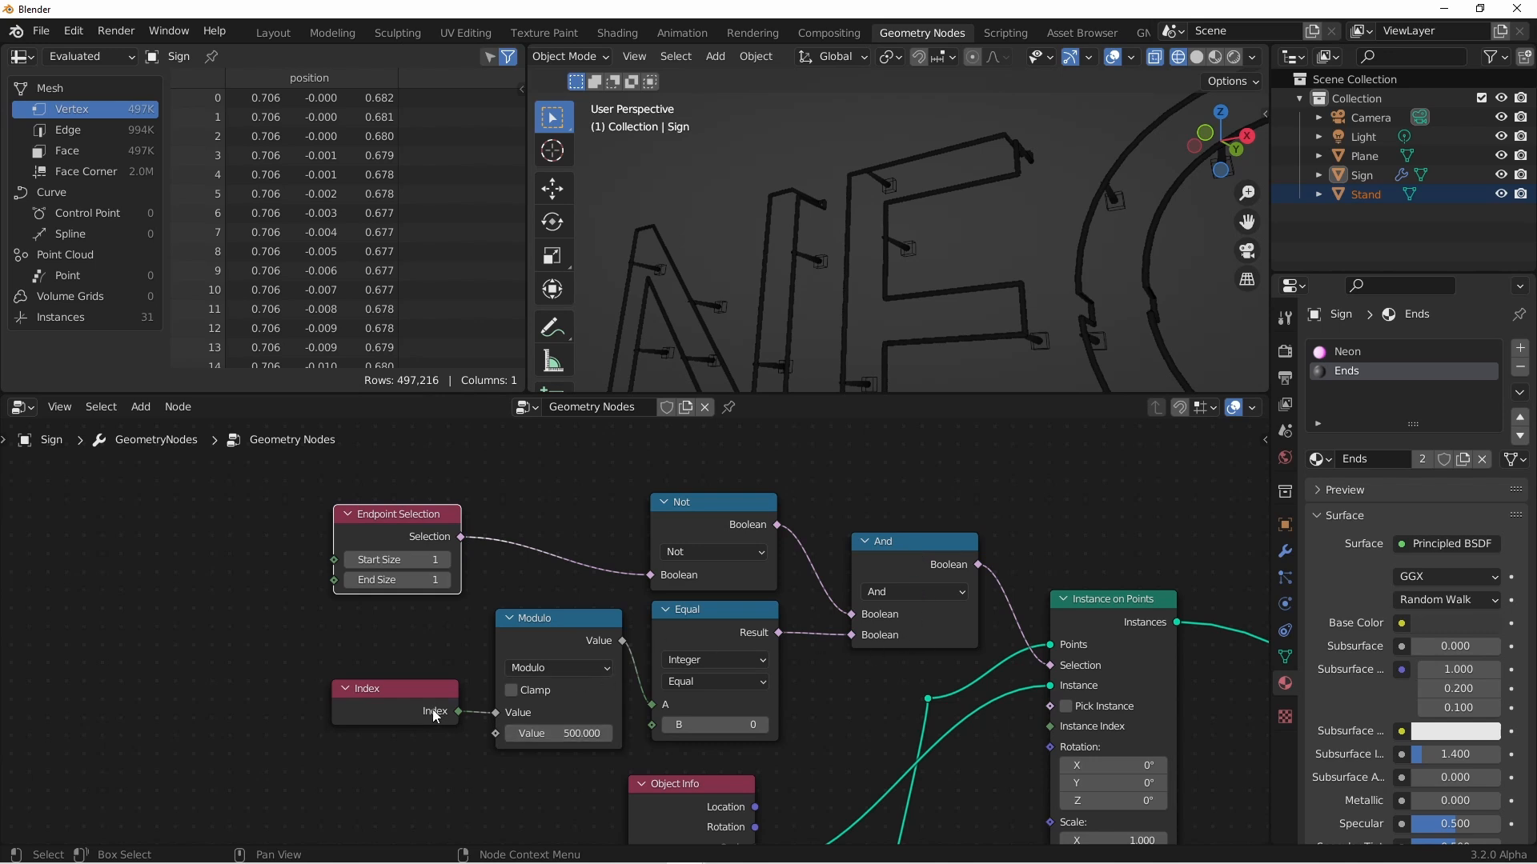
mouse_move(908, 279)
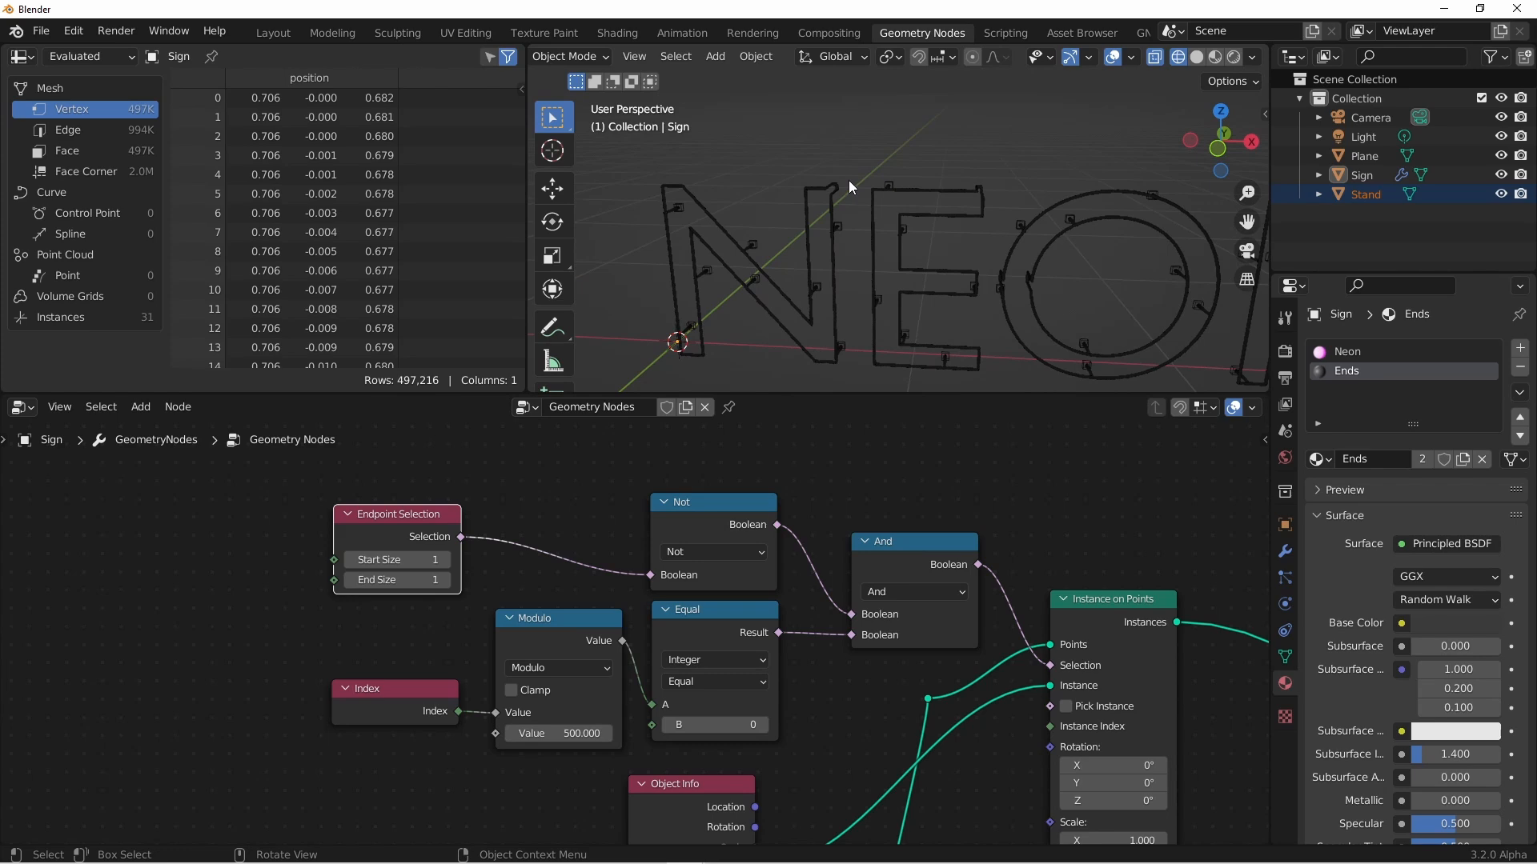
mouse_move(1075, 280)
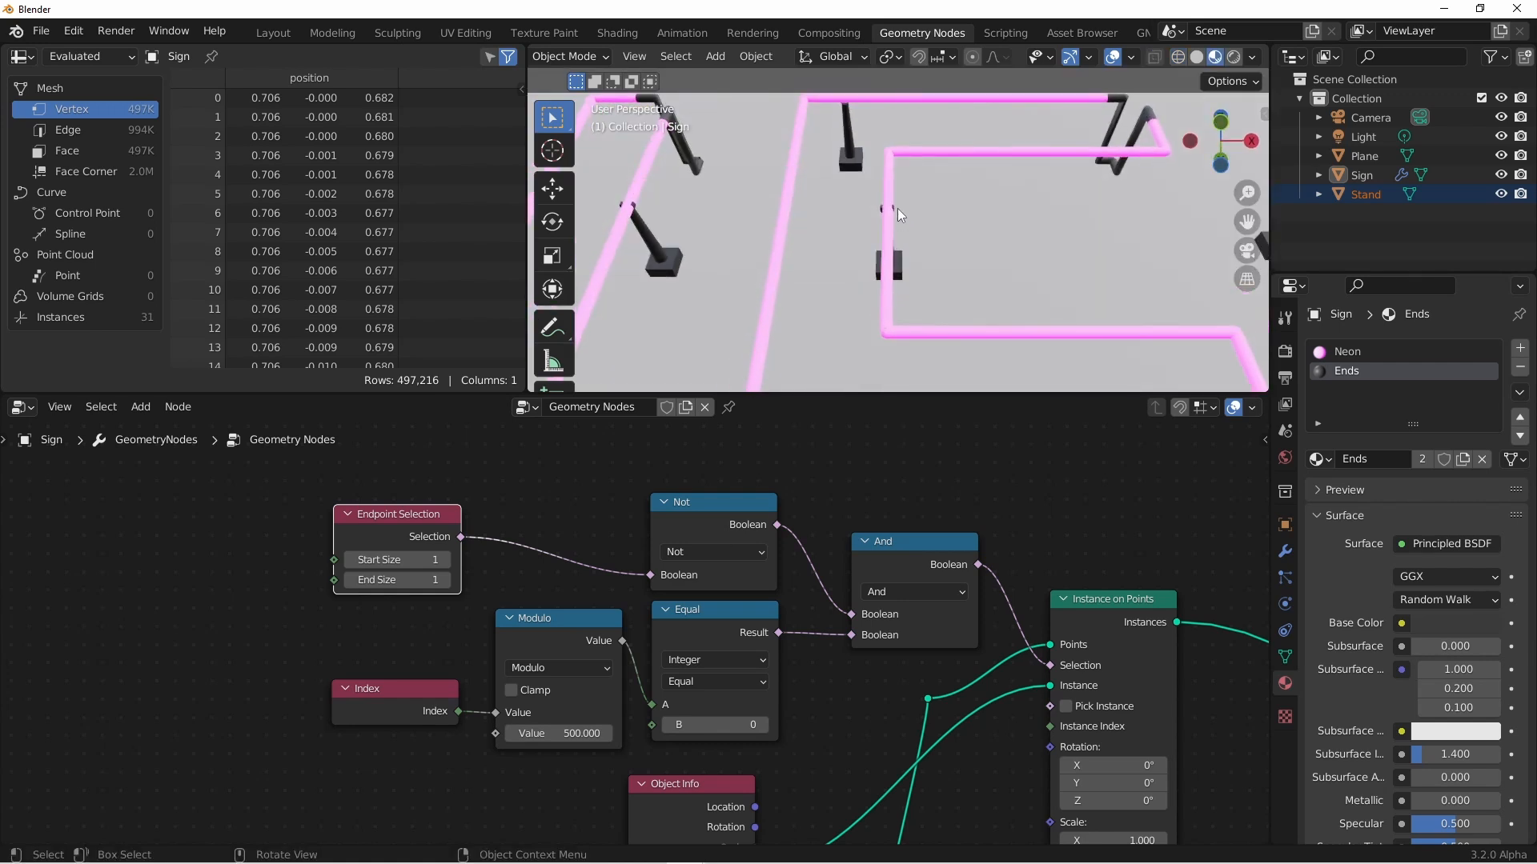
mouse_move(1070, 165)
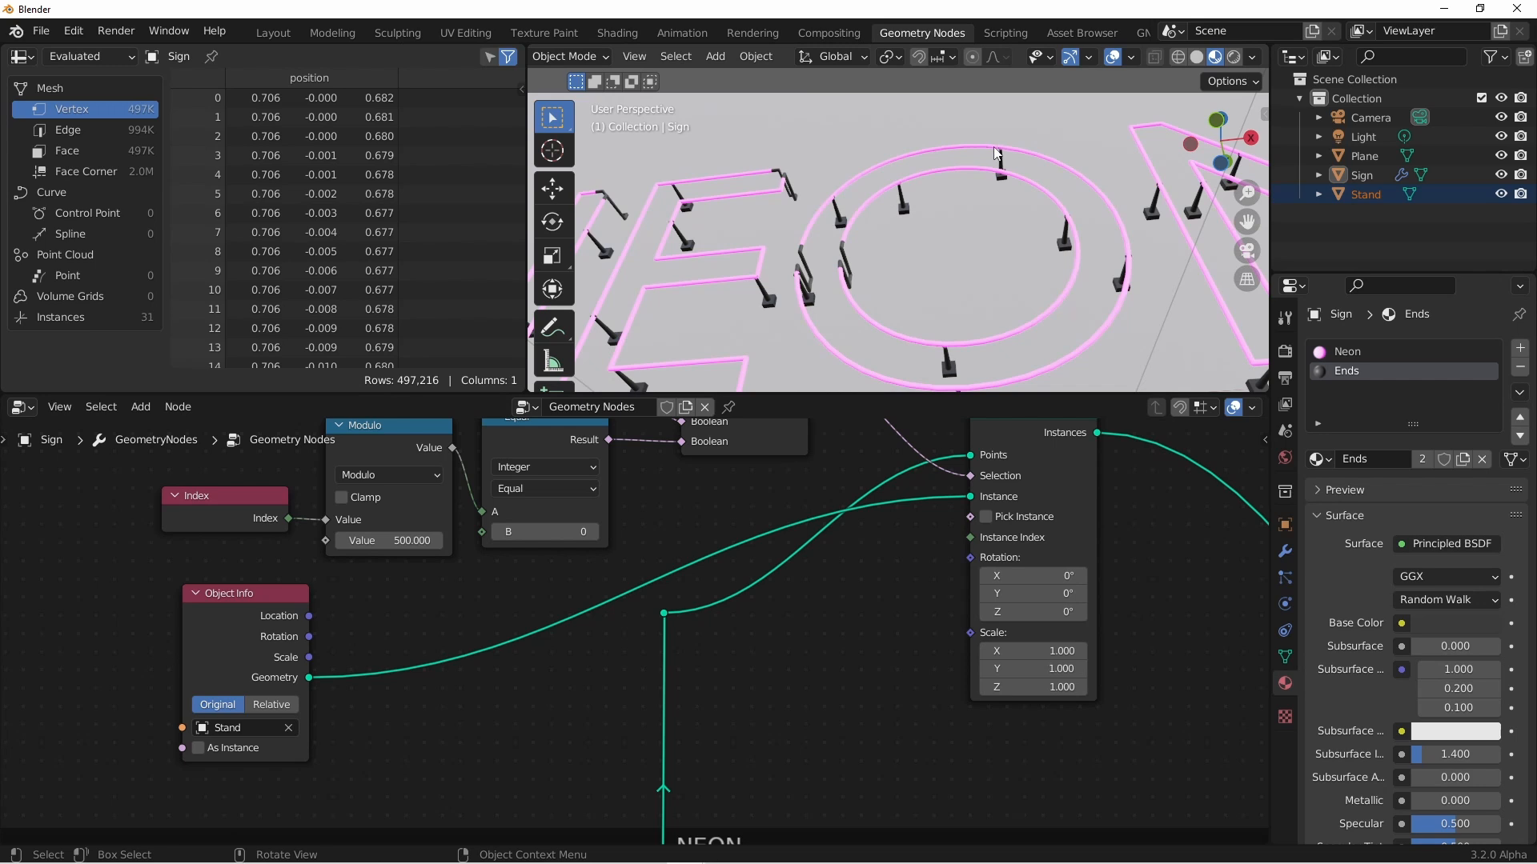
mouse_move(957, 393)
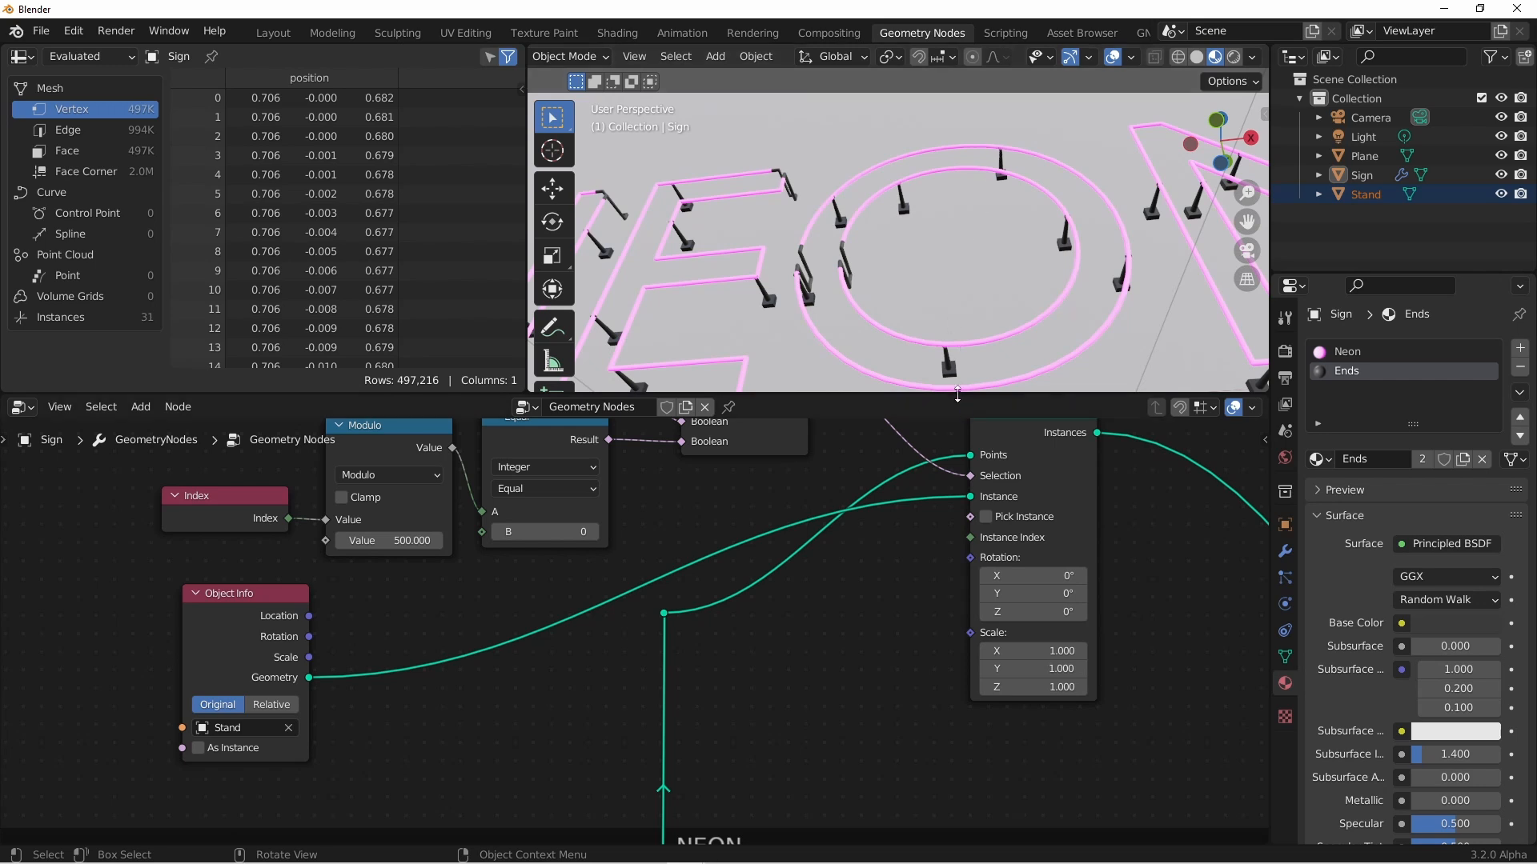
mouse_move(938, 599)
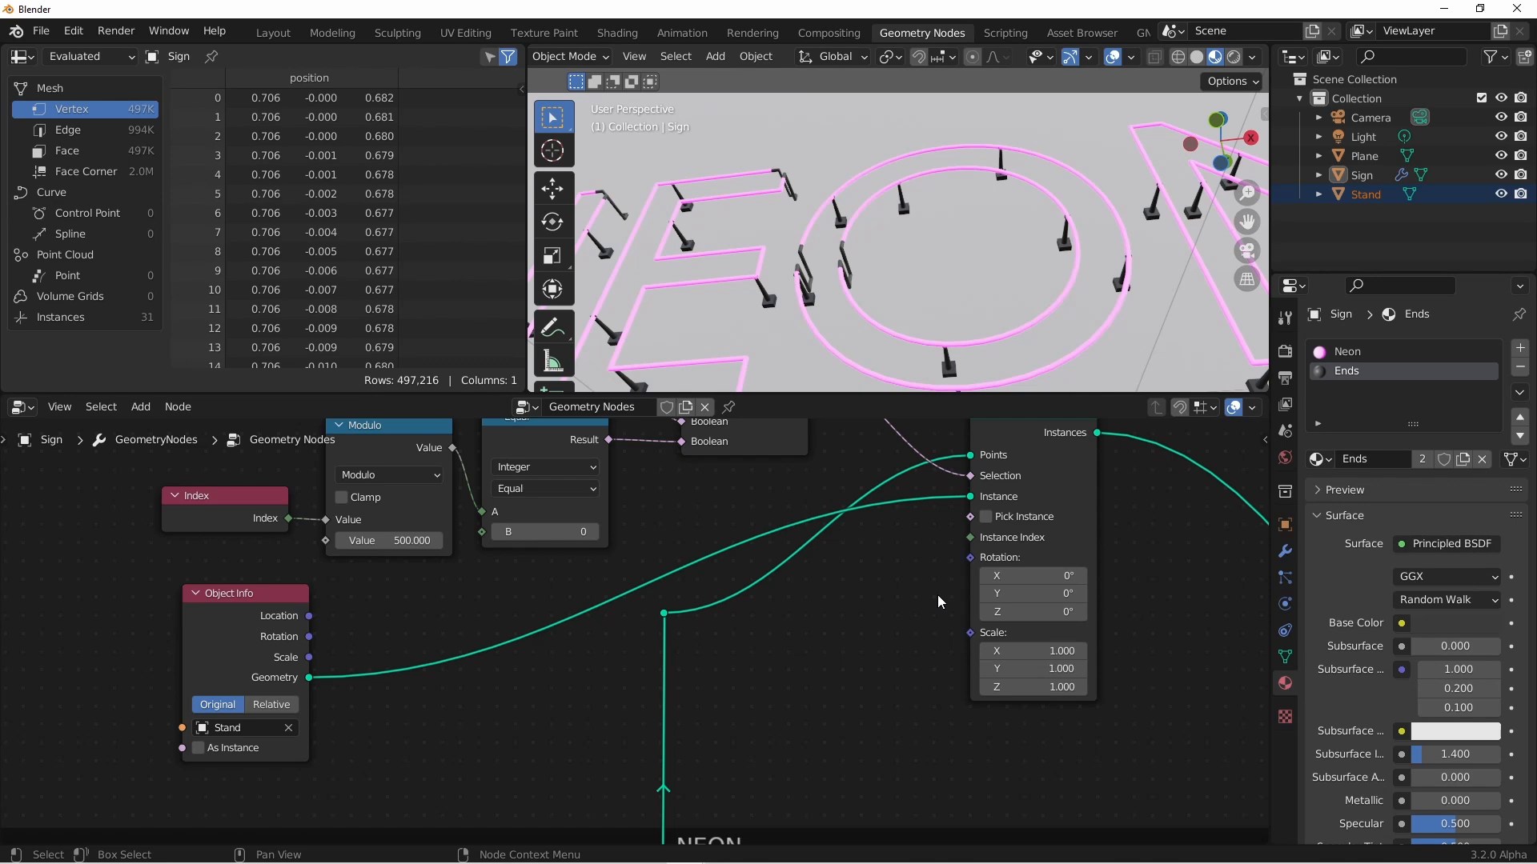
mouse_move(949, 558)
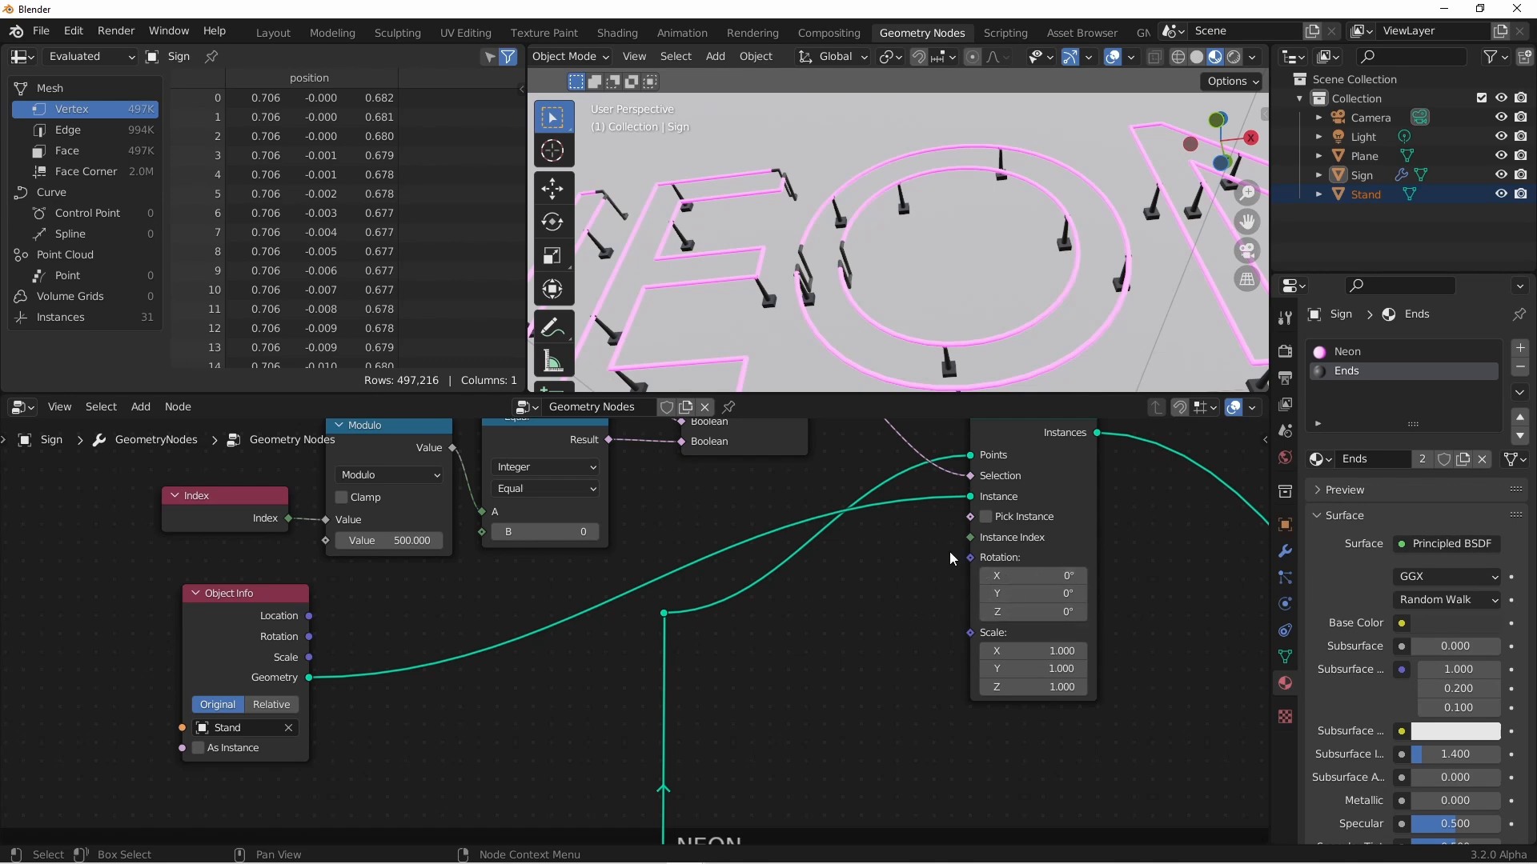
Browse the Curve category of the Add node menu
click(701, 534)
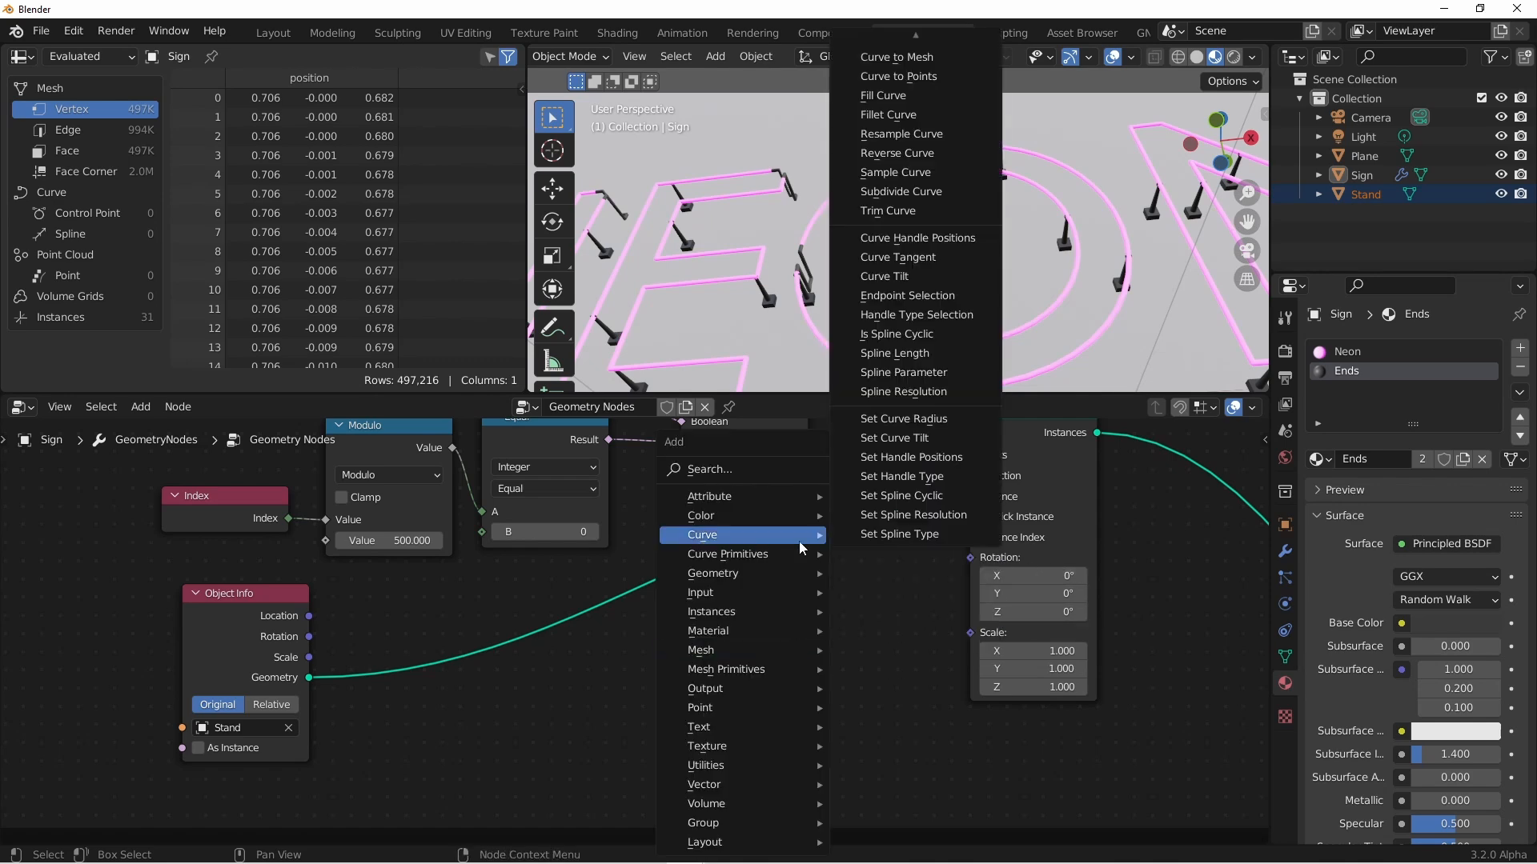
Add a Curve Tangent node and an Align Euler to Vector node
click(897, 256)
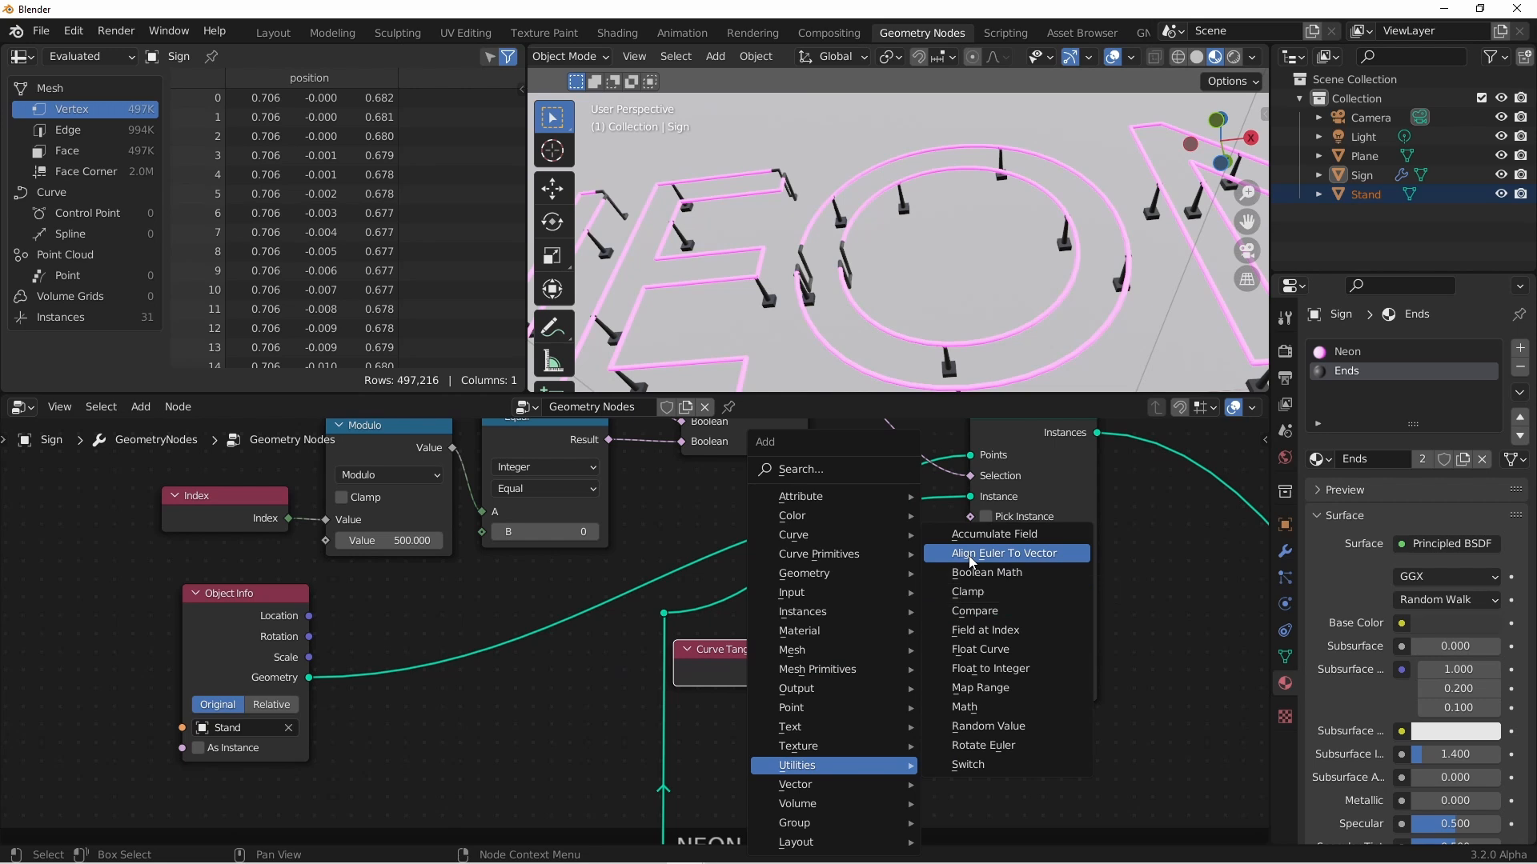
click(1003, 553)
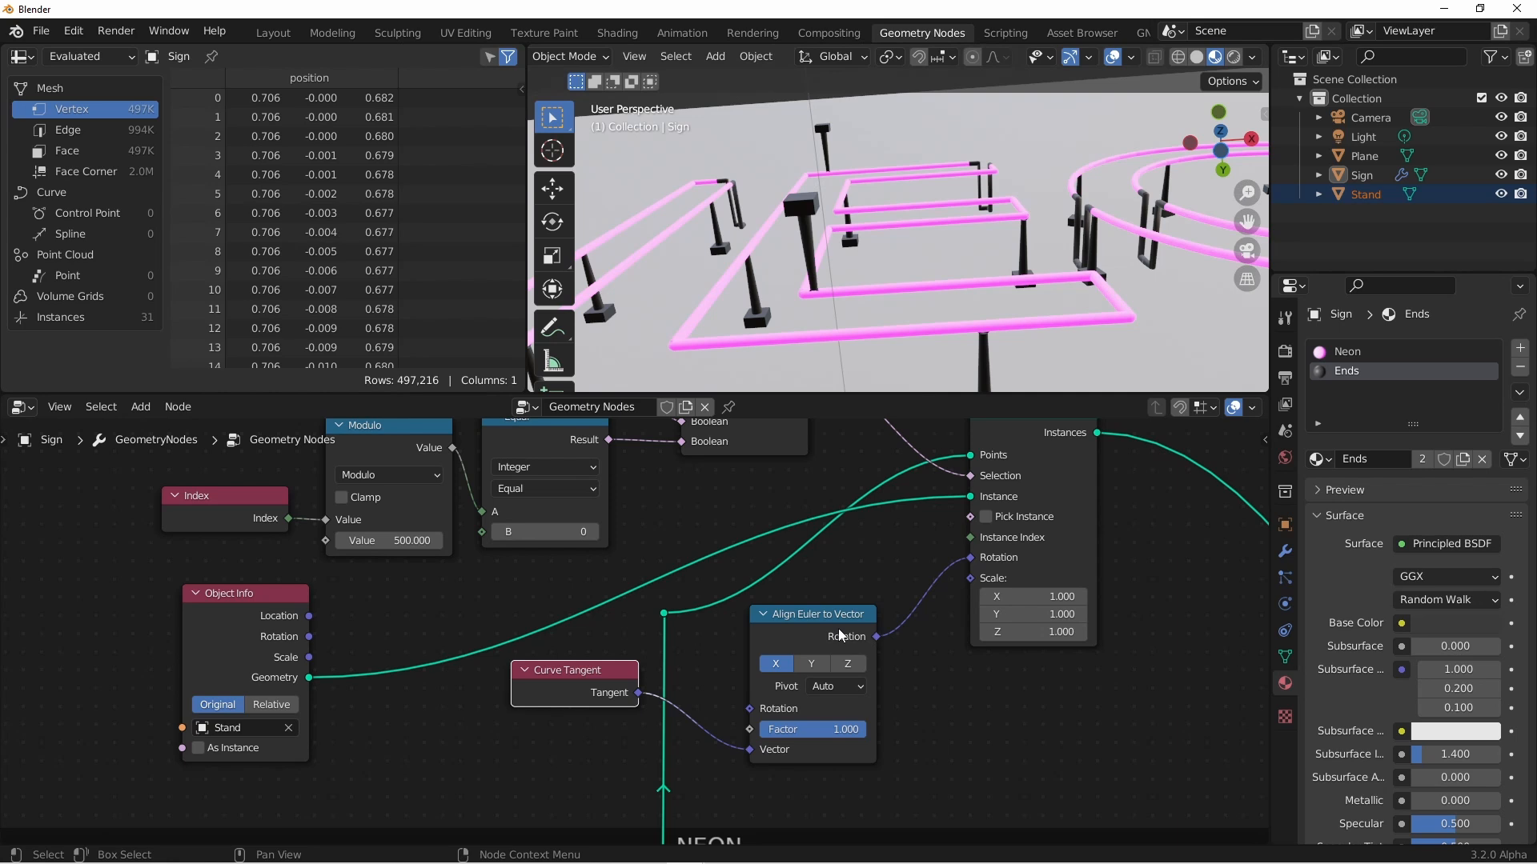
mouse_move(815, 620)
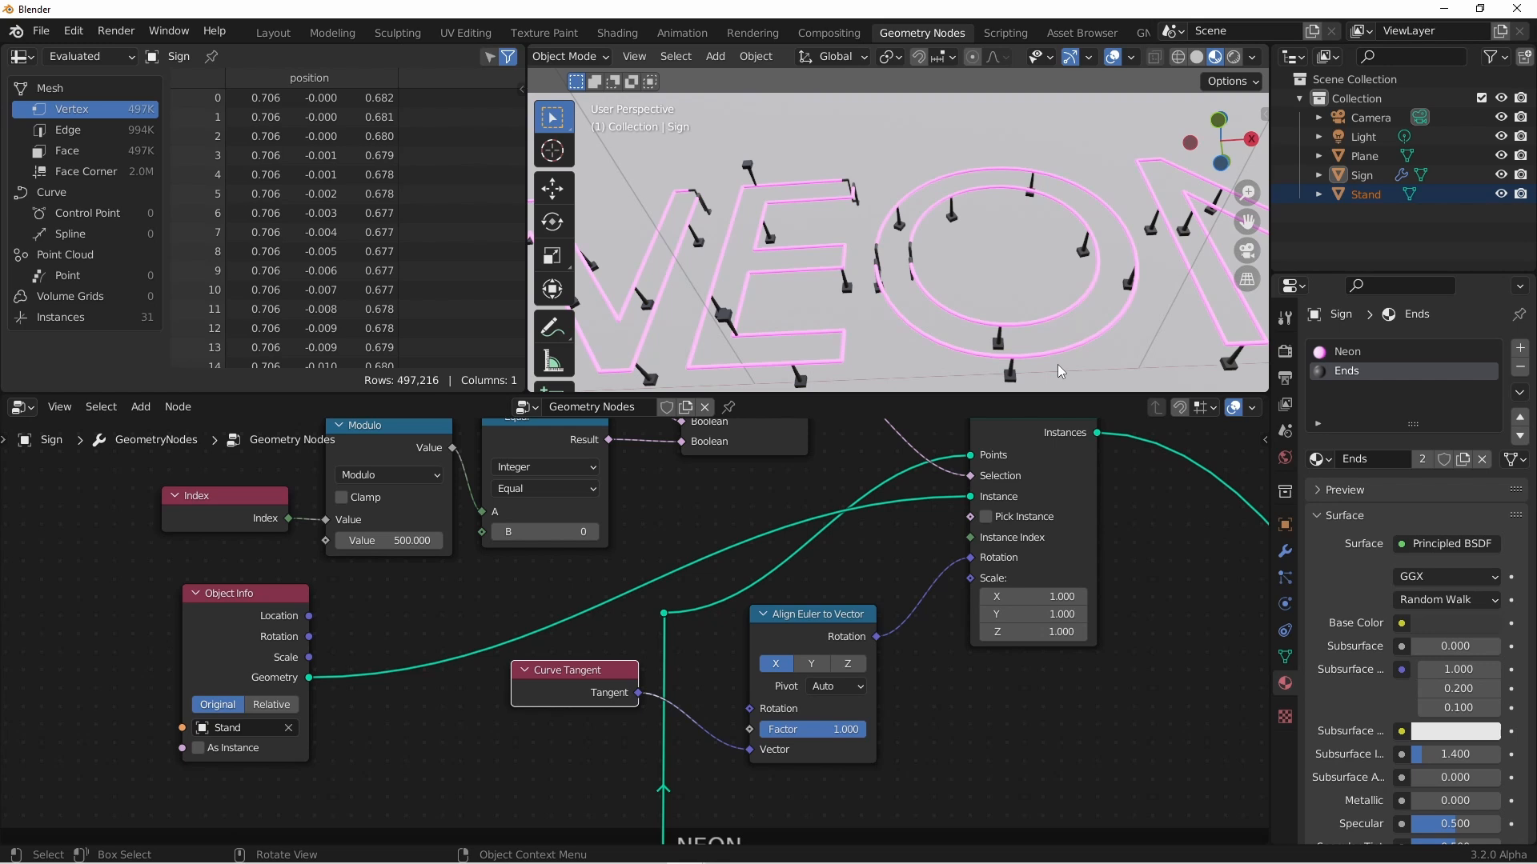
Set Align Euler to Vector's pivot to Y and its axis to Z
click(834, 685)
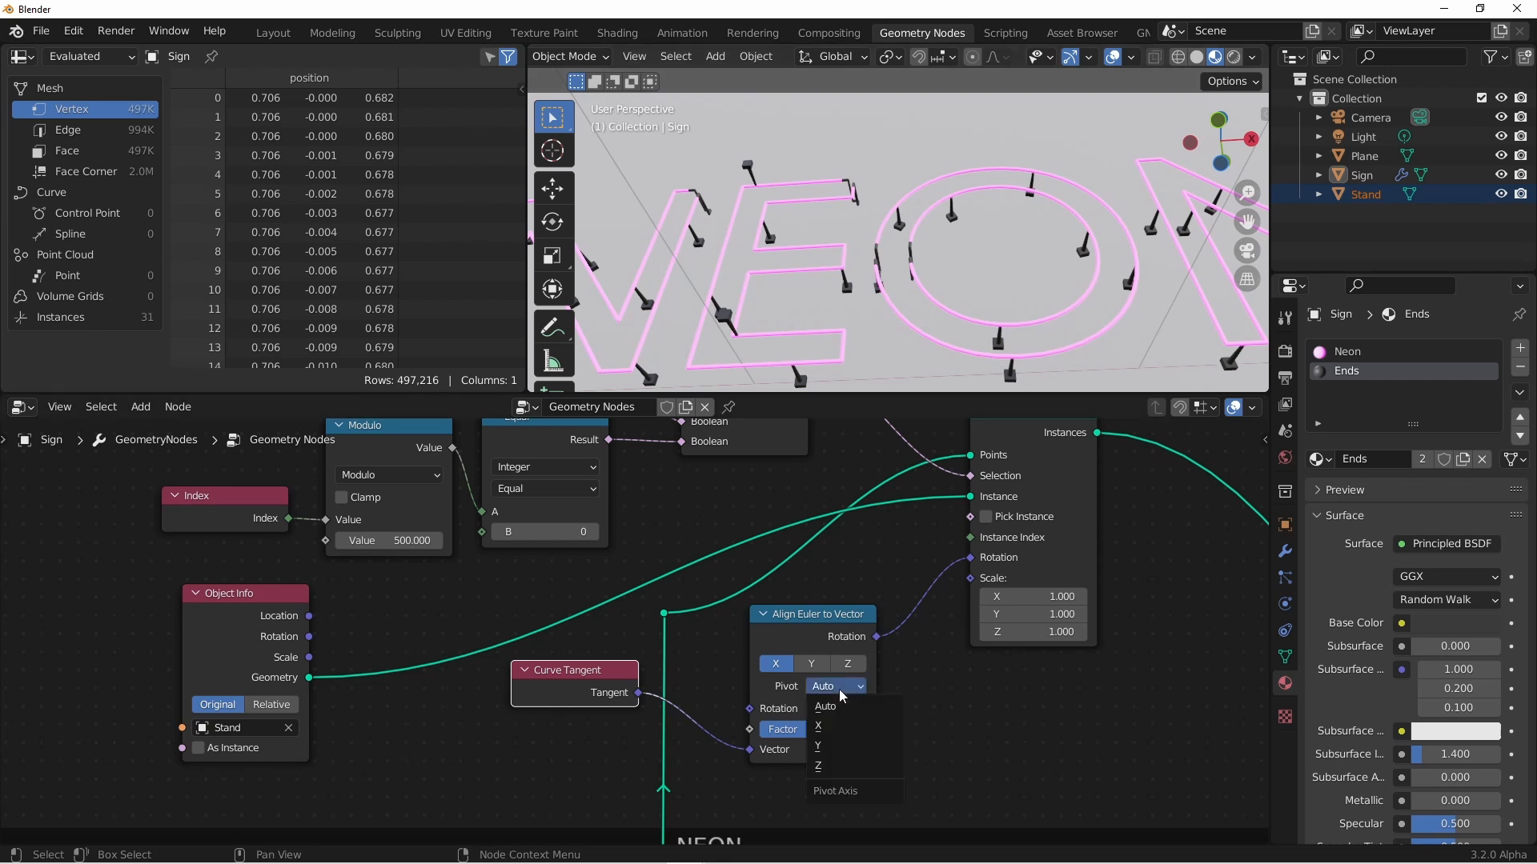
mouse_move(840, 746)
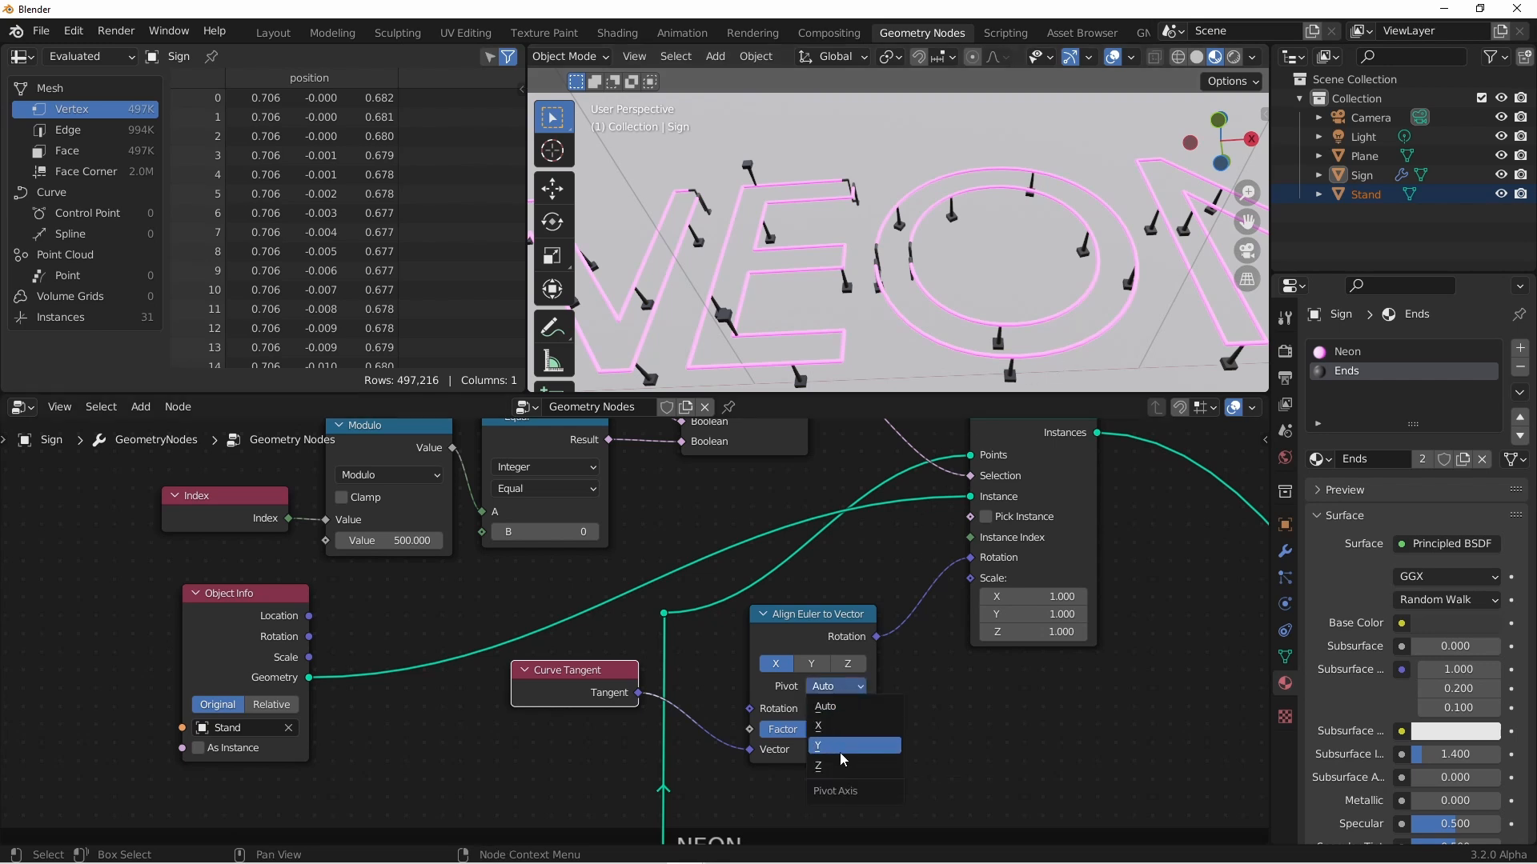
click(841, 746)
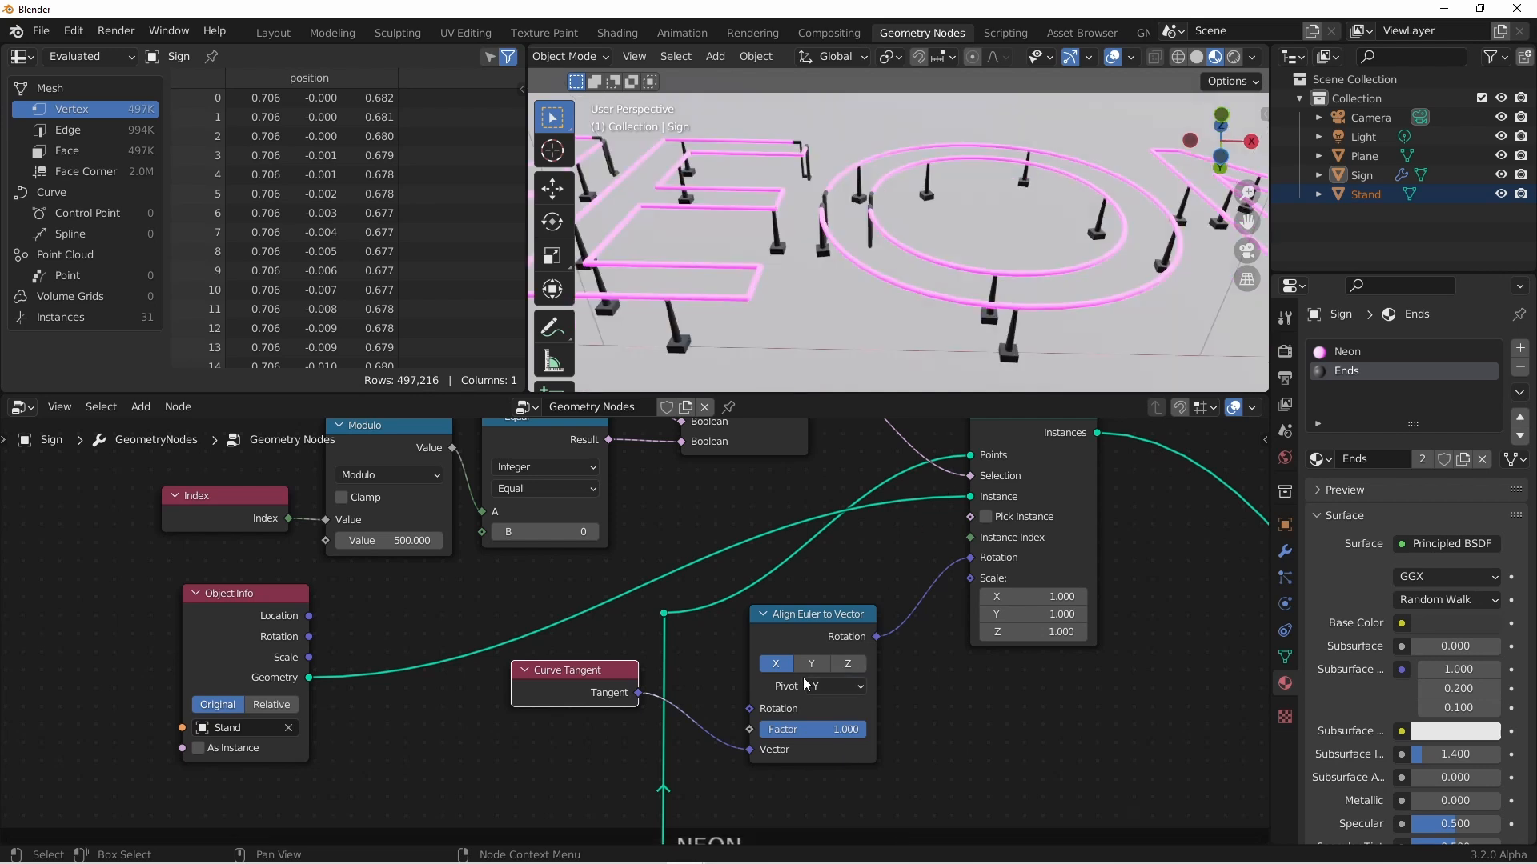
mouse_move(811, 664)
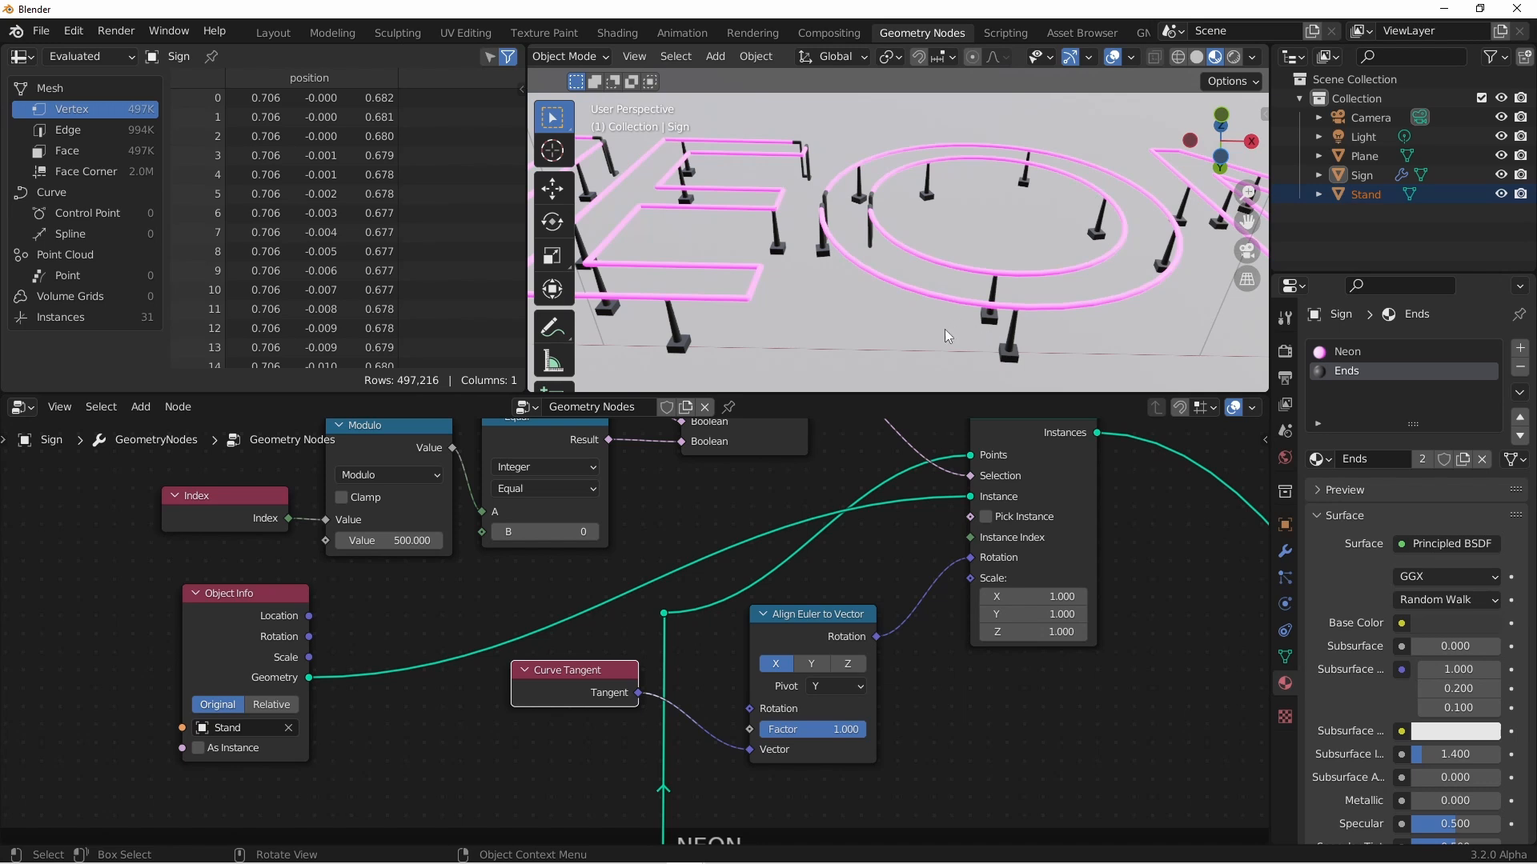
mouse_move(883, 304)
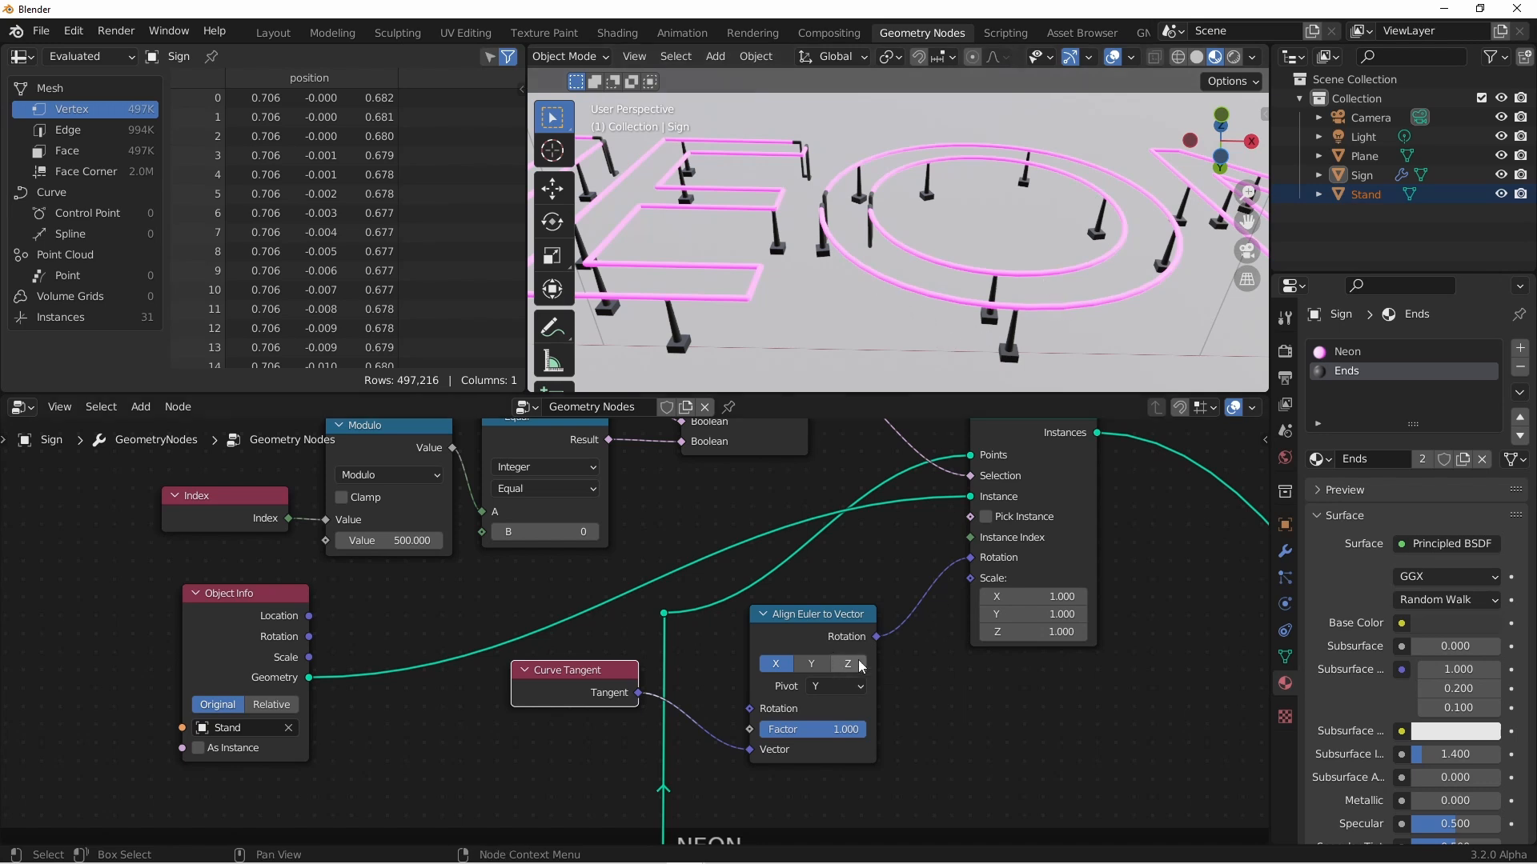
click(846, 663)
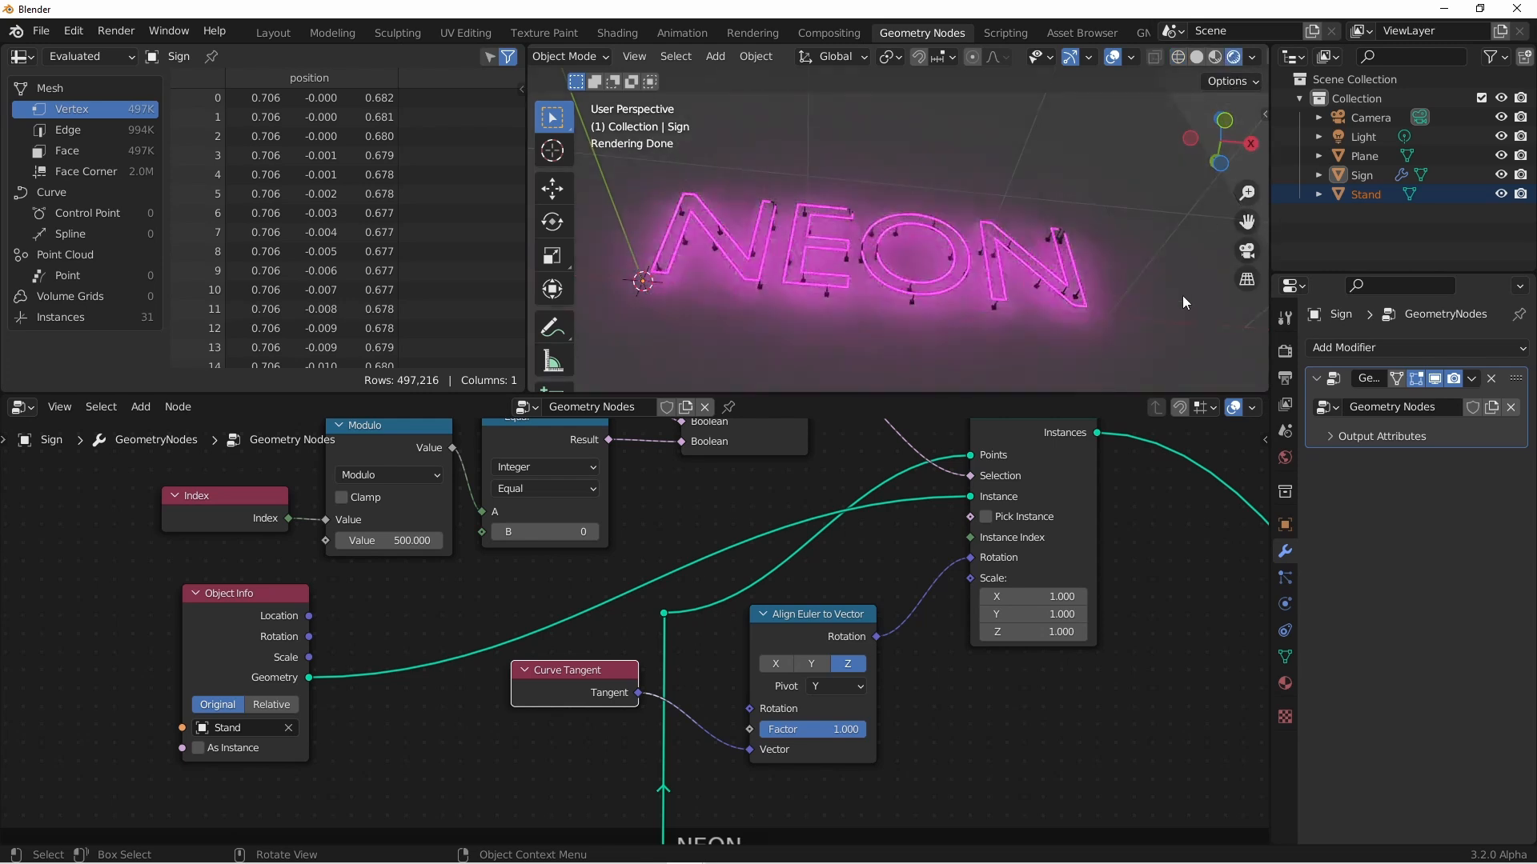
mouse_move(1131, 315)
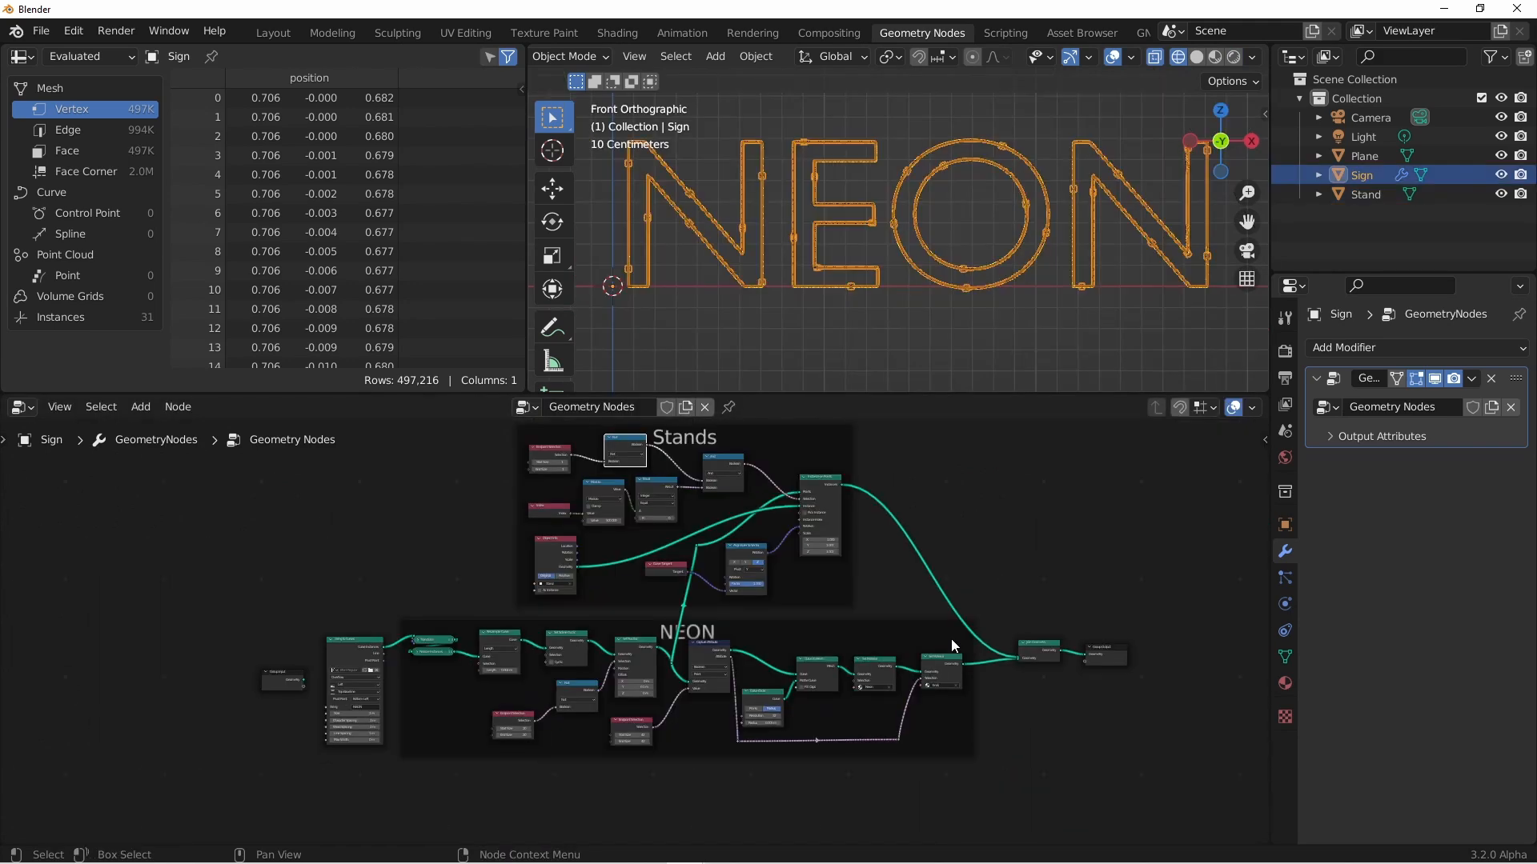
mouse_move(873, 323)
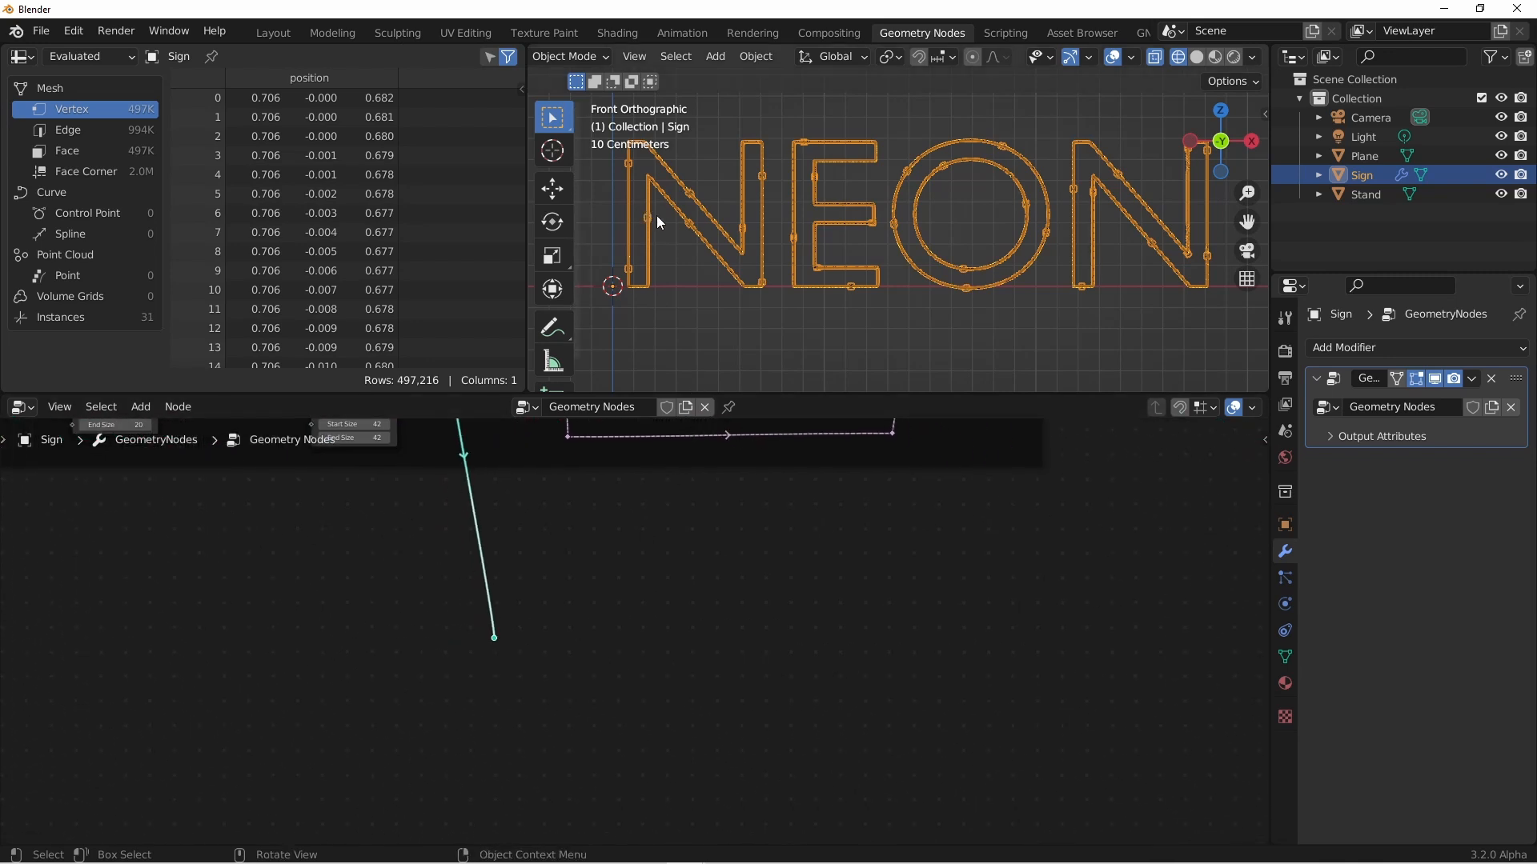
mouse_move(849, 627)
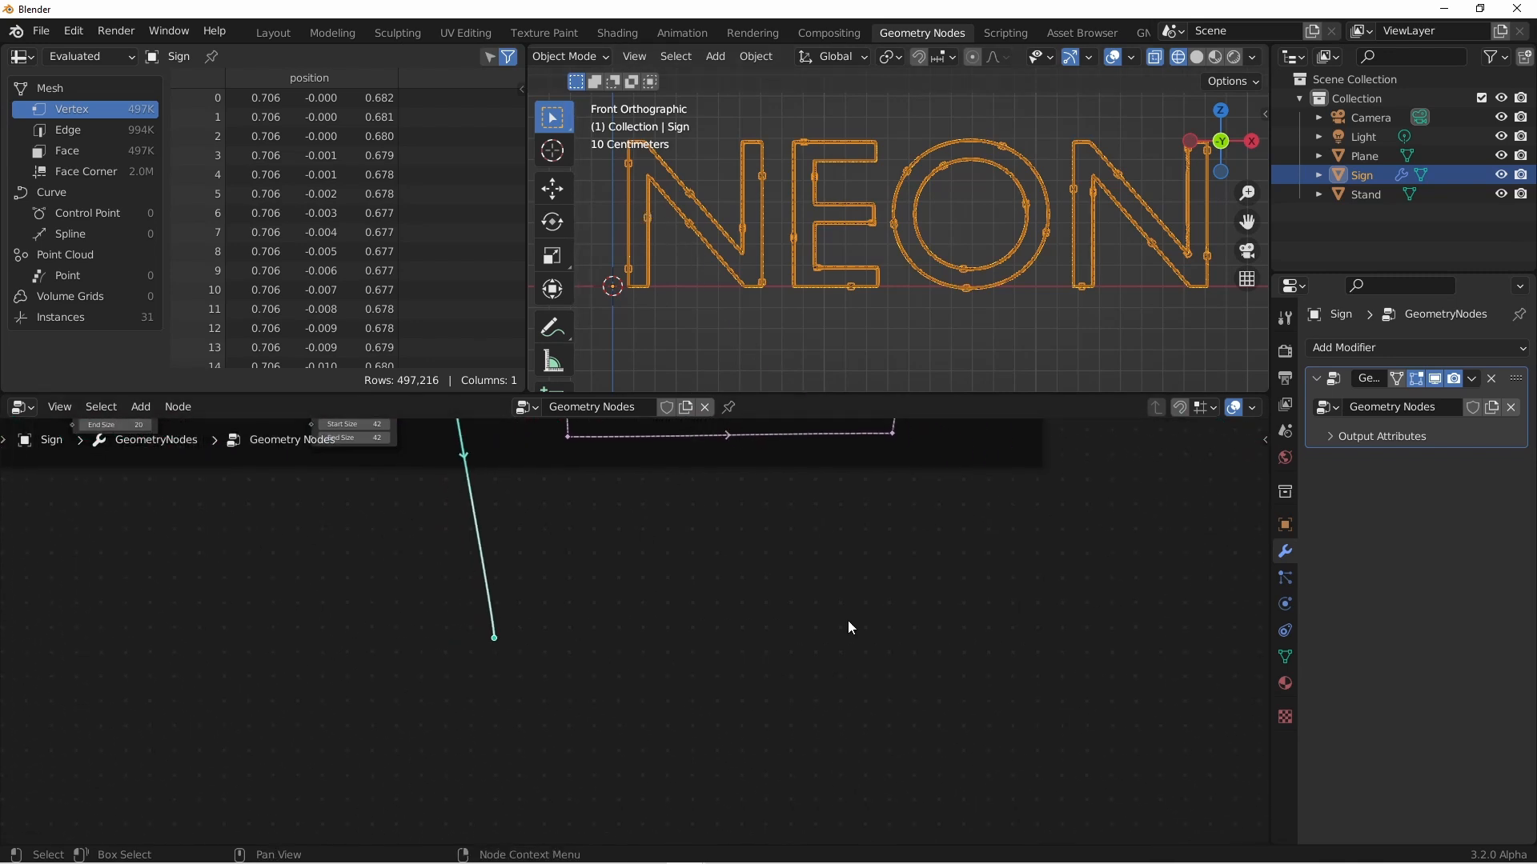
mouse_move(690, 621)
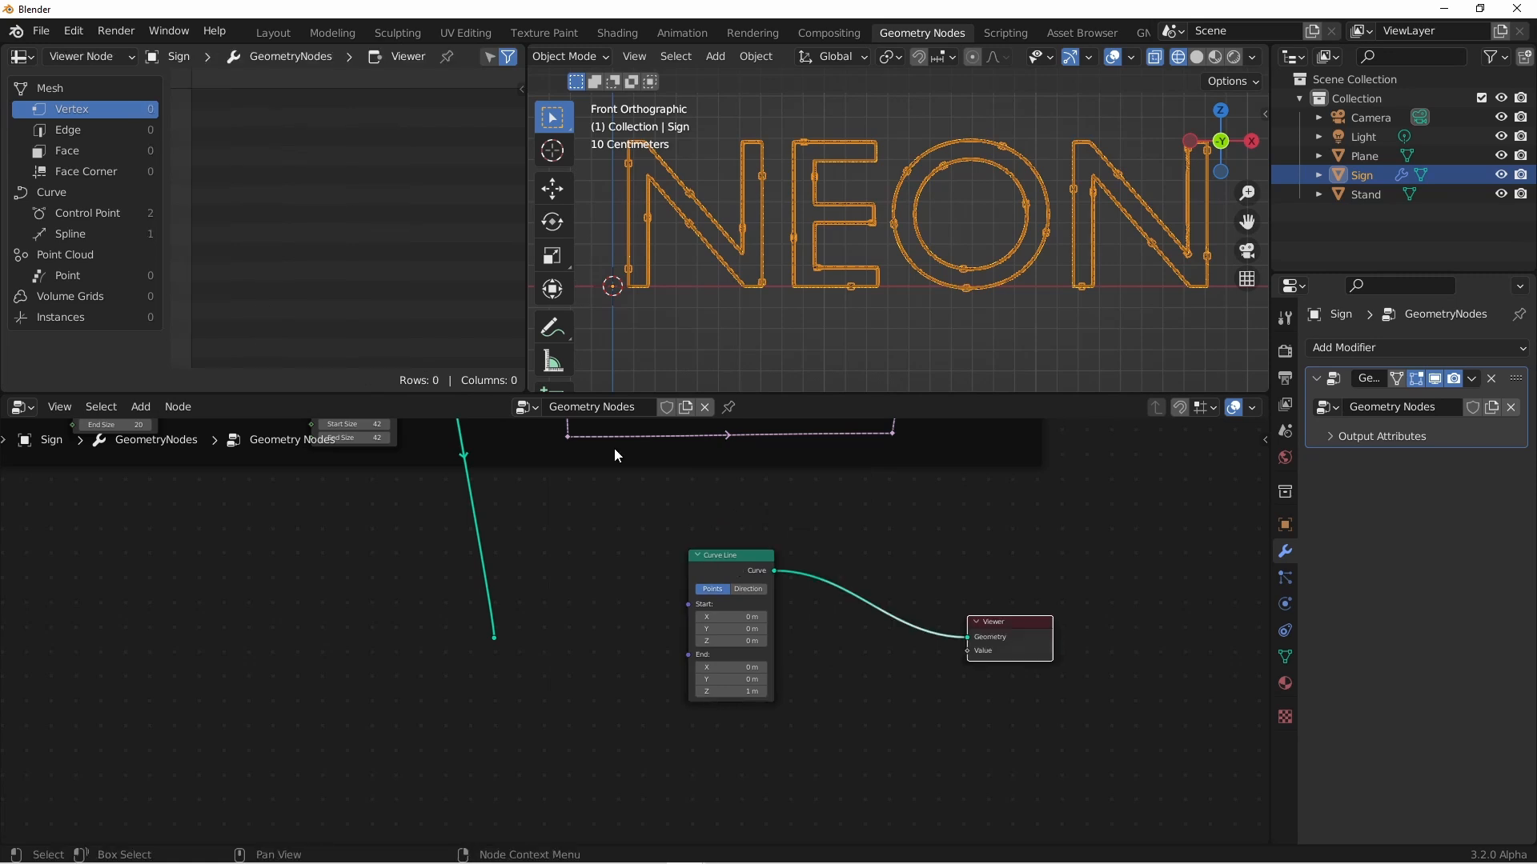
List the test line's control points in the spreadsheet
click(86, 213)
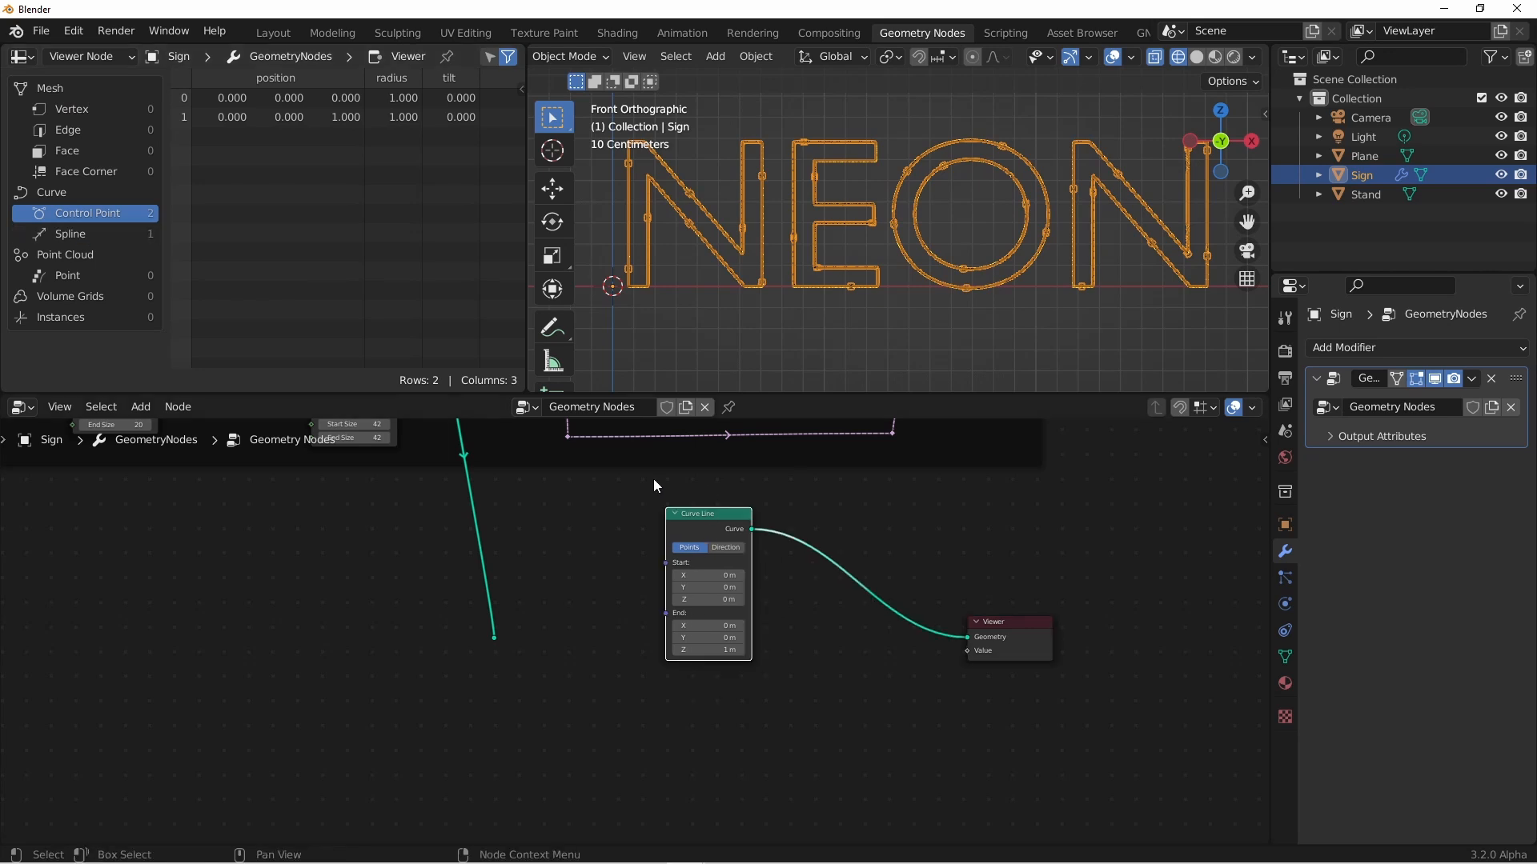
mouse_move(1087, 689)
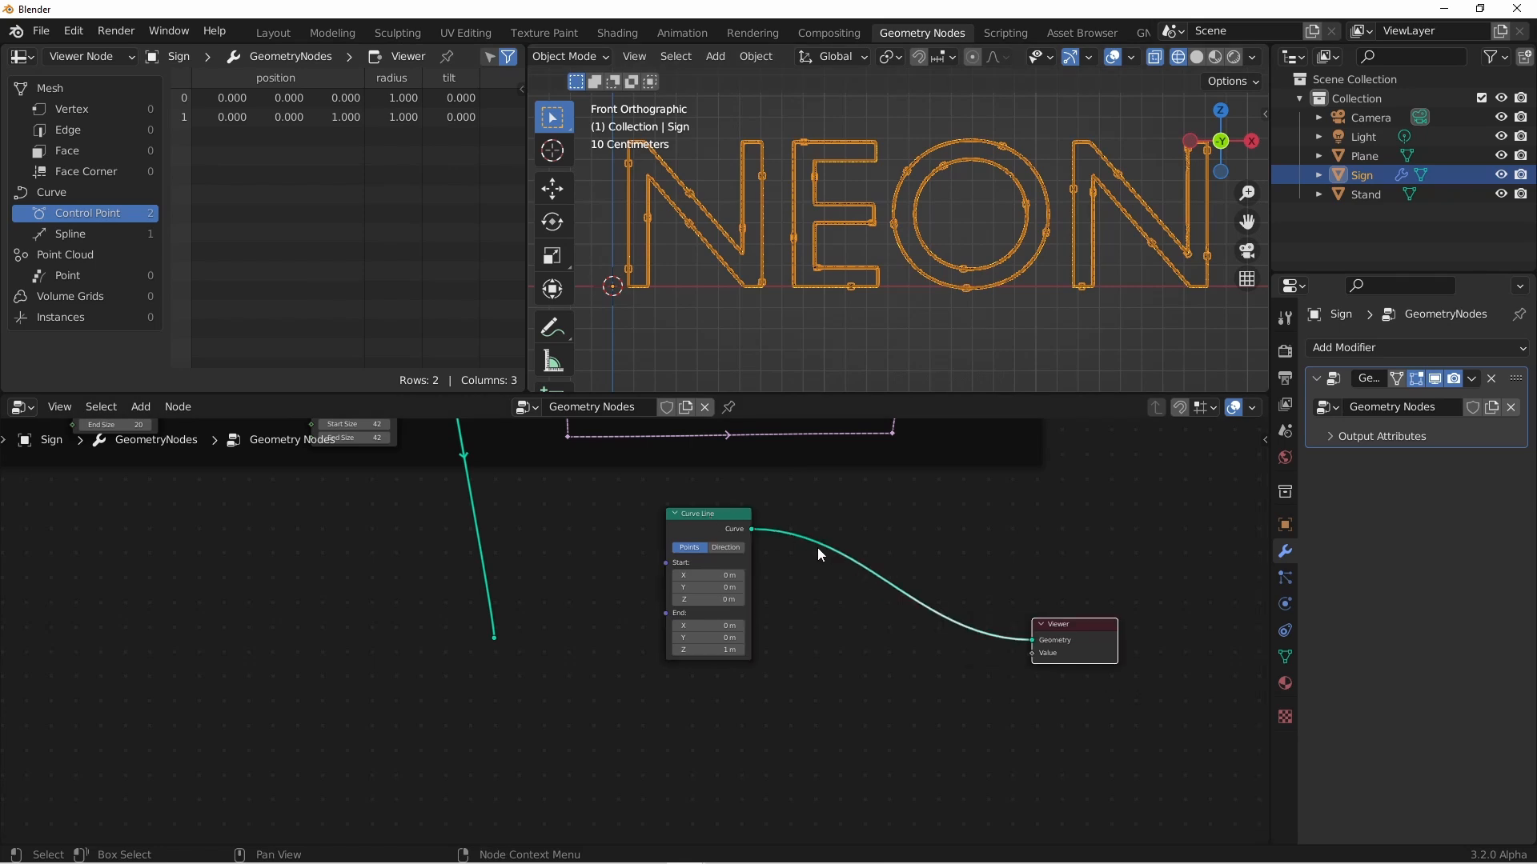
mouse_move(834, 560)
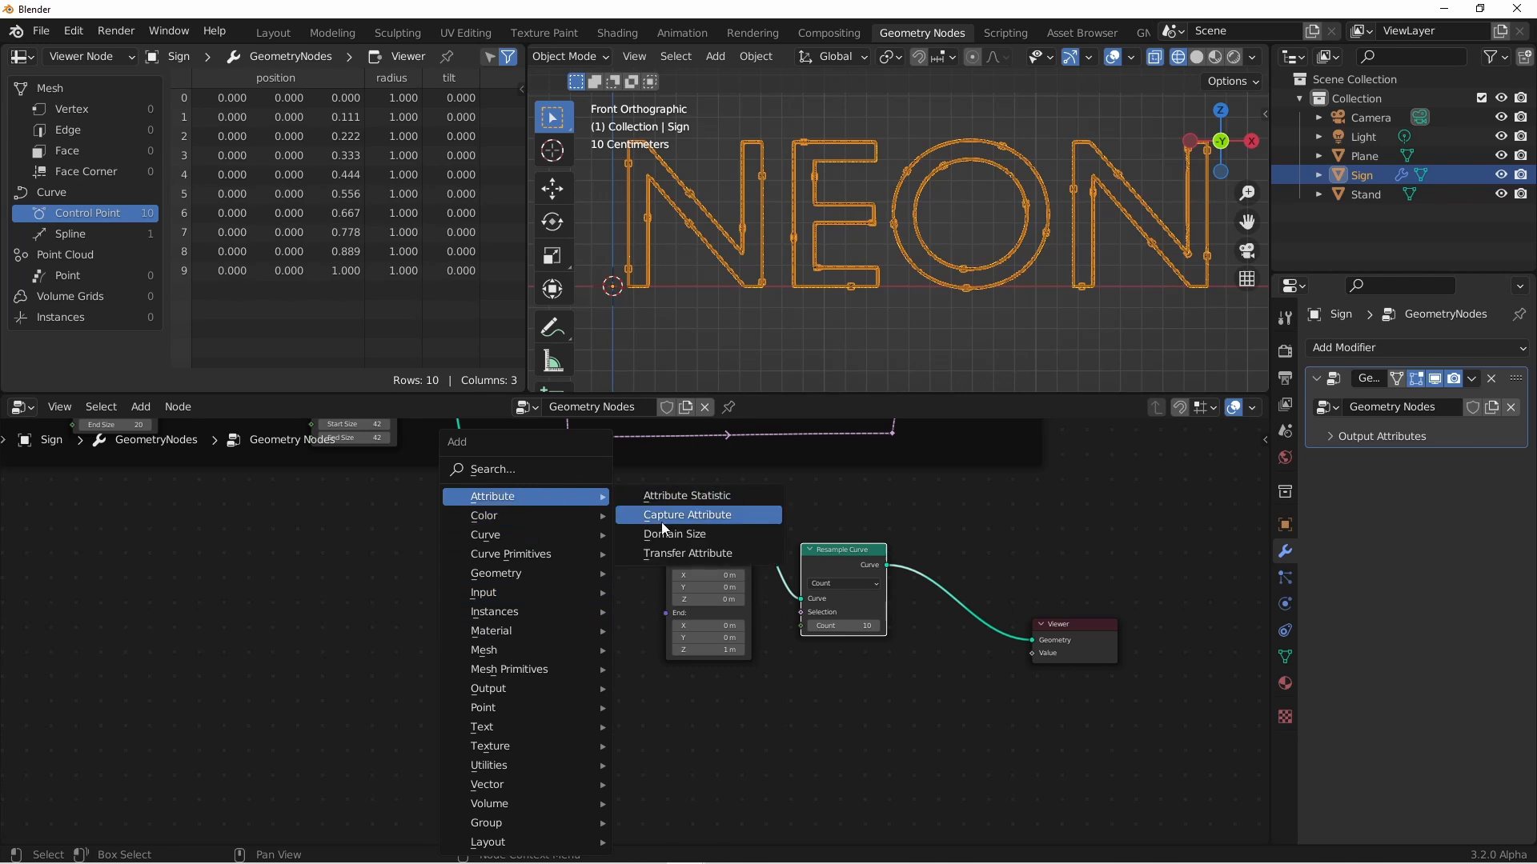
Add a Domain Size node and a Set Position node to the test line
click(674, 534)
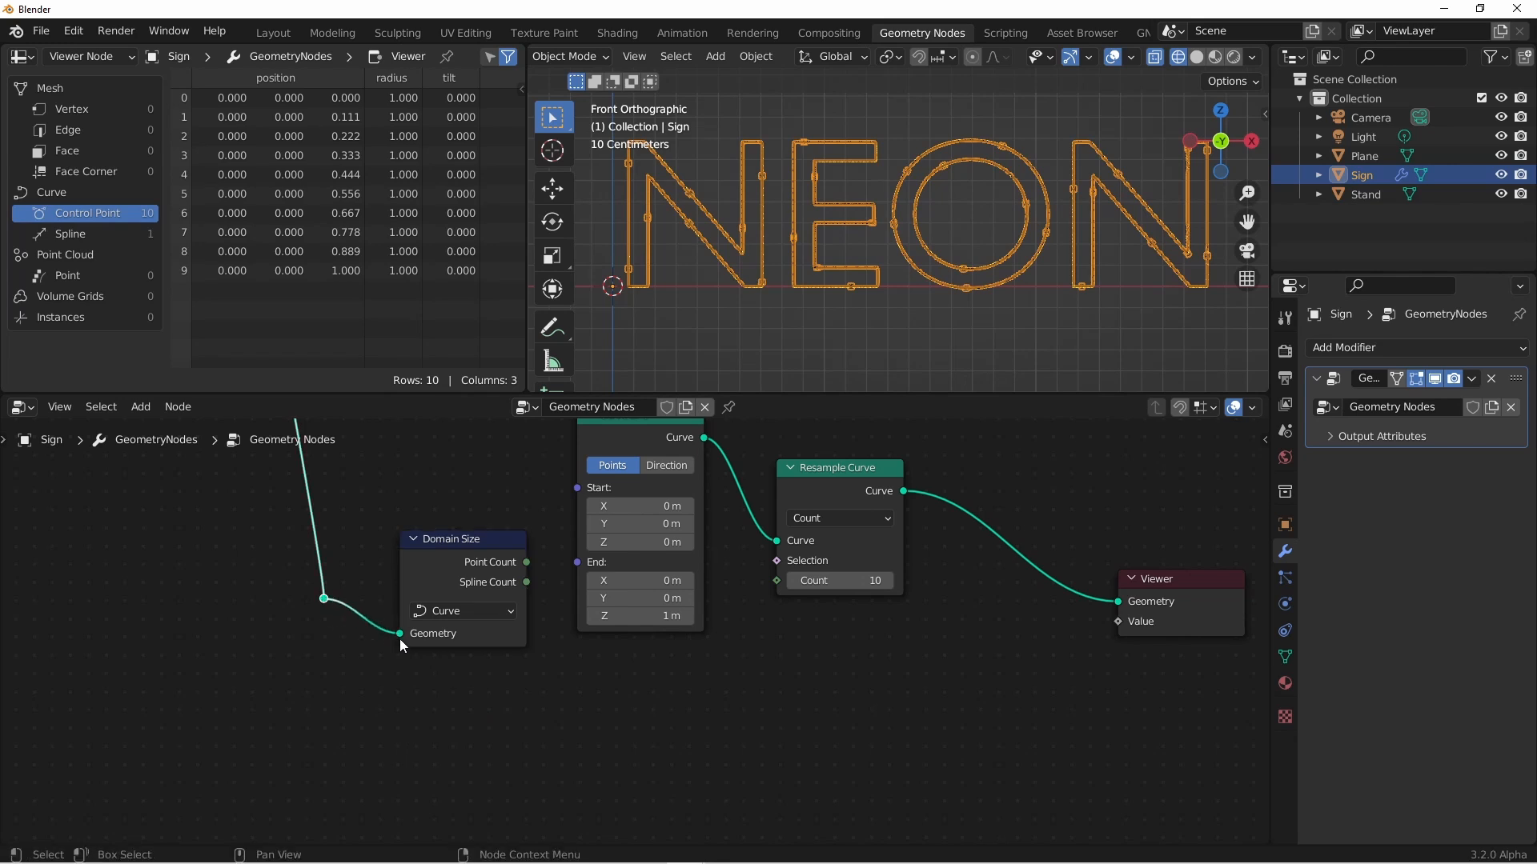
mouse_move(526, 582)
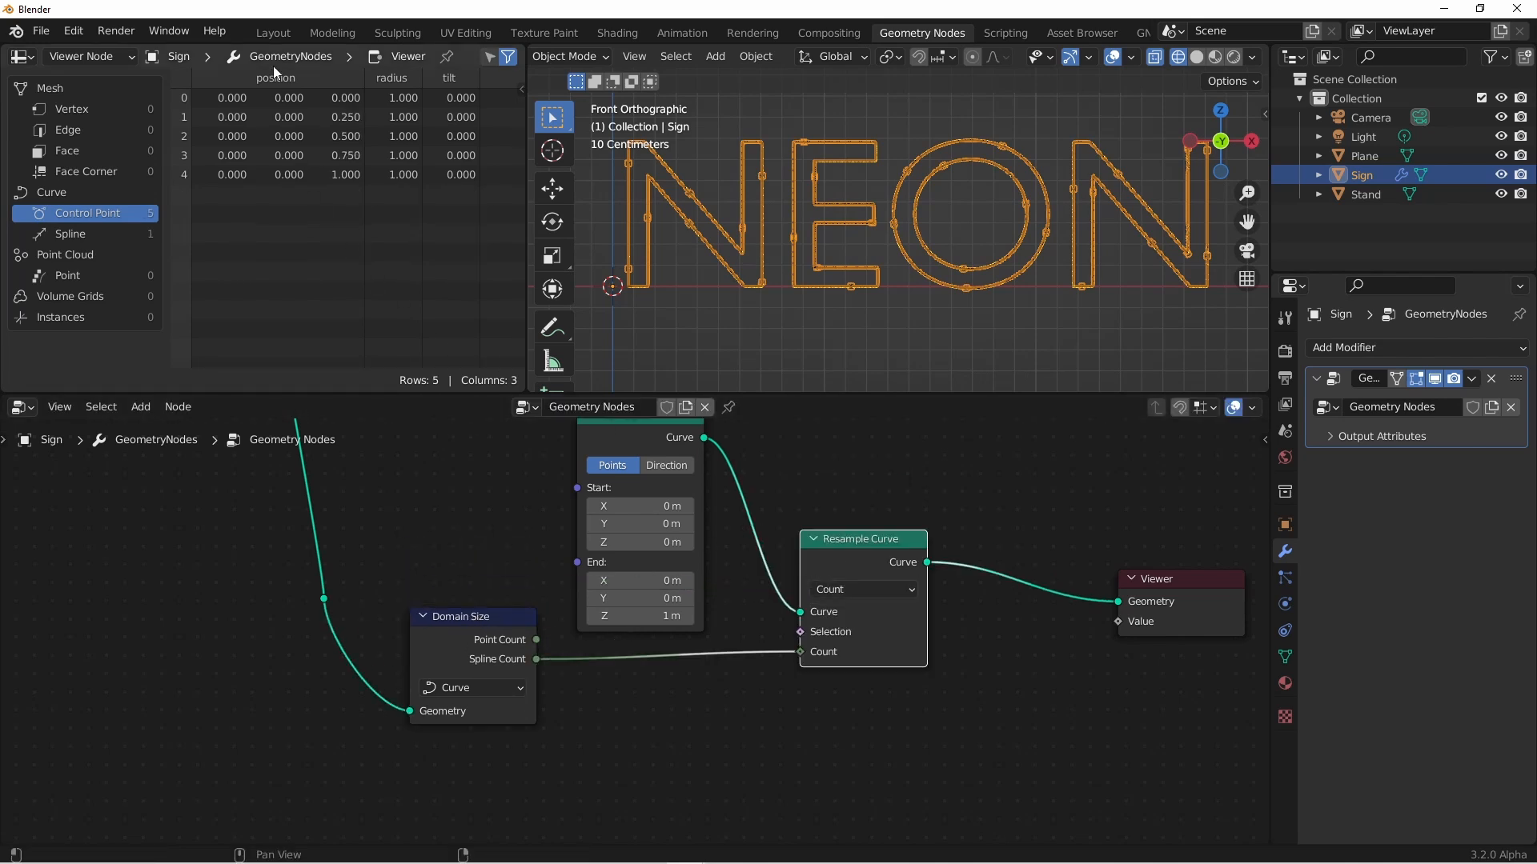
mouse_move(344, 218)
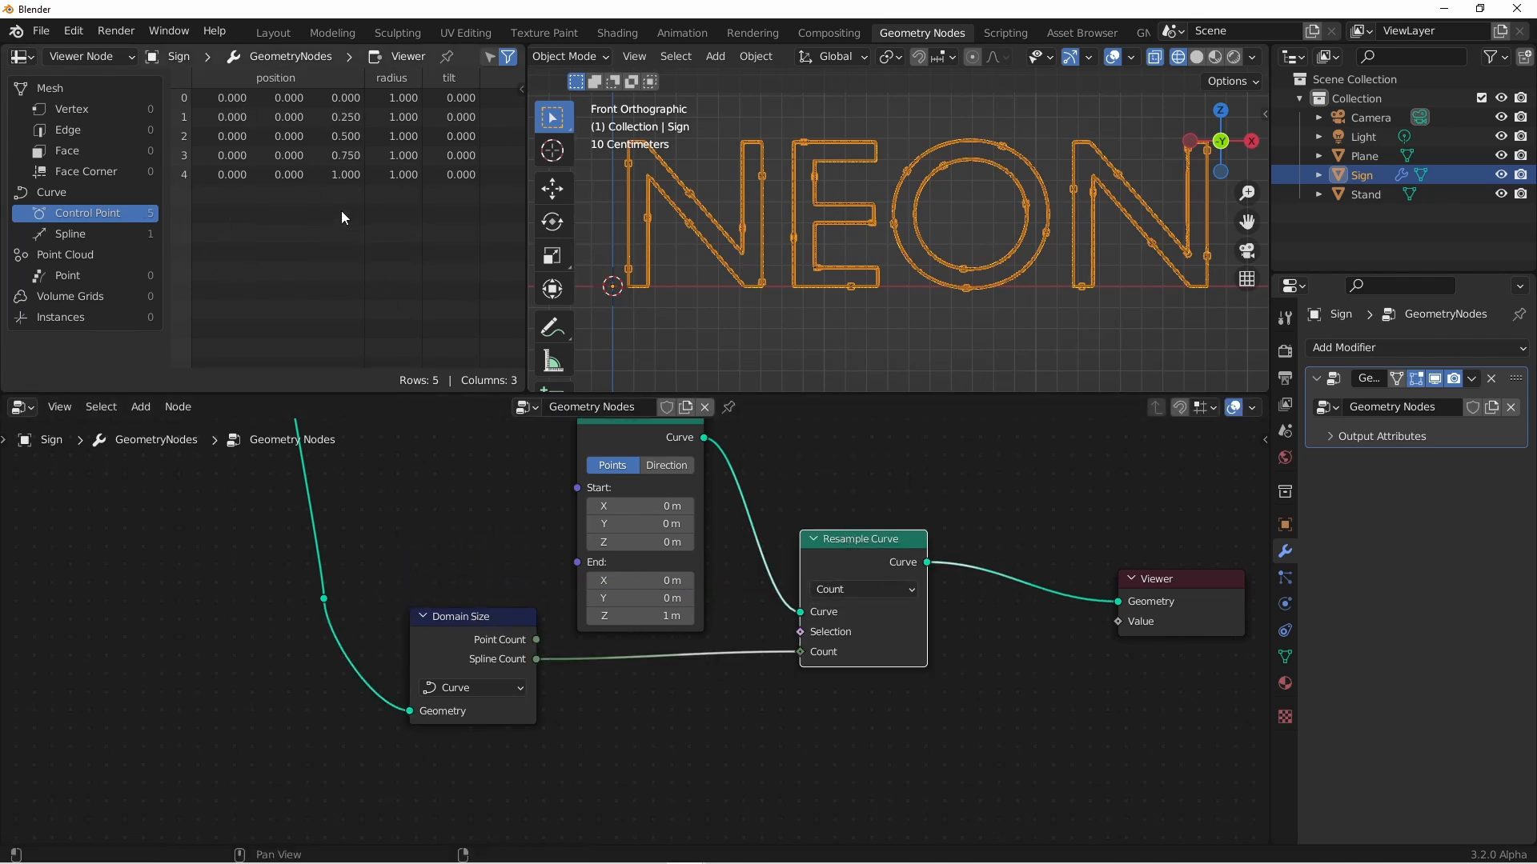
mouse_move(270, 176)
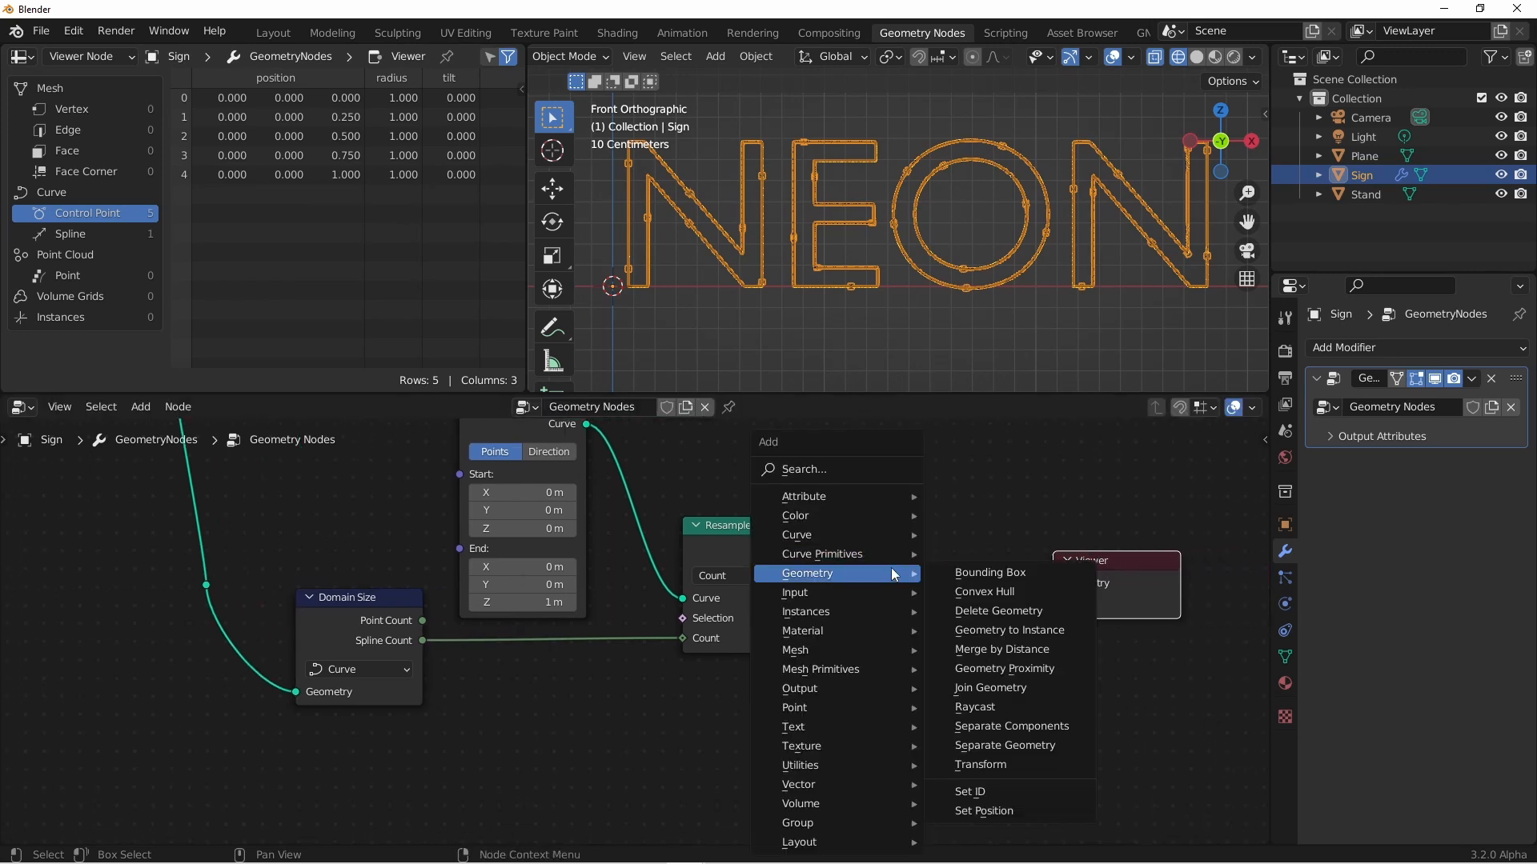
click(983, 811)
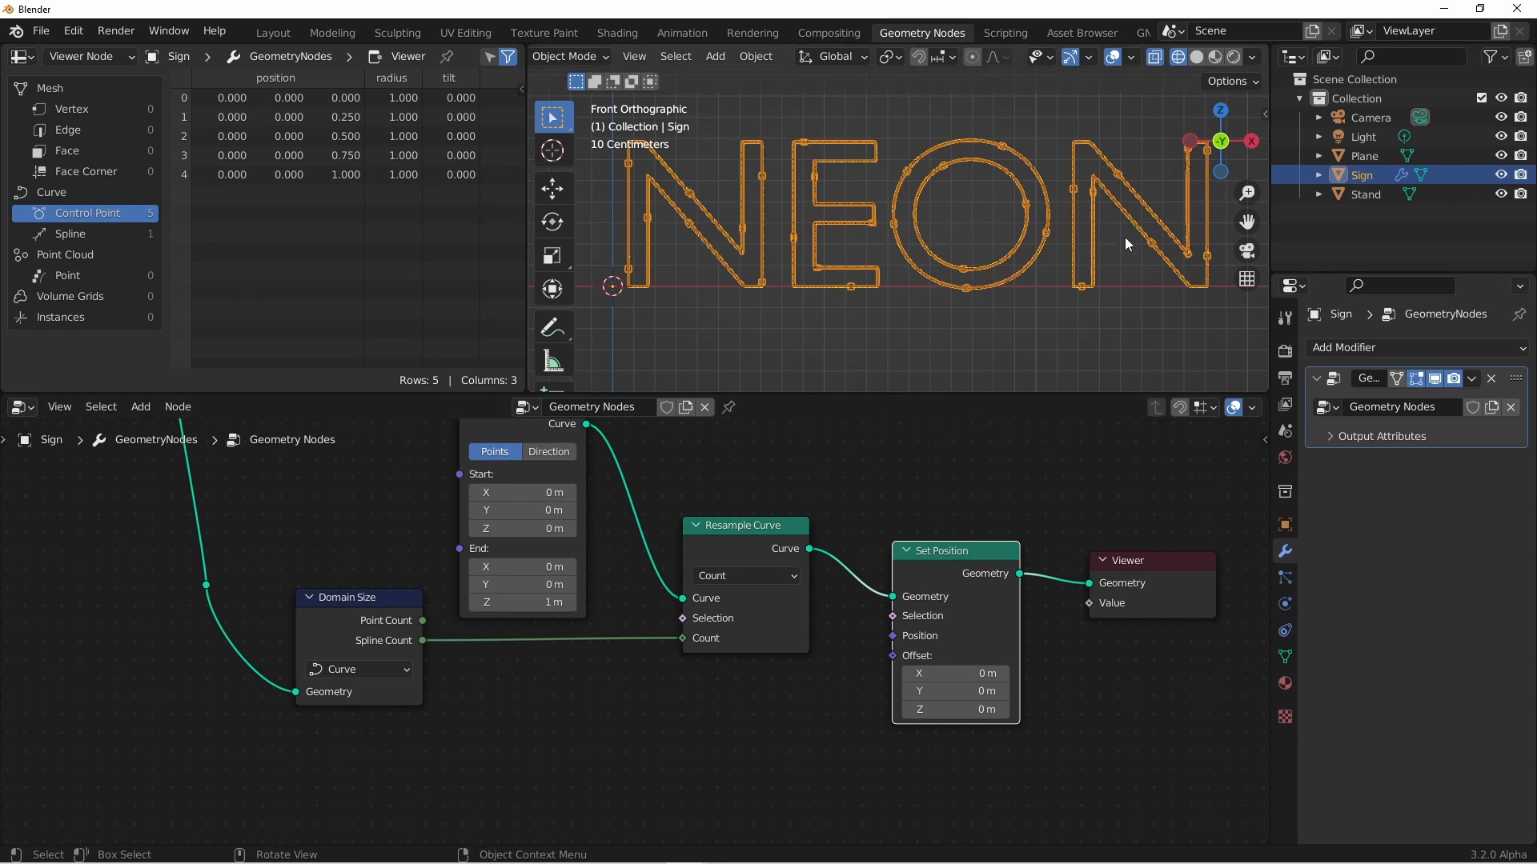
mouse_move(990, 475)
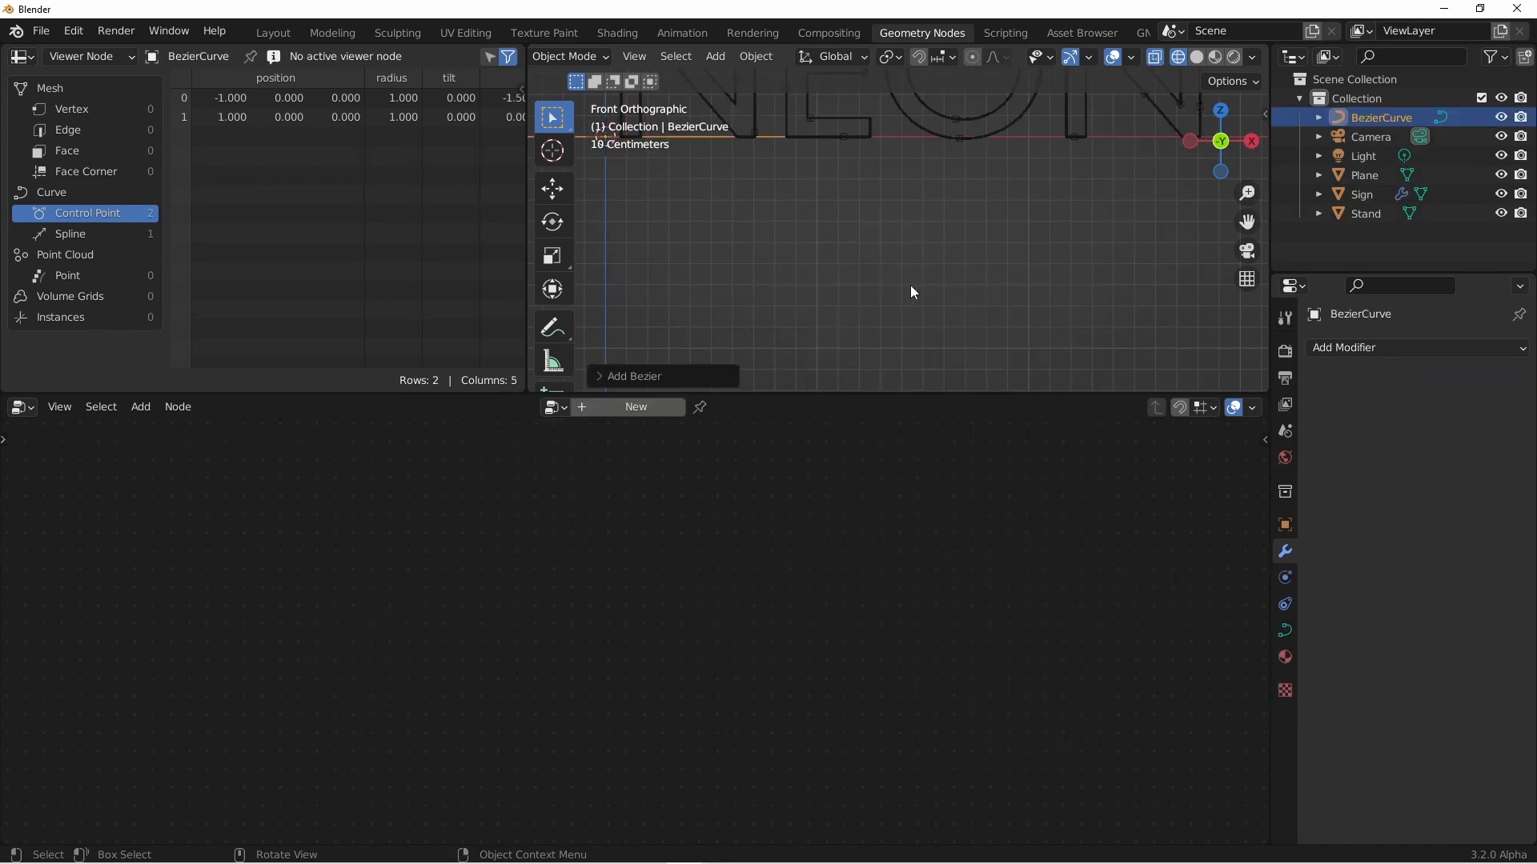
Give the Bezier test curve a Resample Curve node with Count lowered to 1
click(635, 406)
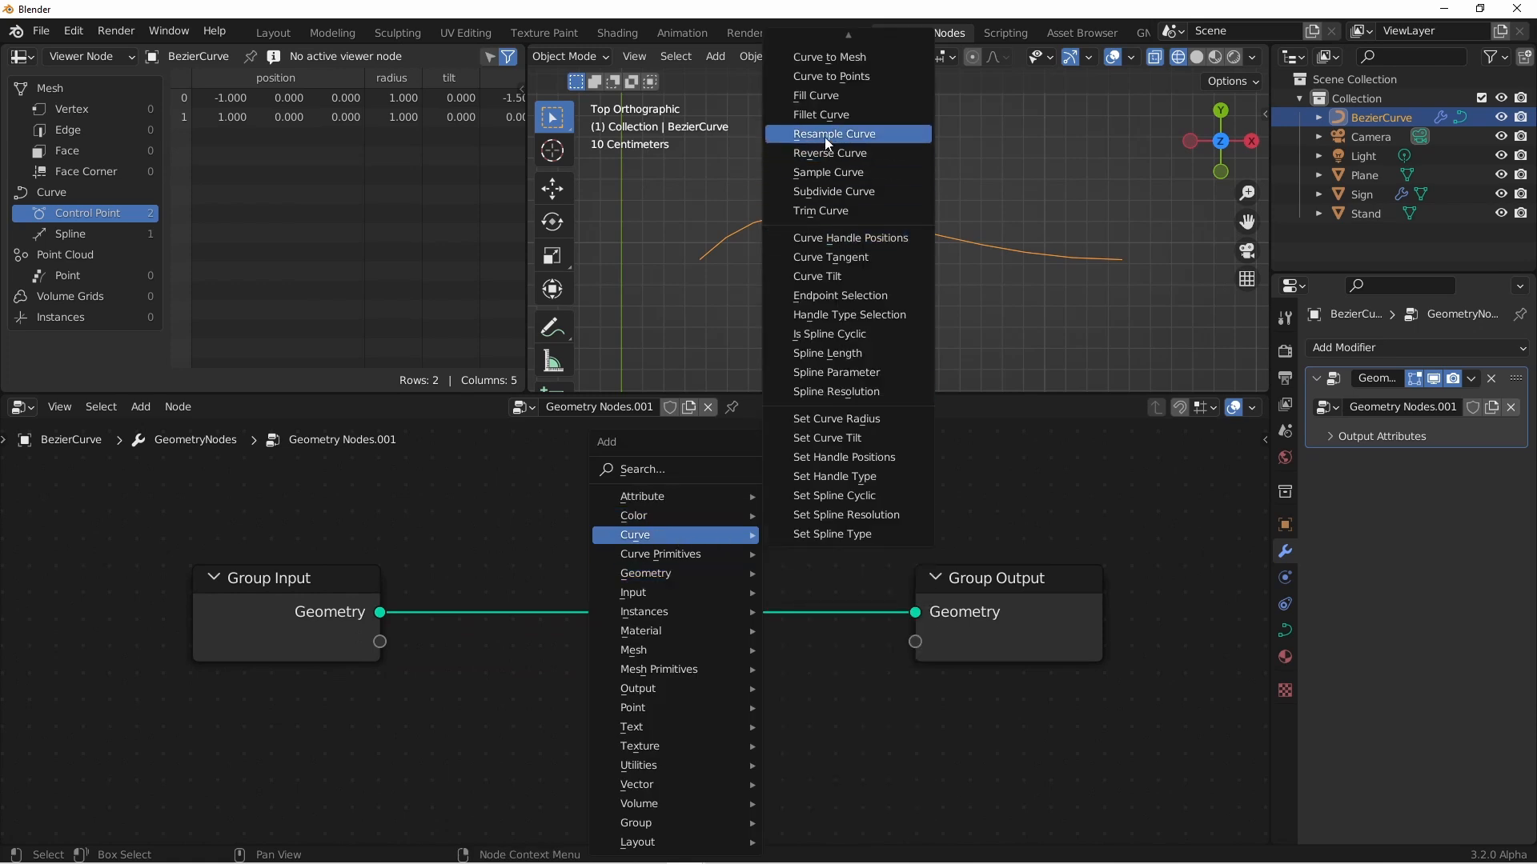
click(835, 133)
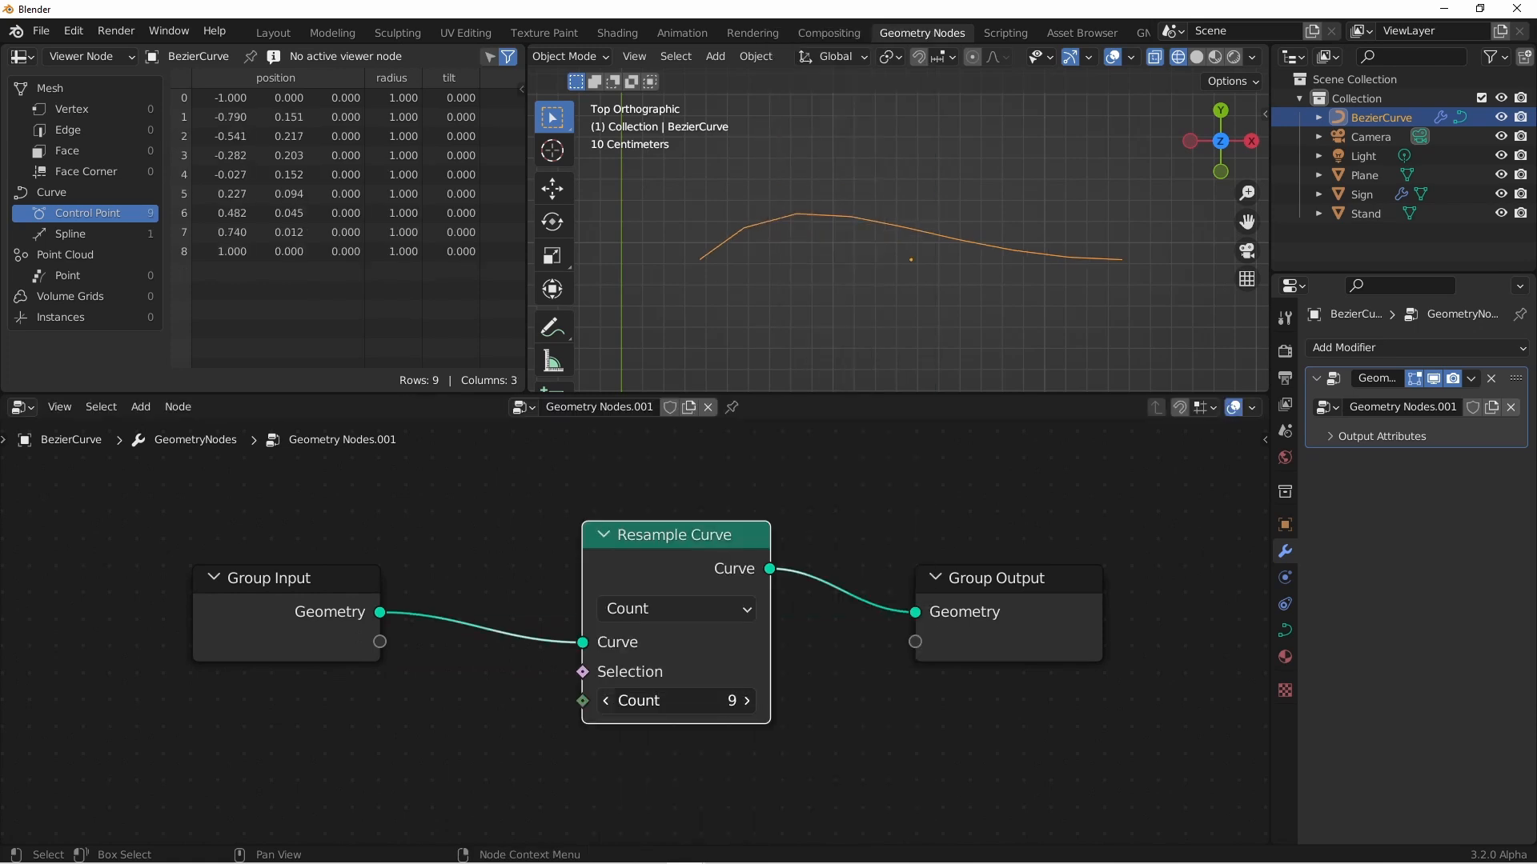
click(607, 700)
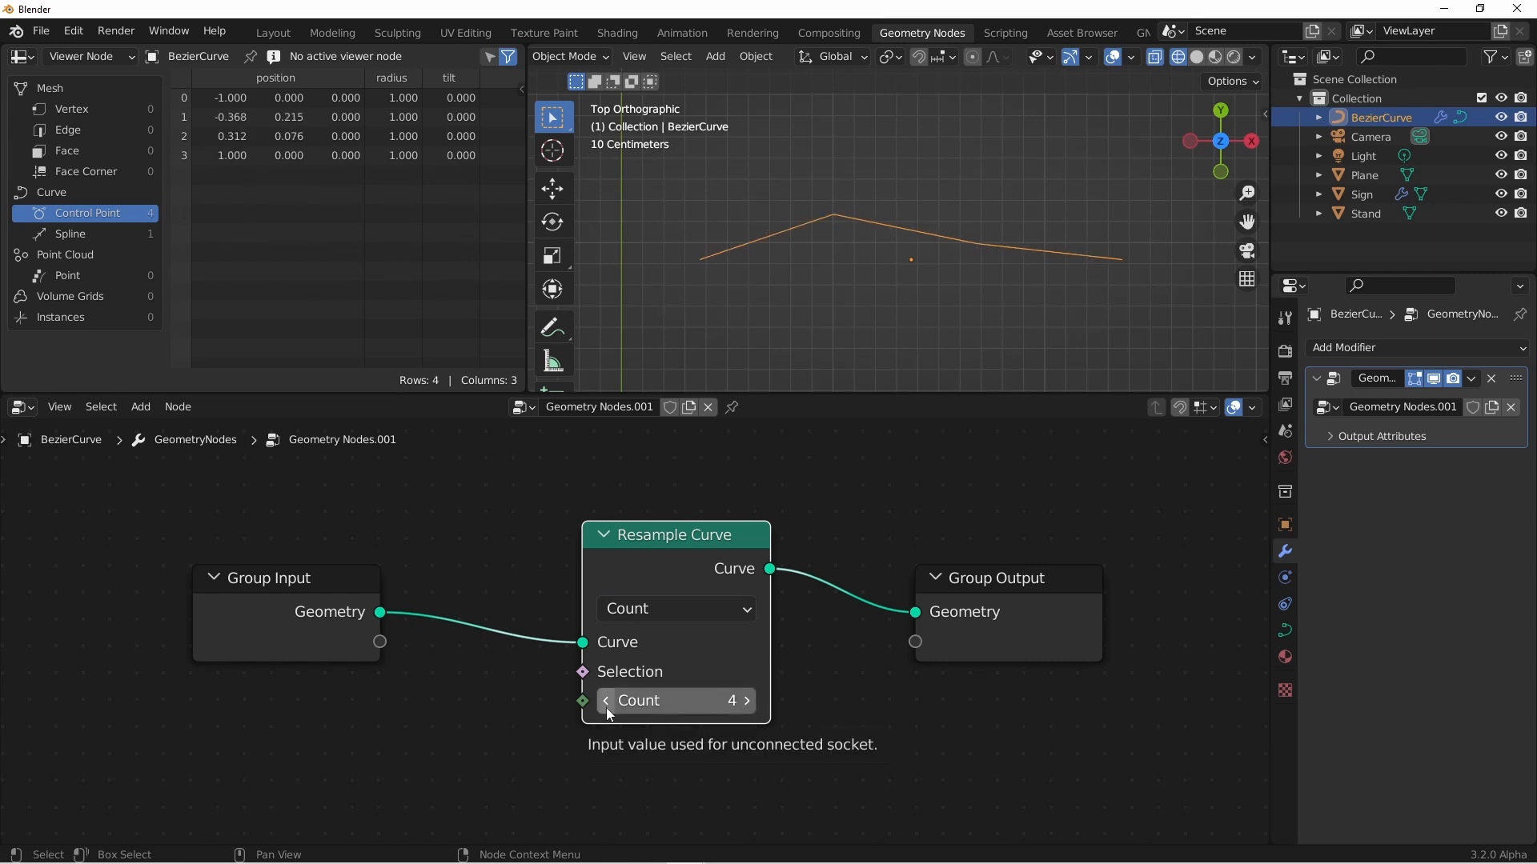
click(605, 700)
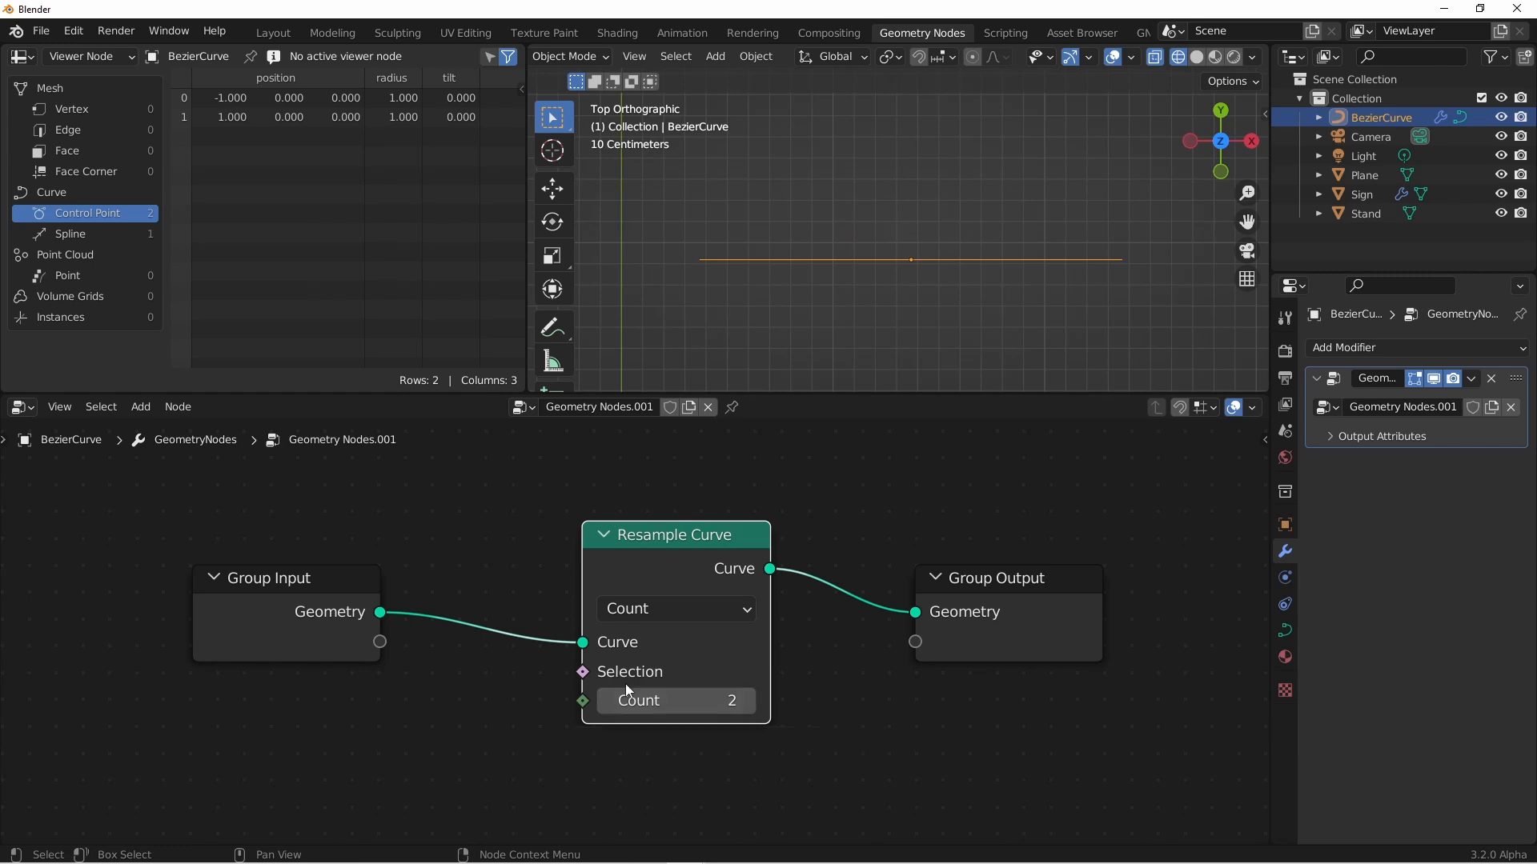
mouse_move(1126, 243)
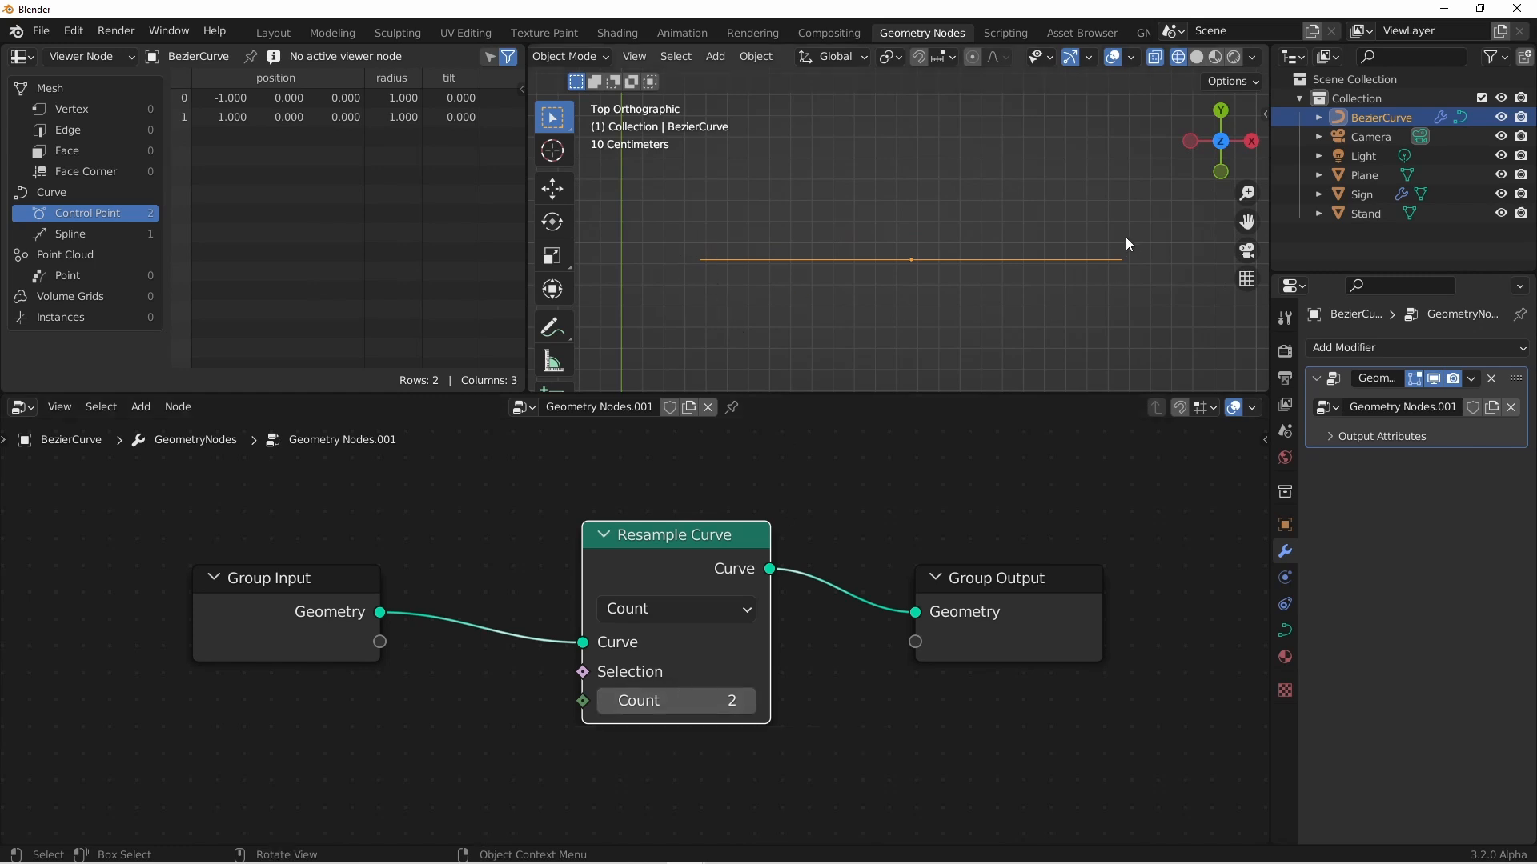
mouse_move(206, 109)
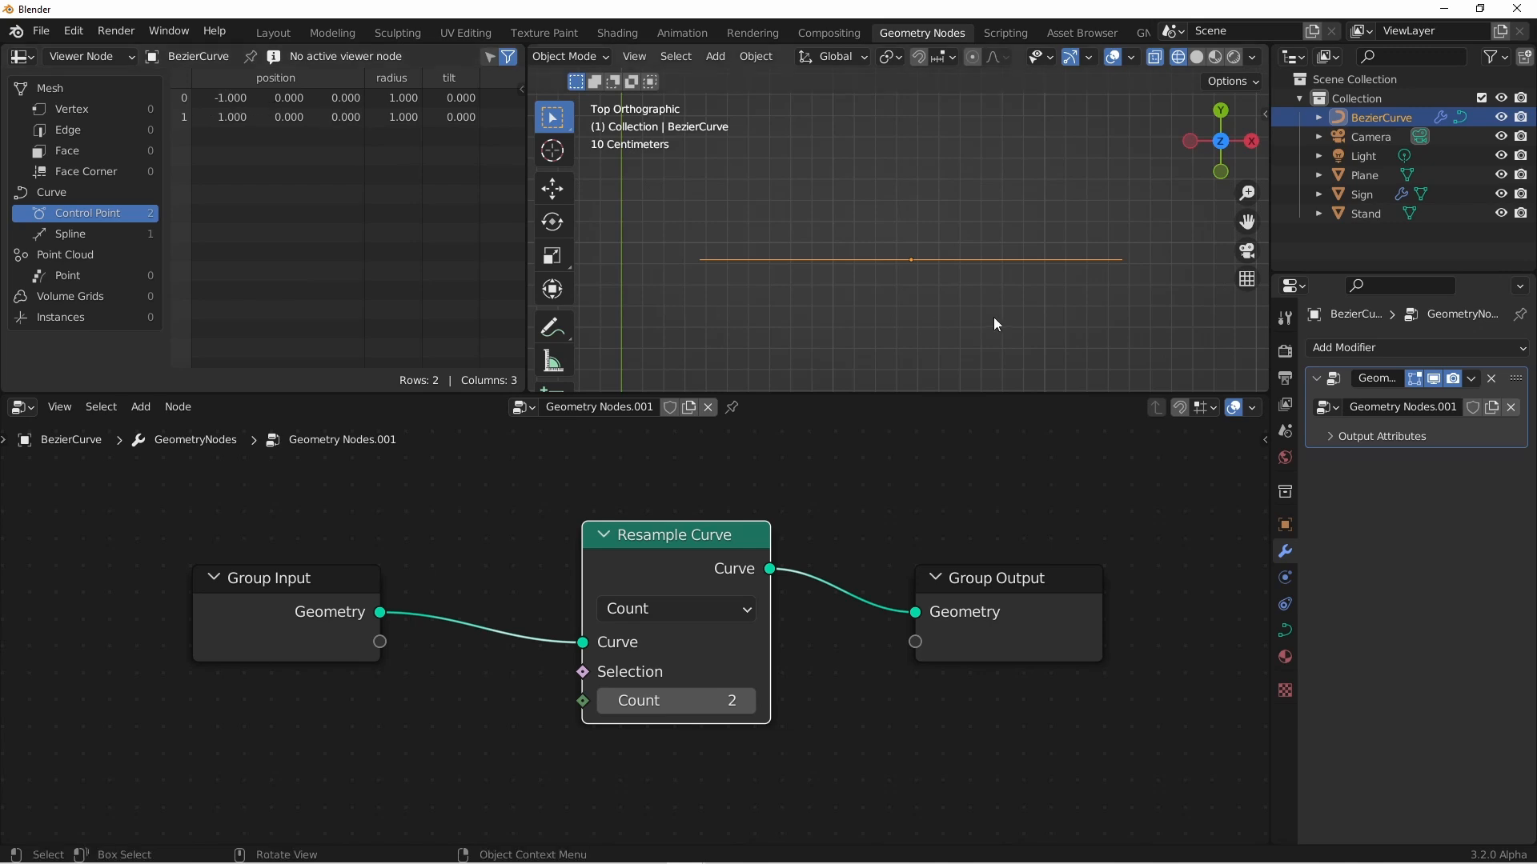
mouse_move(591, 582)
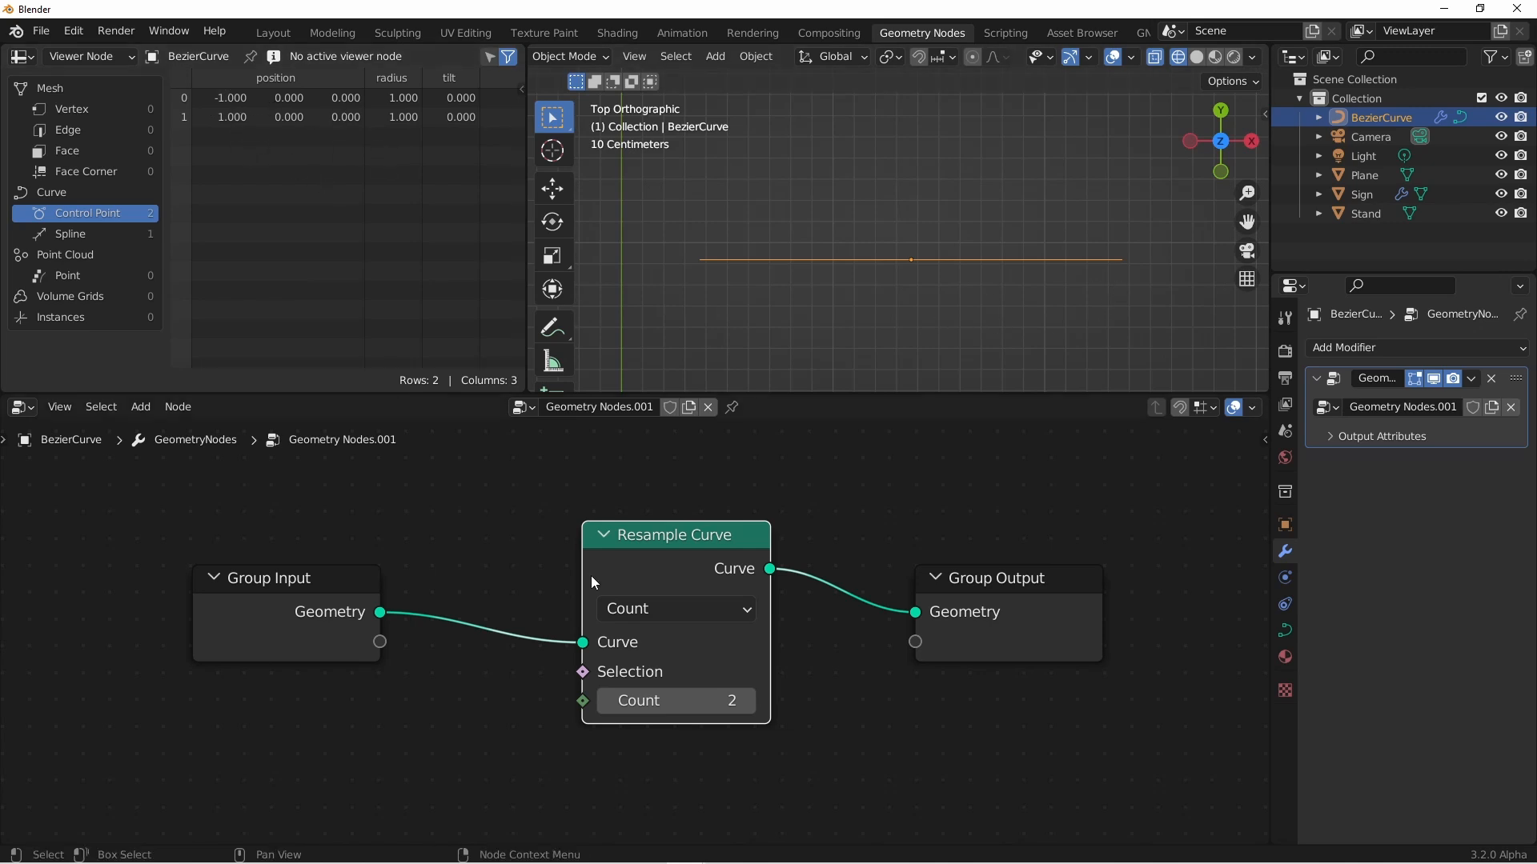
click(606, 699)
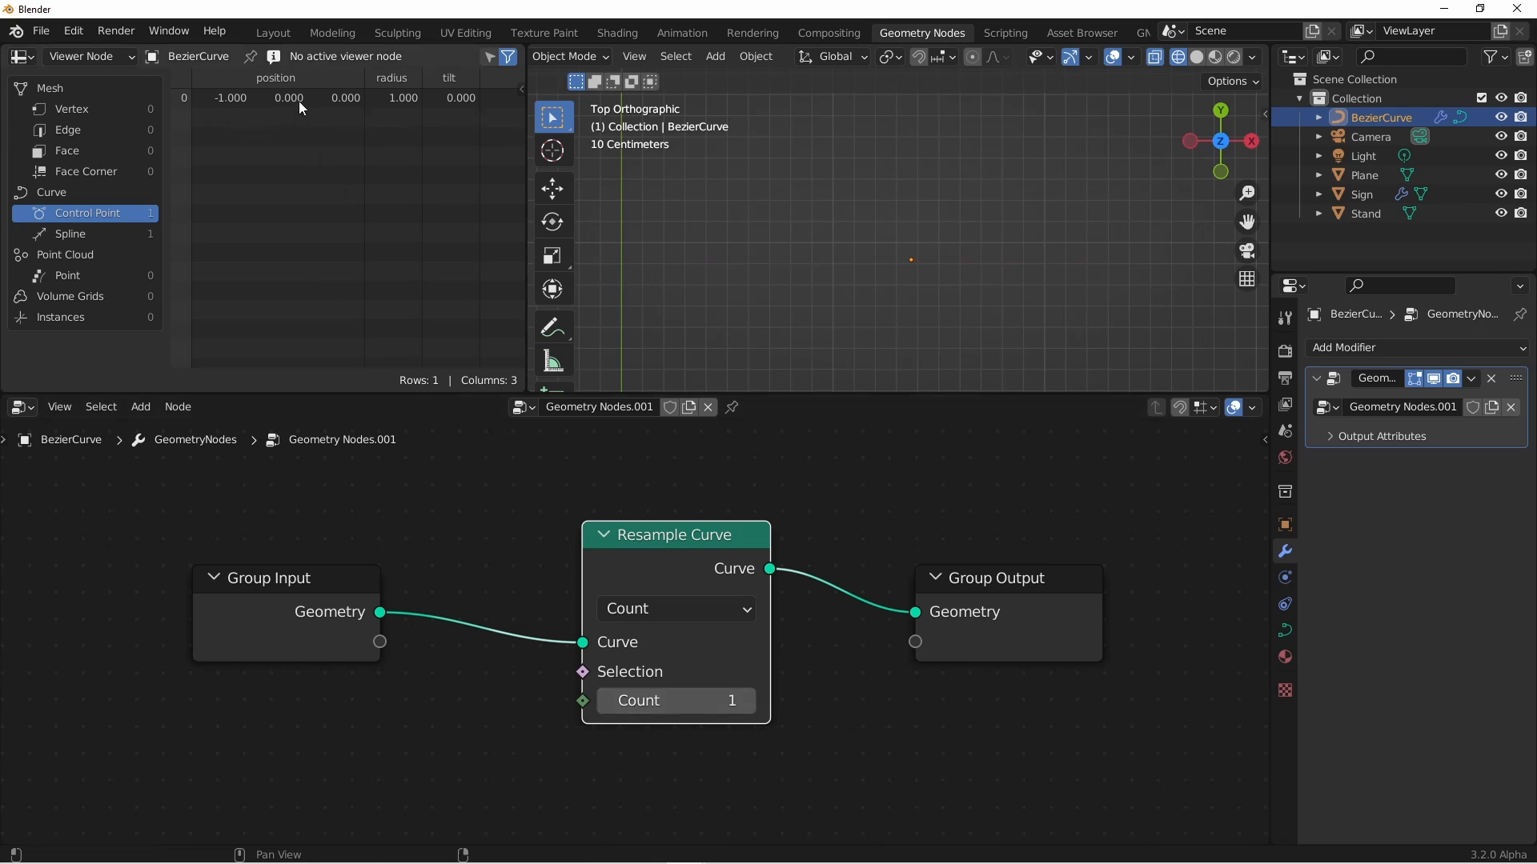
mouse_move(348, 108)
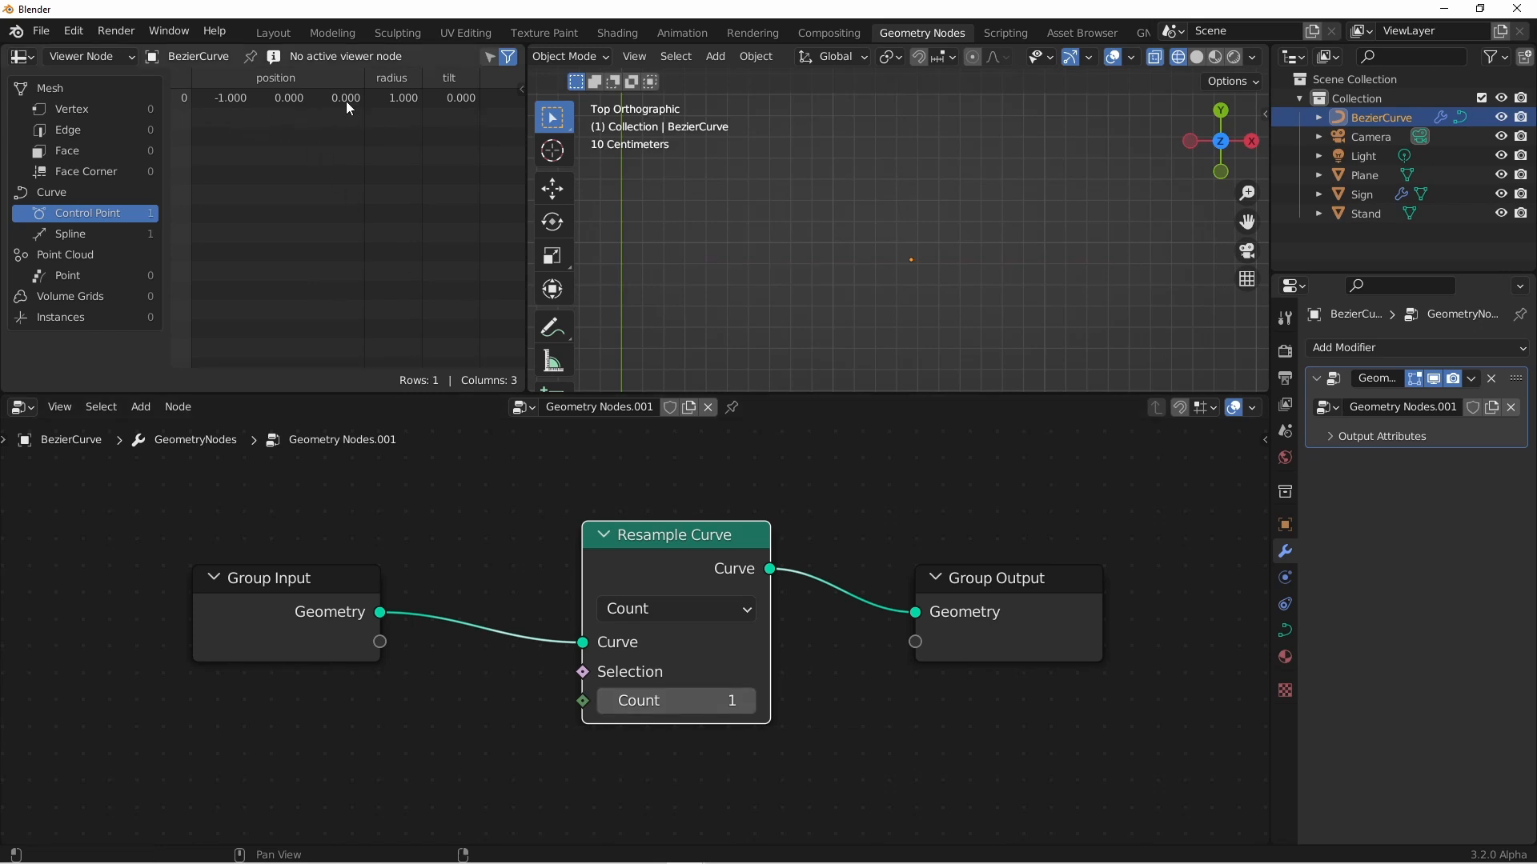
mouse_move(448, 230)
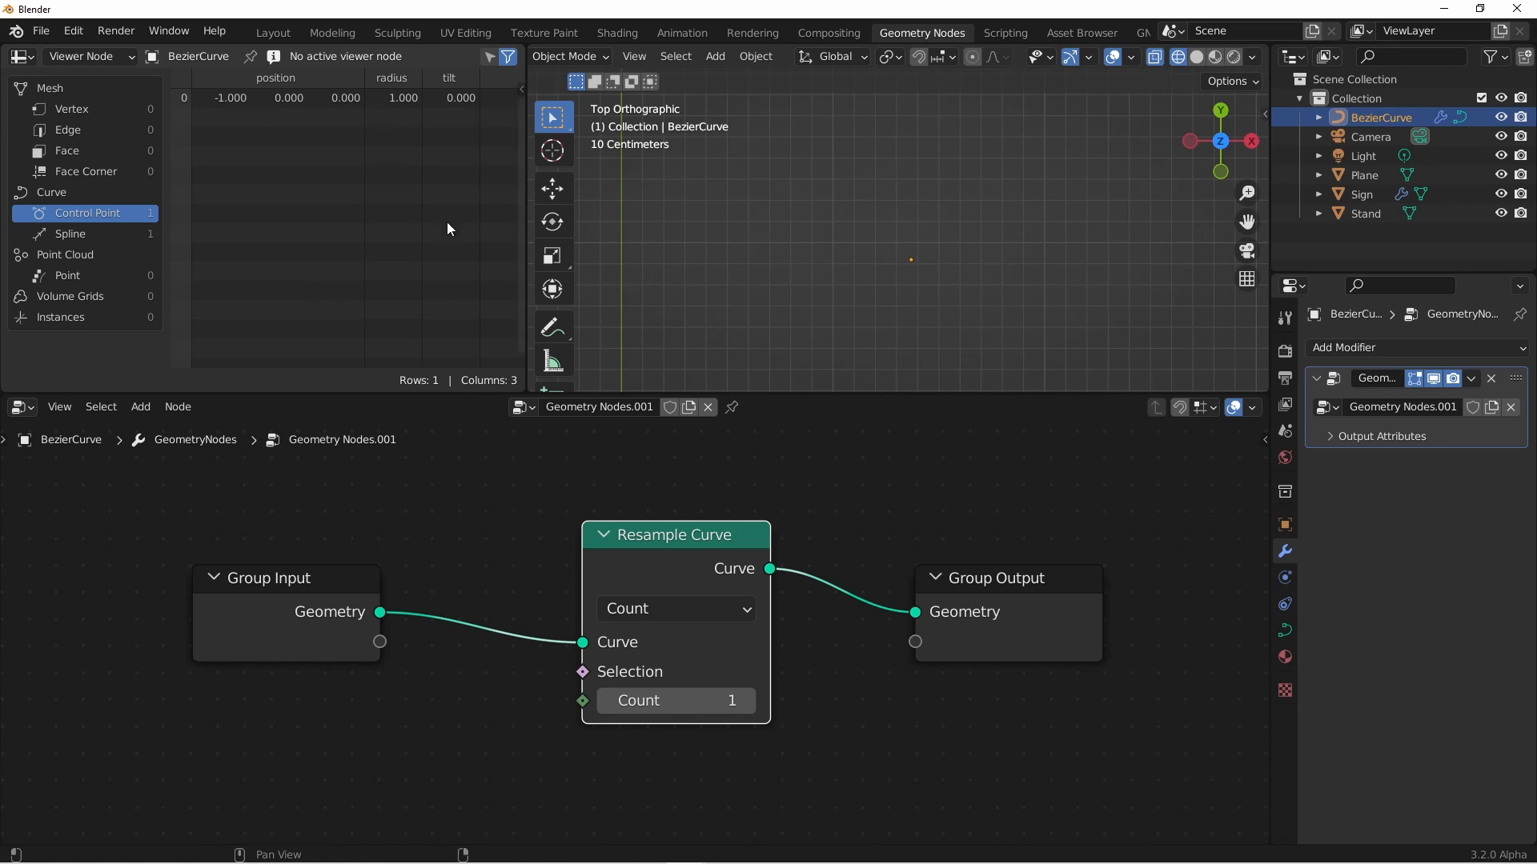
mouse_move(615, 641)
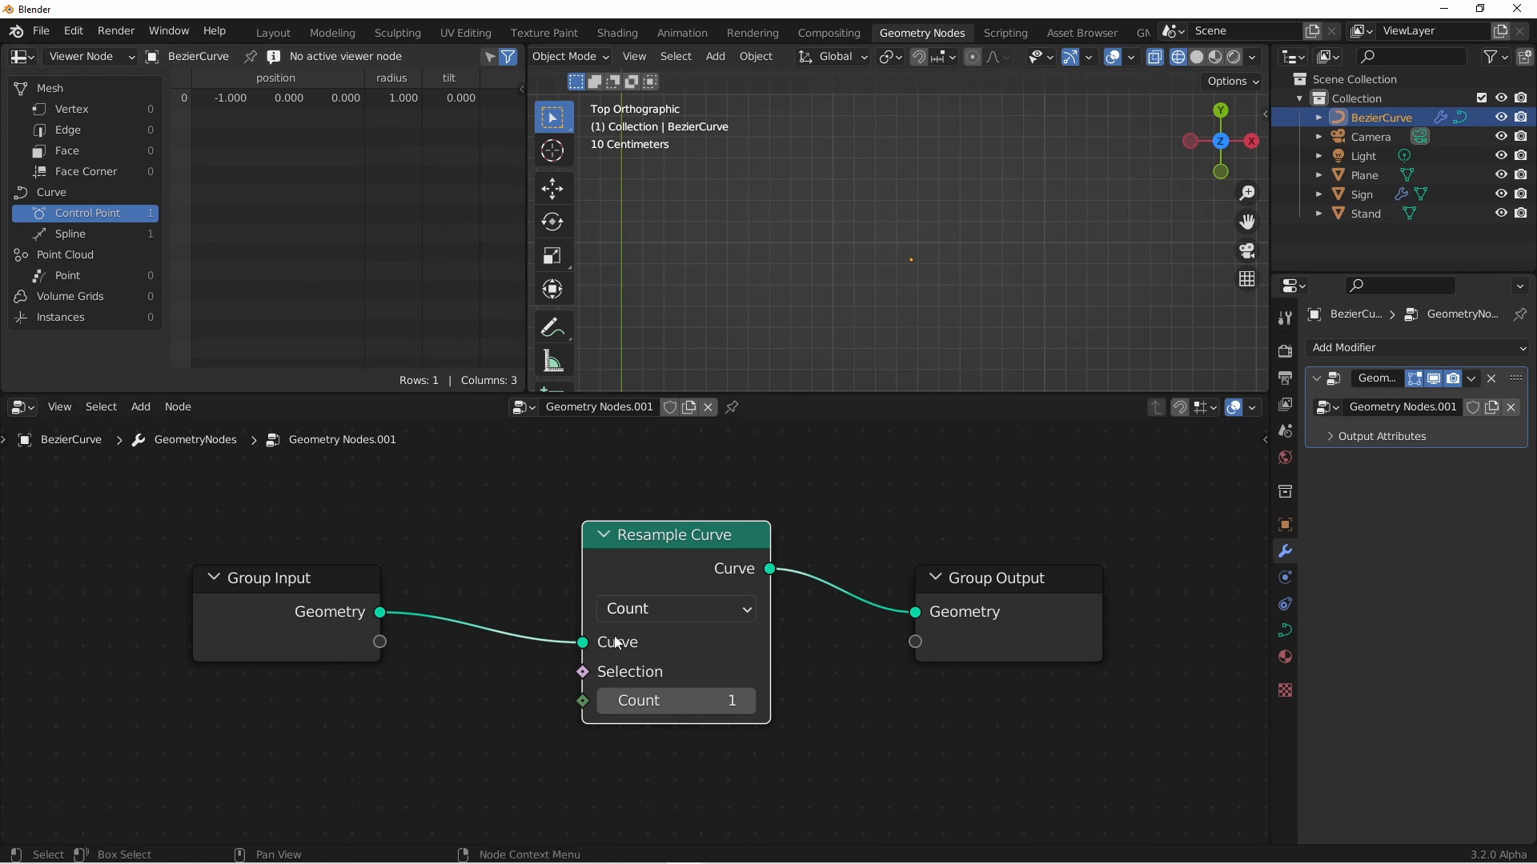
mouse_move(674, 701)
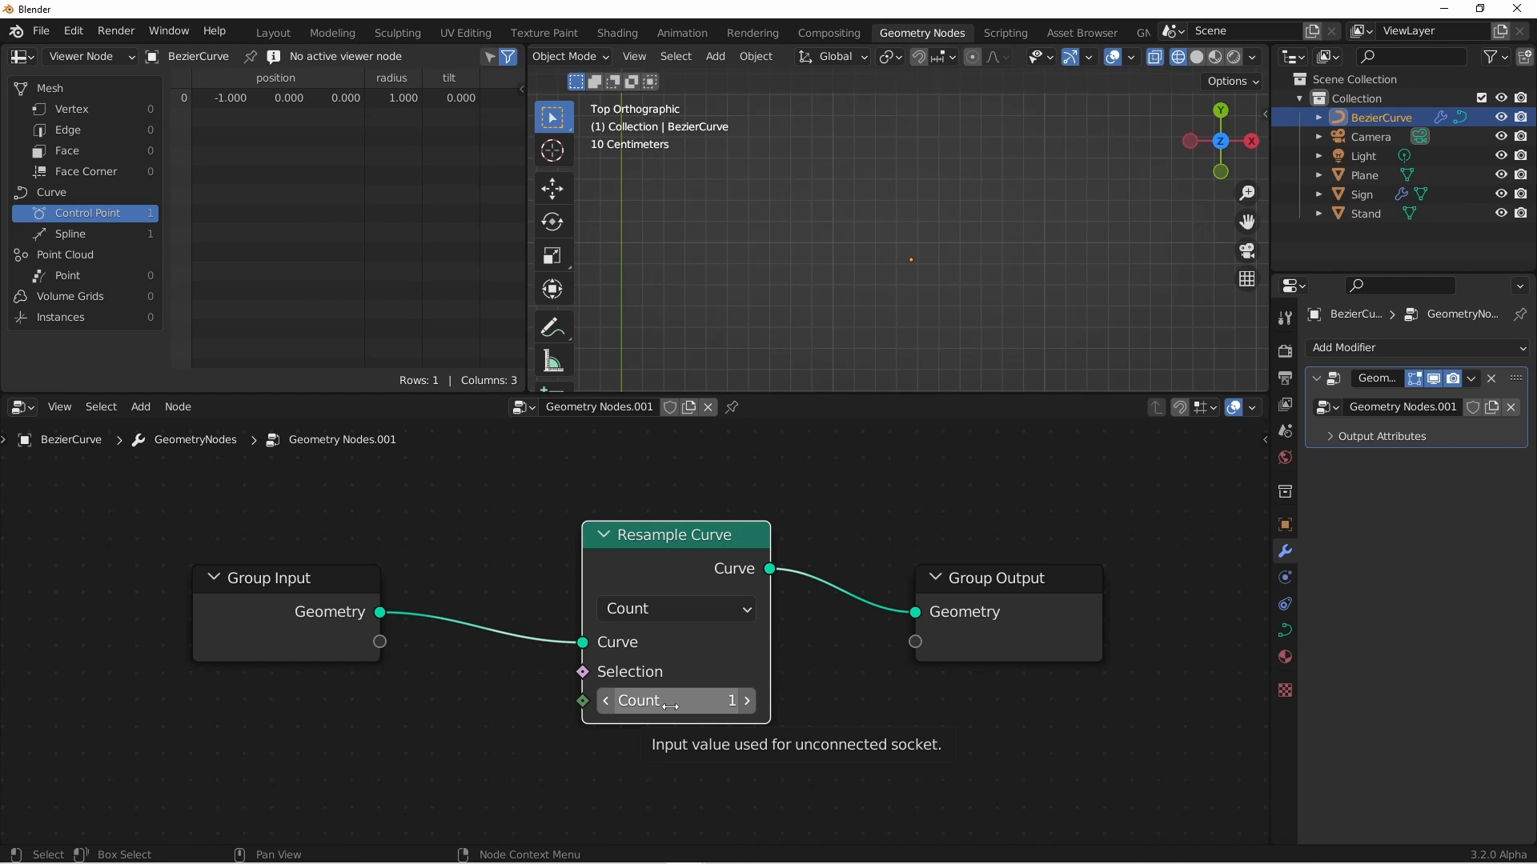
mouse_move(683, 690)
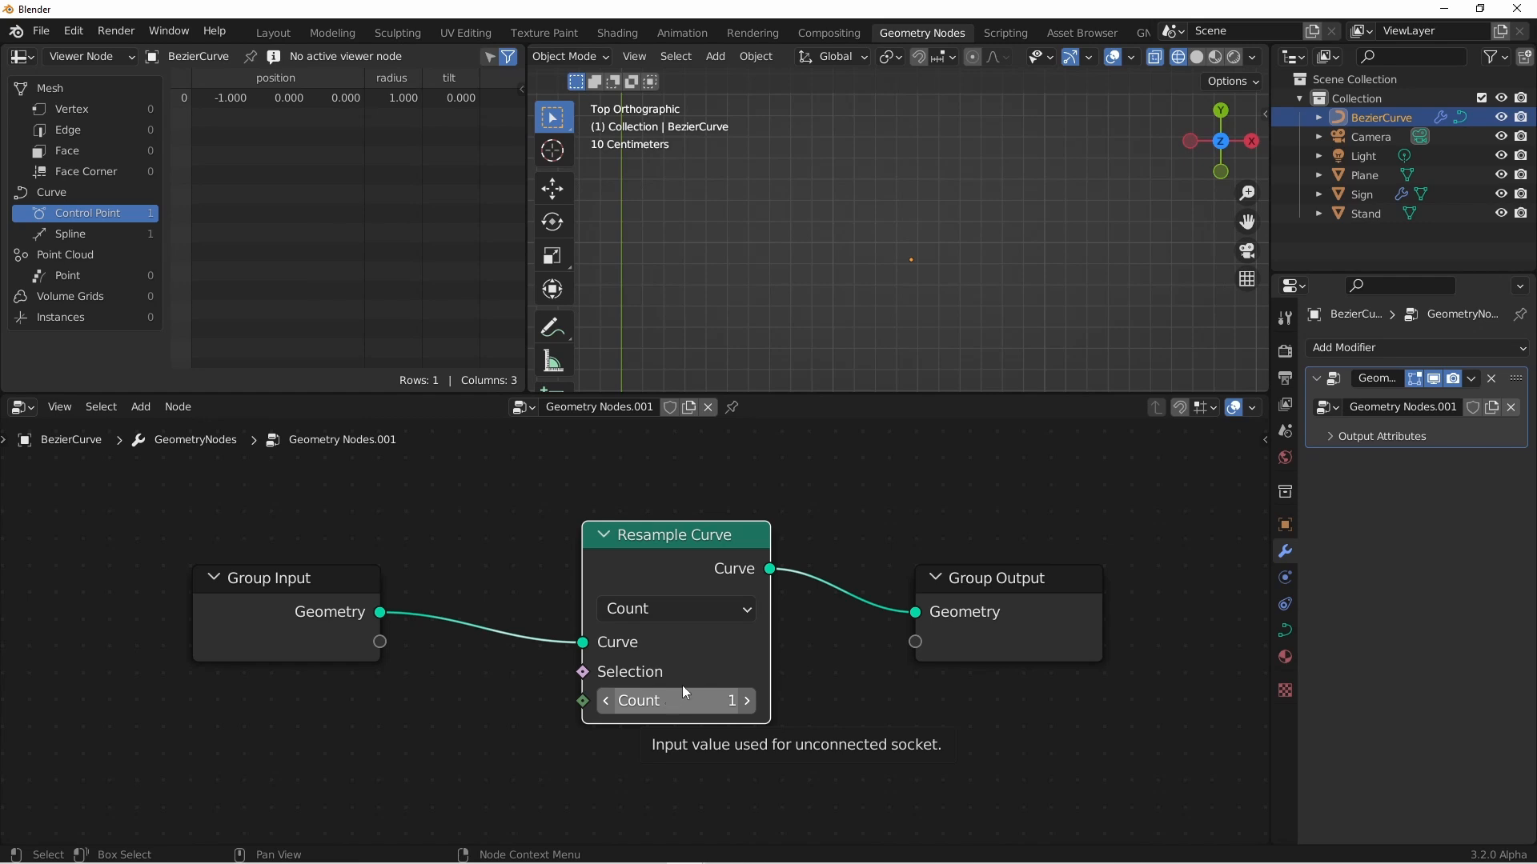
click(1362, 194)
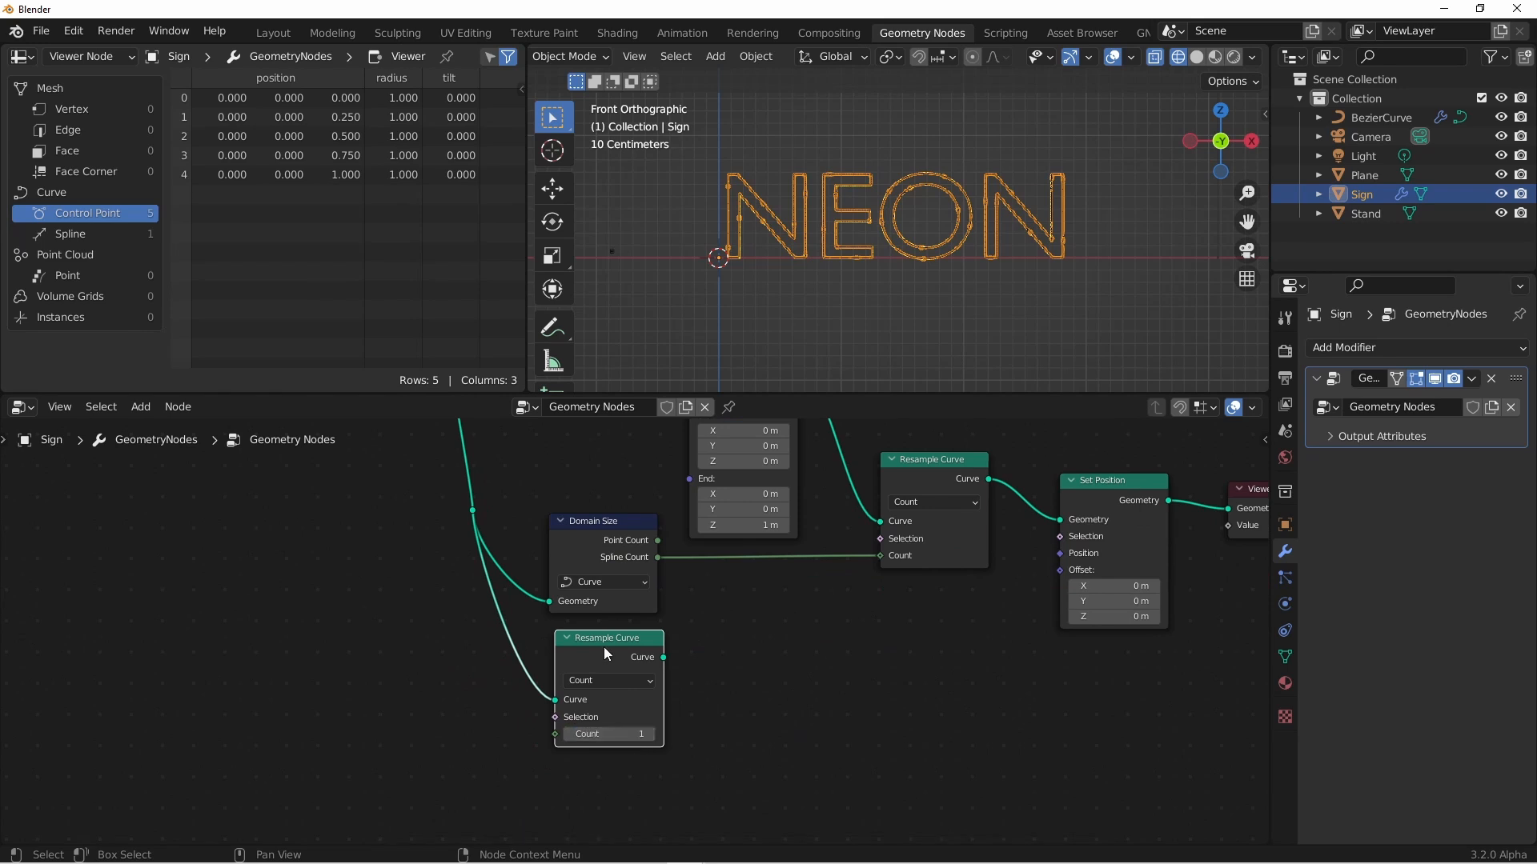
mouse_move(614, 658)
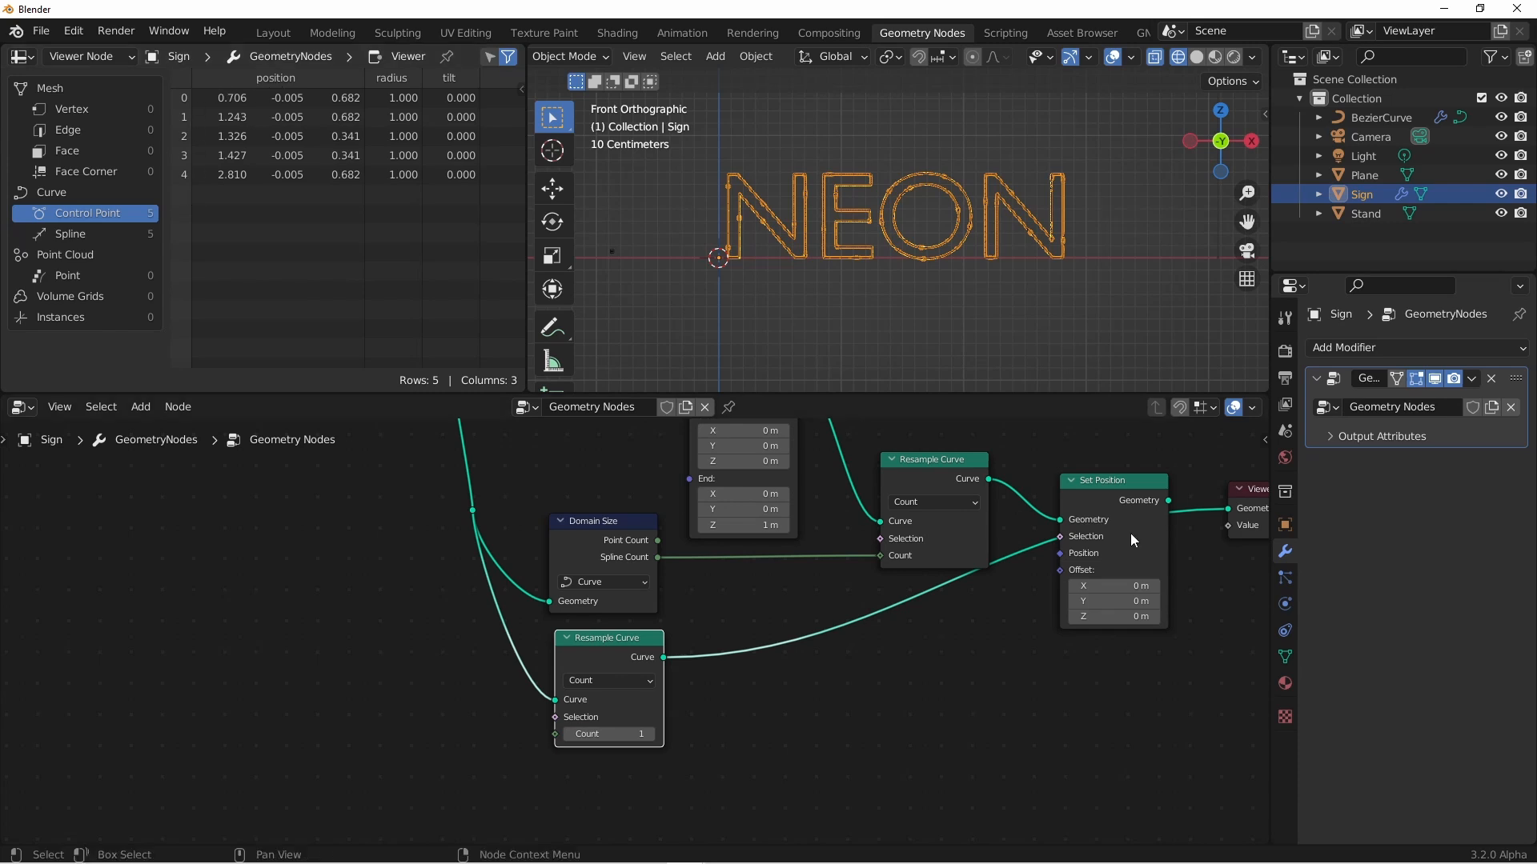
mouse_move(1095, 569)
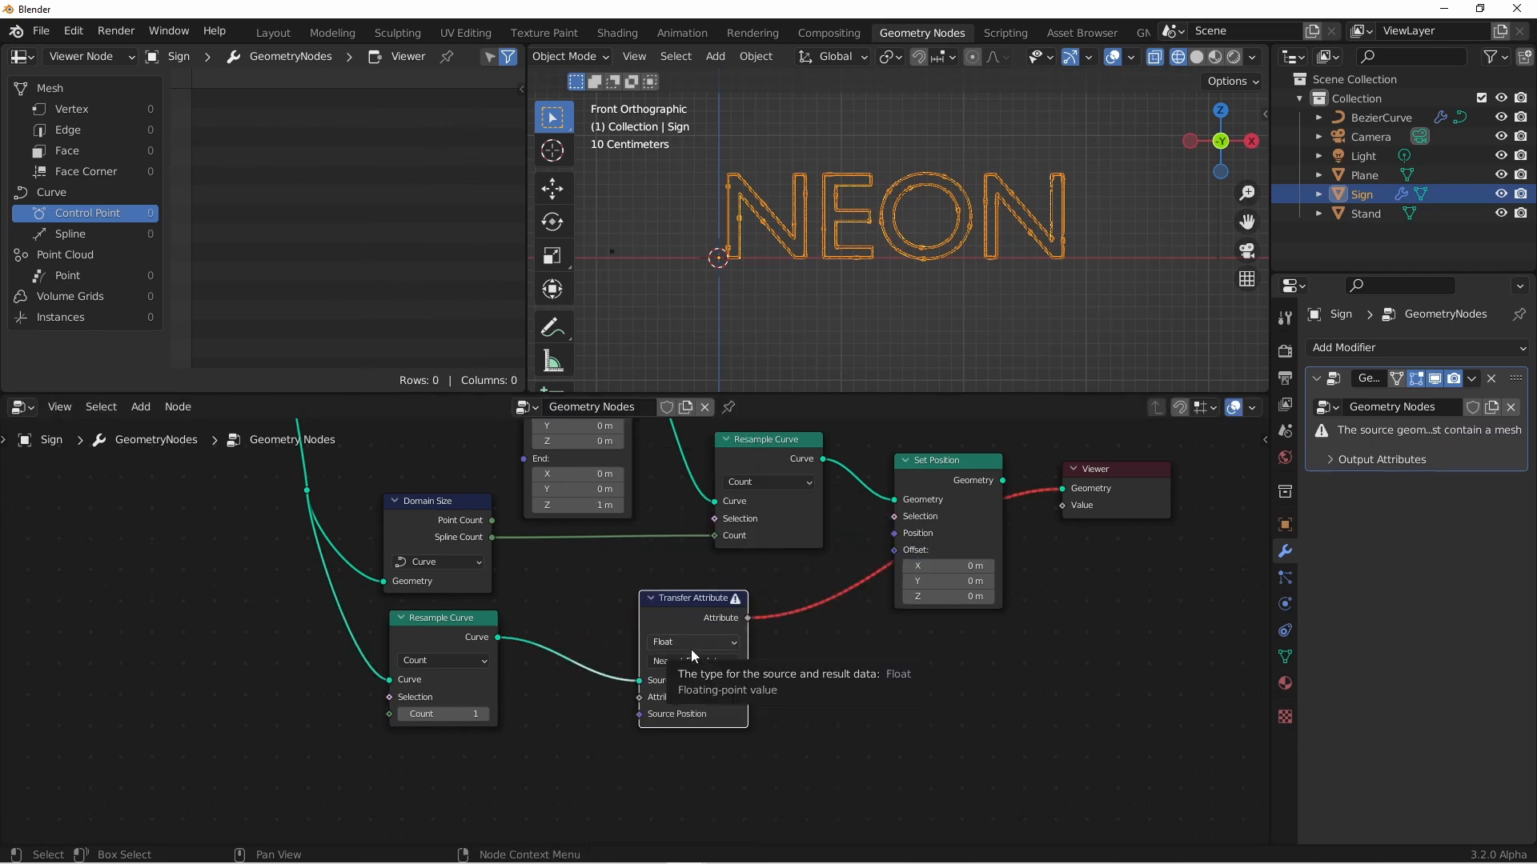
Set the Transfer Attribute node to Vector with Index mapping, and add a Position input
click(690, 642)
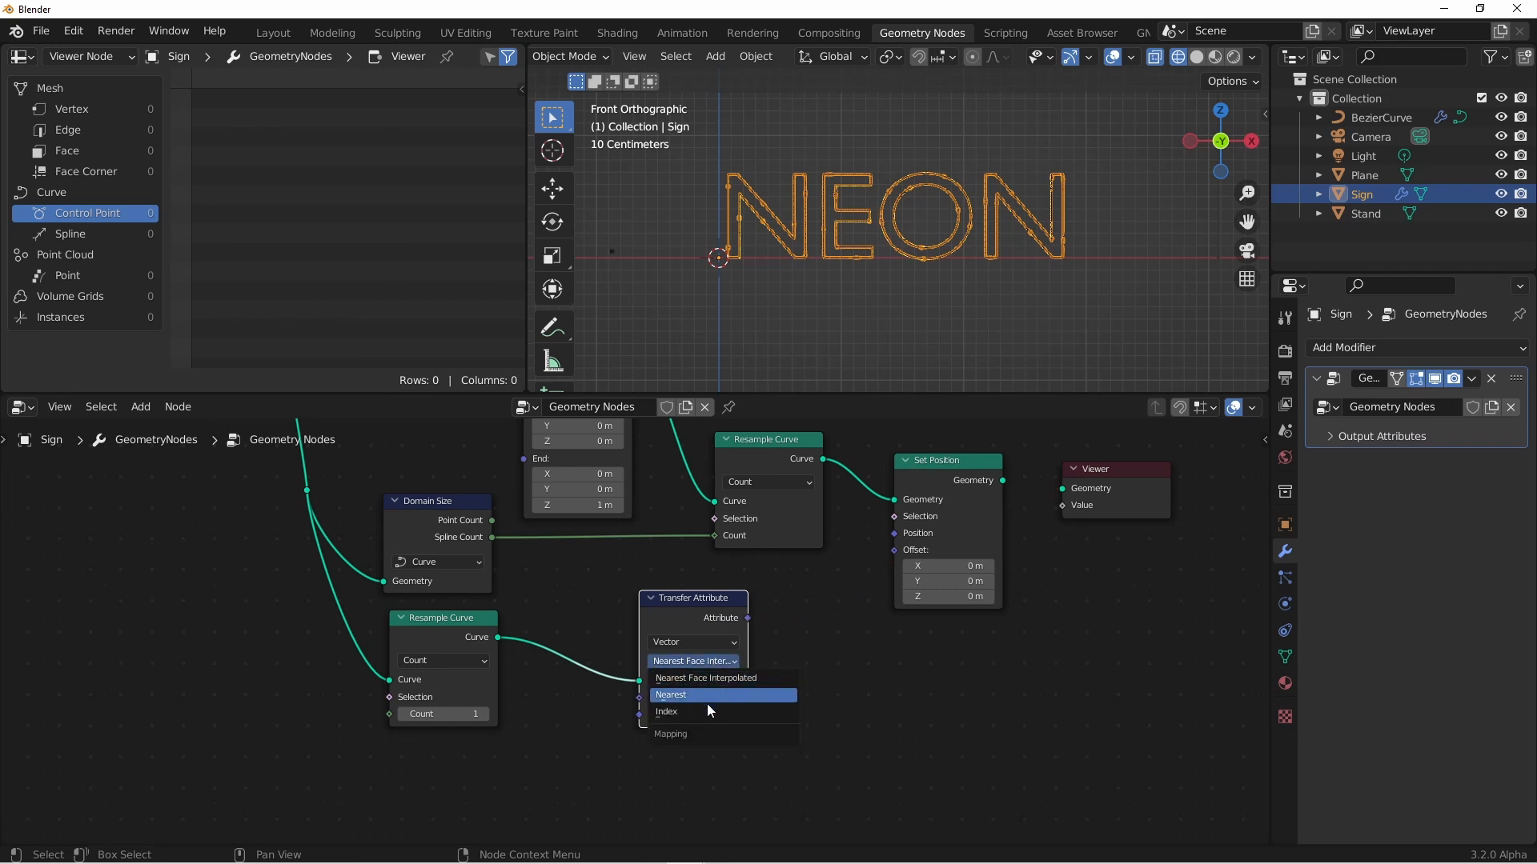
click(666, 712)
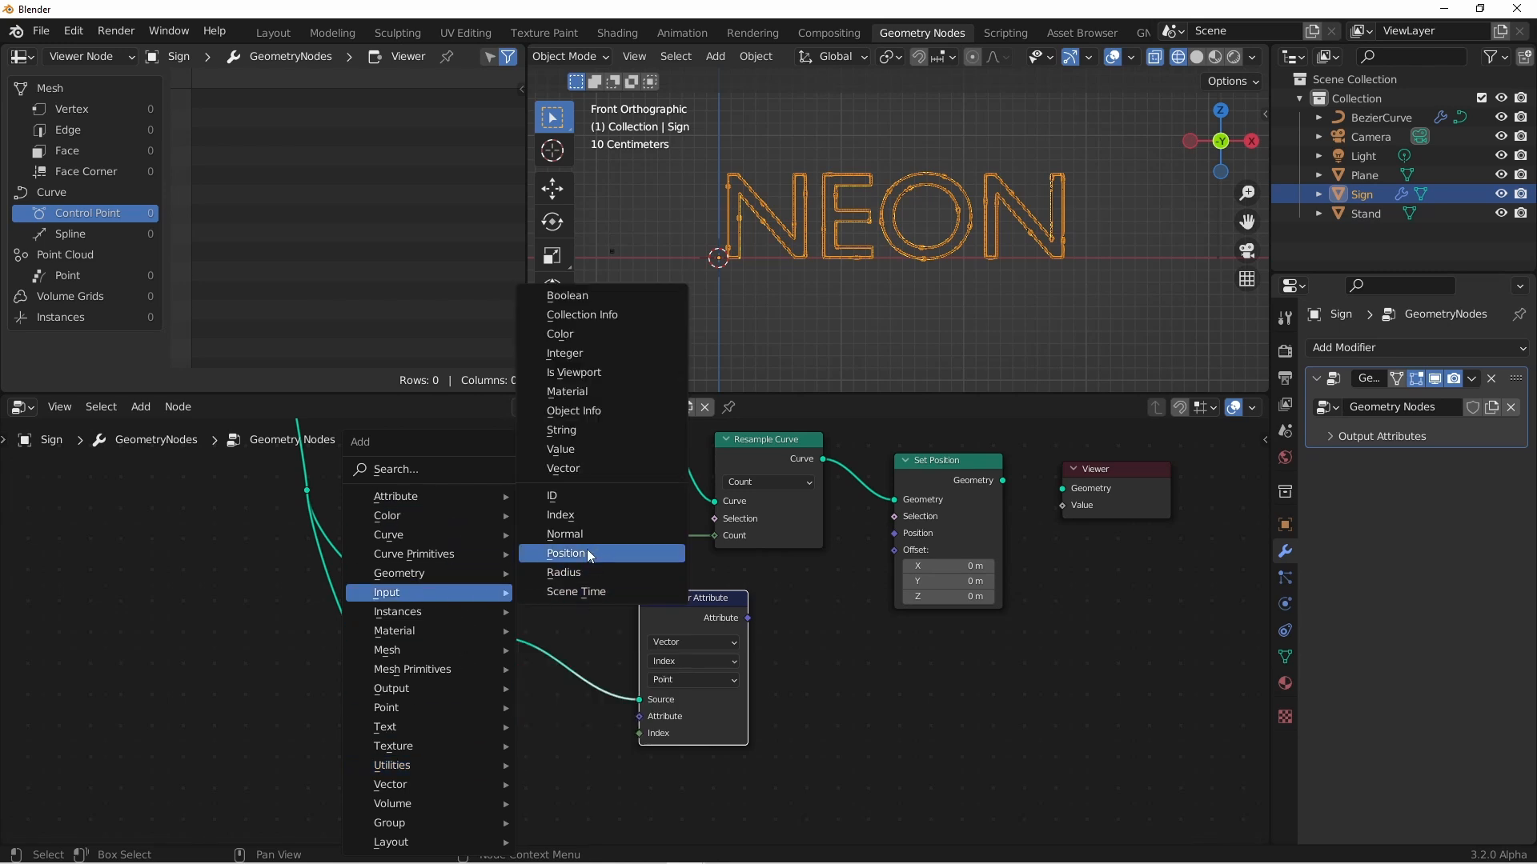
click(566, 553)
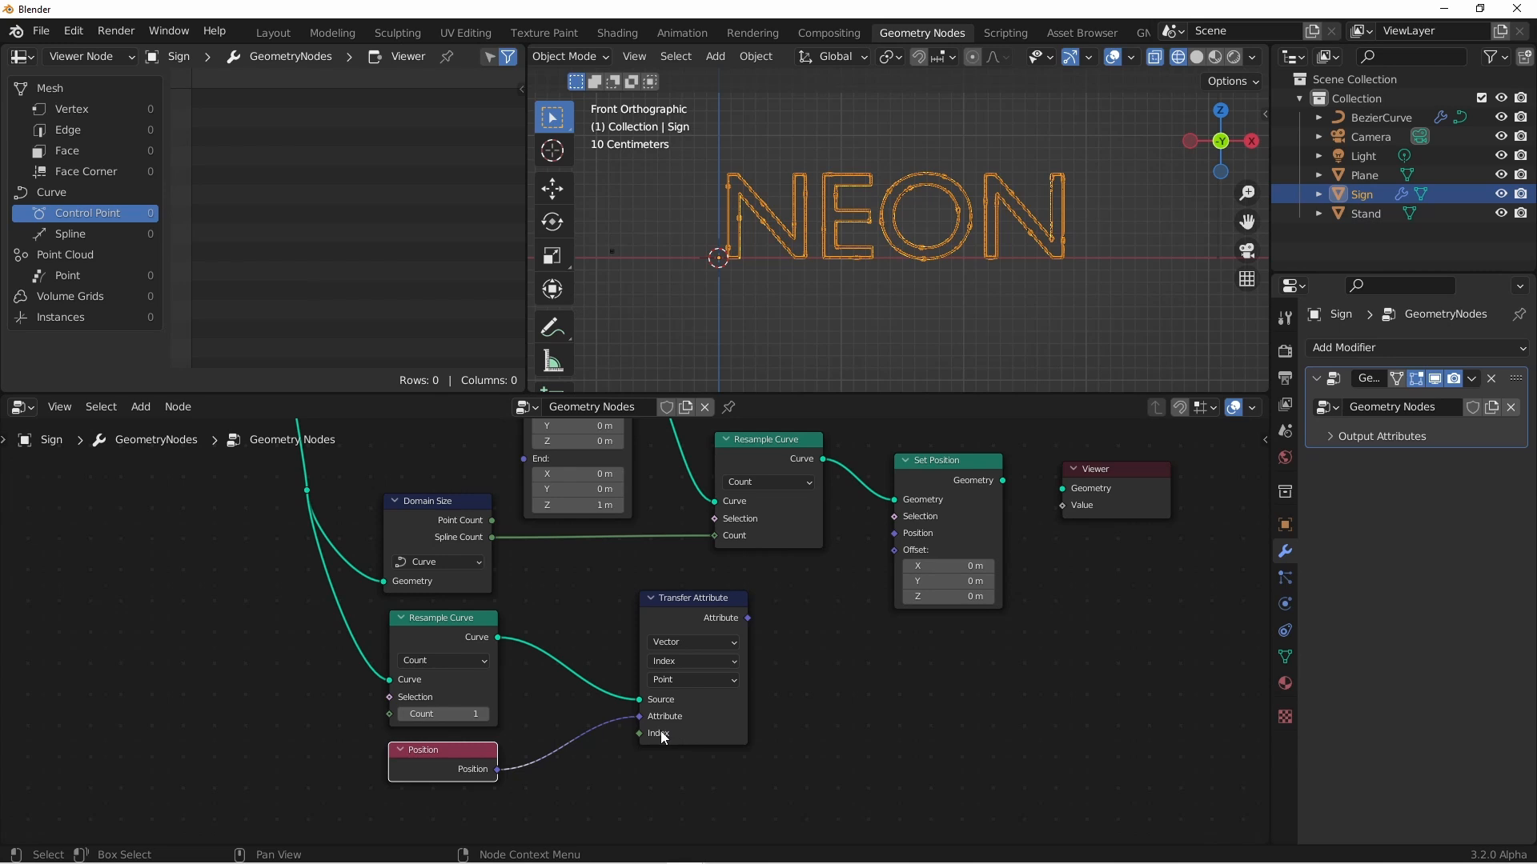
mouse_move(898, 459)
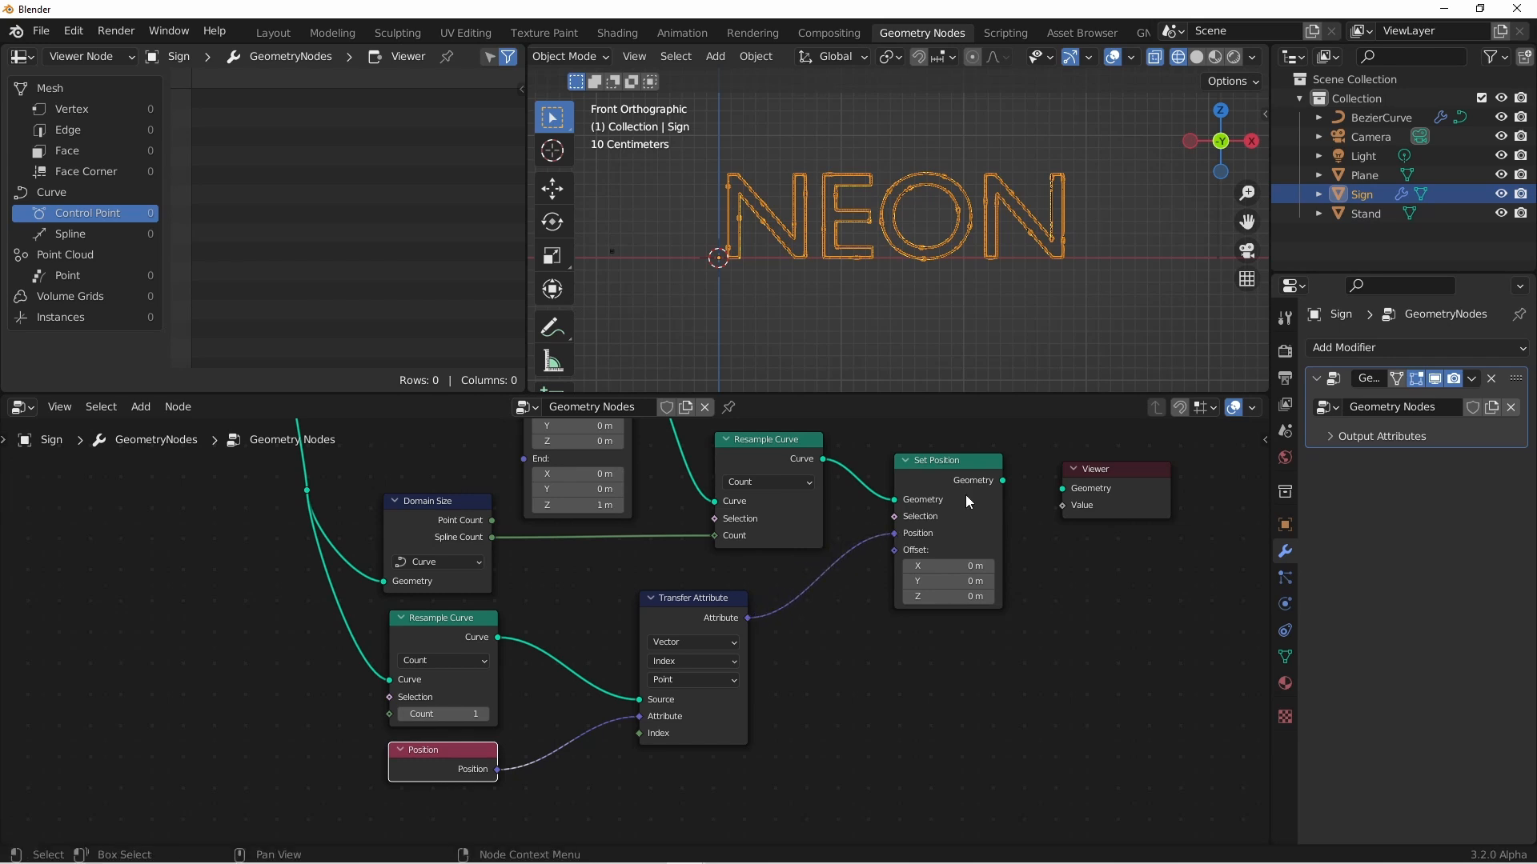
mouse_move(975, 500)
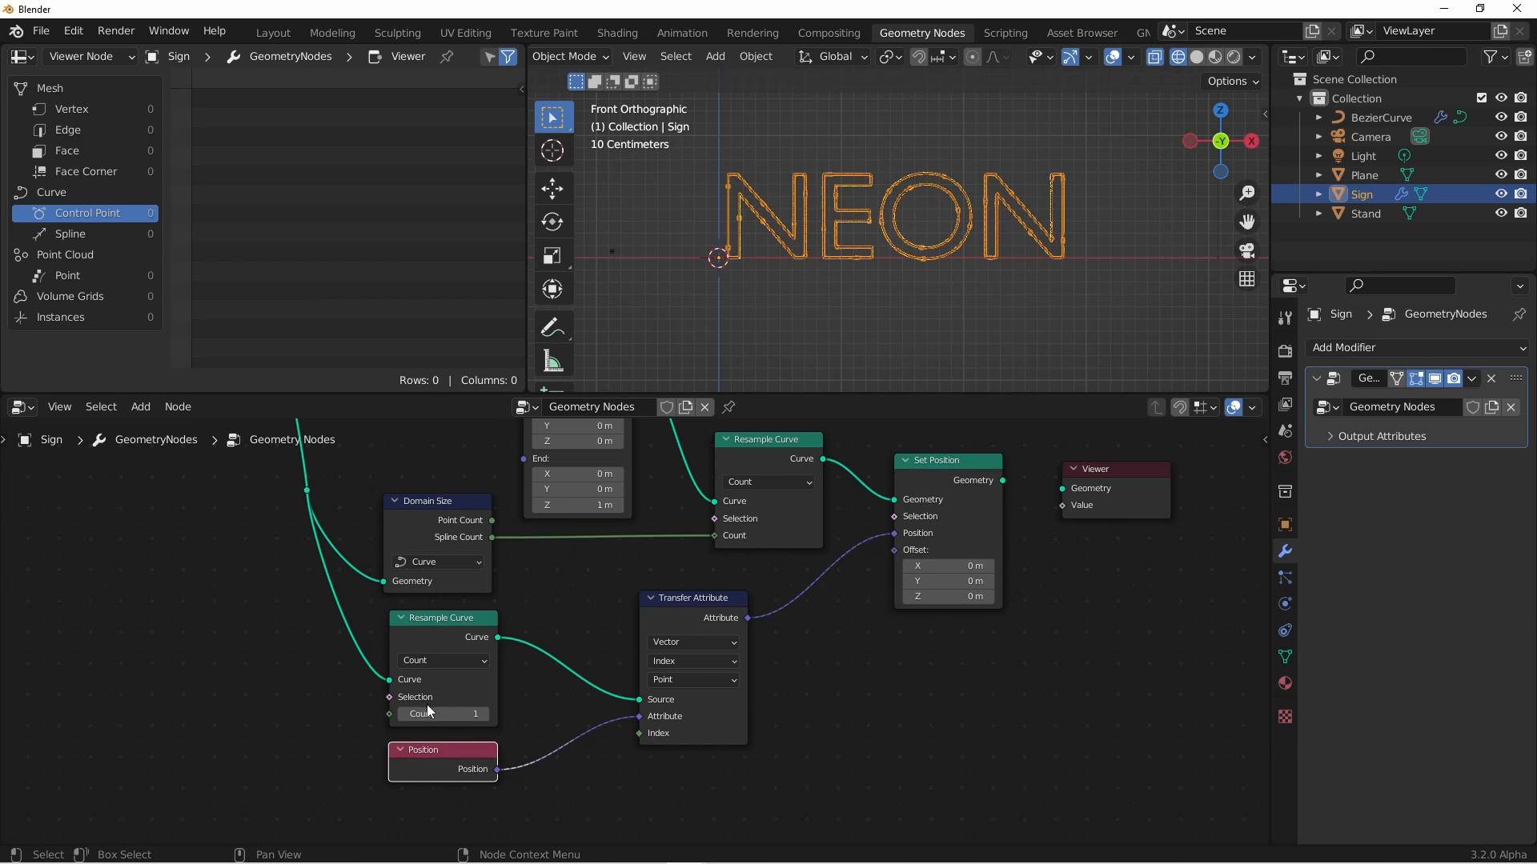
mouse_move(495, 682)
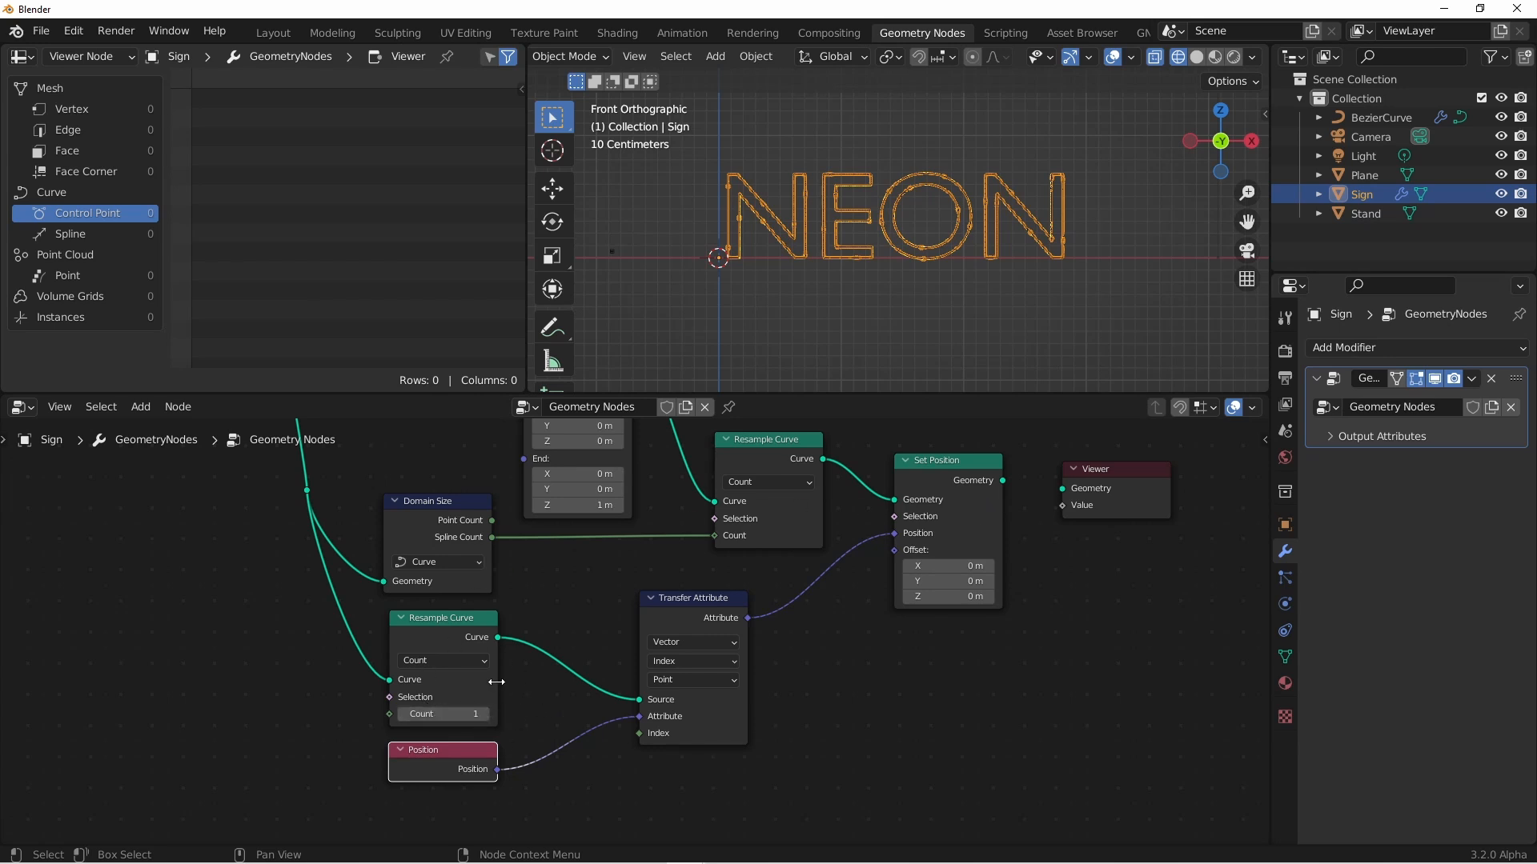
Zoom out the node tree to view the Set Position connections
scroll(down, 3)
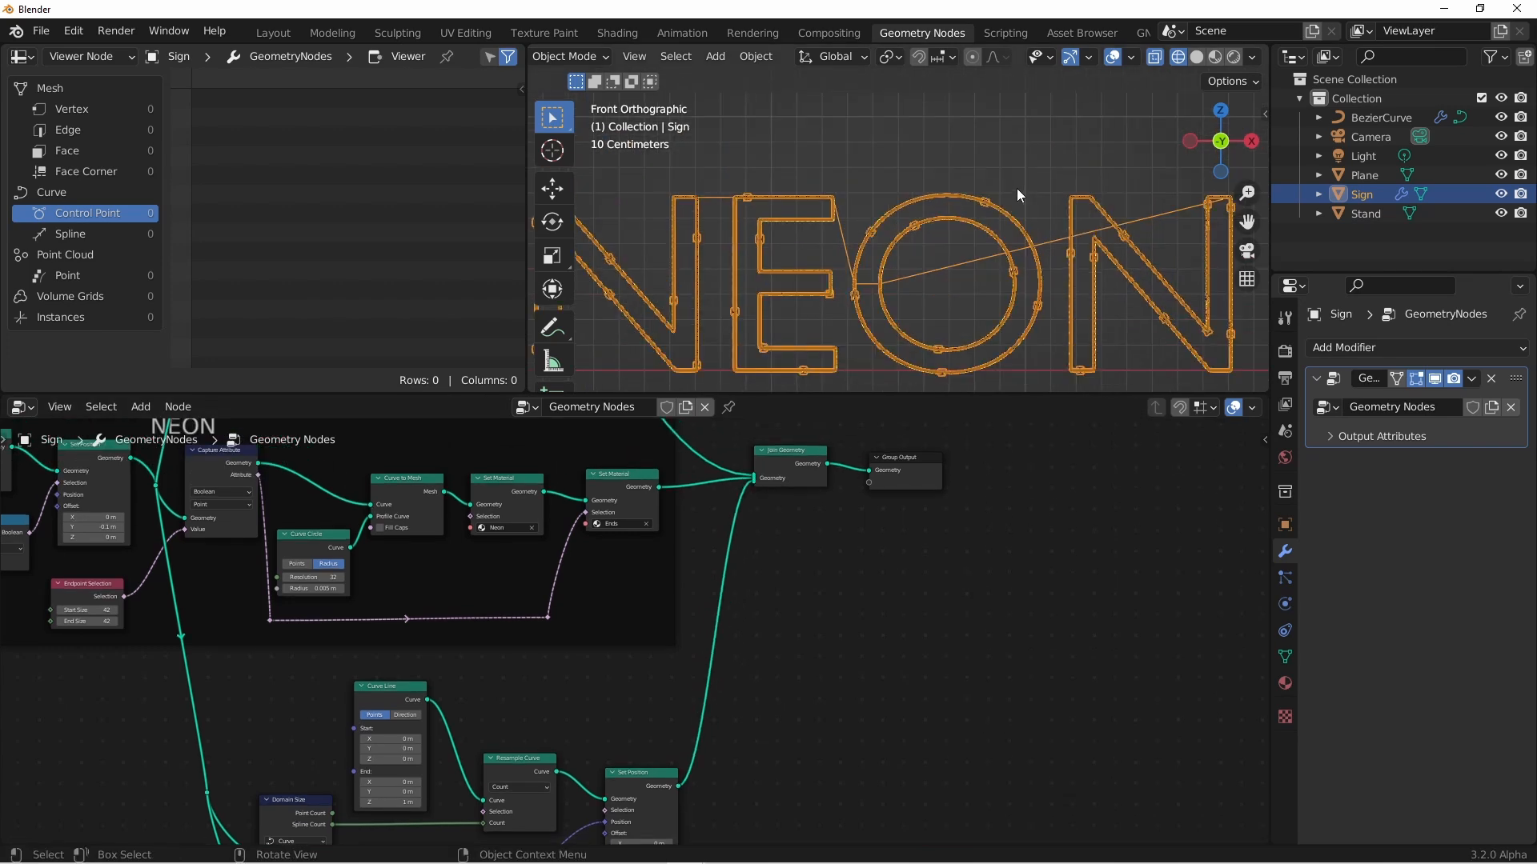
mouse_move(991, 290)
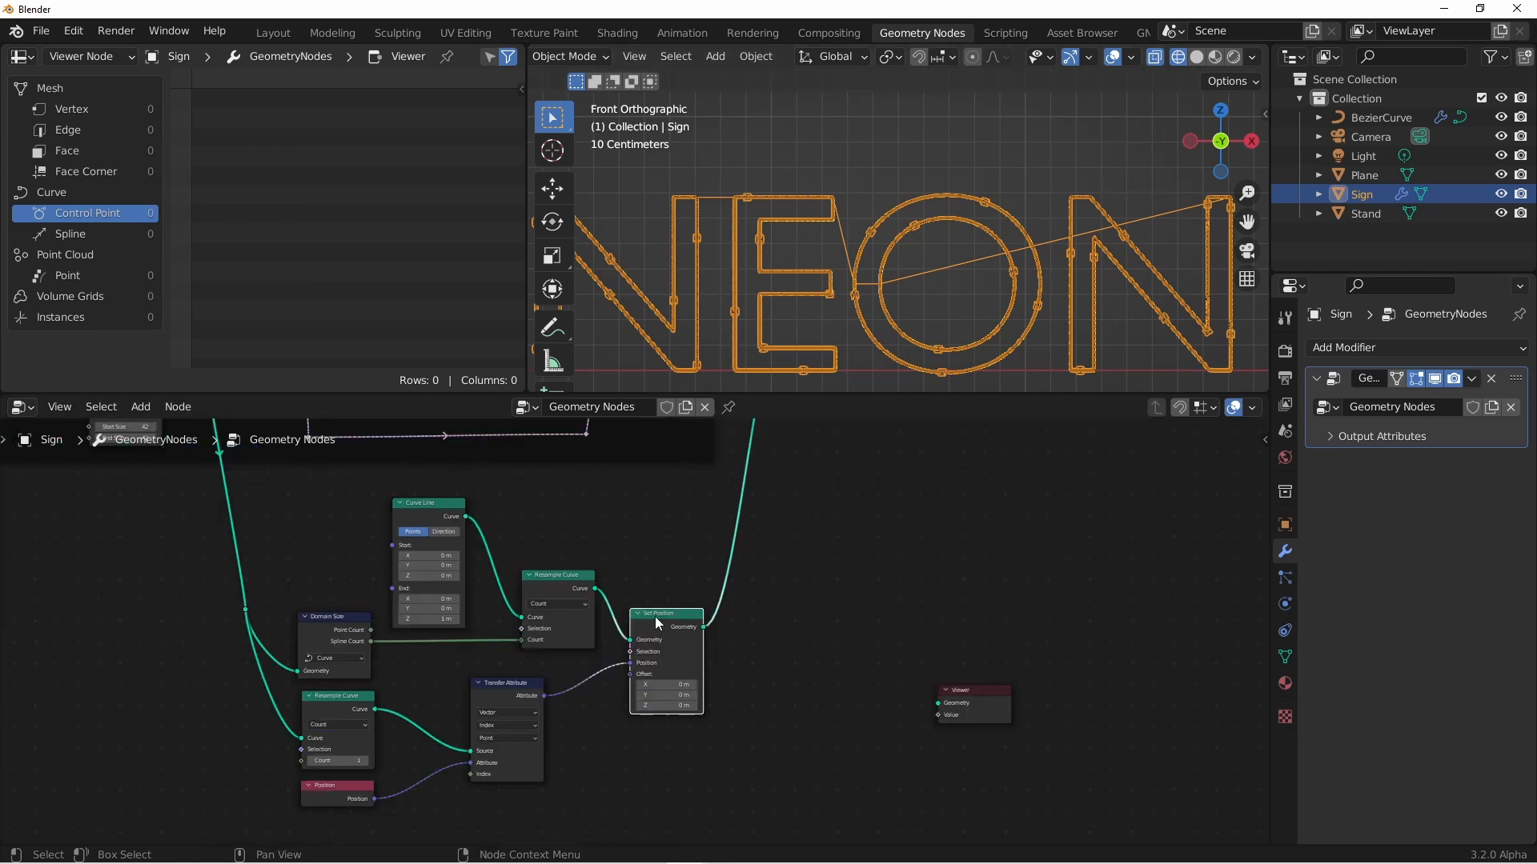
mouse_move(814, 573)
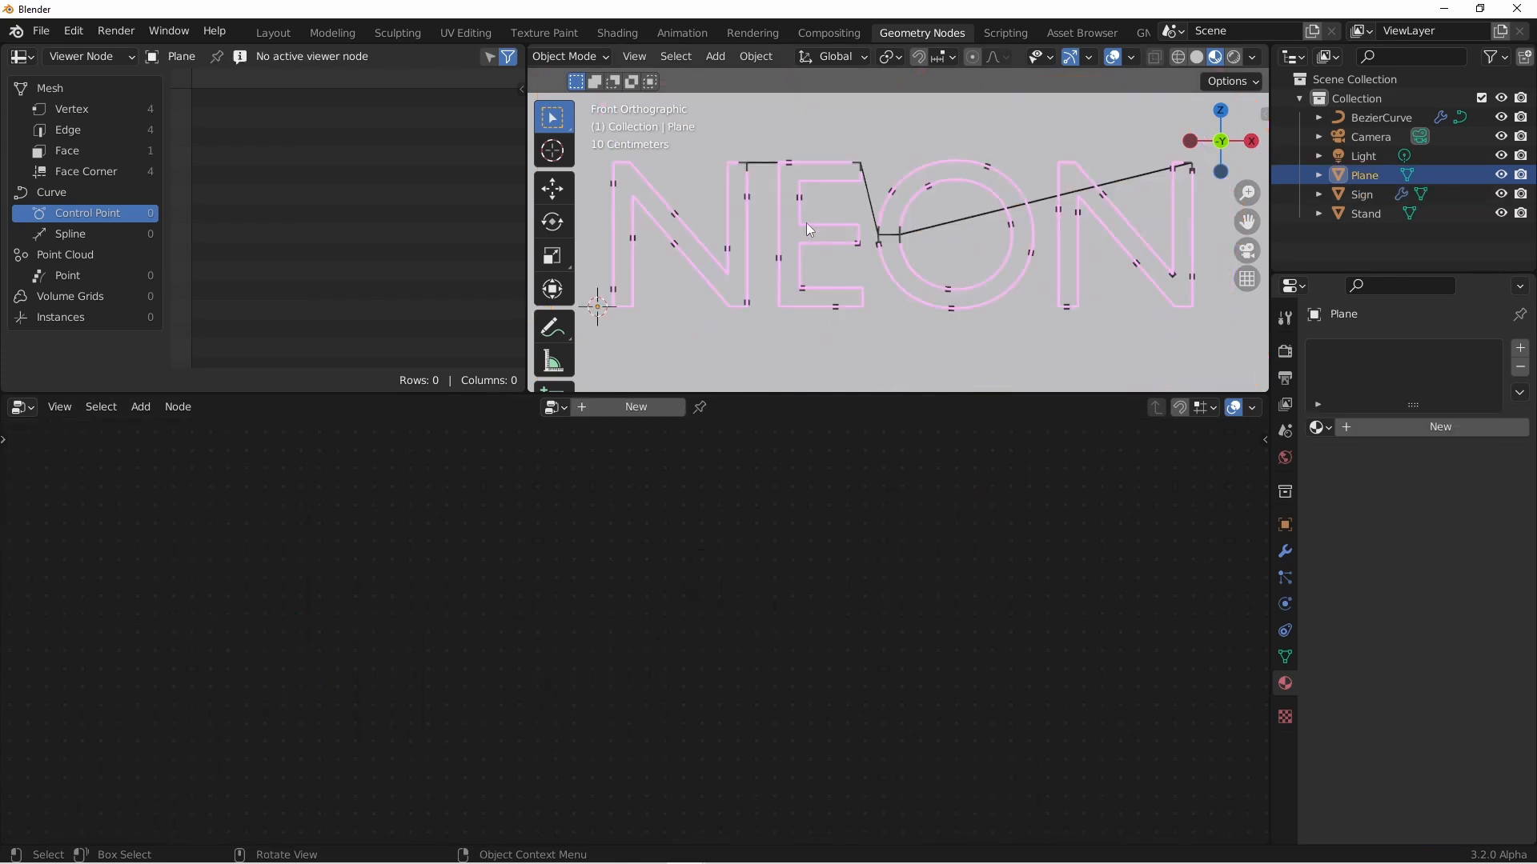
Make the Sign object active again in the outliner
click(1363, 193)
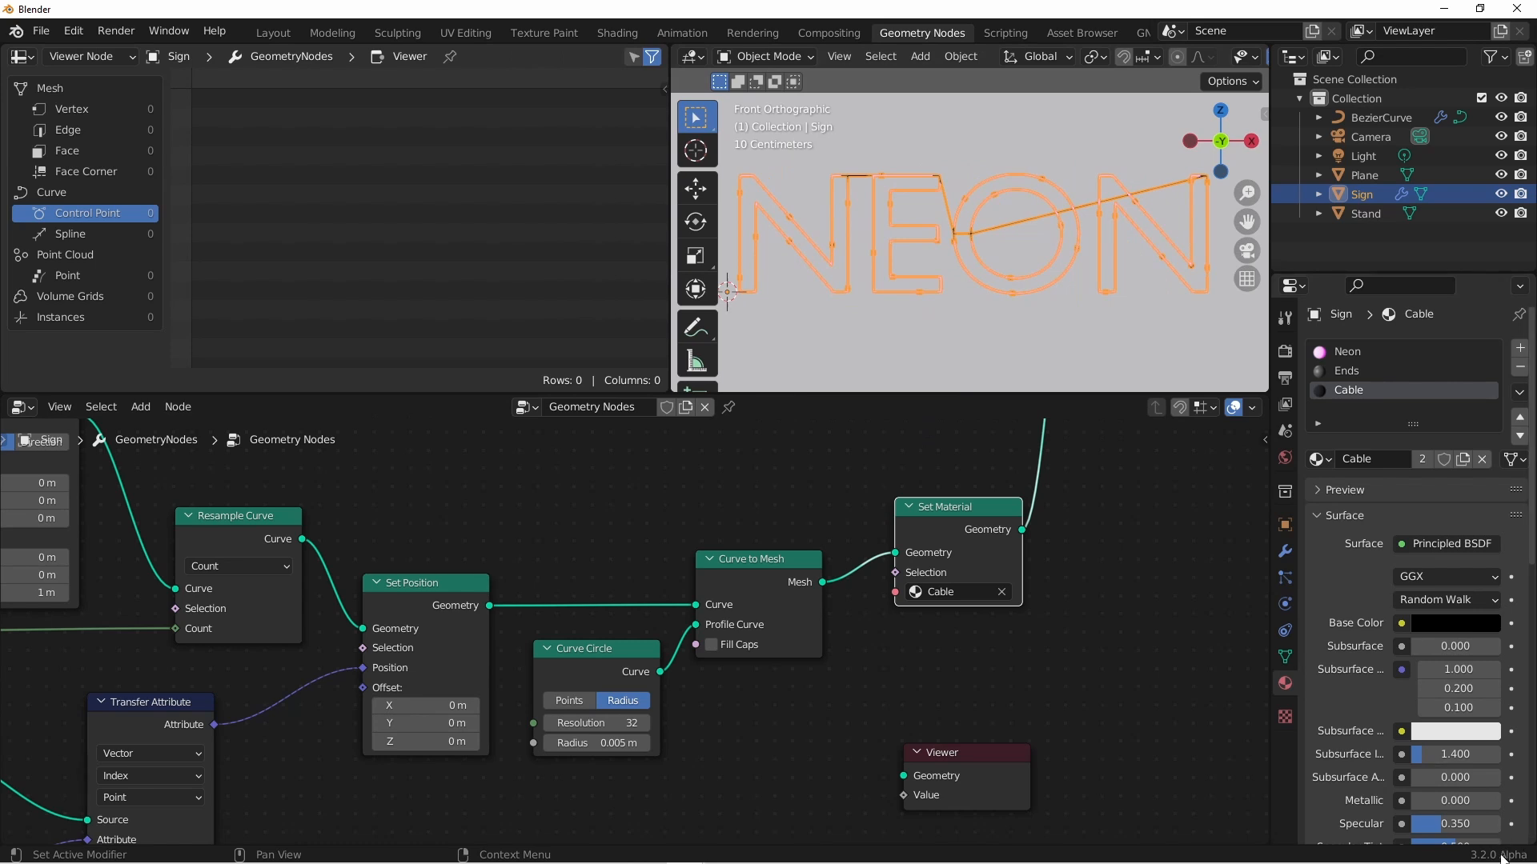
mouse_move(324, 538)
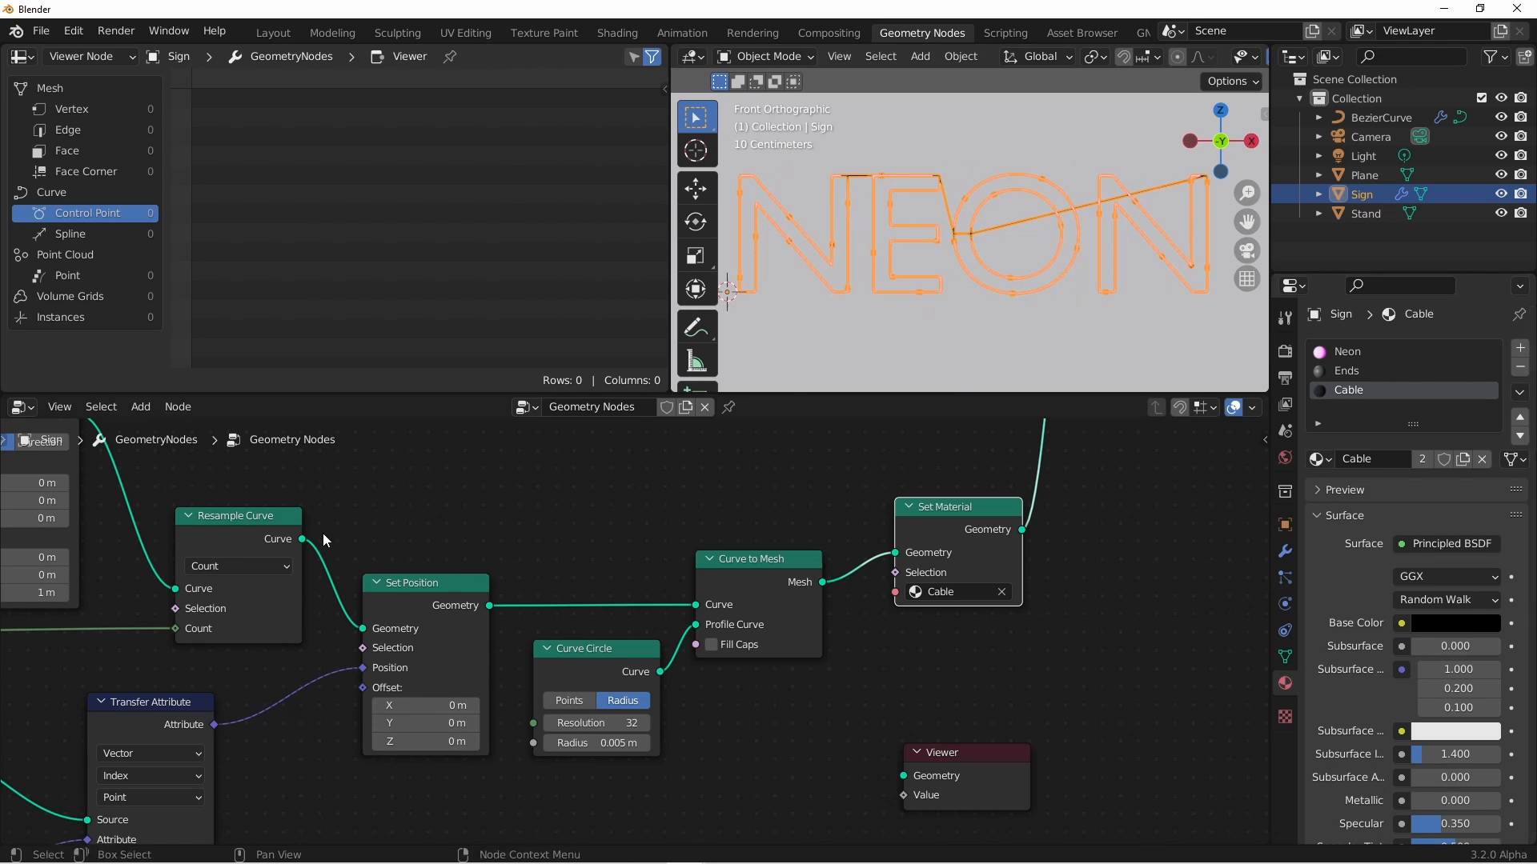
Pick the Catenary node asset from the User Library in an Asset Browser, then select Sign
click(18, 56)
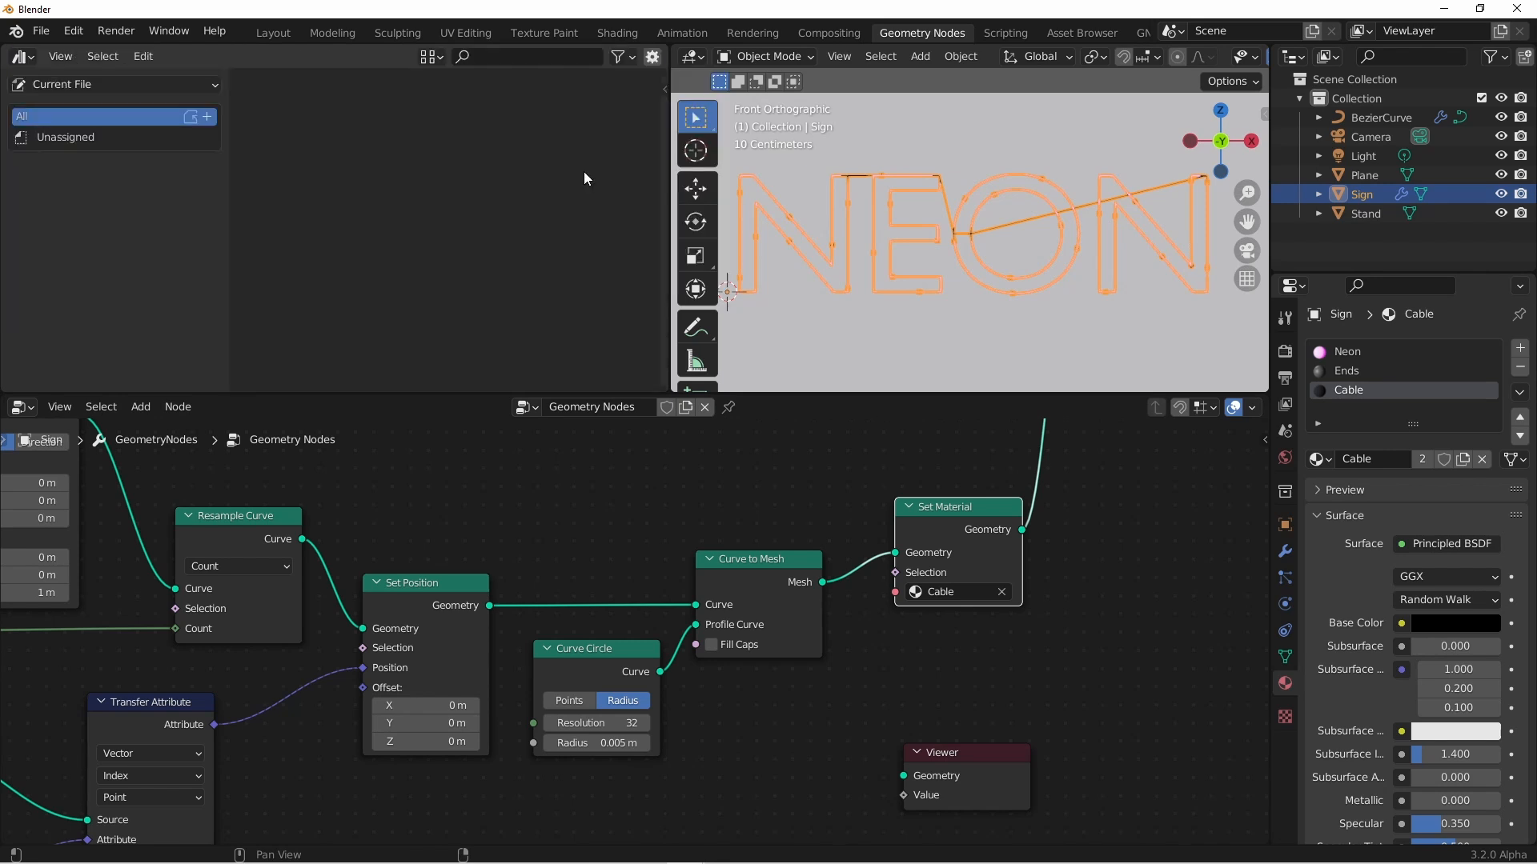
click(50, 157)
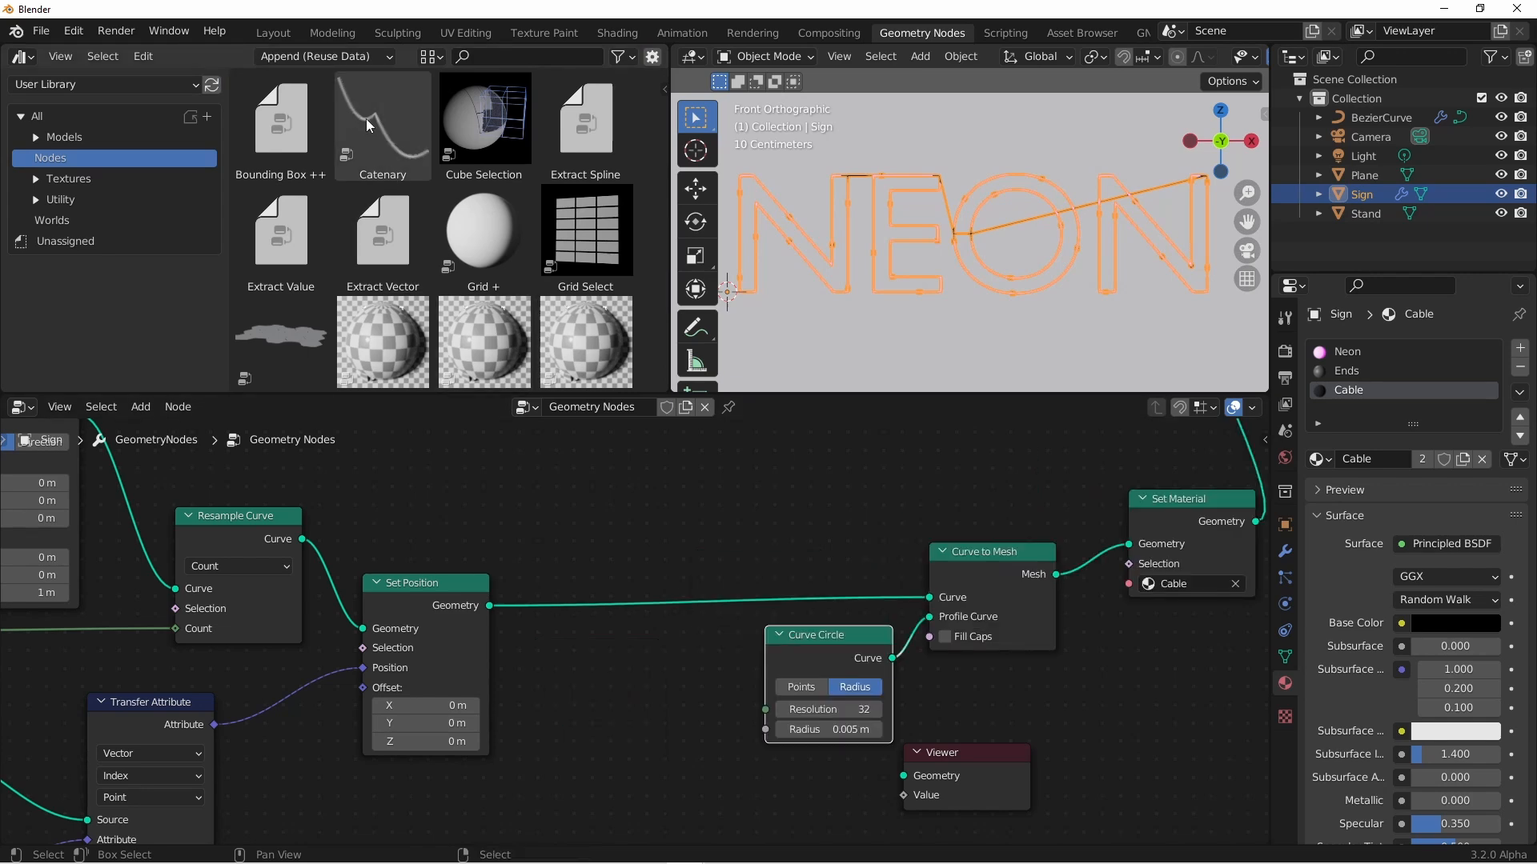
click(382, 117)
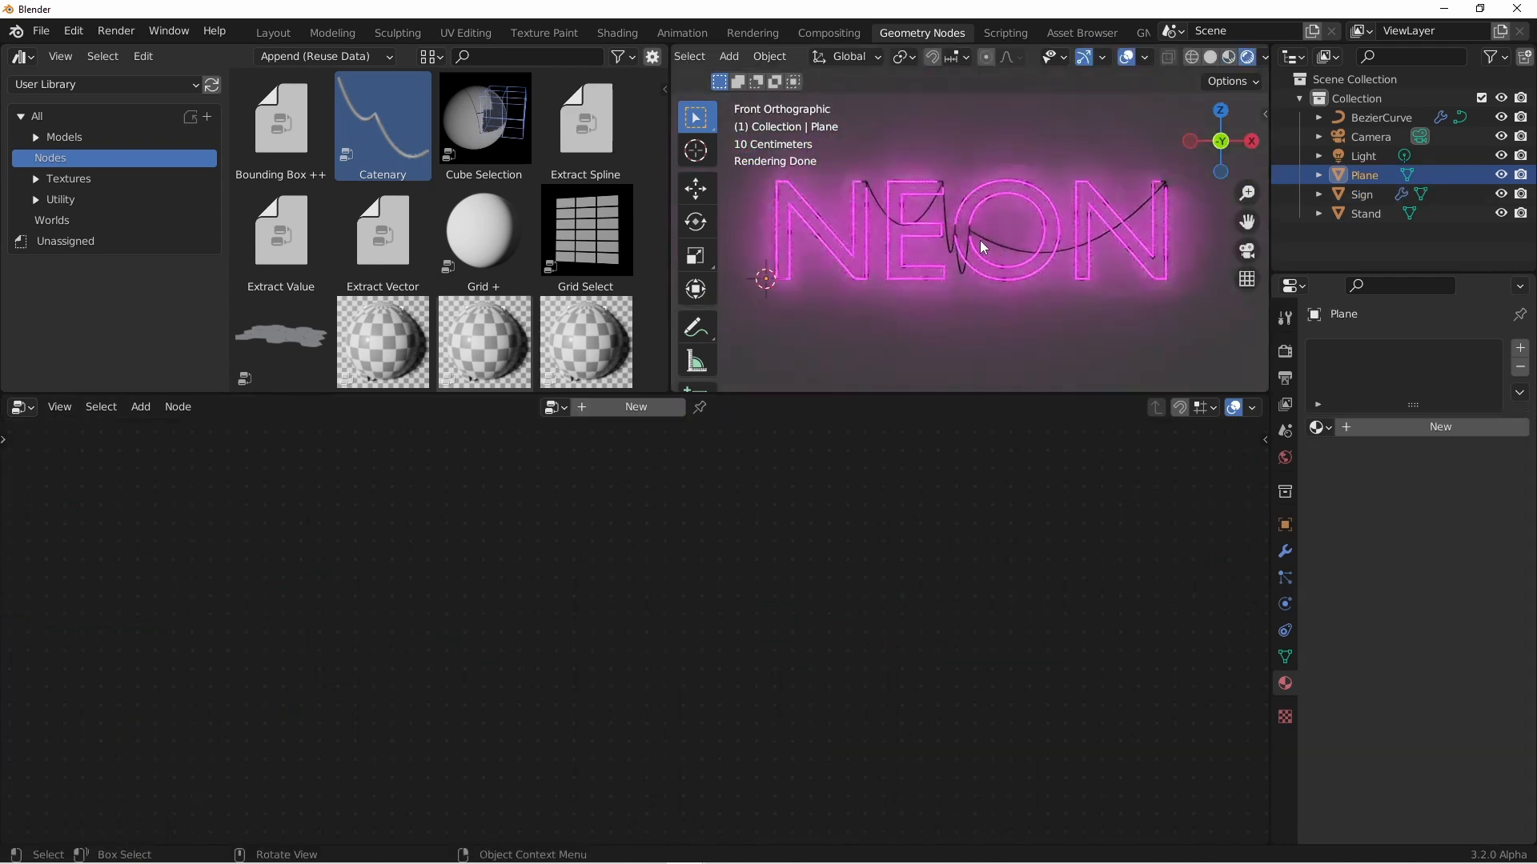
click(1361, 194)
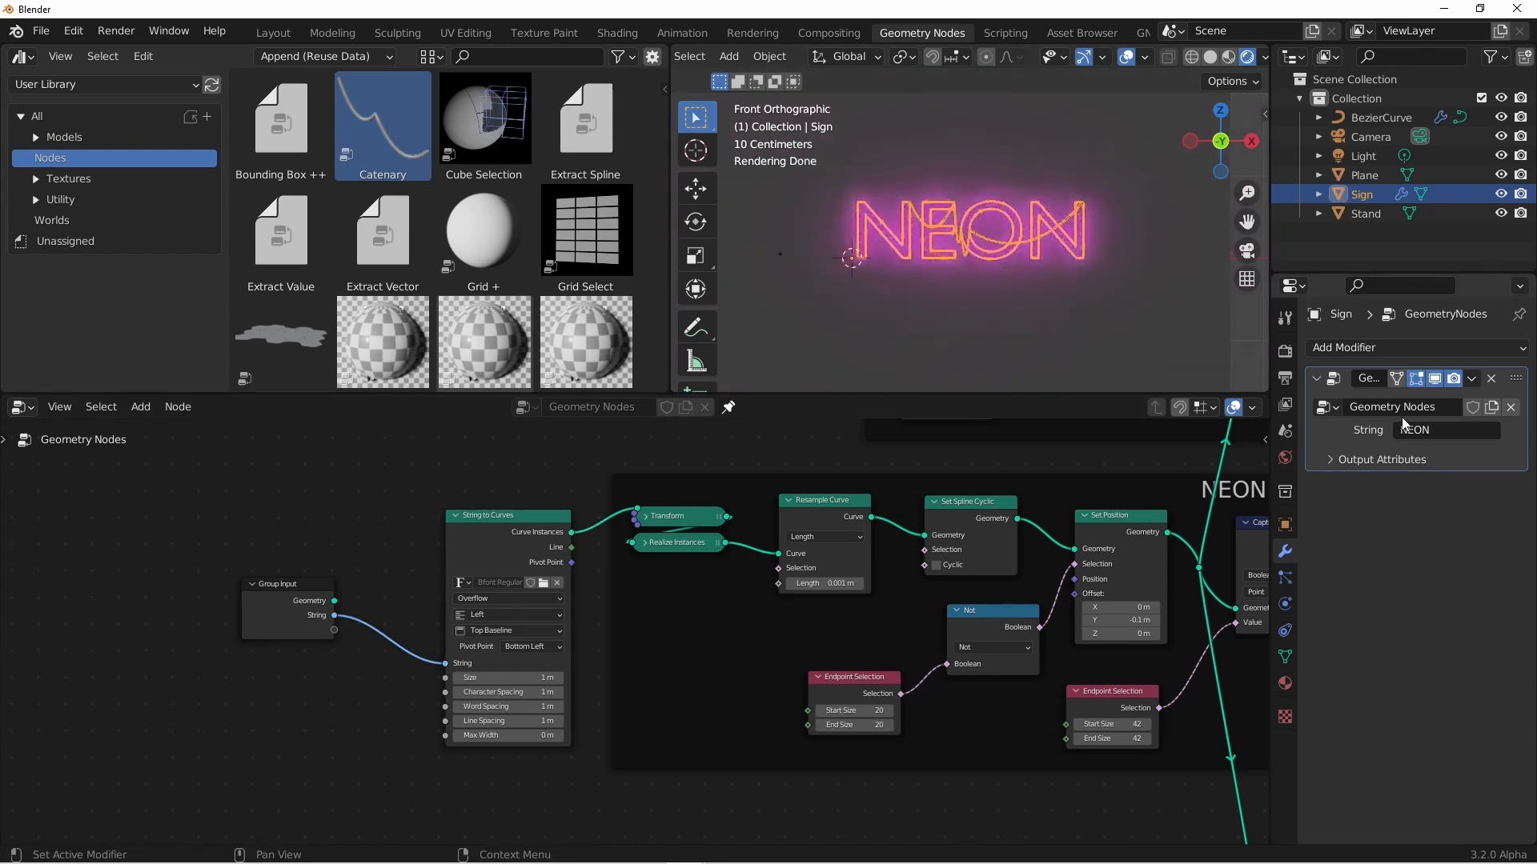
Select the background Plane and bring up the World background settings
click(1363, 174)
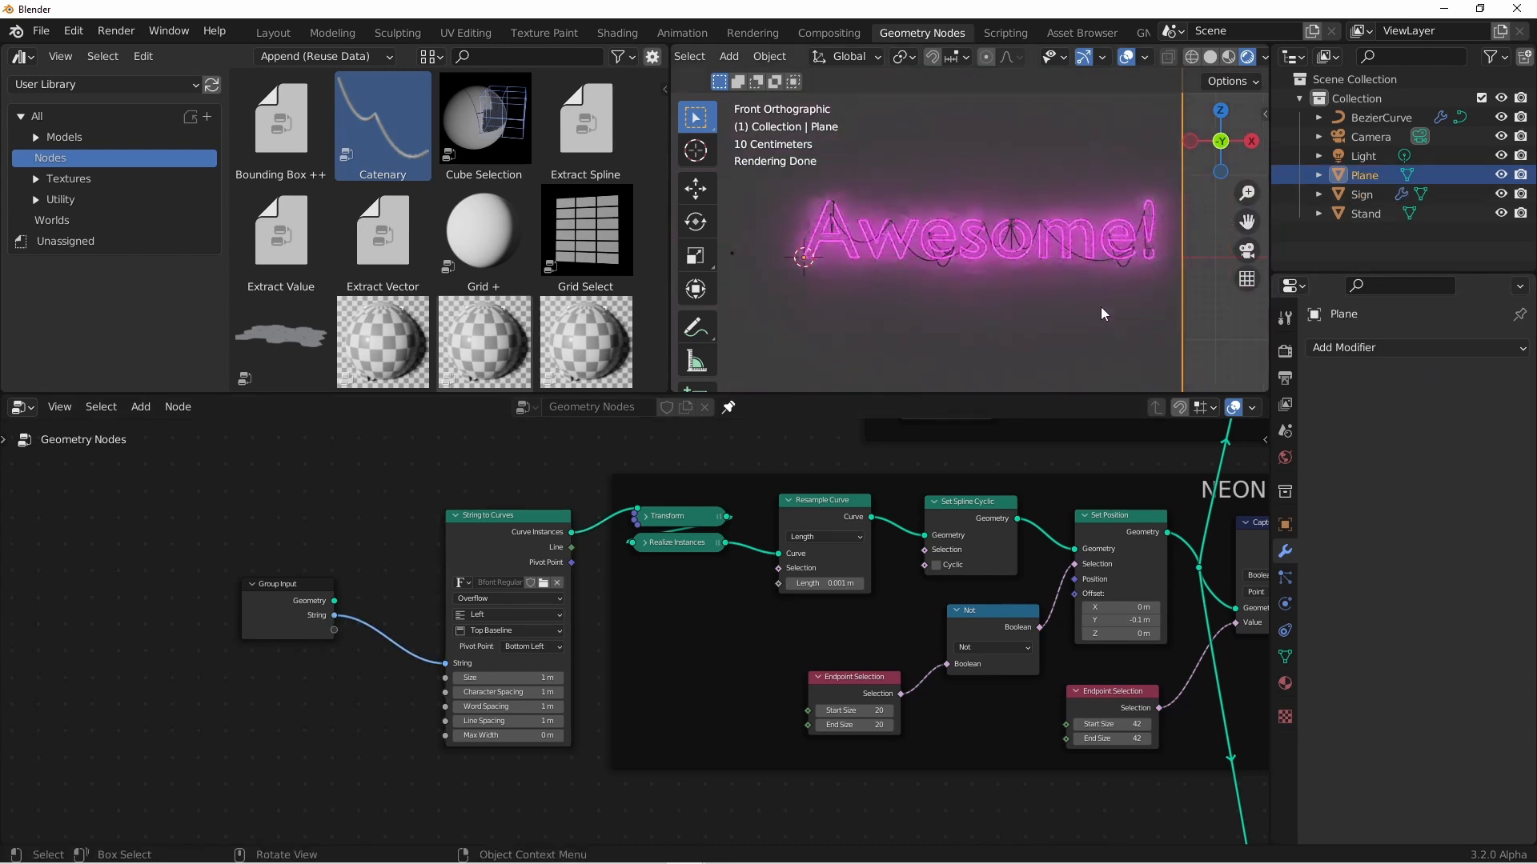
click(1283, 456)
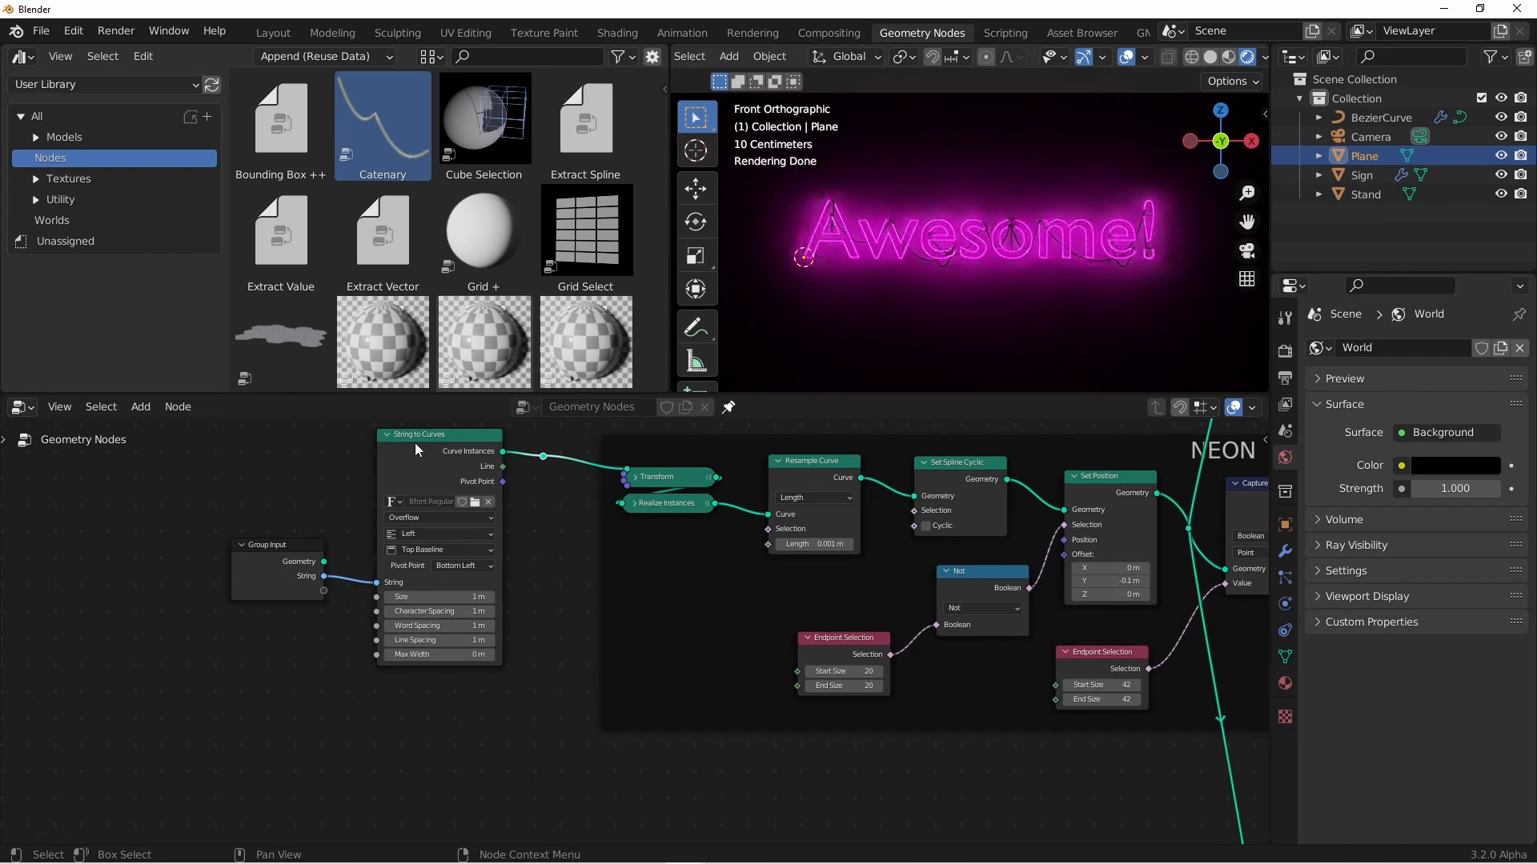
mouse_move(562, 550)
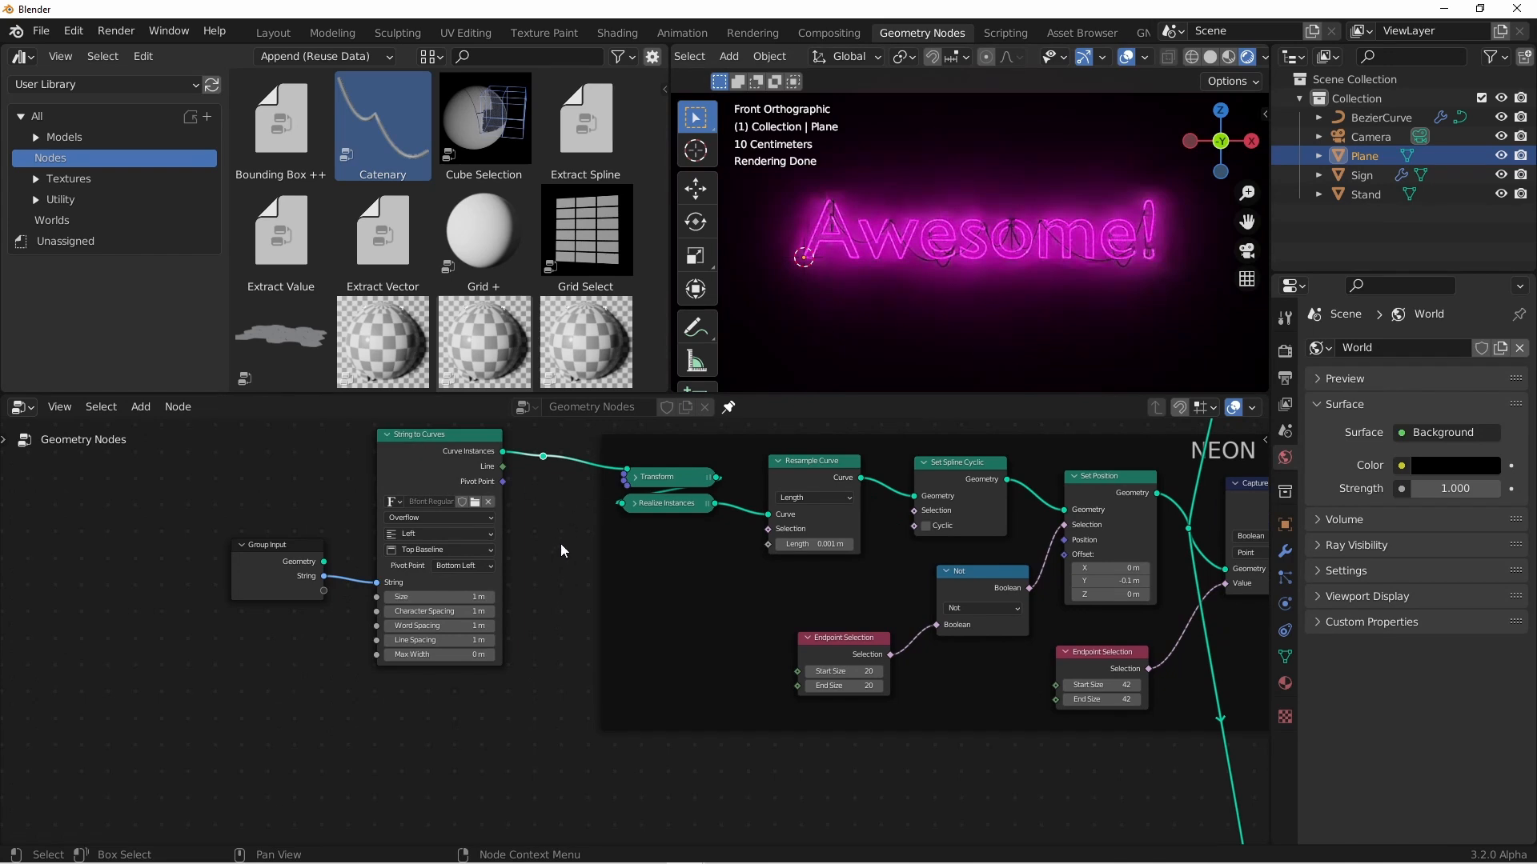